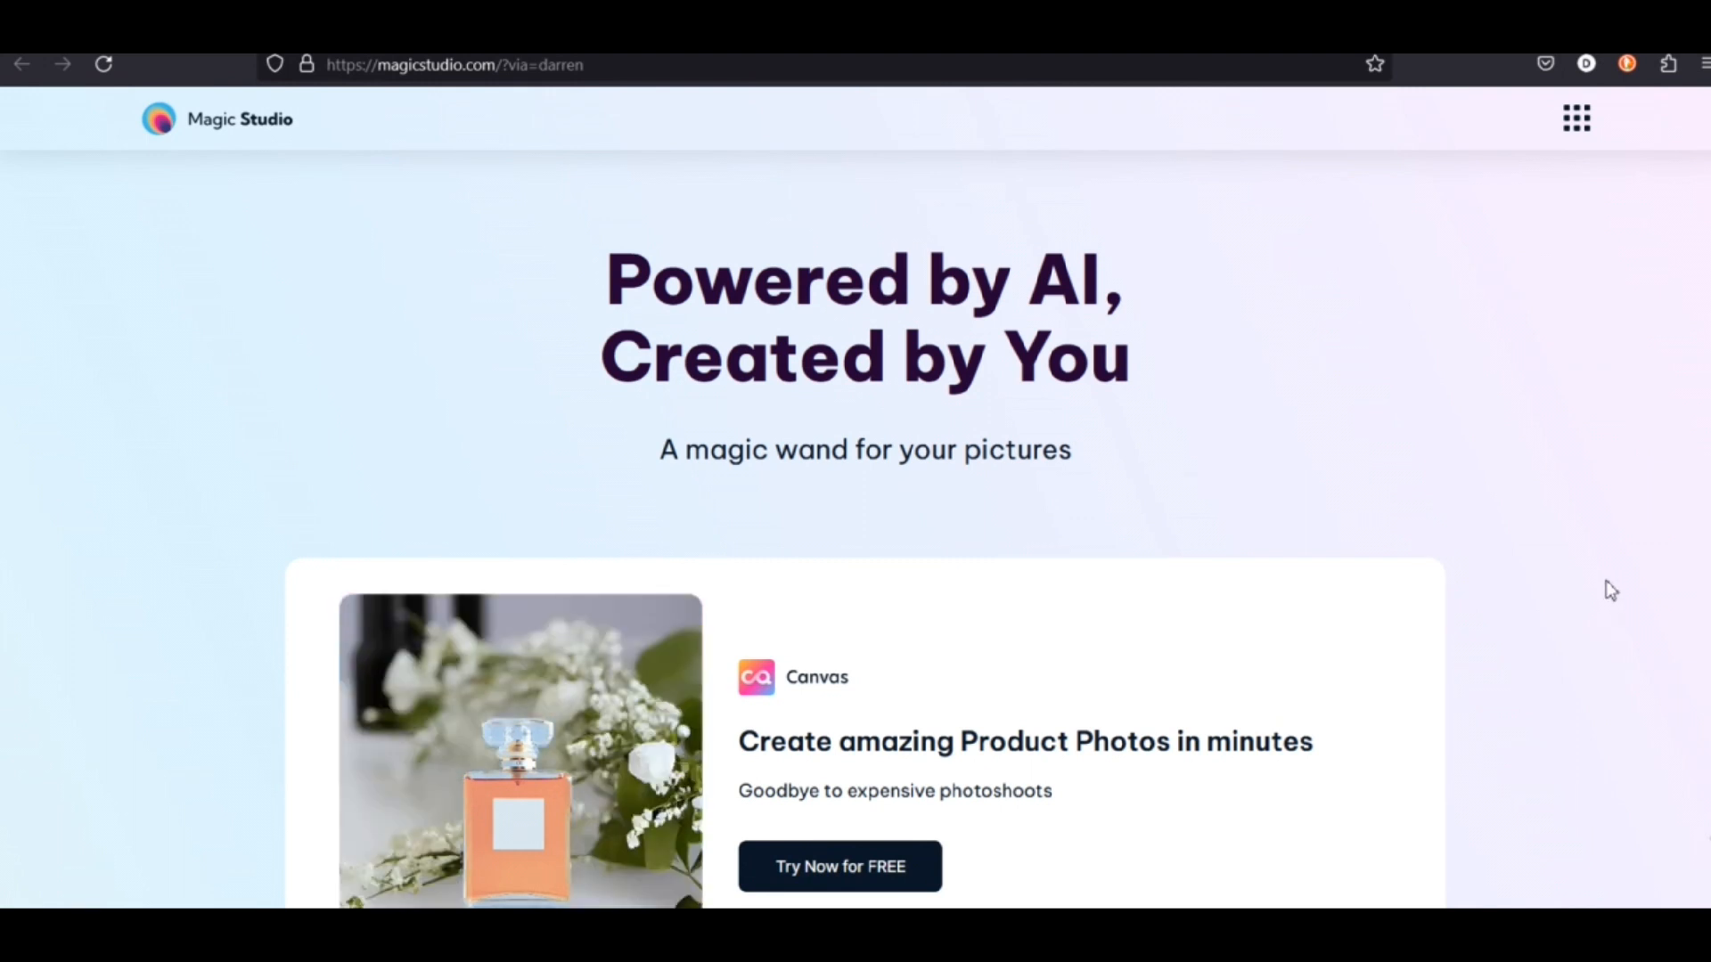
# Step: Scroll the homepage past Canvas, Magic Eraser, Background Eraser and Image Enlarger to Imagine
pyautogui.scroll(-3)
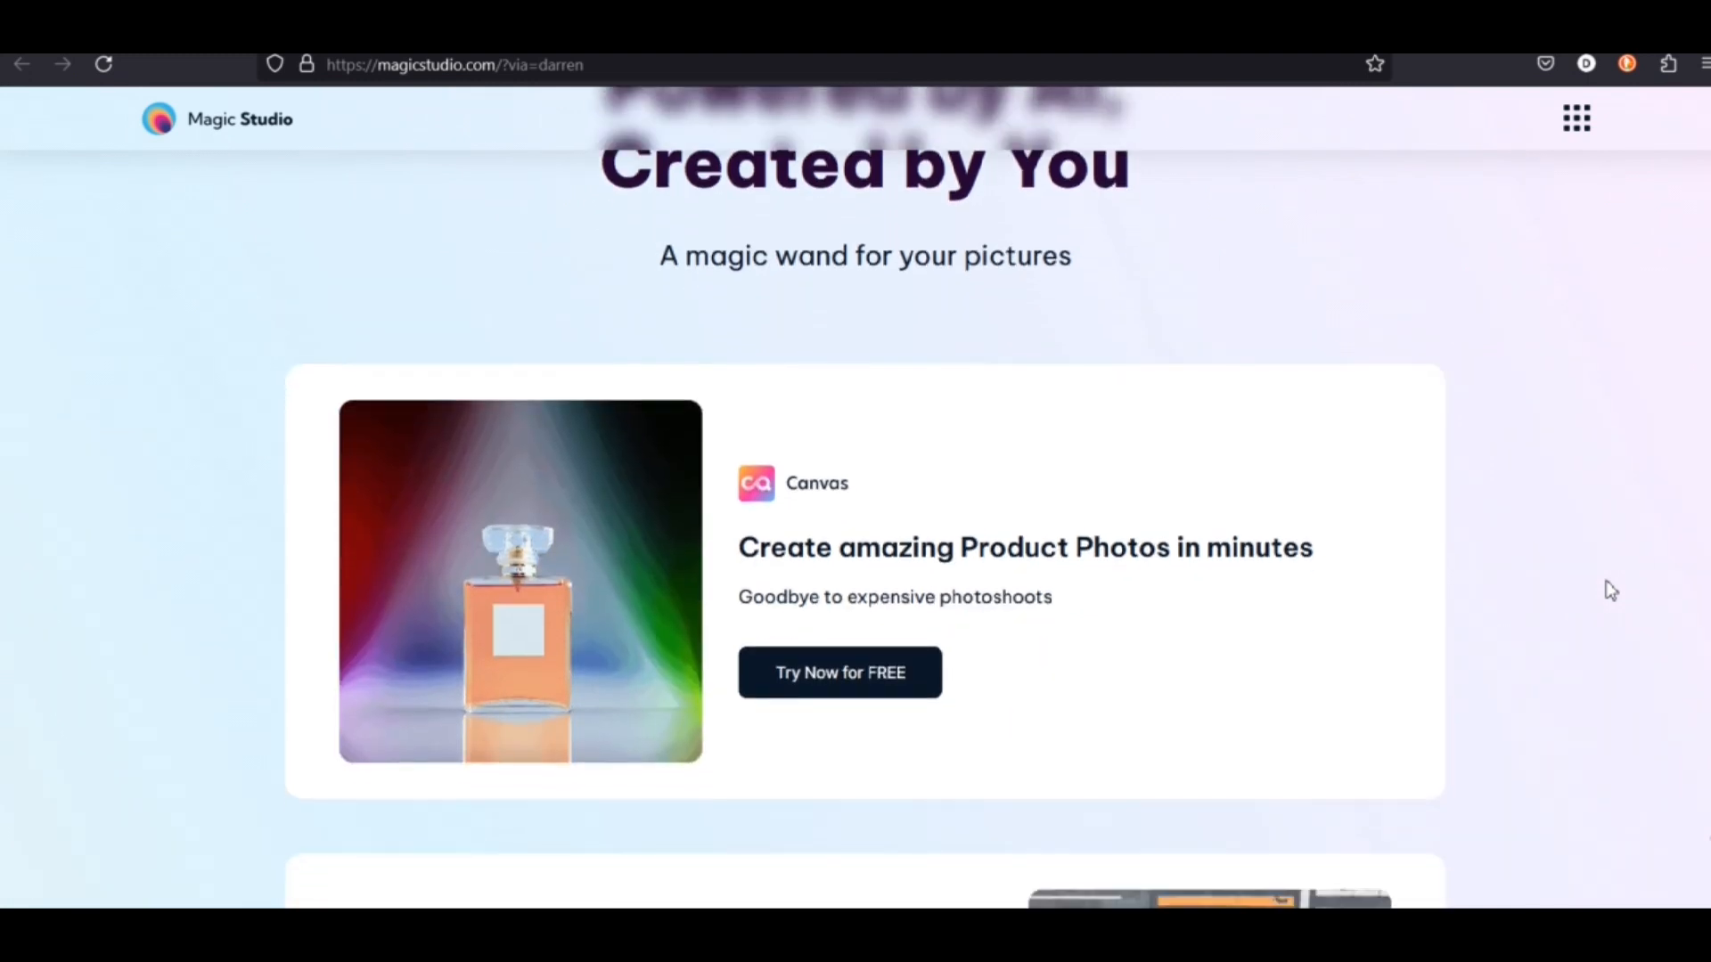
pyautogui.scroll(-3)
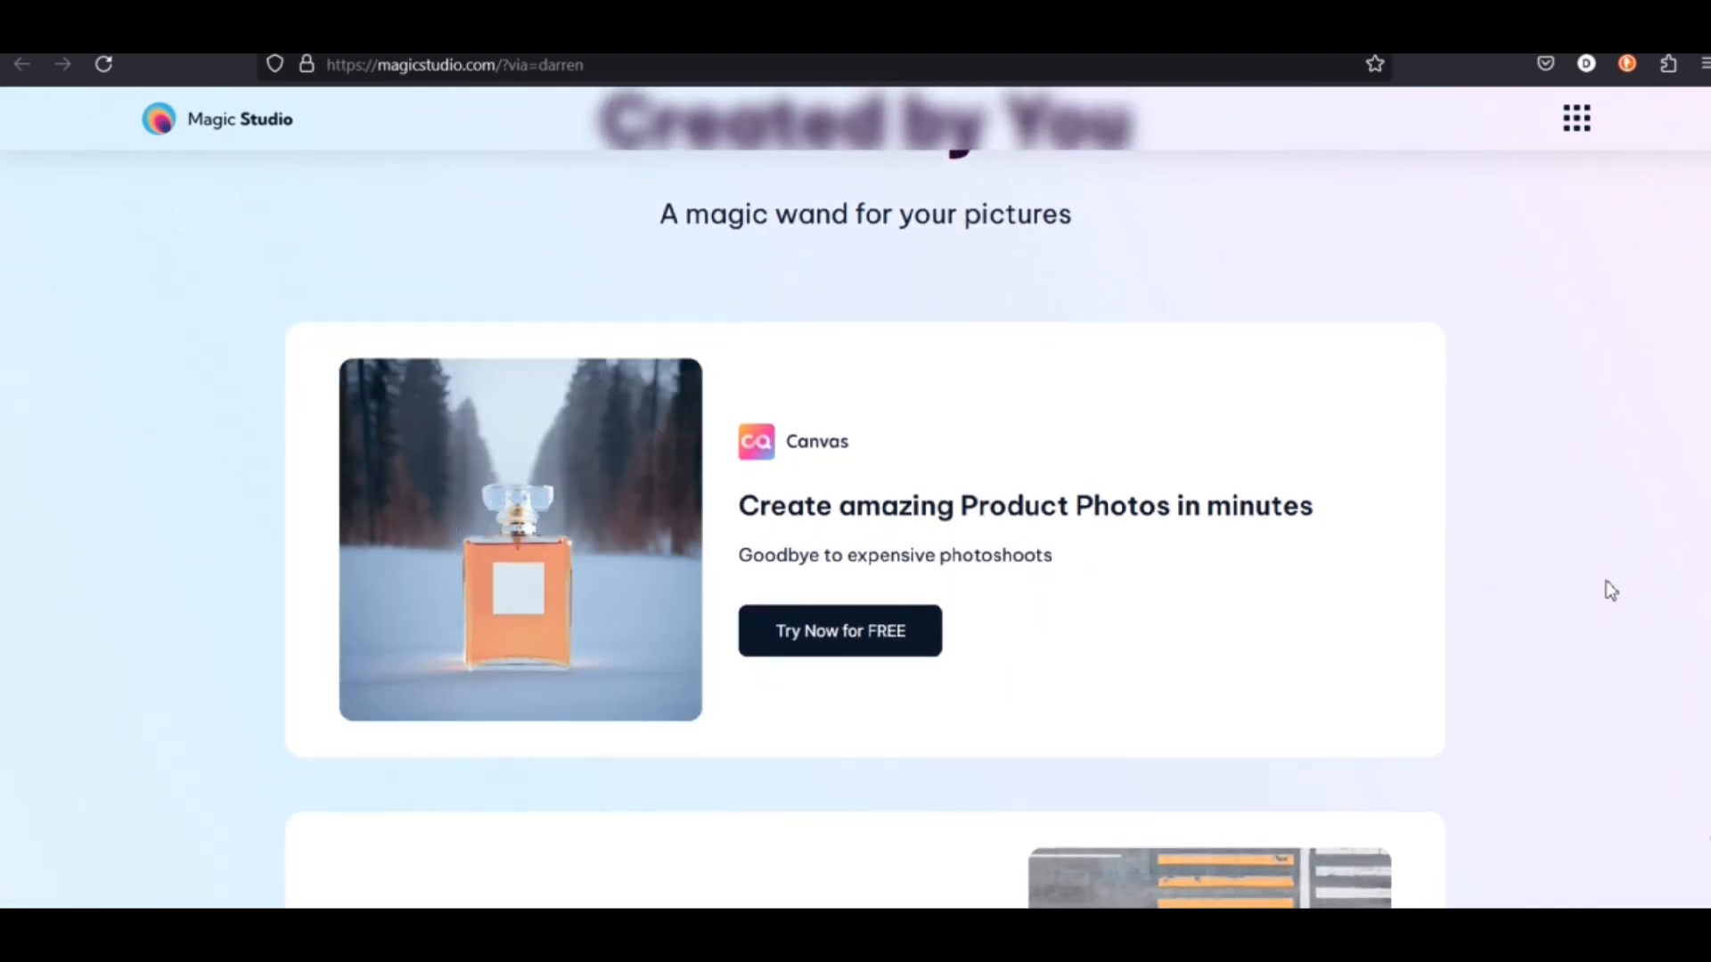
pyautogui.scroll(-3)
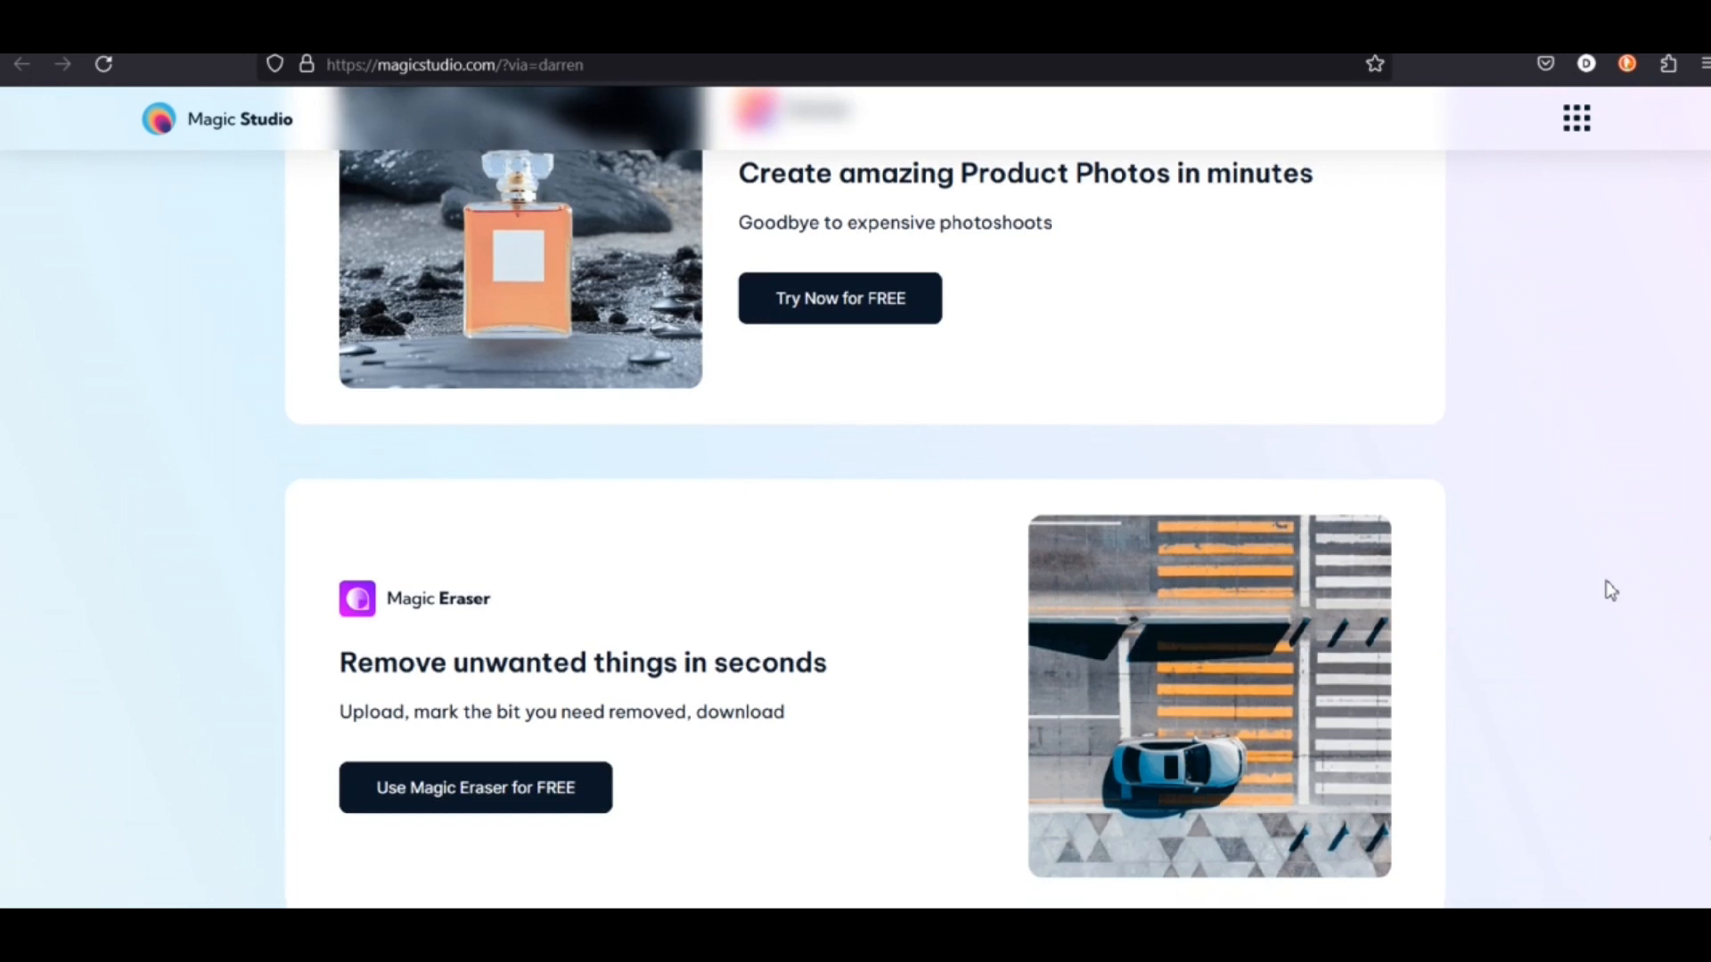
pyautogui.scroll(-3)
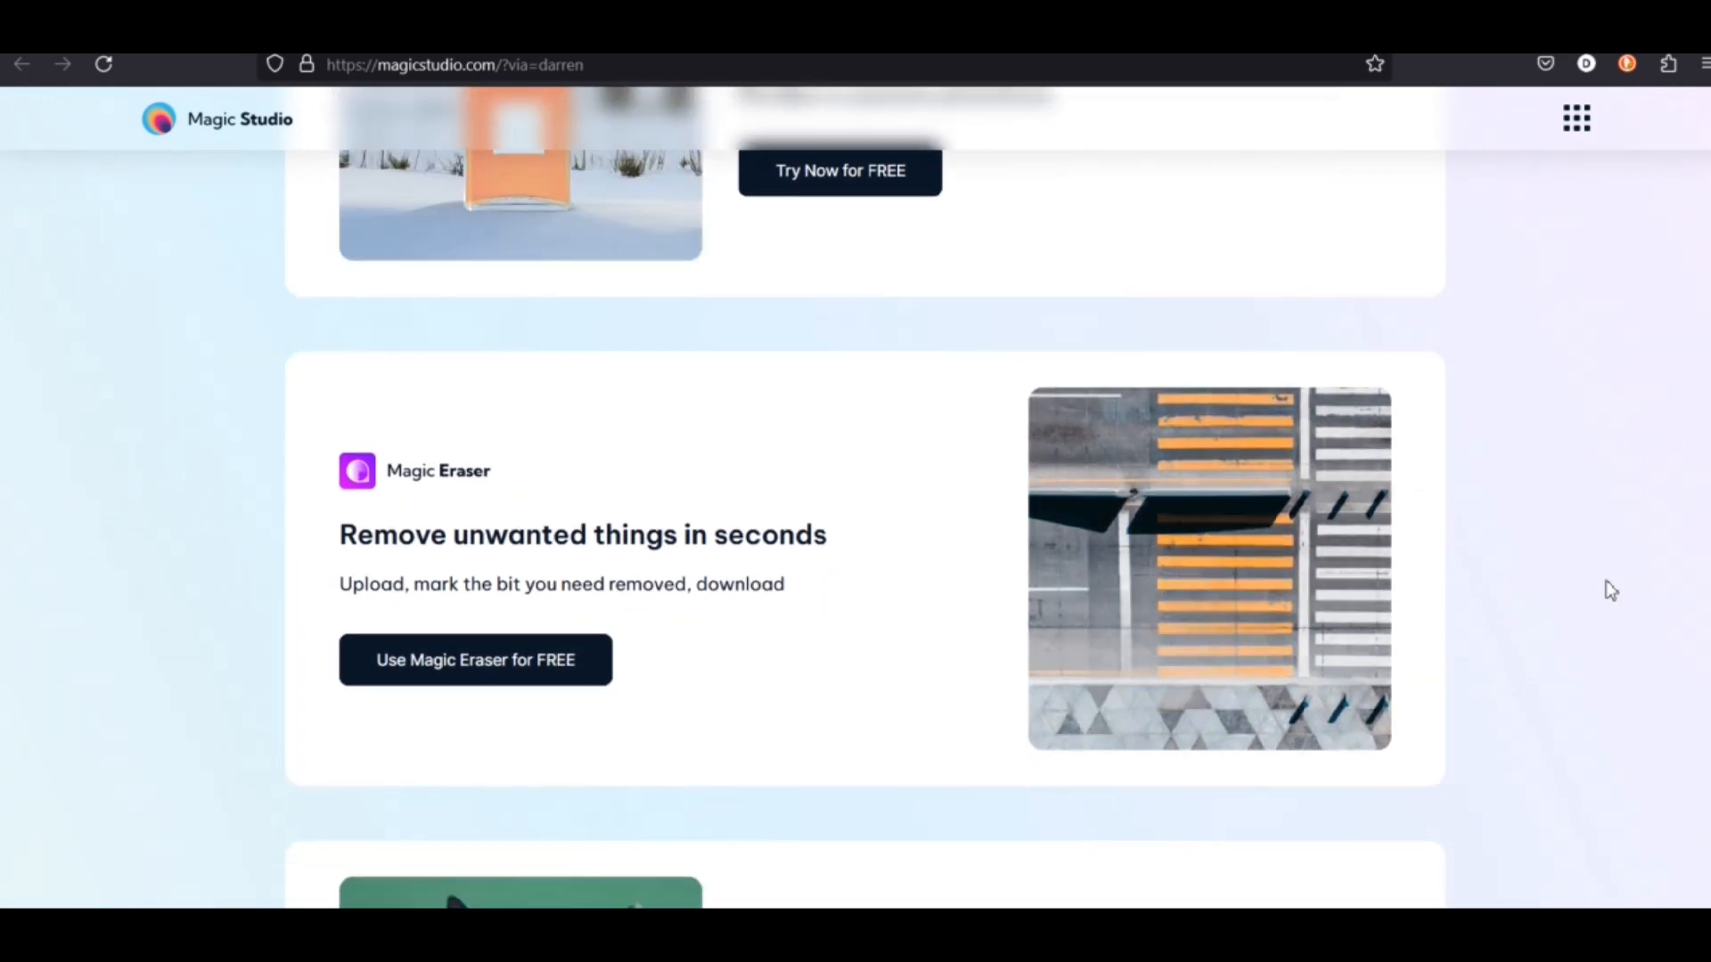
pyautogui.scroll(-3)
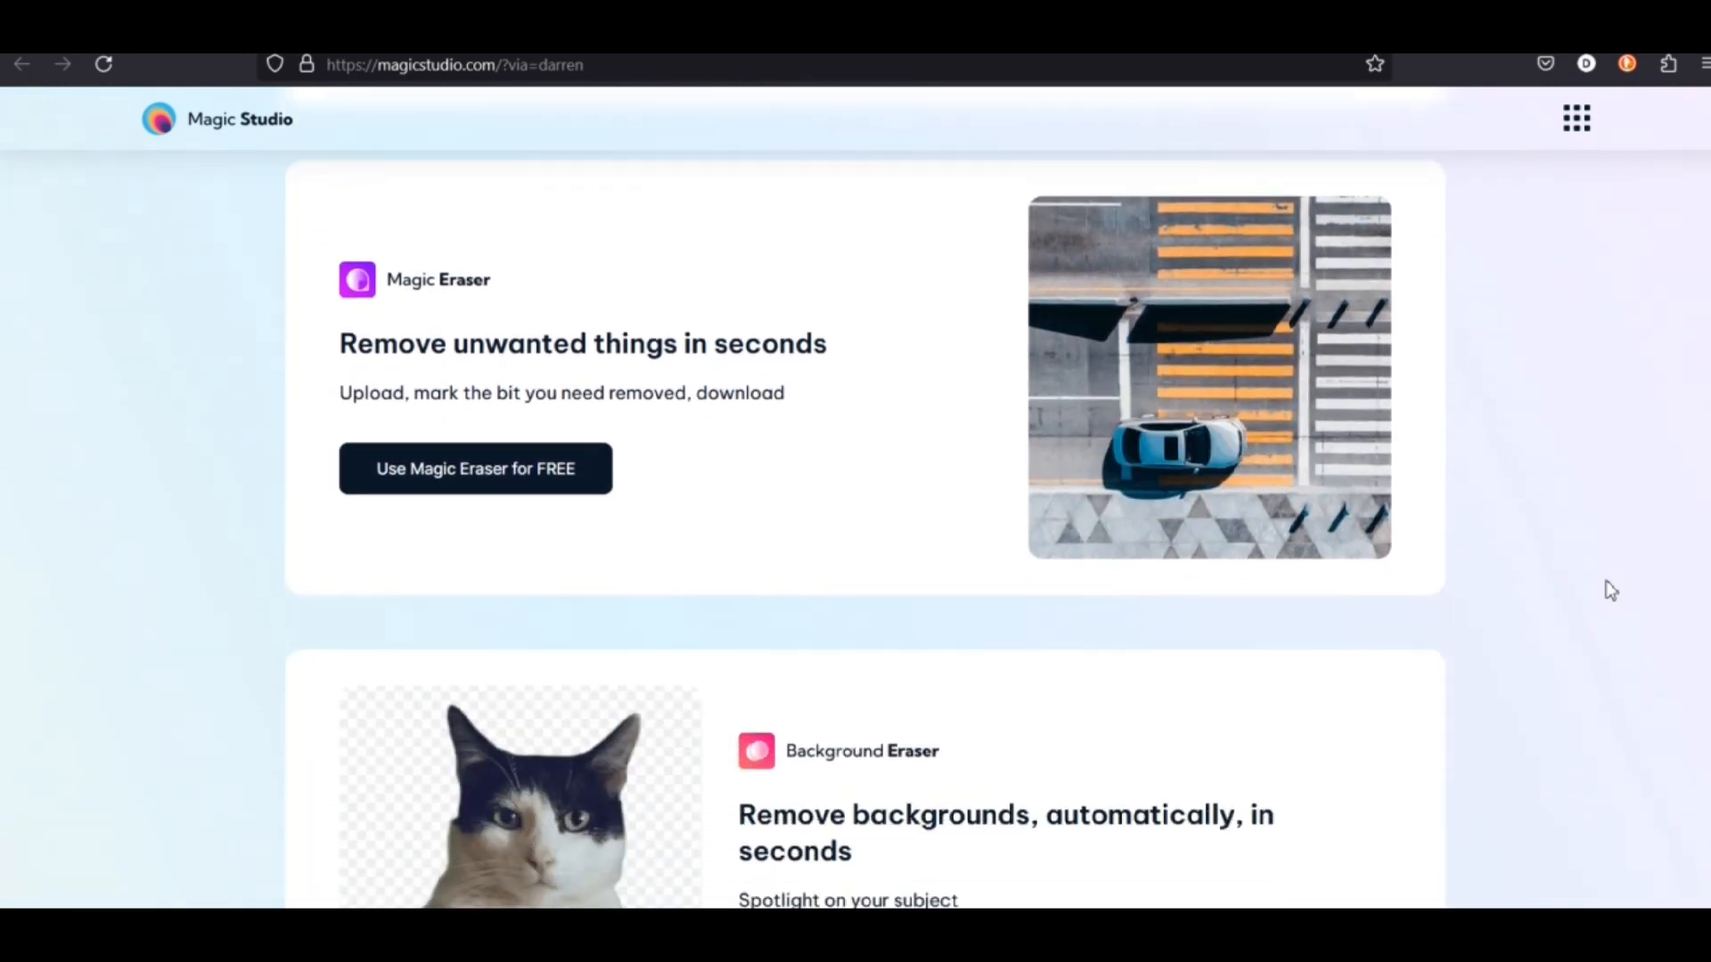
pyautogui.scroll(-3)
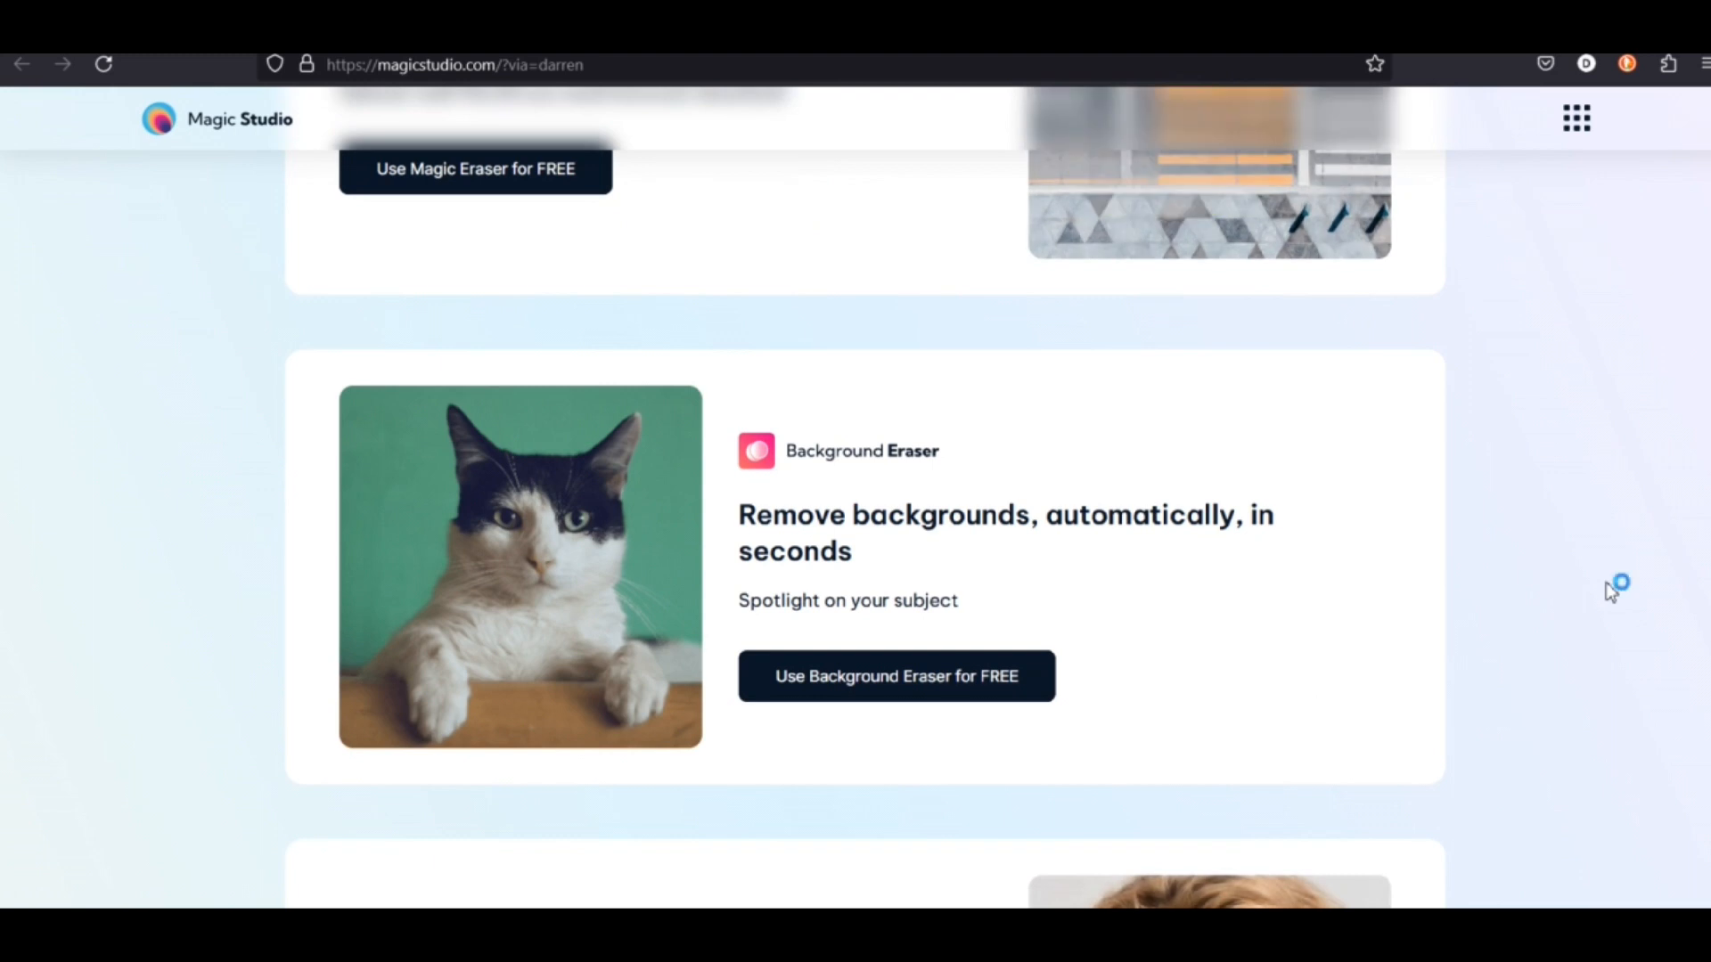
pyautogui.scroll(-3)
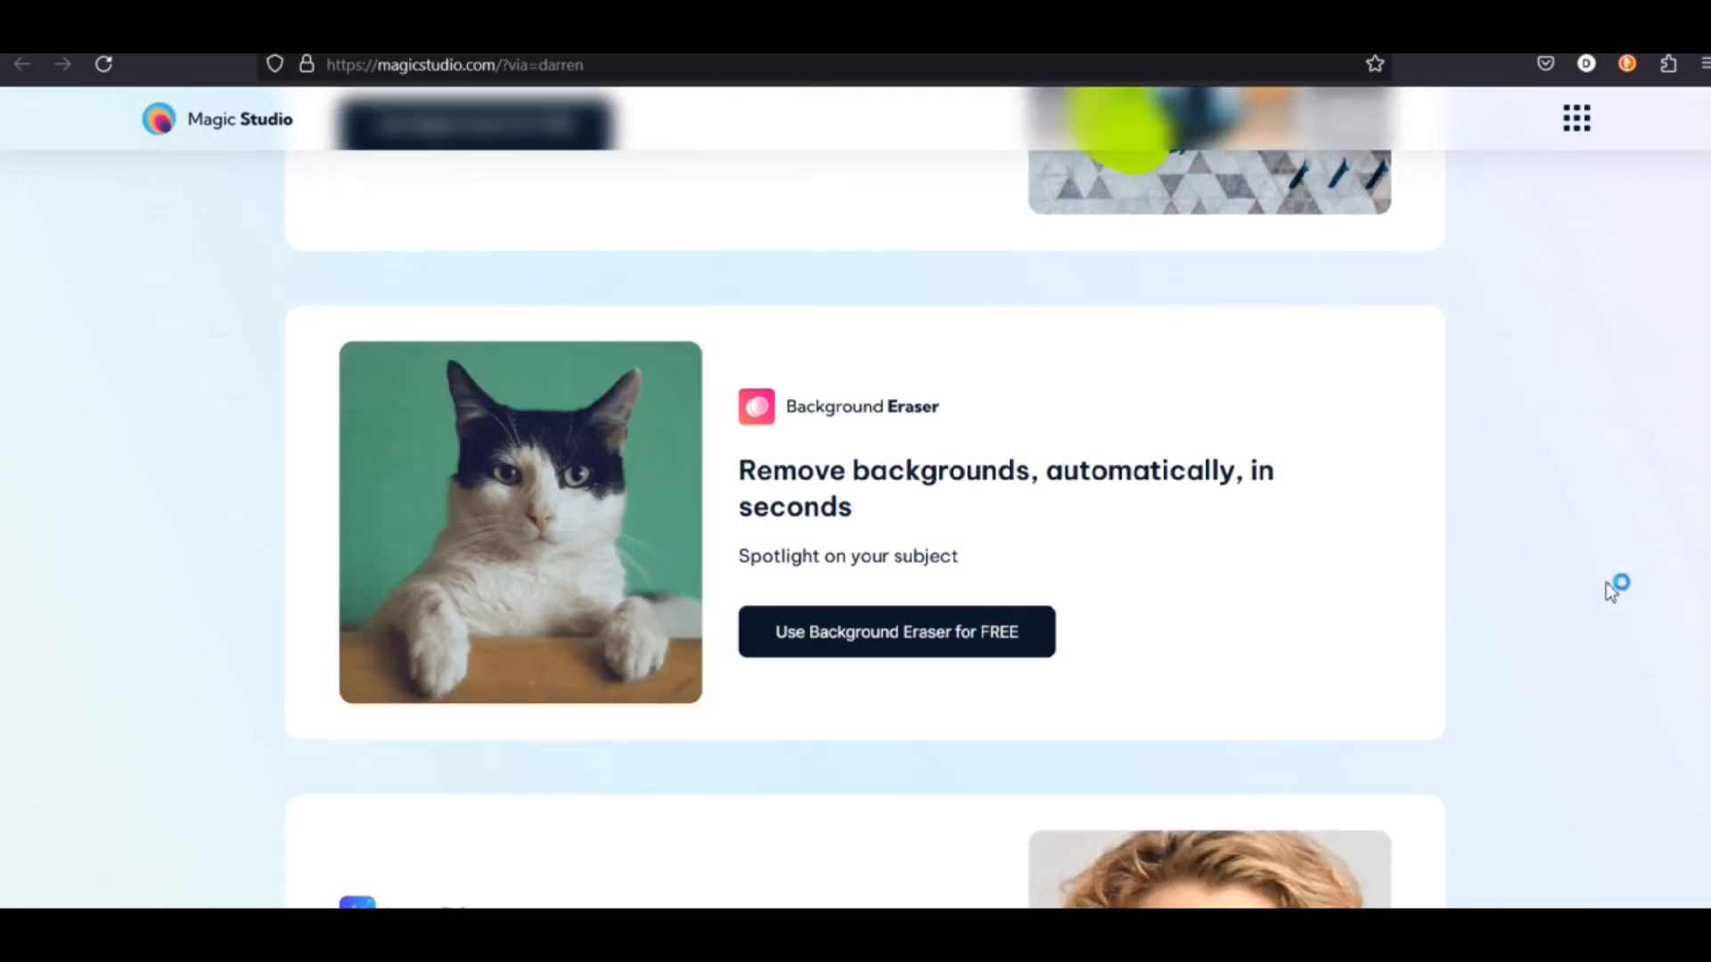
pyautogui.scroll(-3)
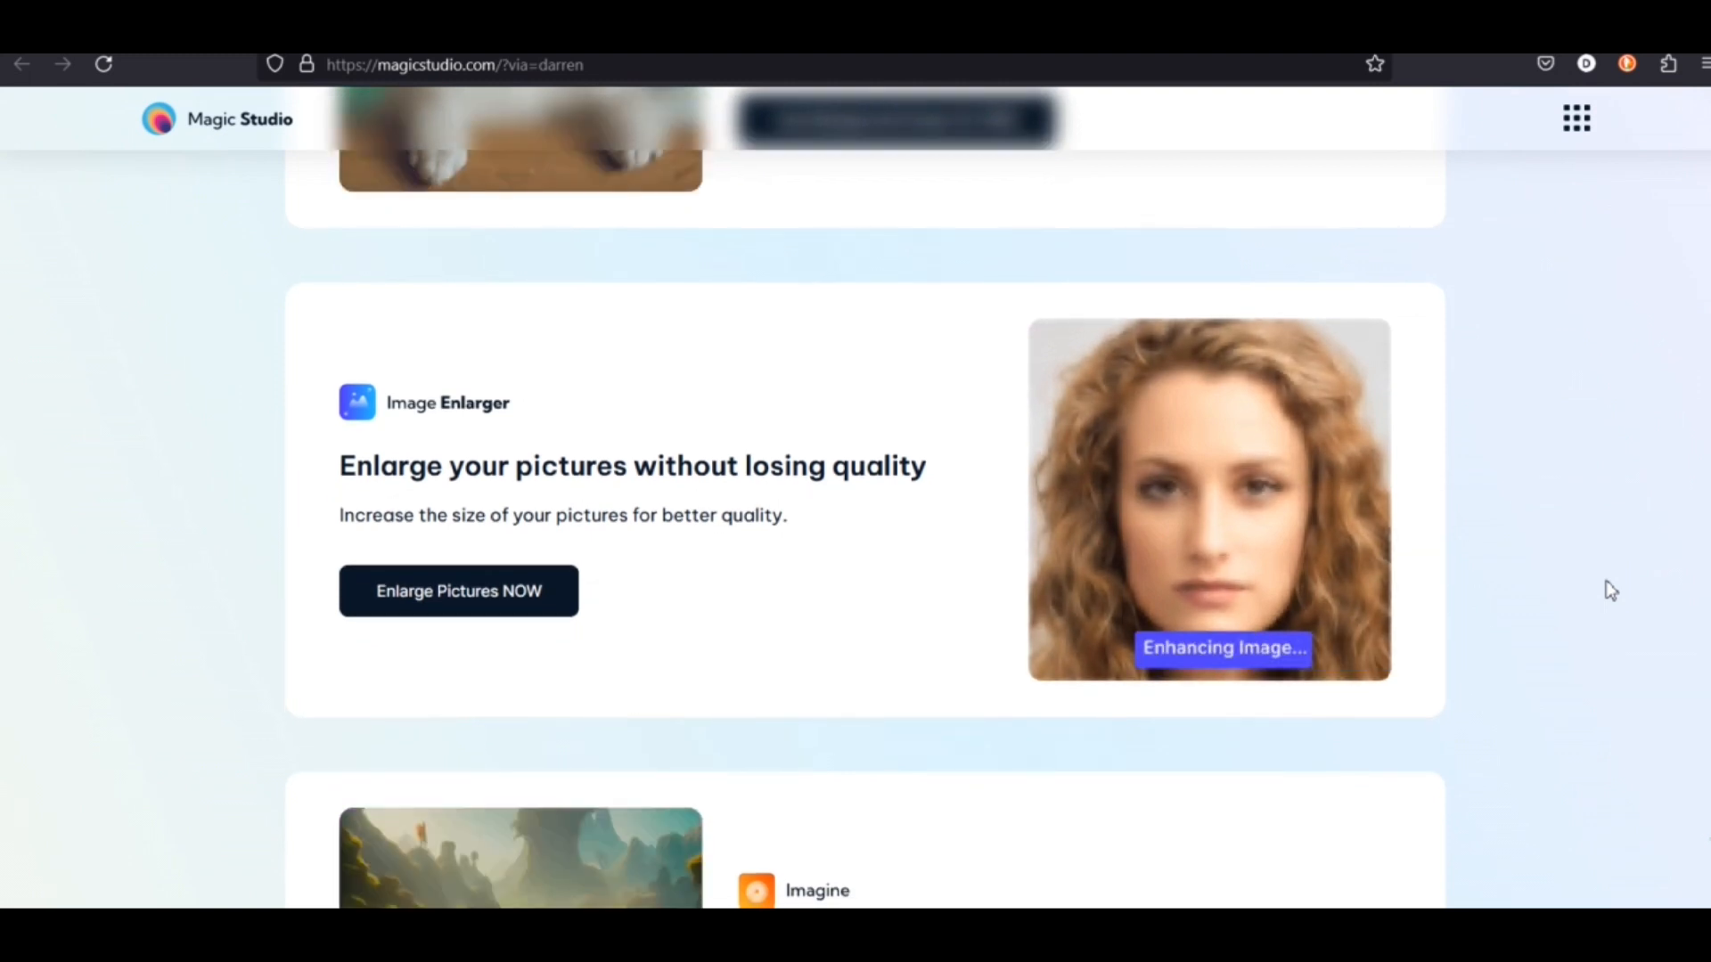
pyautogui.scroll(-3)
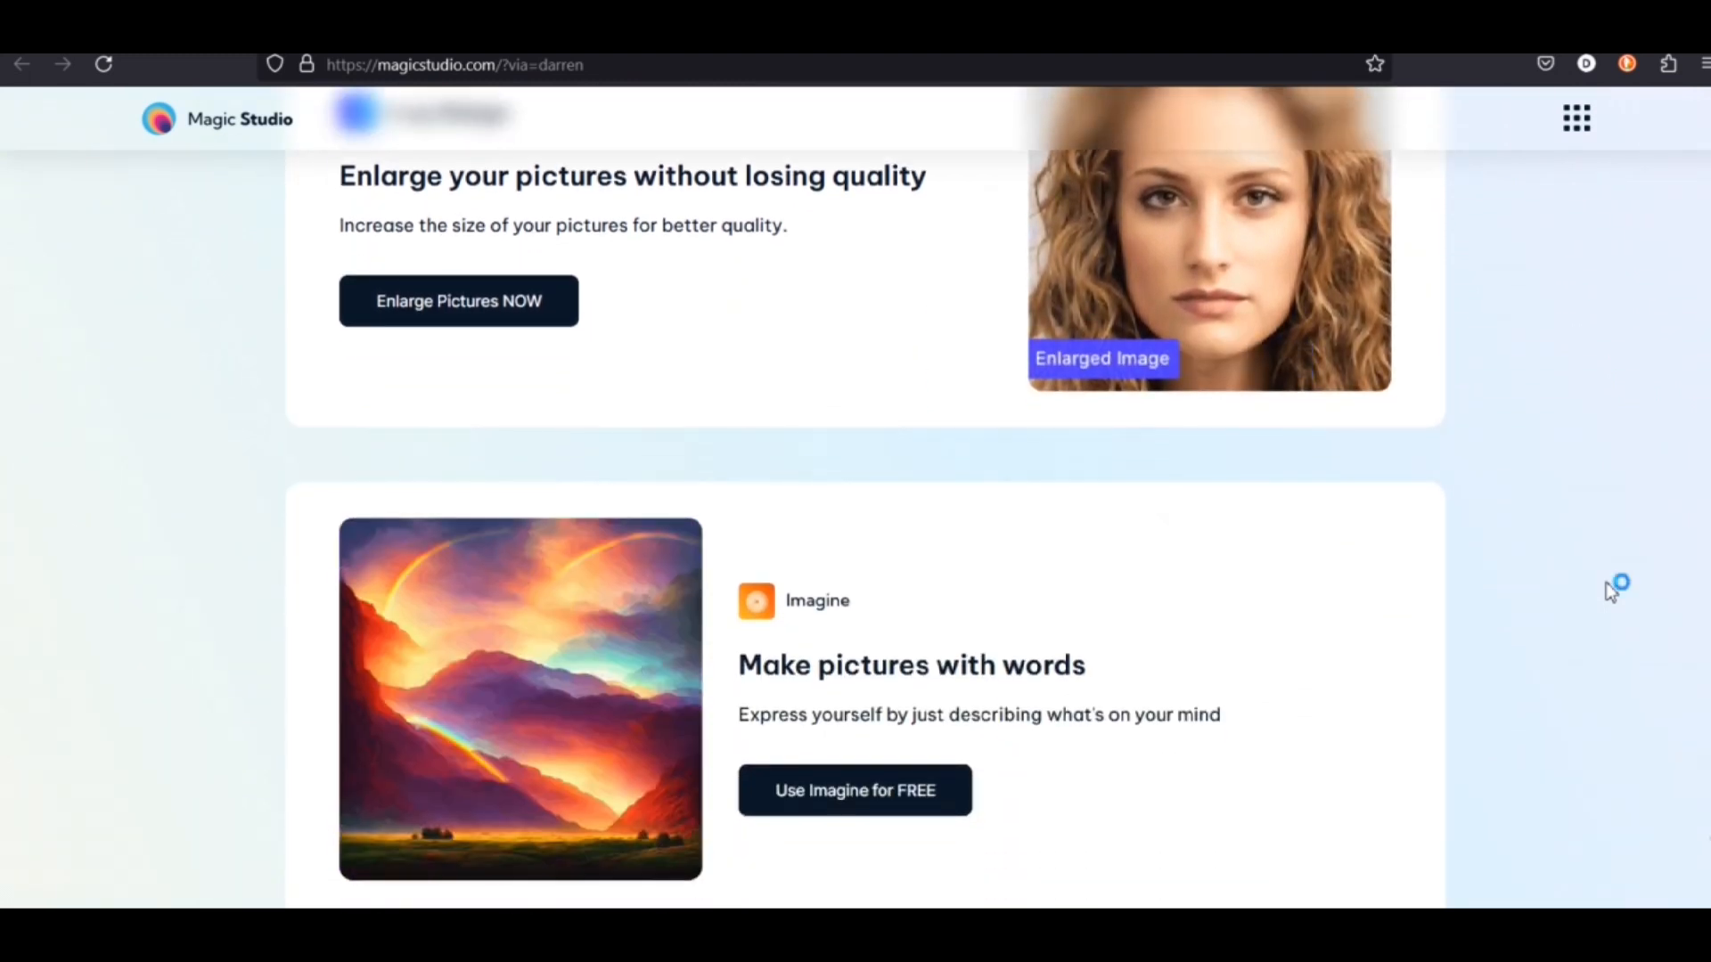
pyautogui.scroll(-3)
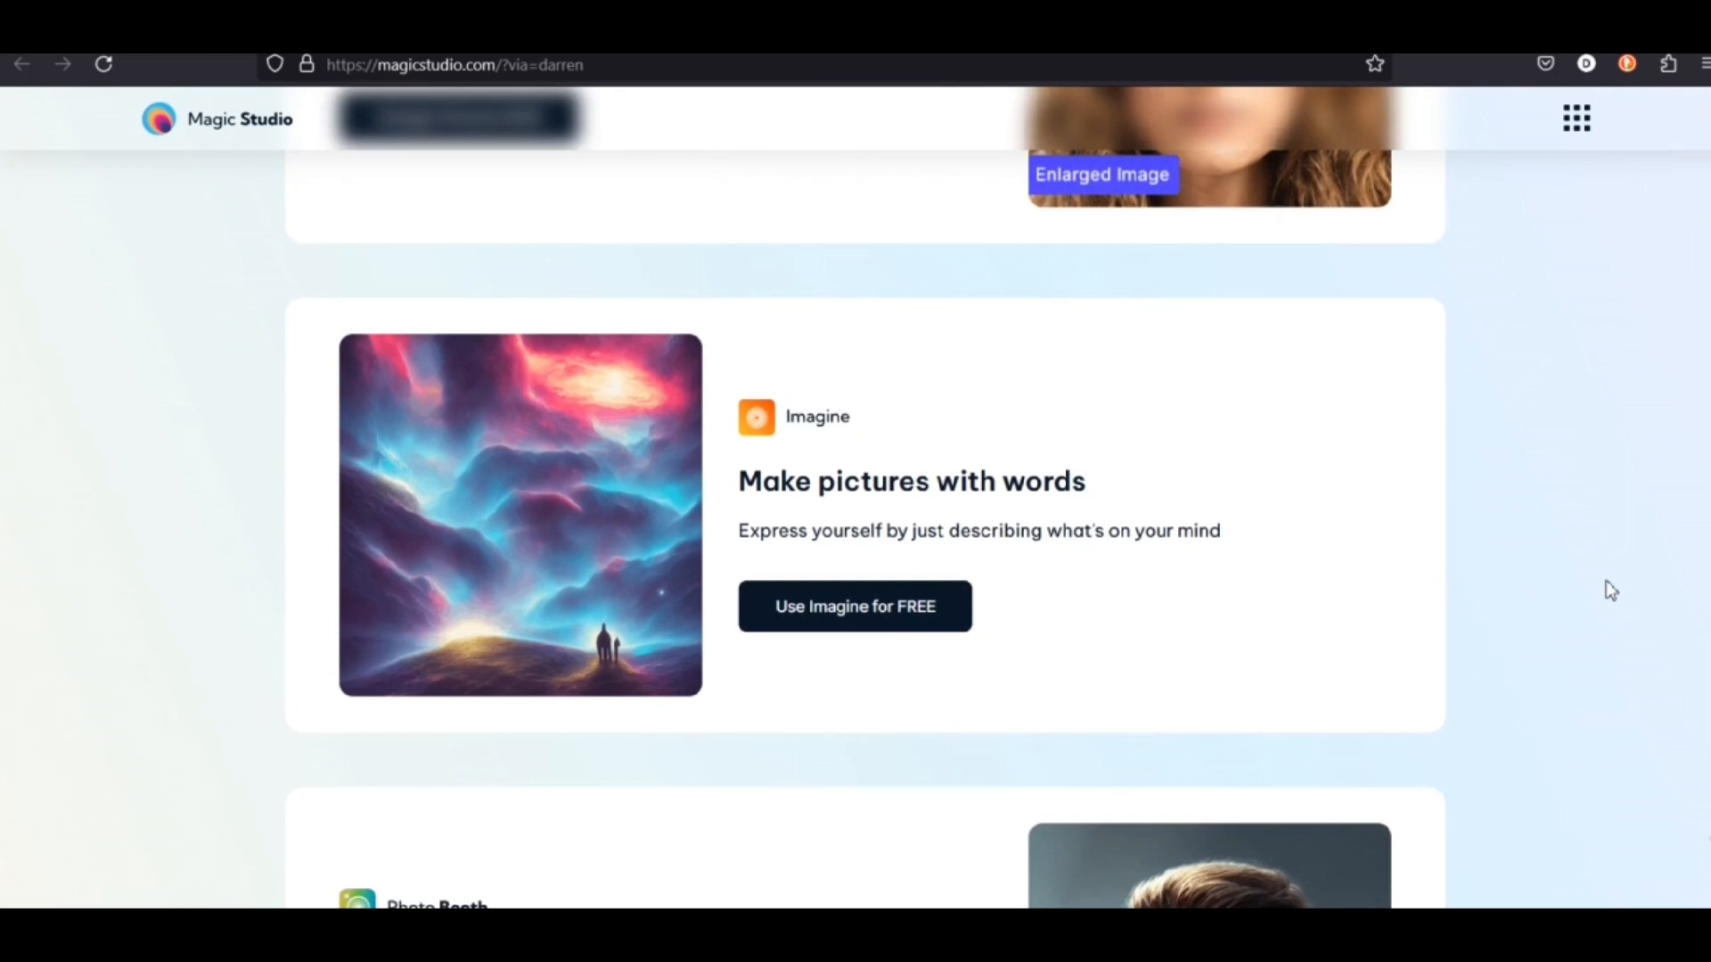
pyautogui.scroll(-3)
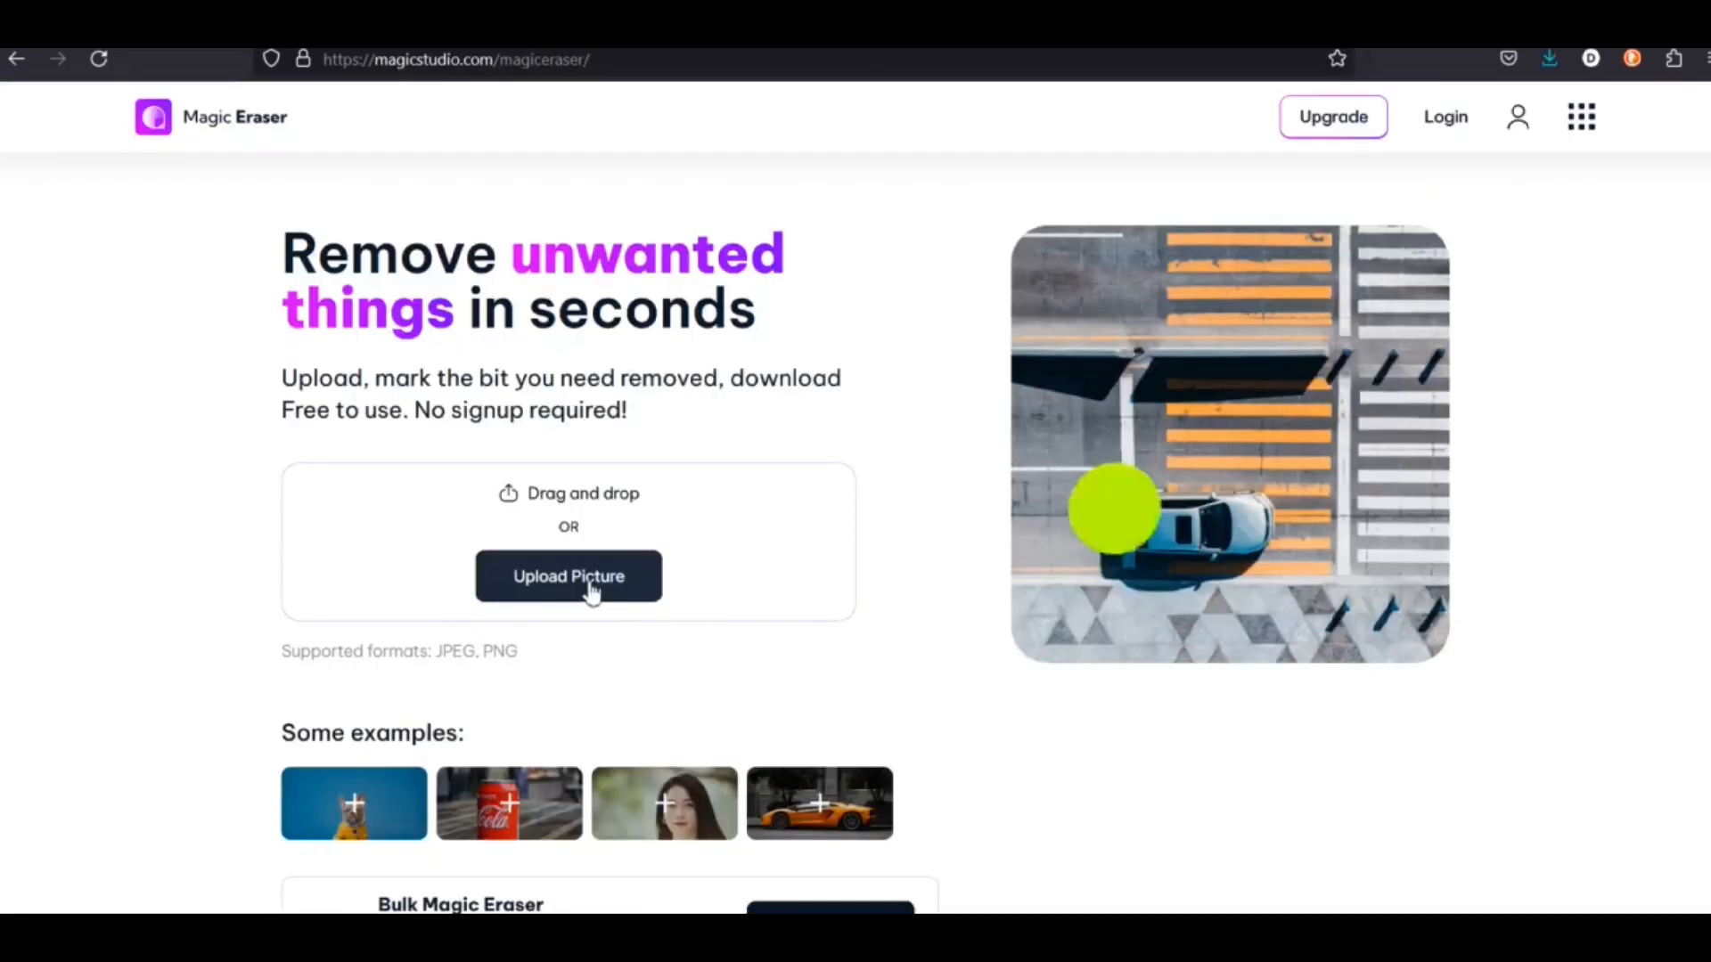
# Step: Upload the car crash scene image from Downloads into Magic Eraser
pyautogui.click(567, 577)
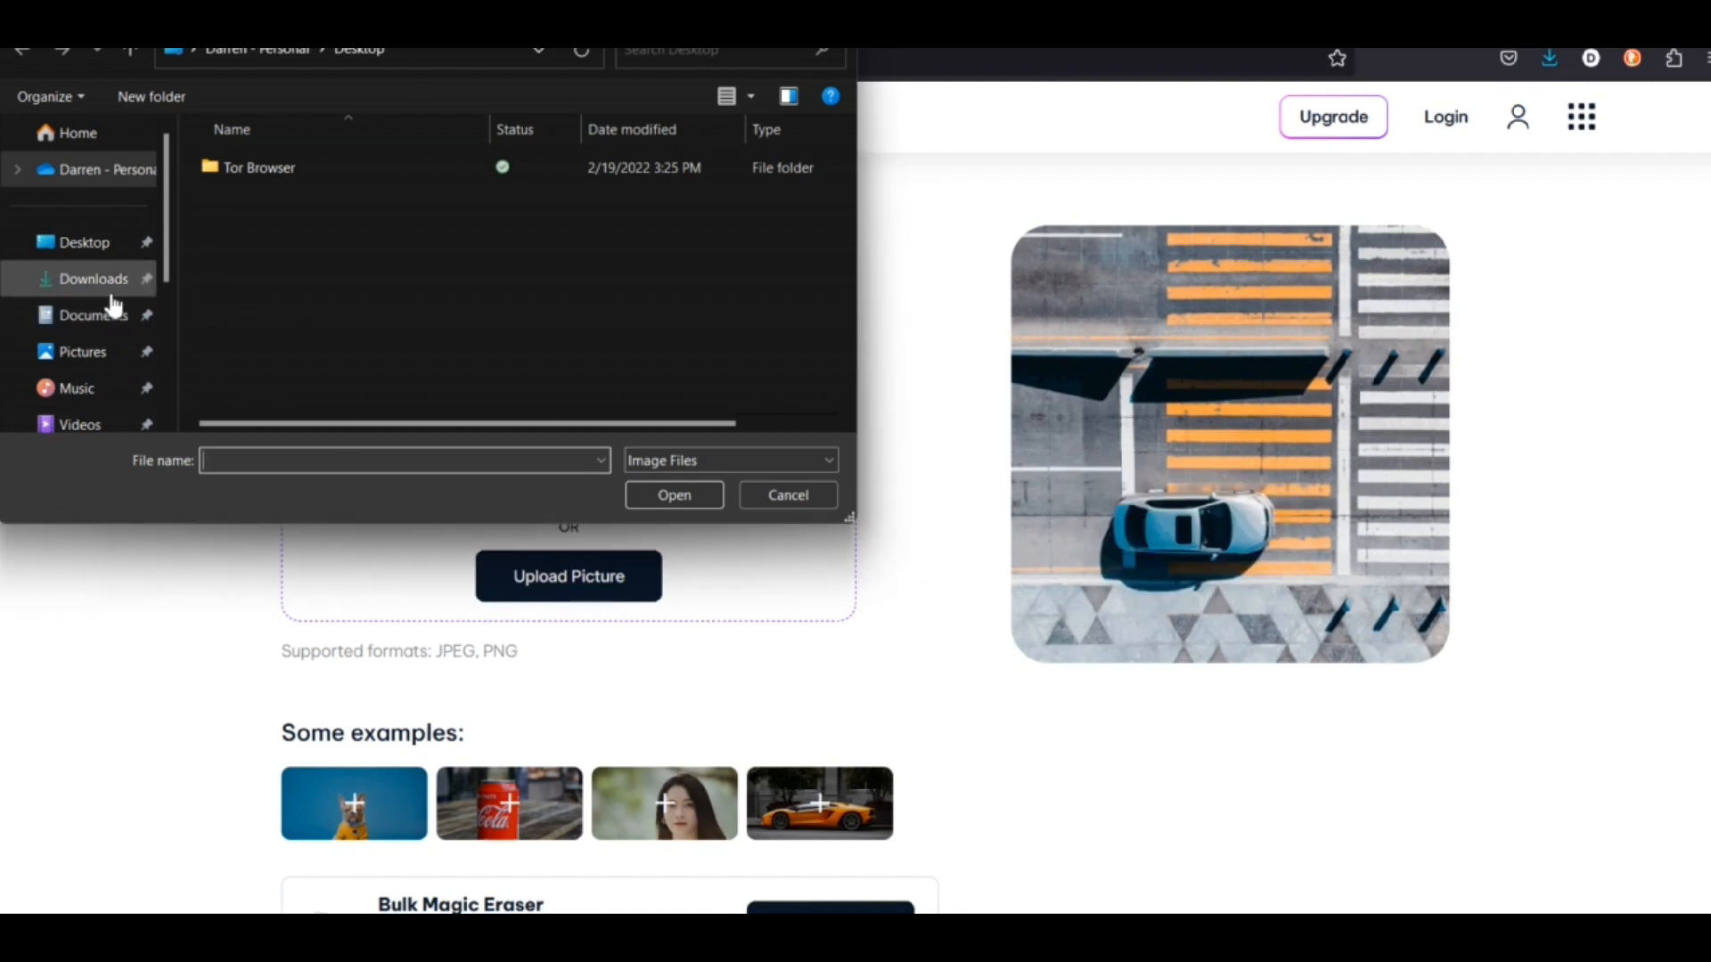
pyautogui.click(92, 278)
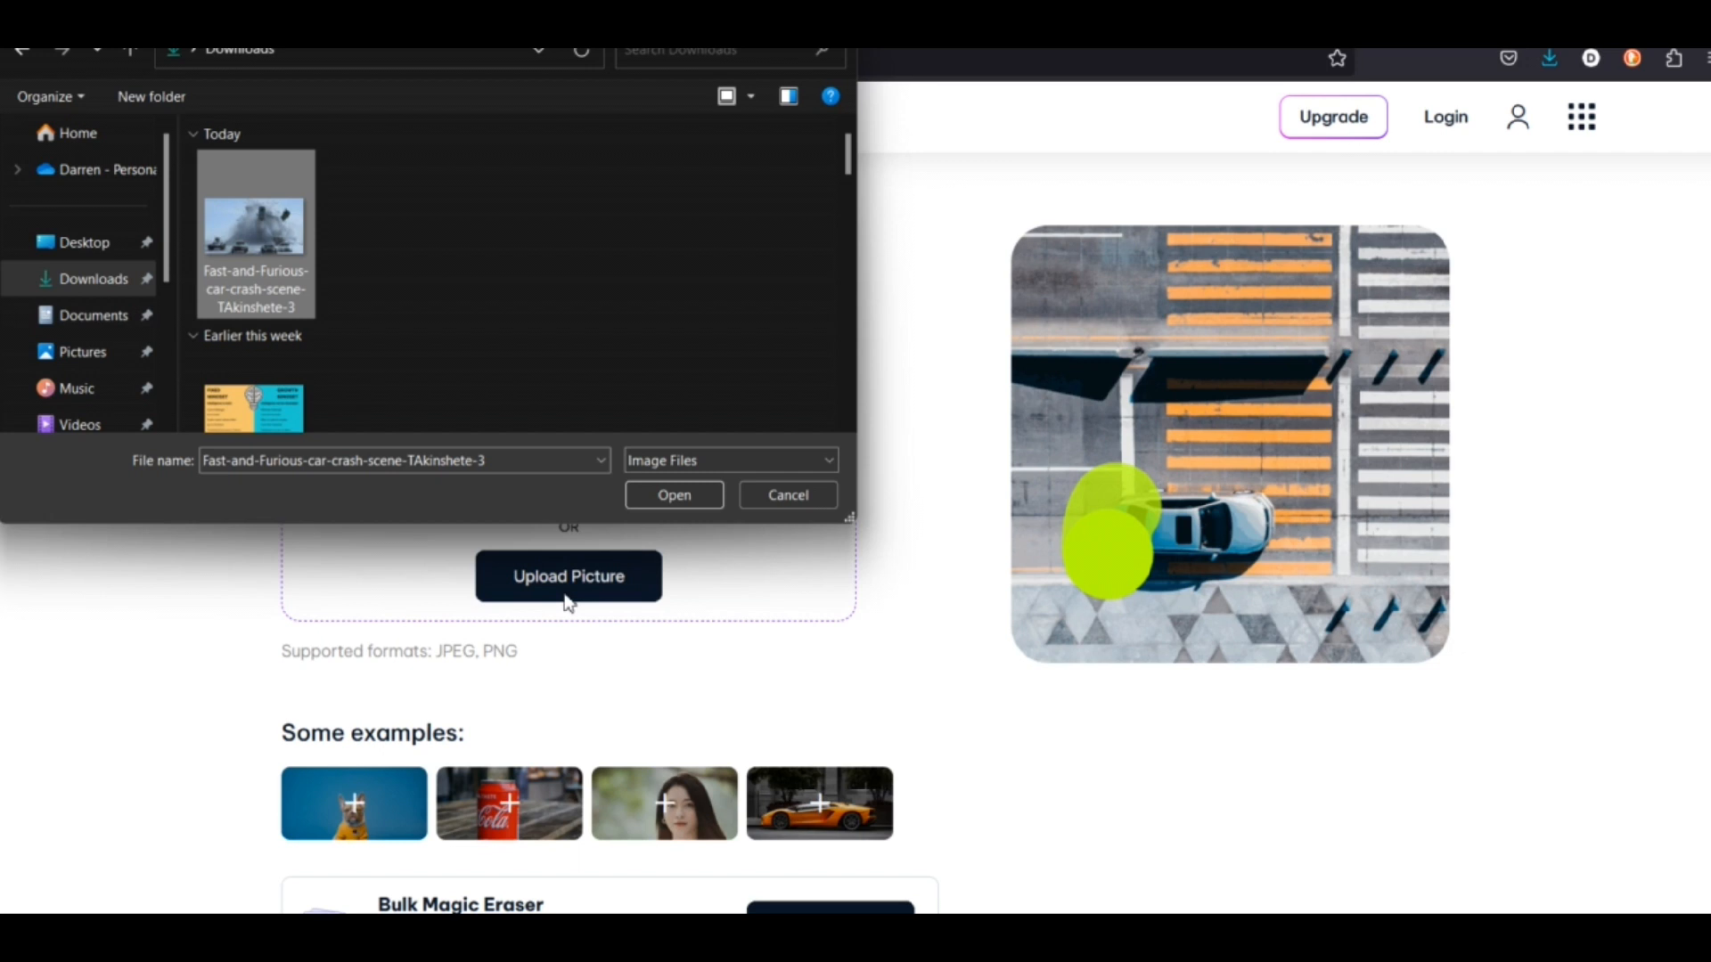
pyautogui.click(787, 494)
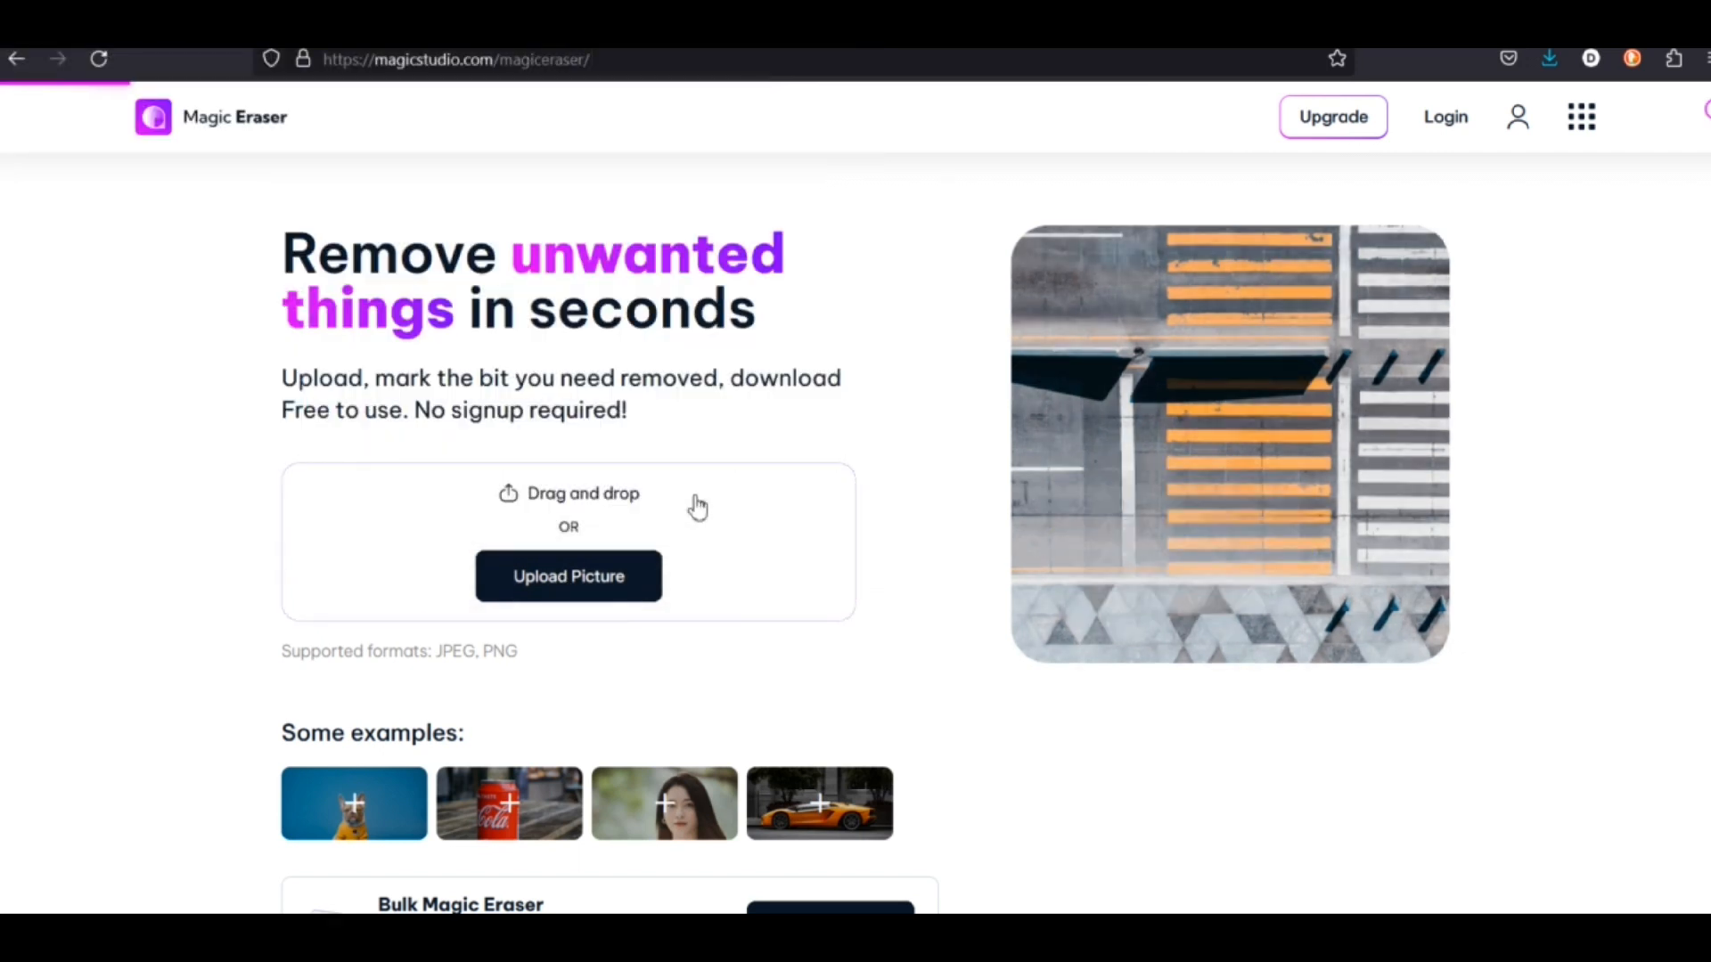
# Step: Erase the brushed tank and dark car, then compare against the original picture
pyautogui.click(568, 577)
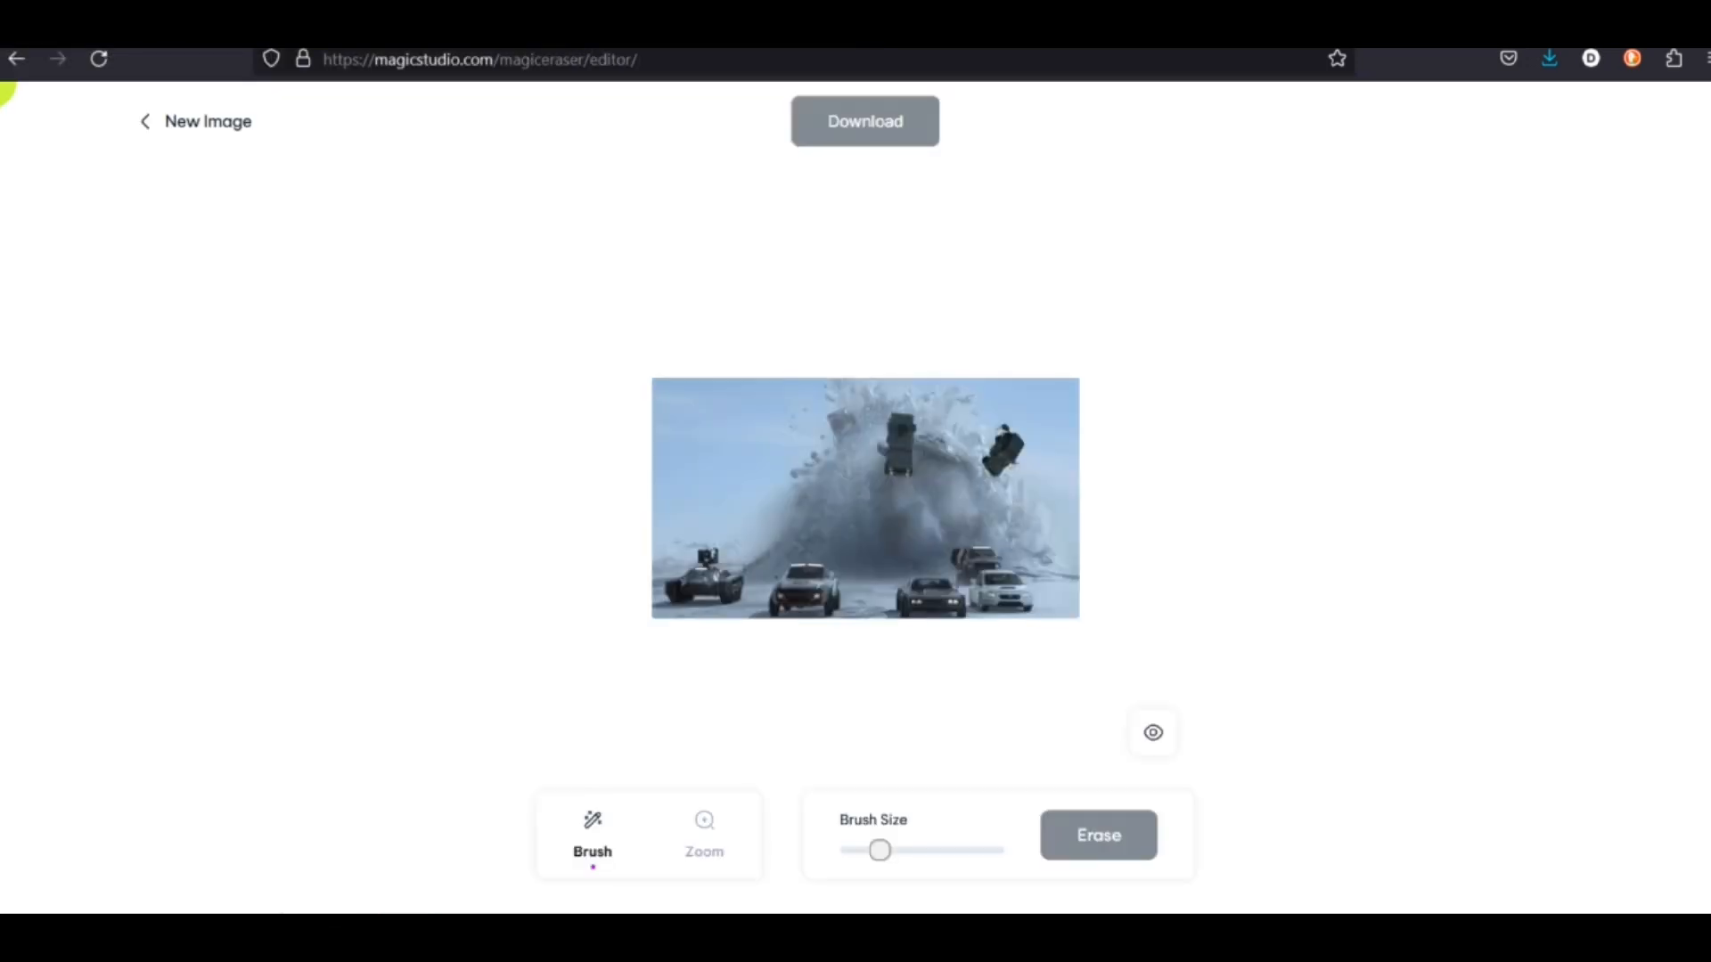
pyautogui.moveTo(849, 563)
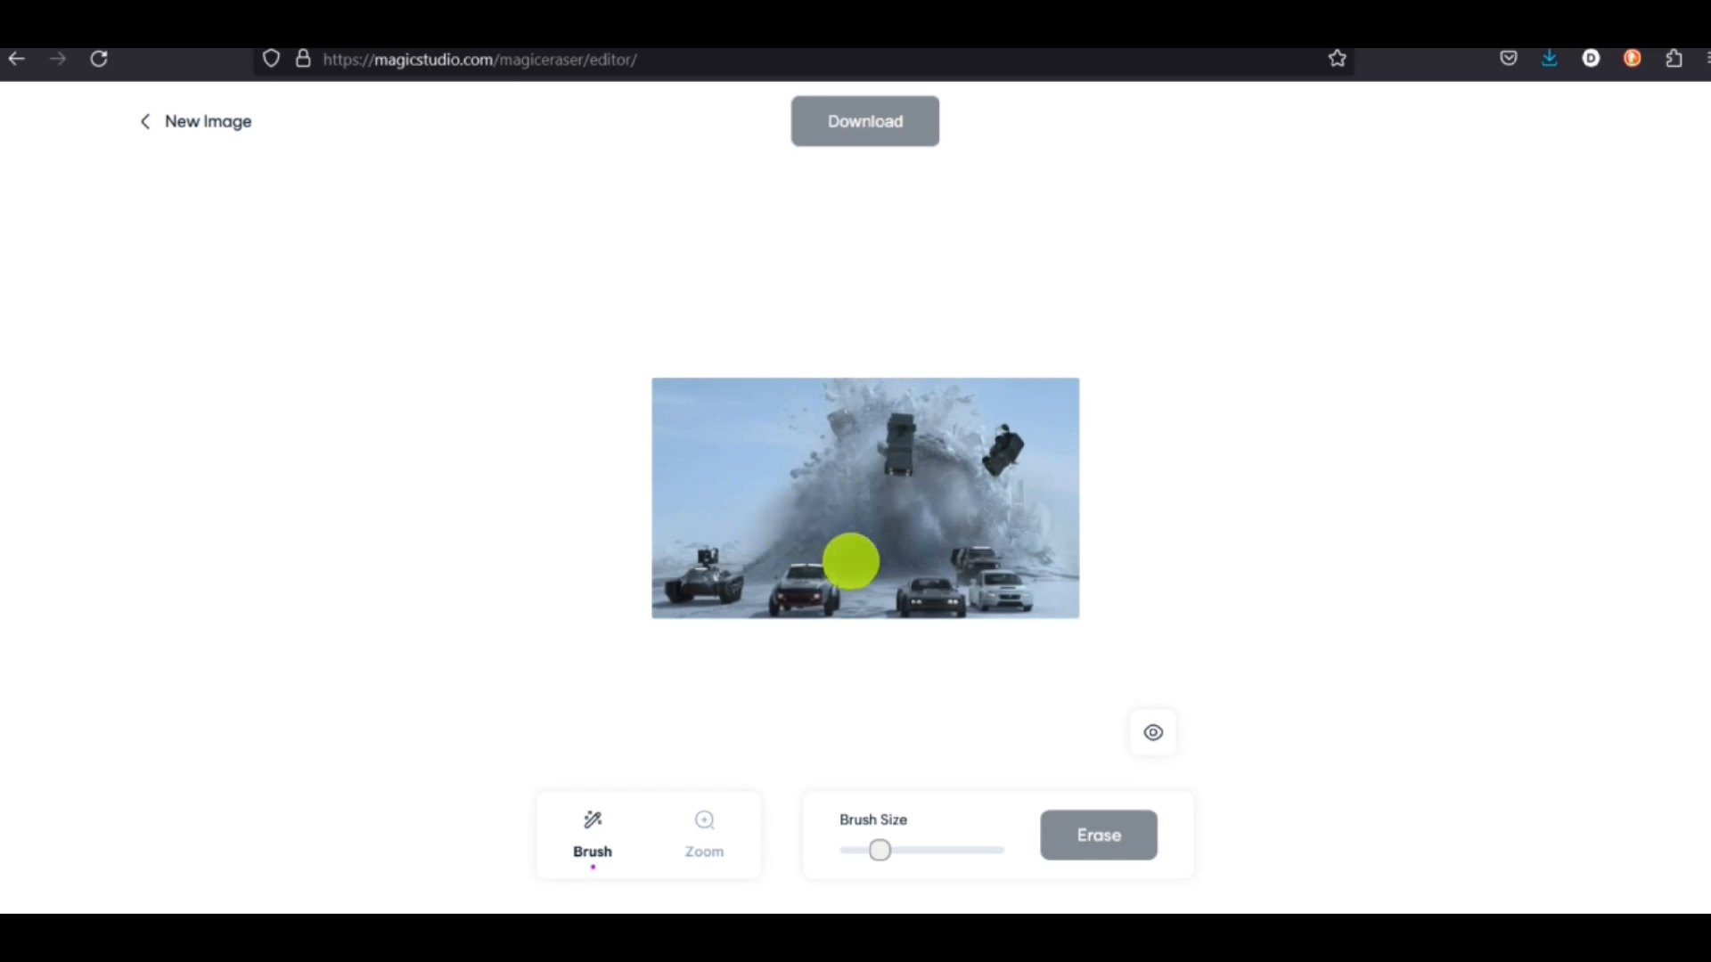
pyautogui.moveTo(698, 575)
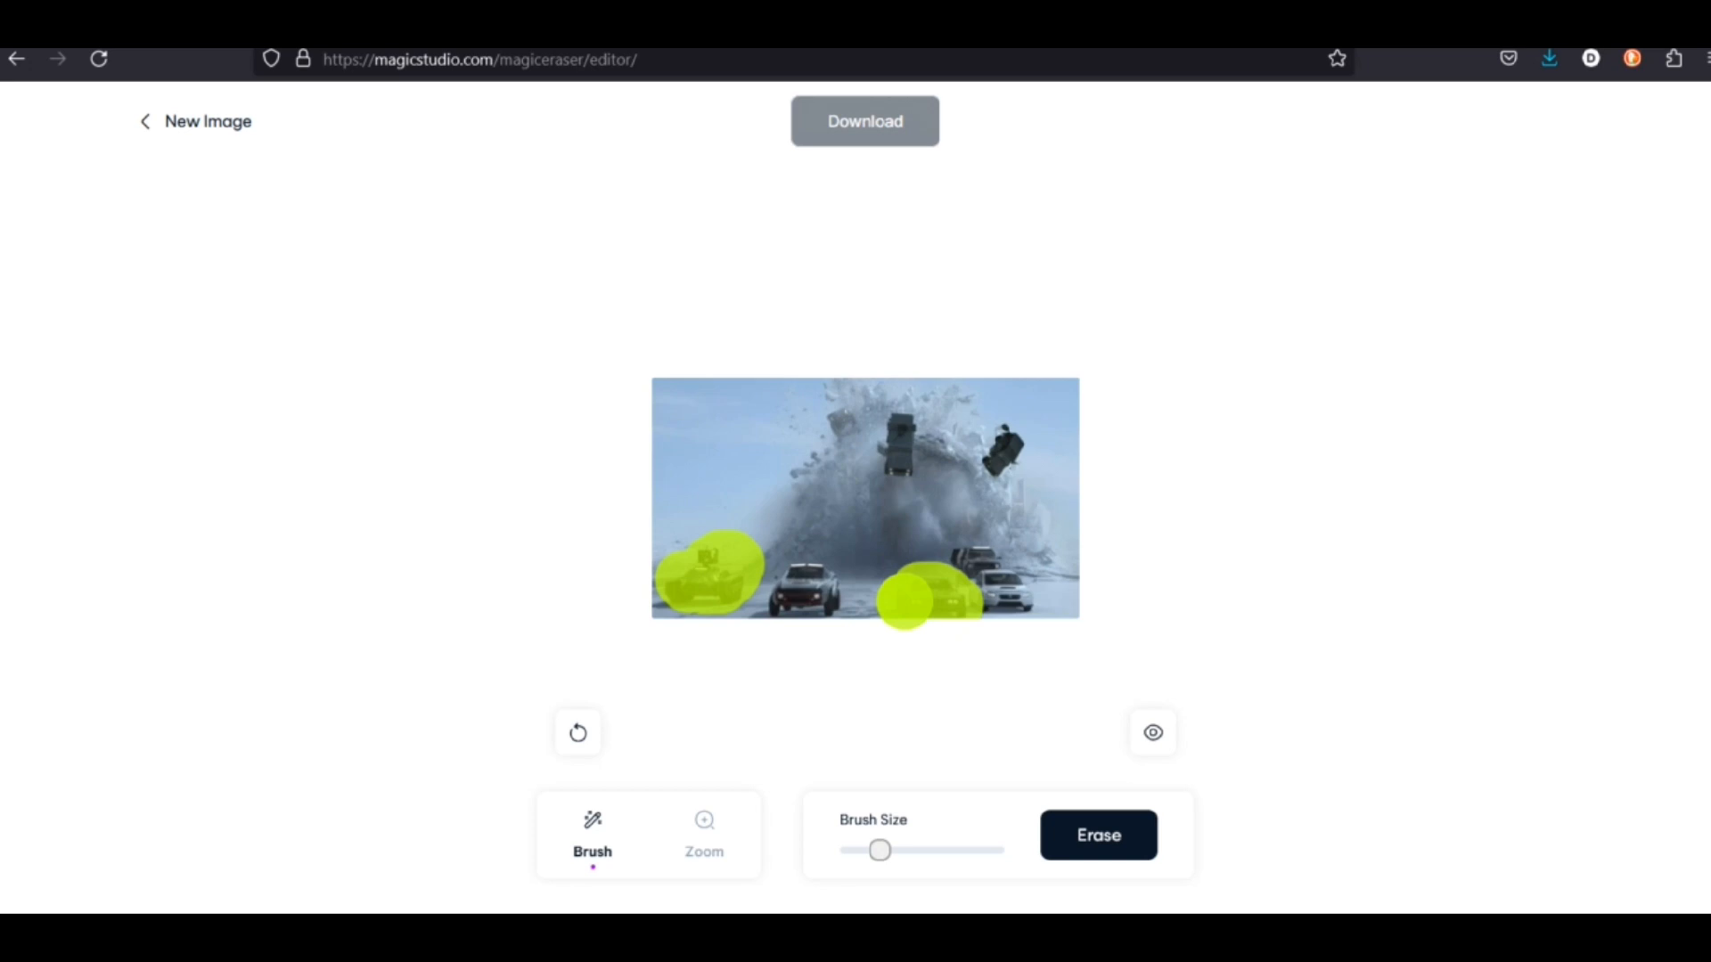
pyautogui.click(1097, 835)
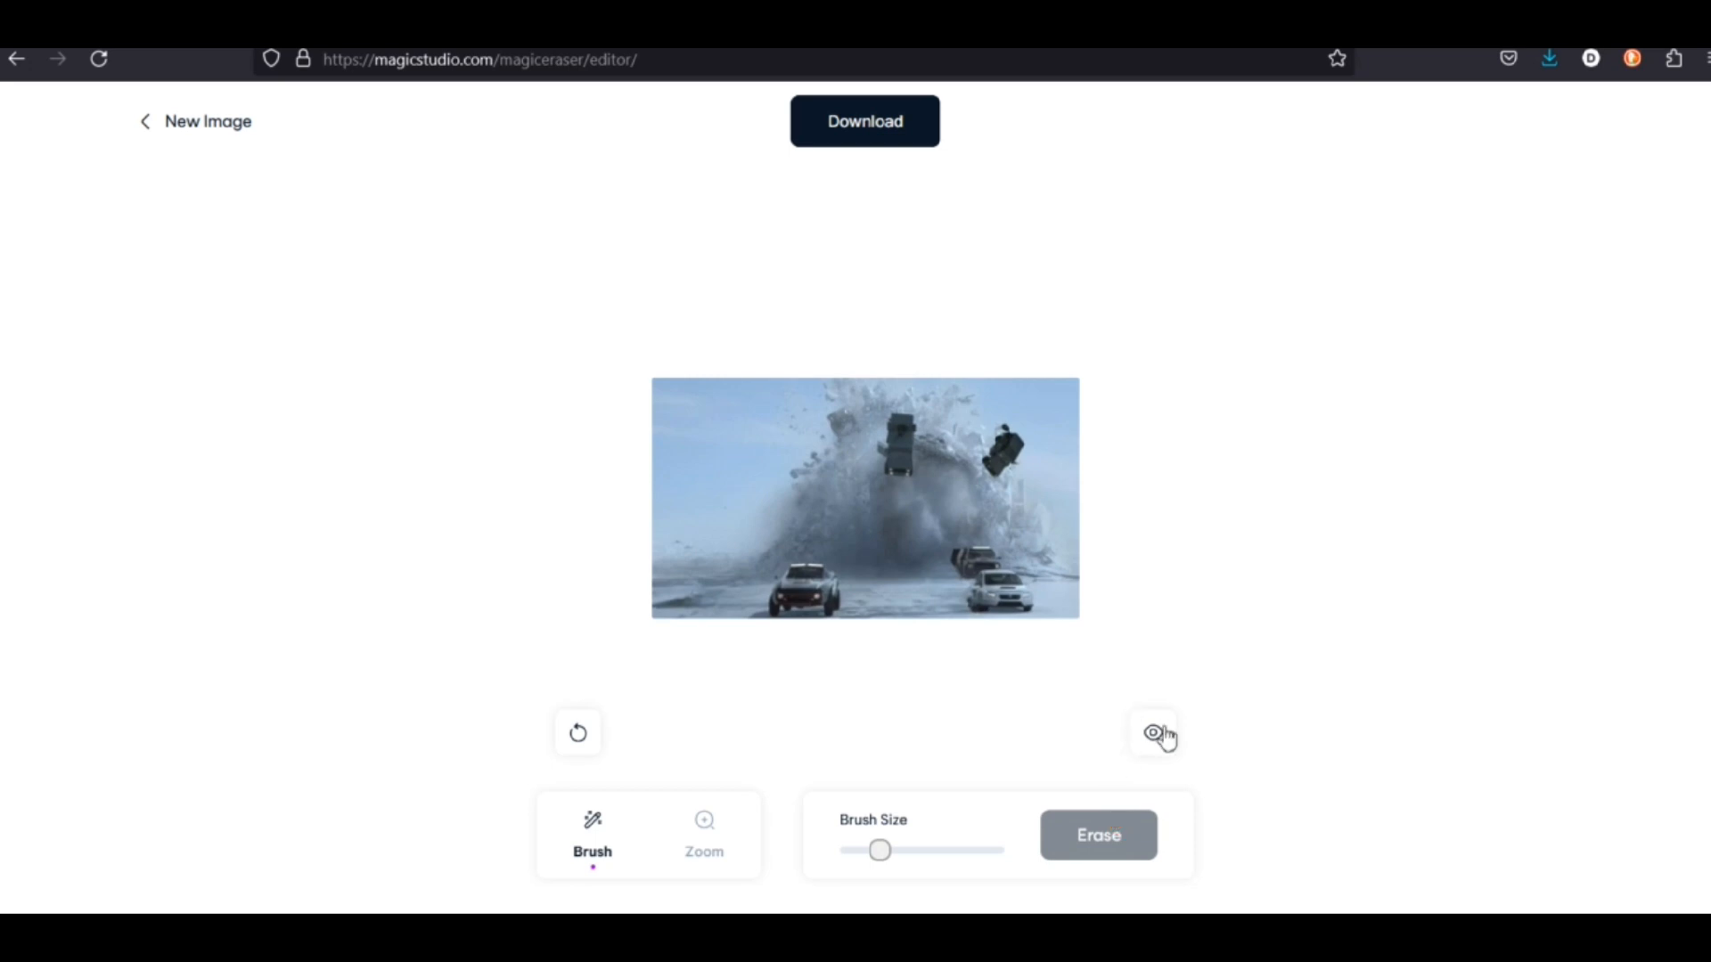
pyautogui.click(1153, 732)
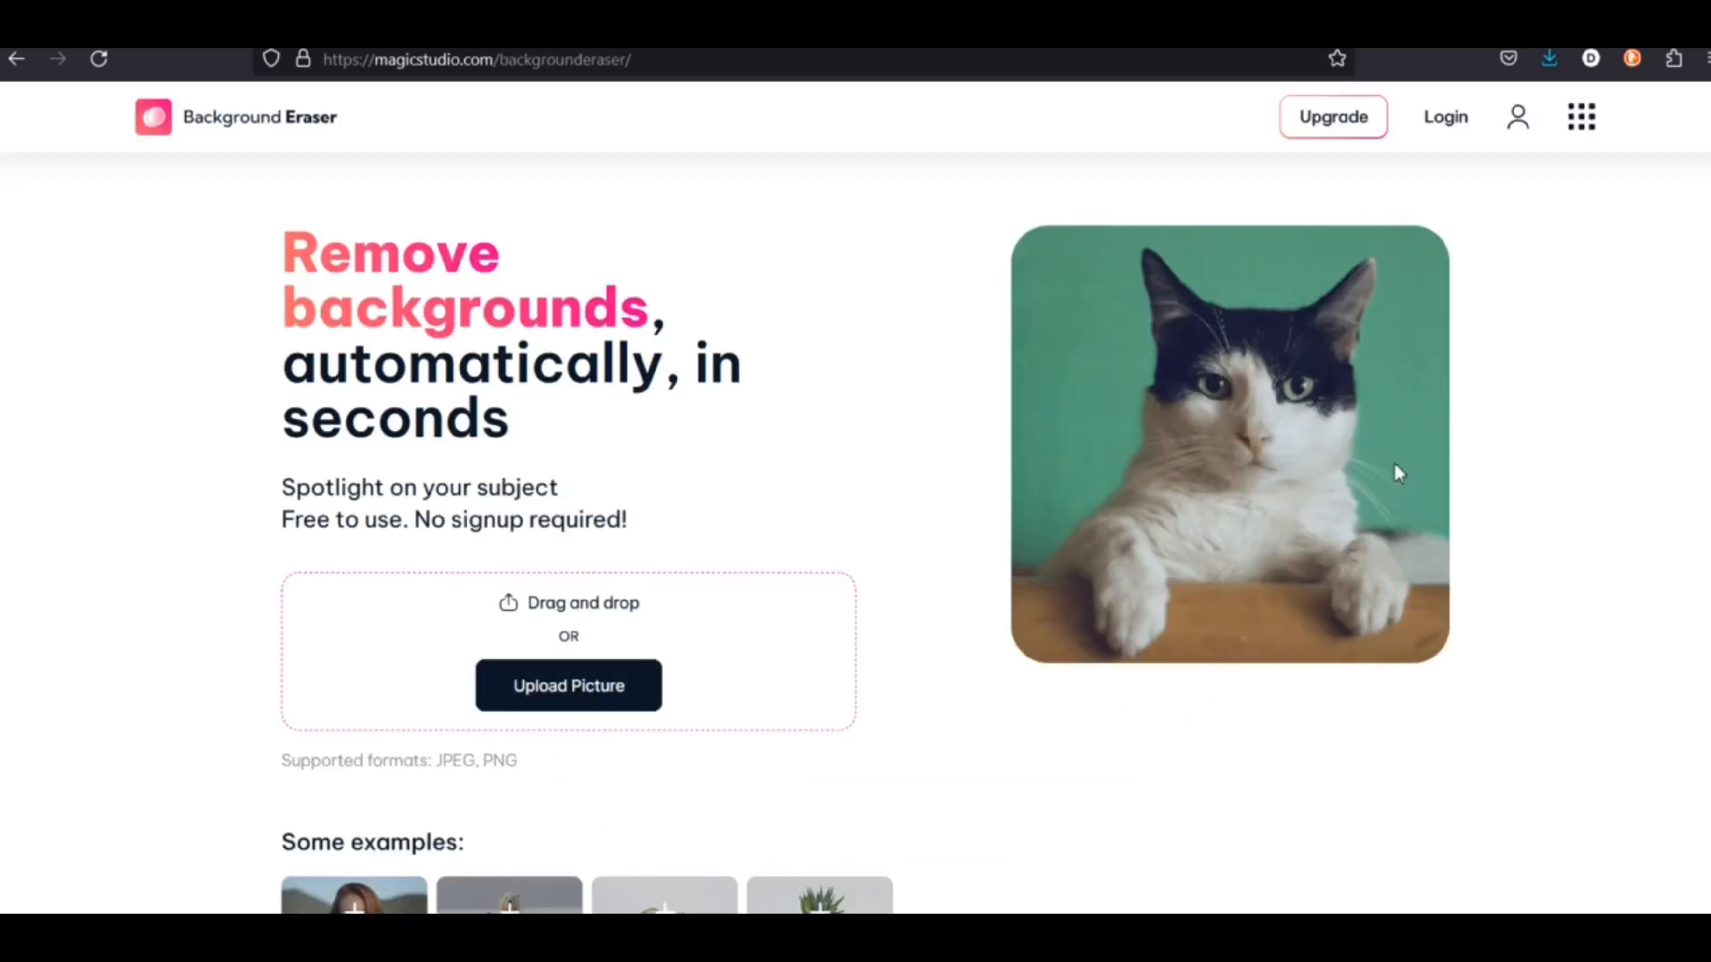
# Step: Pick and upload a picture in Background Eraser for background removal
pyautogui.click(568, 686)
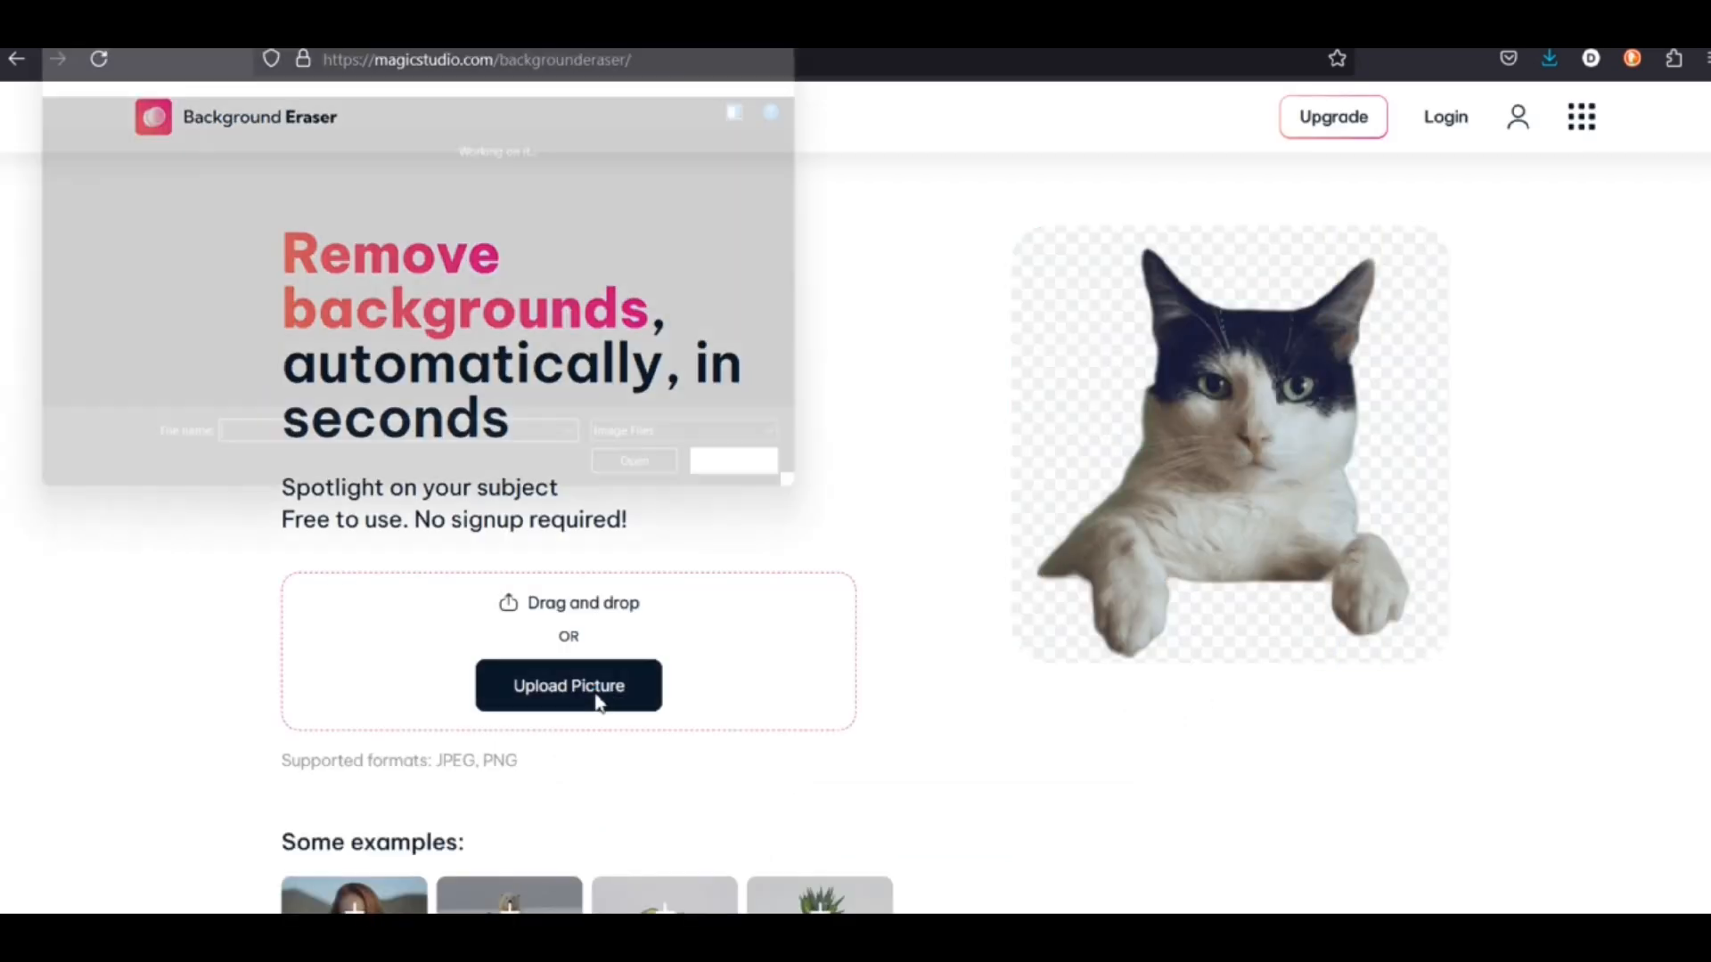
pyautogui.click(568, 685)
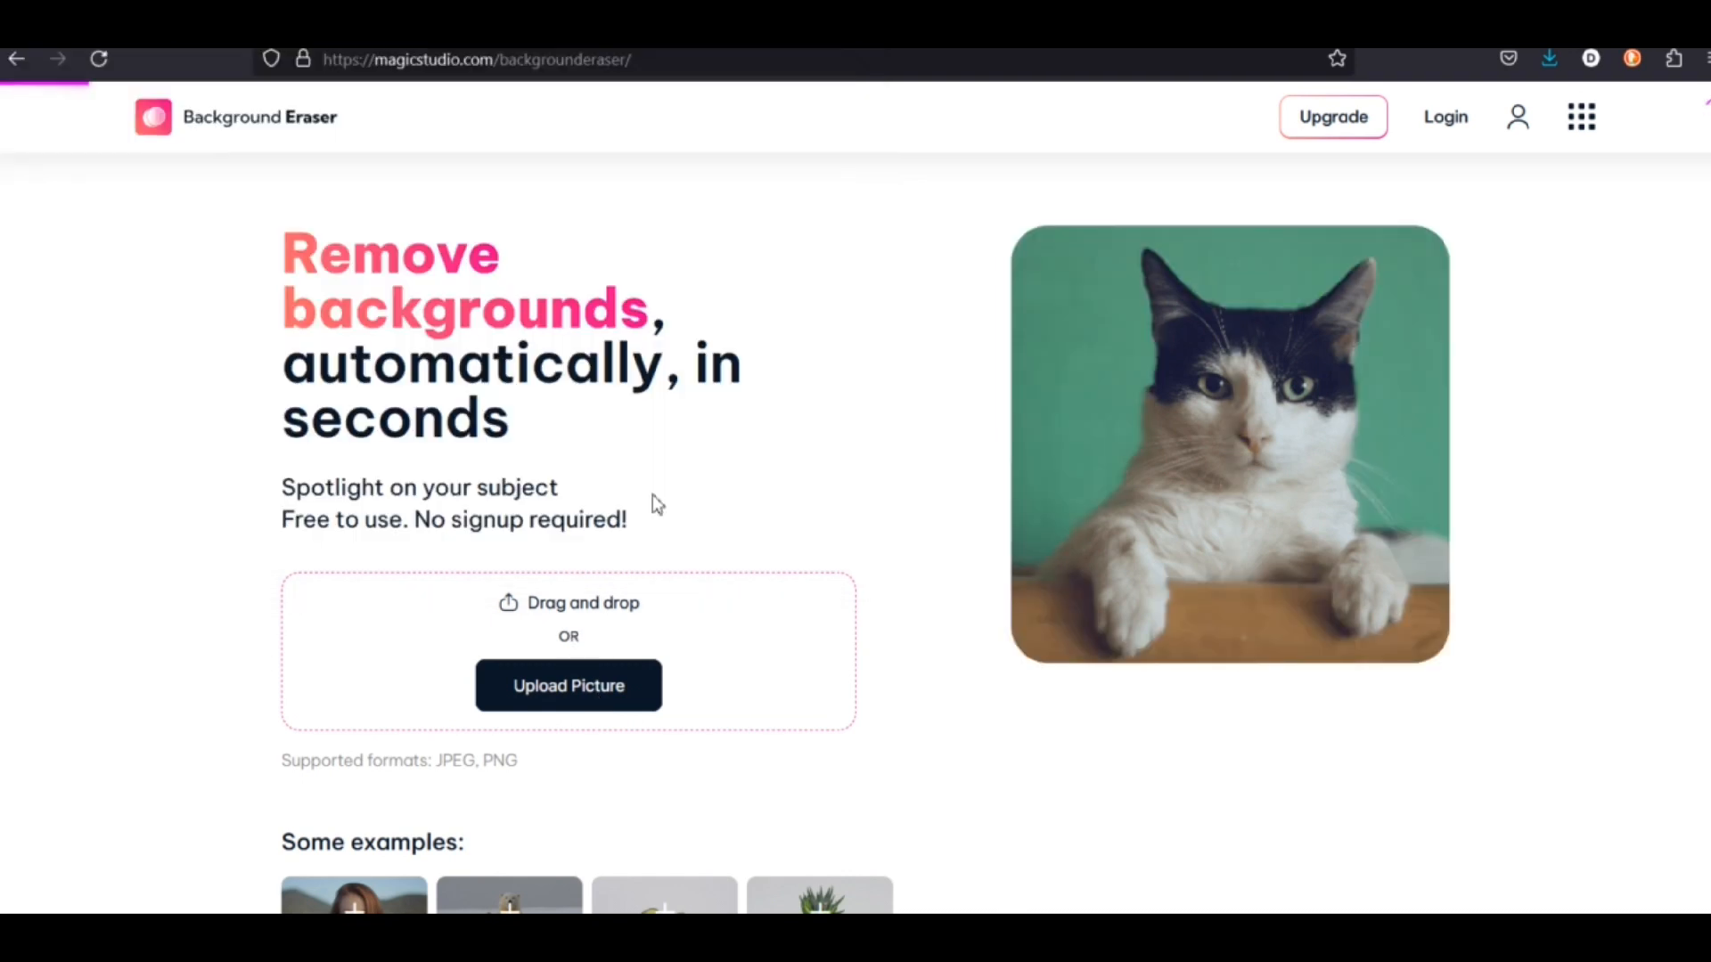
# Step: Change the vehicles' custom background from red to a muted greyish-brown shade
pyautogui.click(568, 685)
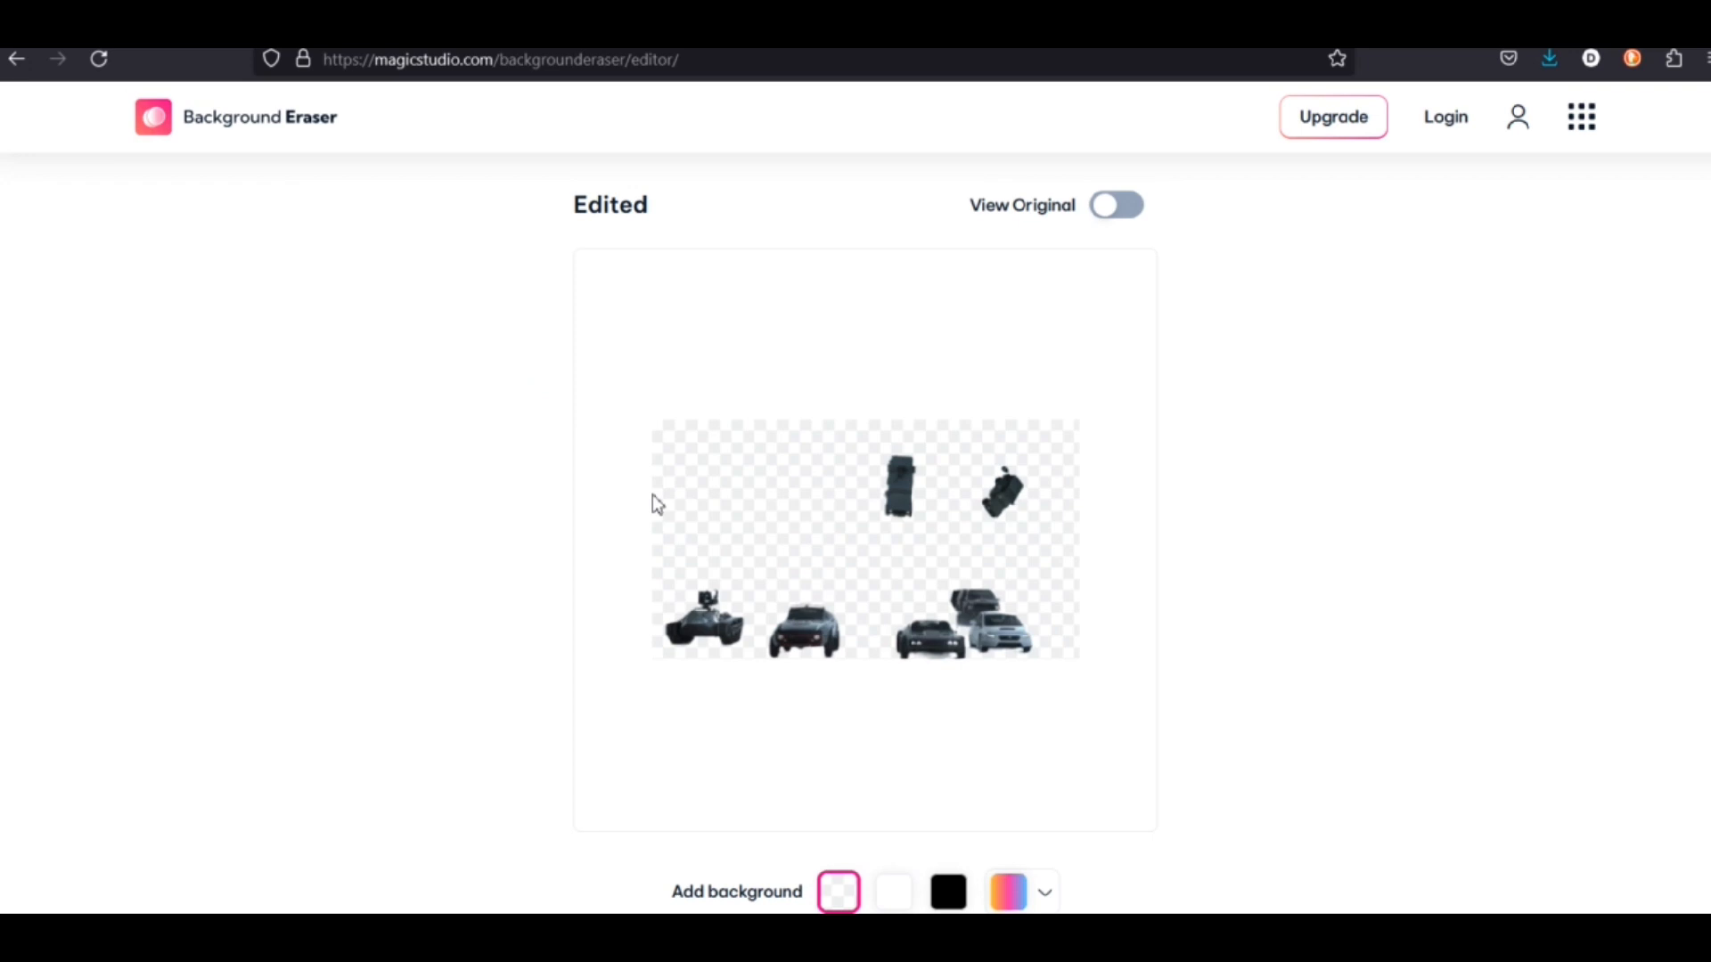
pyautogui.moveTo(457, 569)
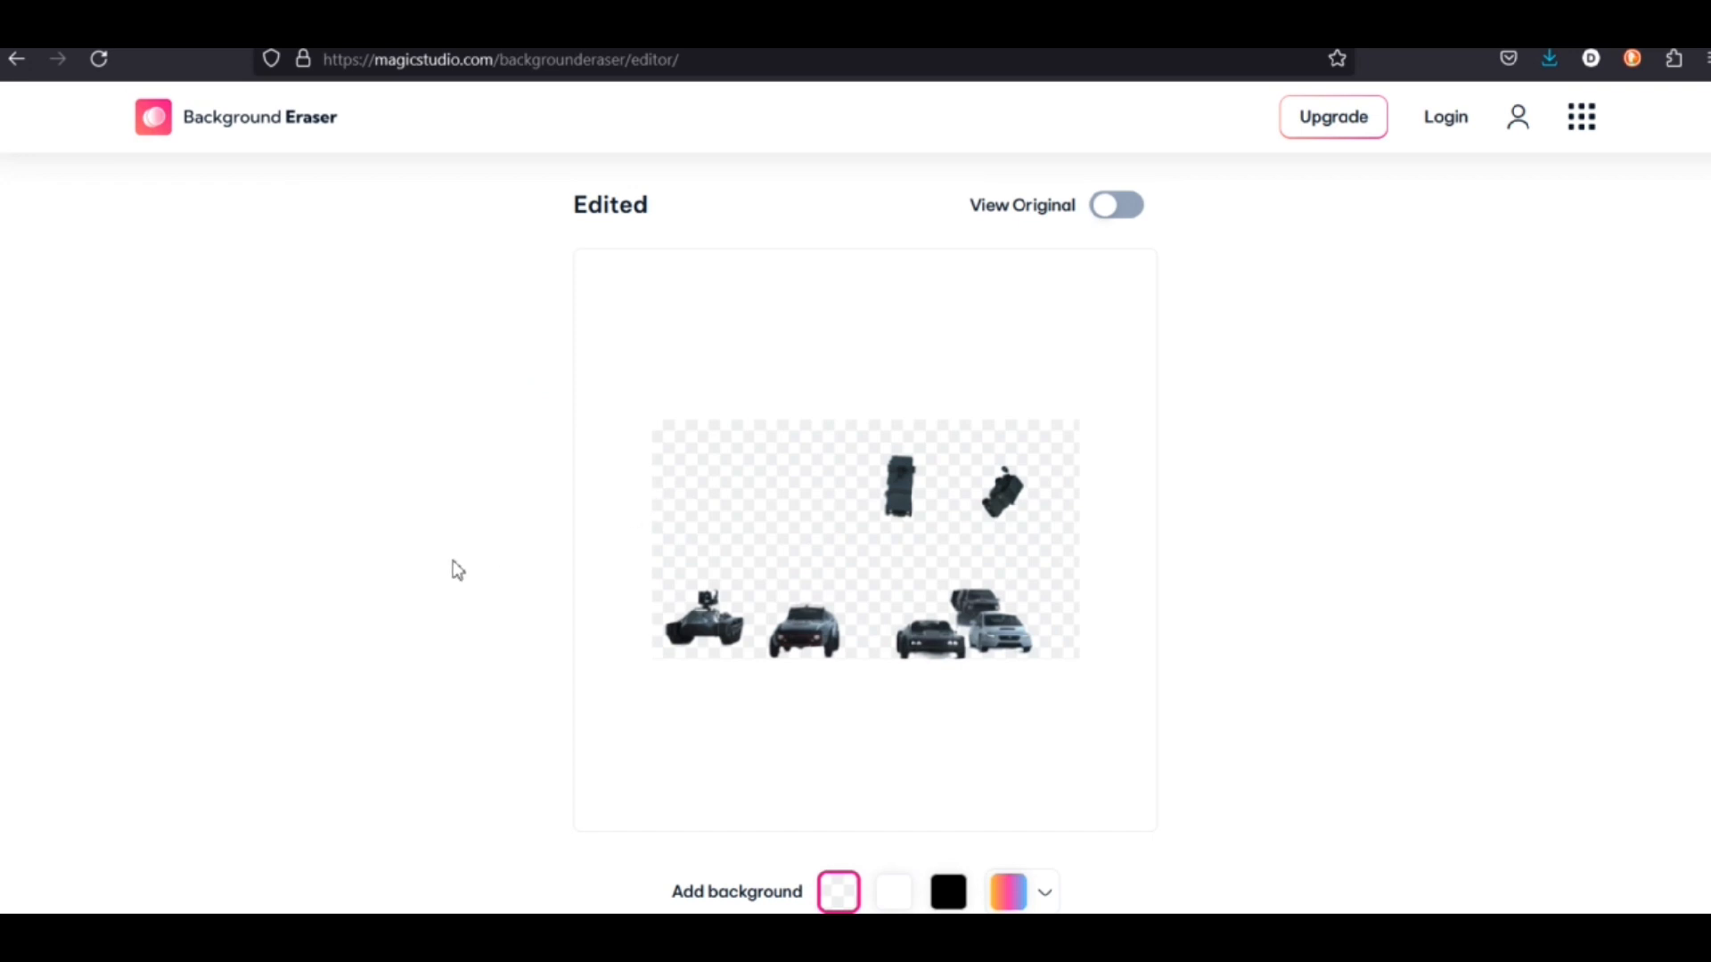
pyautogui.scroll(-3)
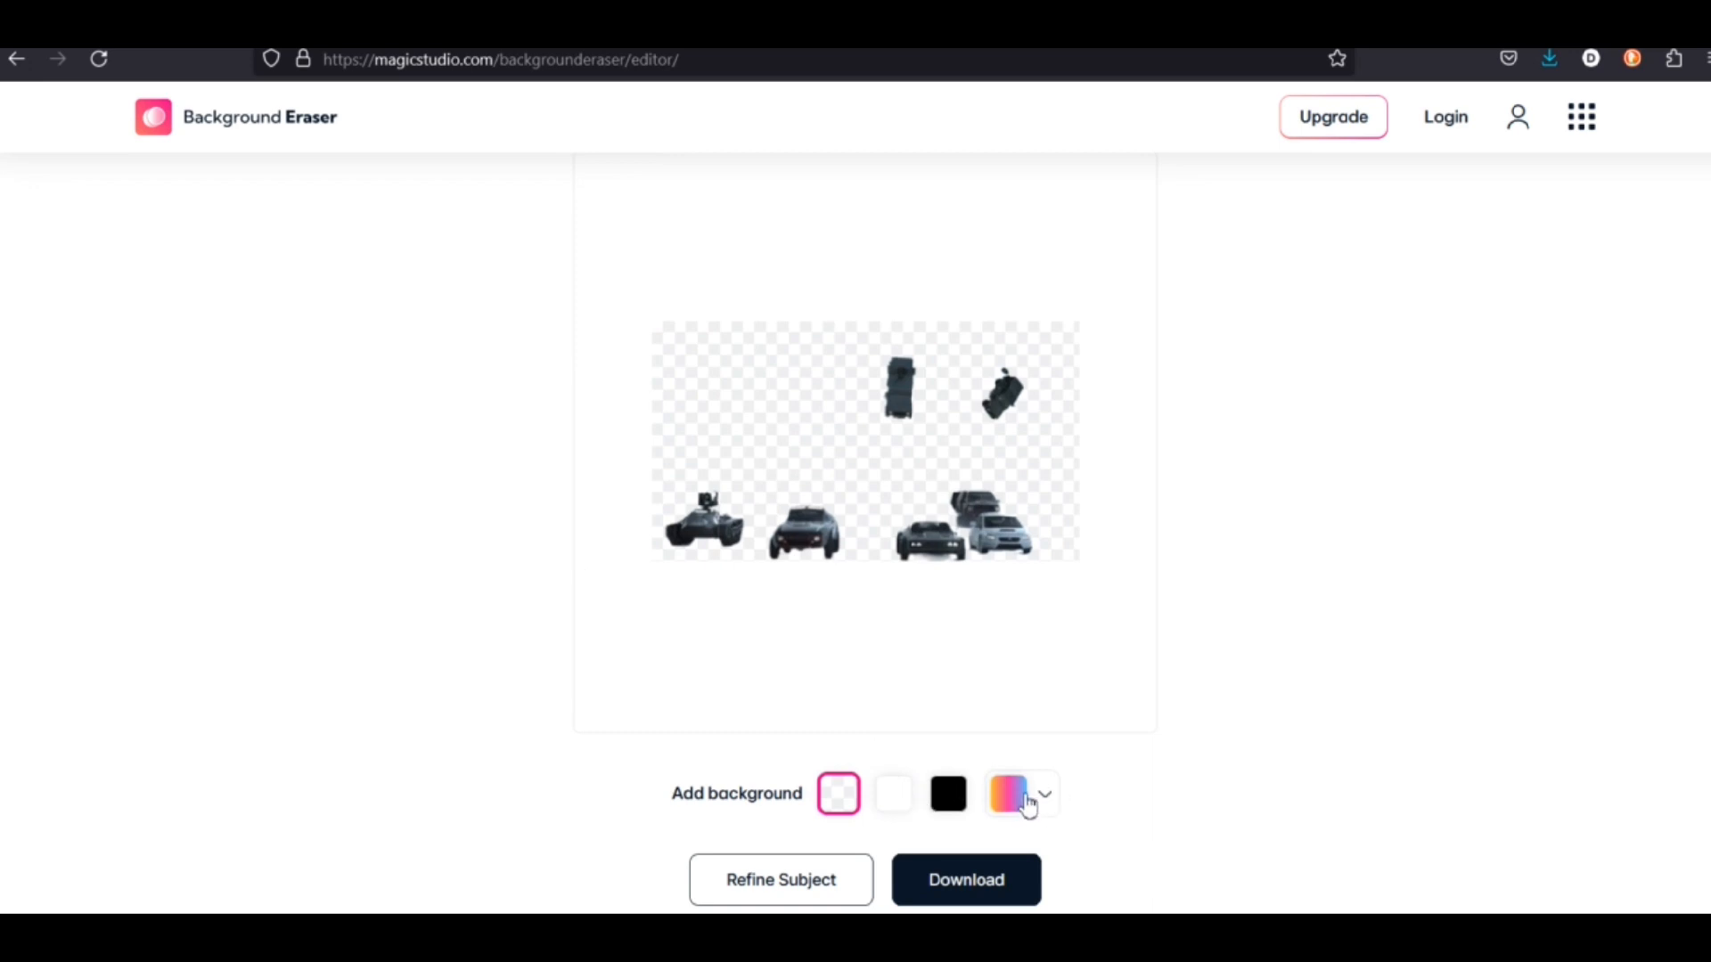
pyautogui.moveTo(1037, 802)
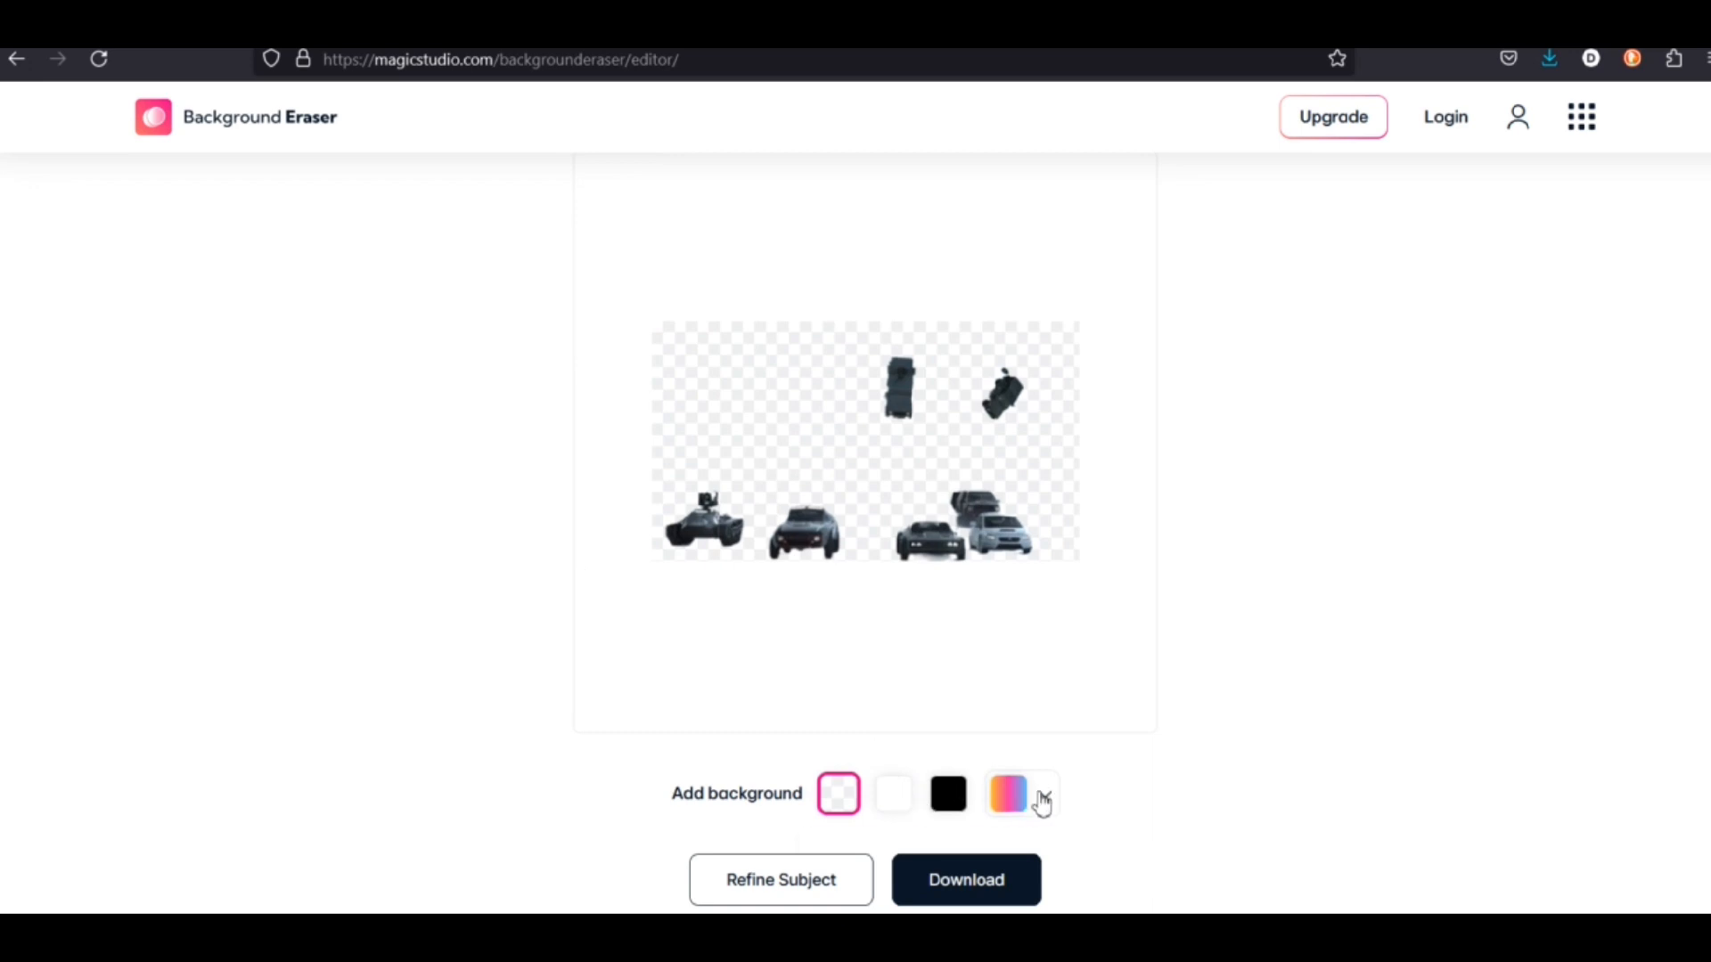
pyautogui.click(1007, 793)
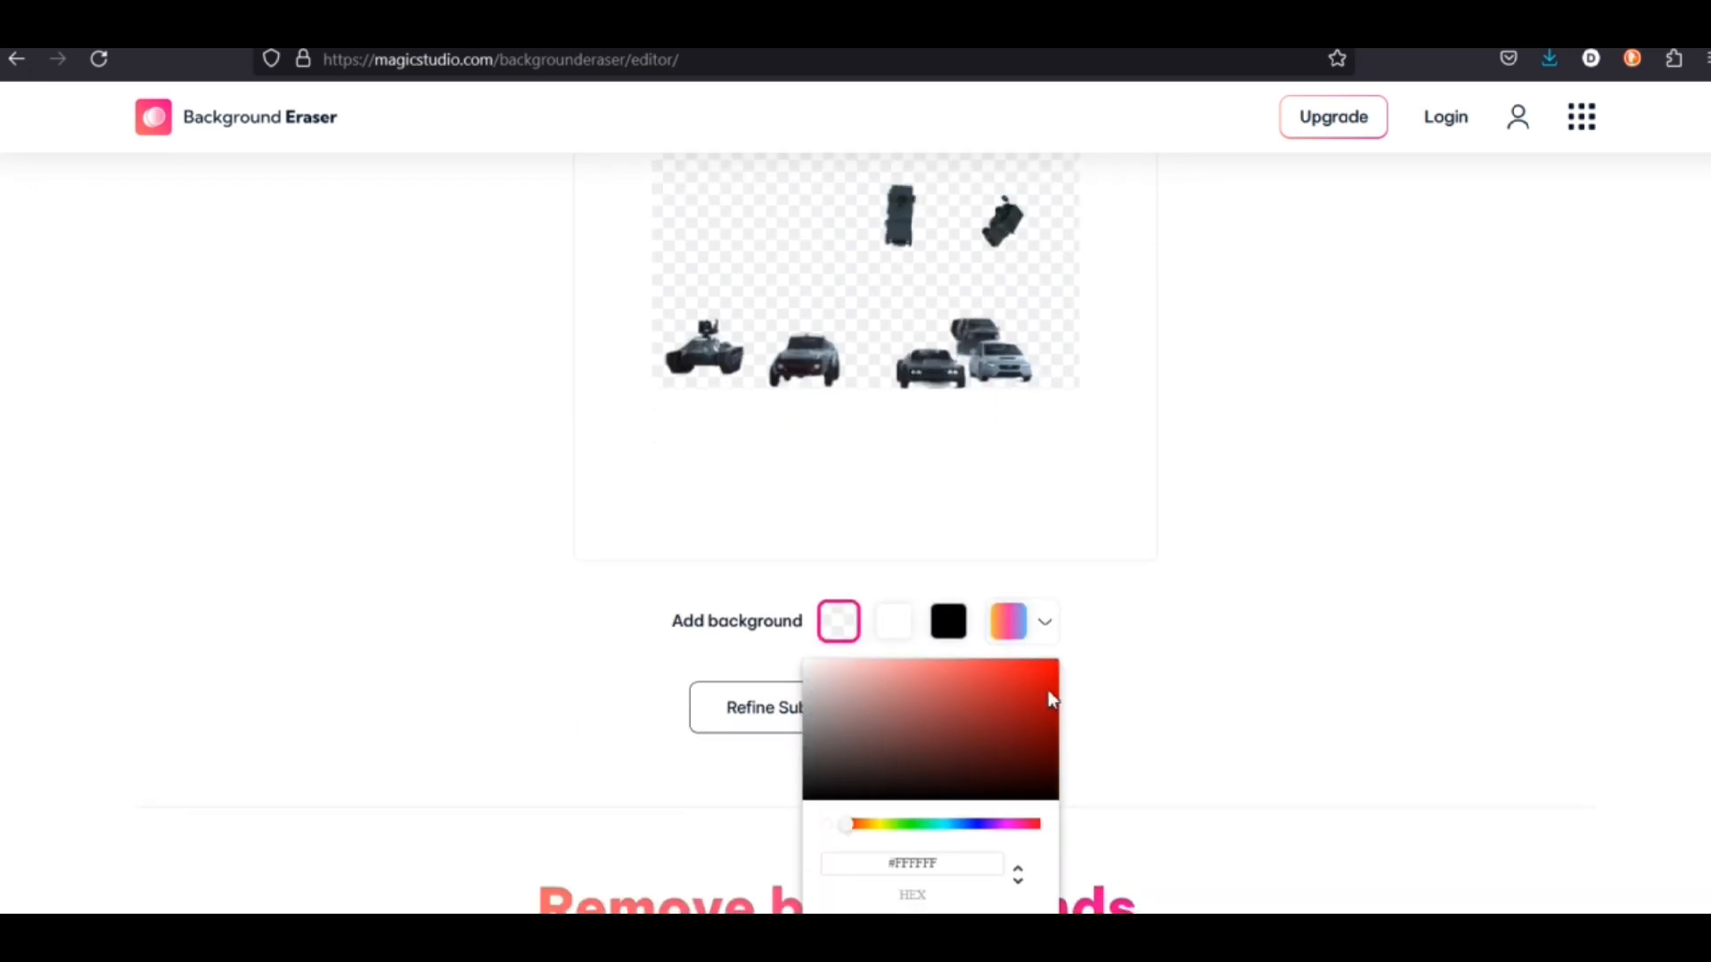
pyautogui.click(963, 712)
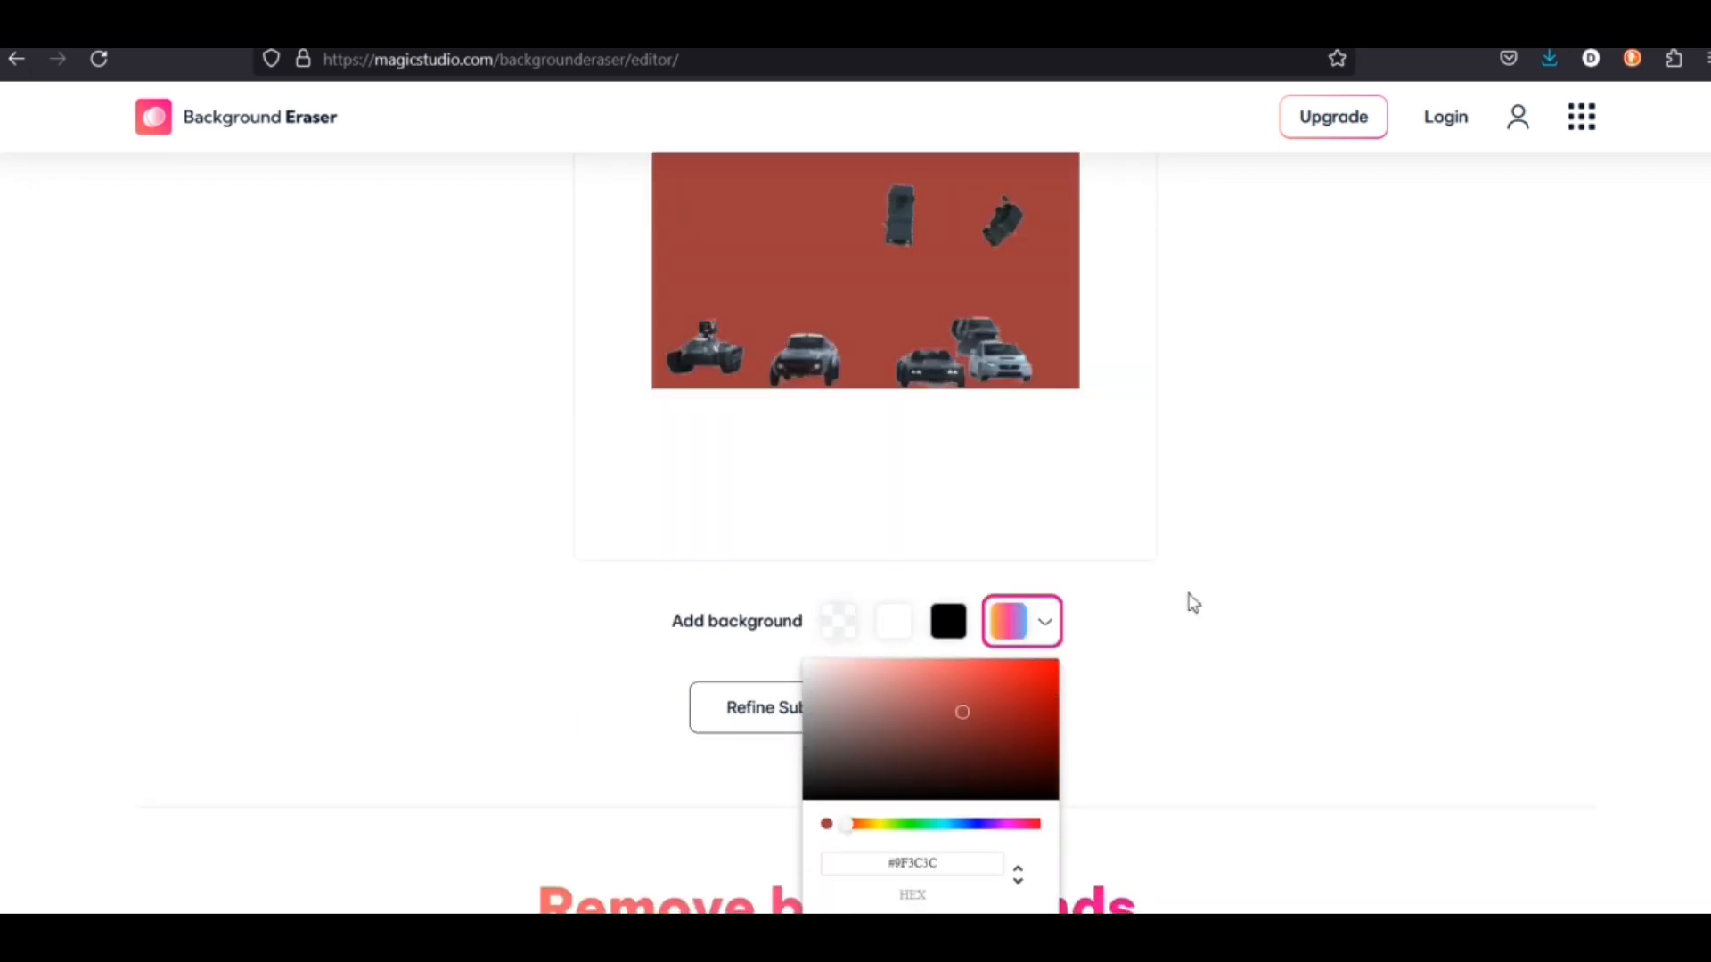
pyautogui.click(861, 730)
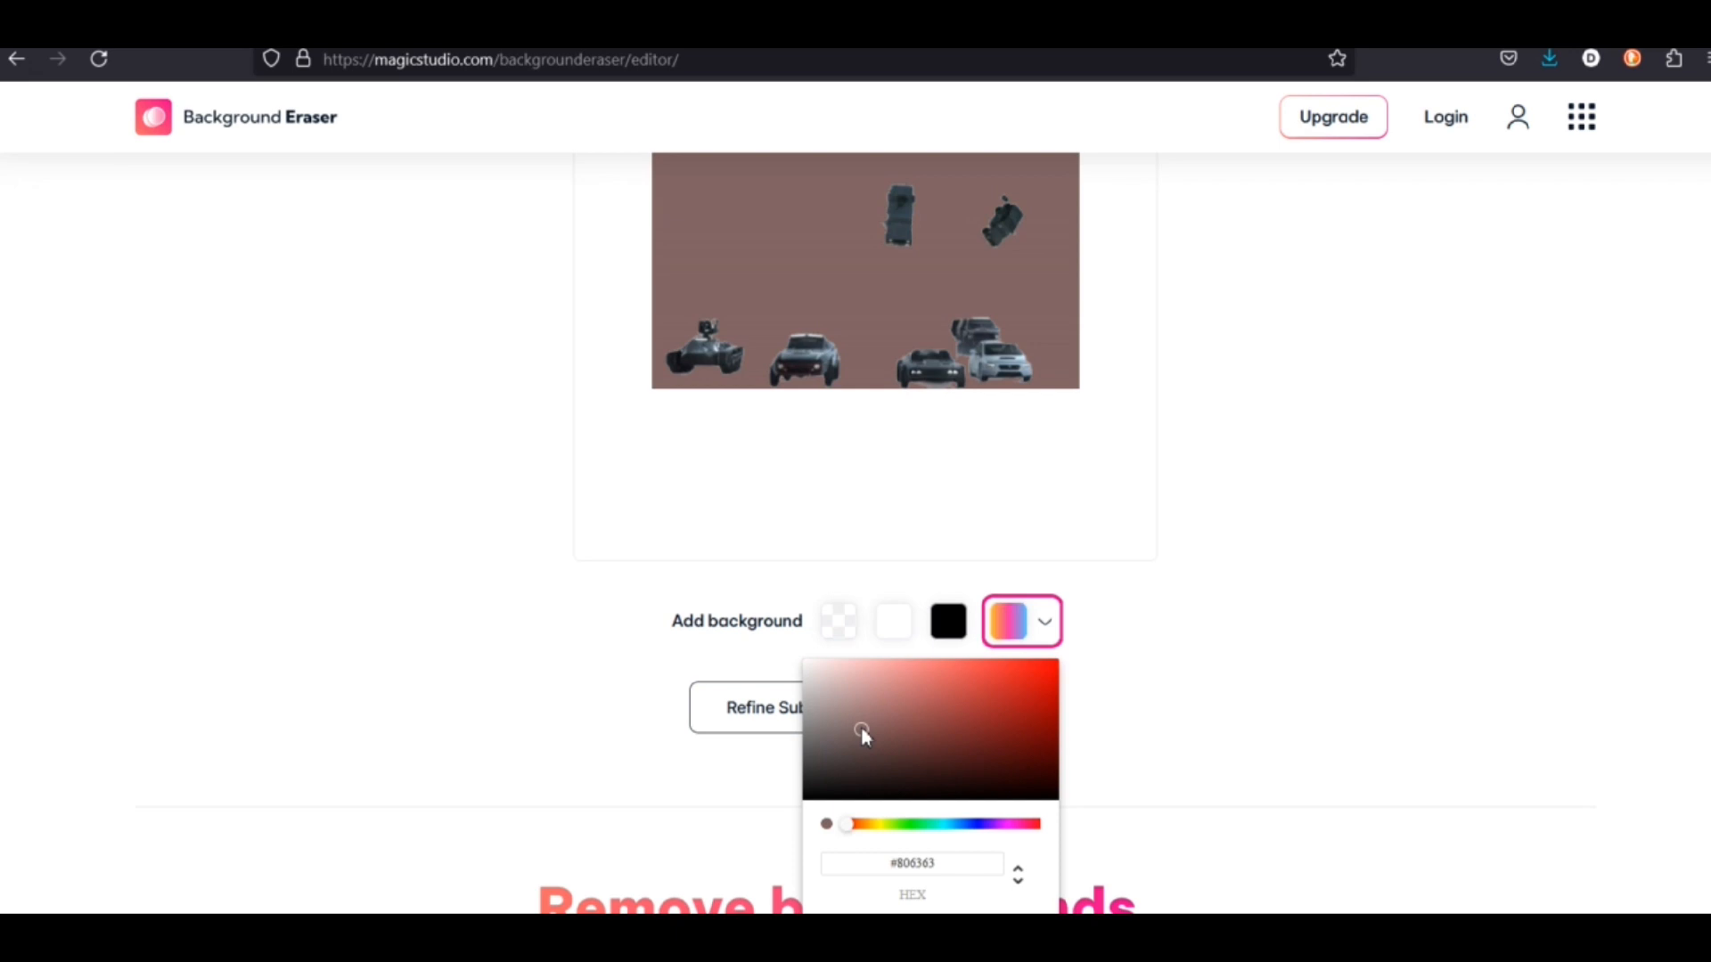
pyautogui.click(1265, 645)
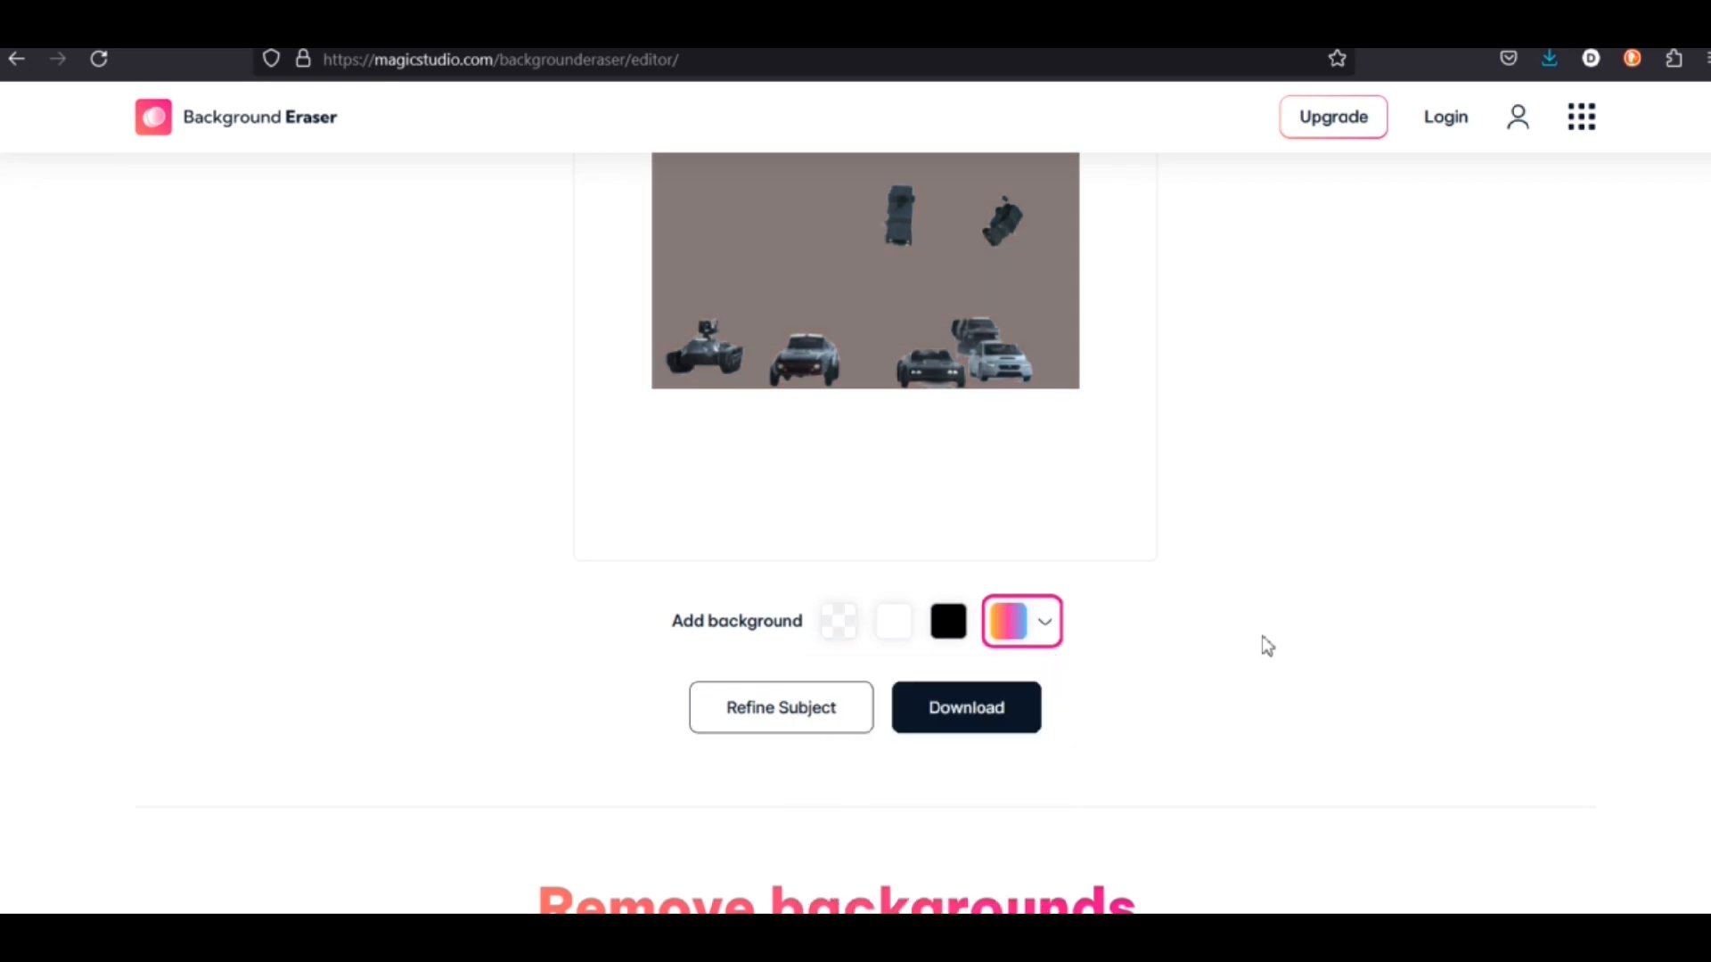
pyautogui.scroll(-3)
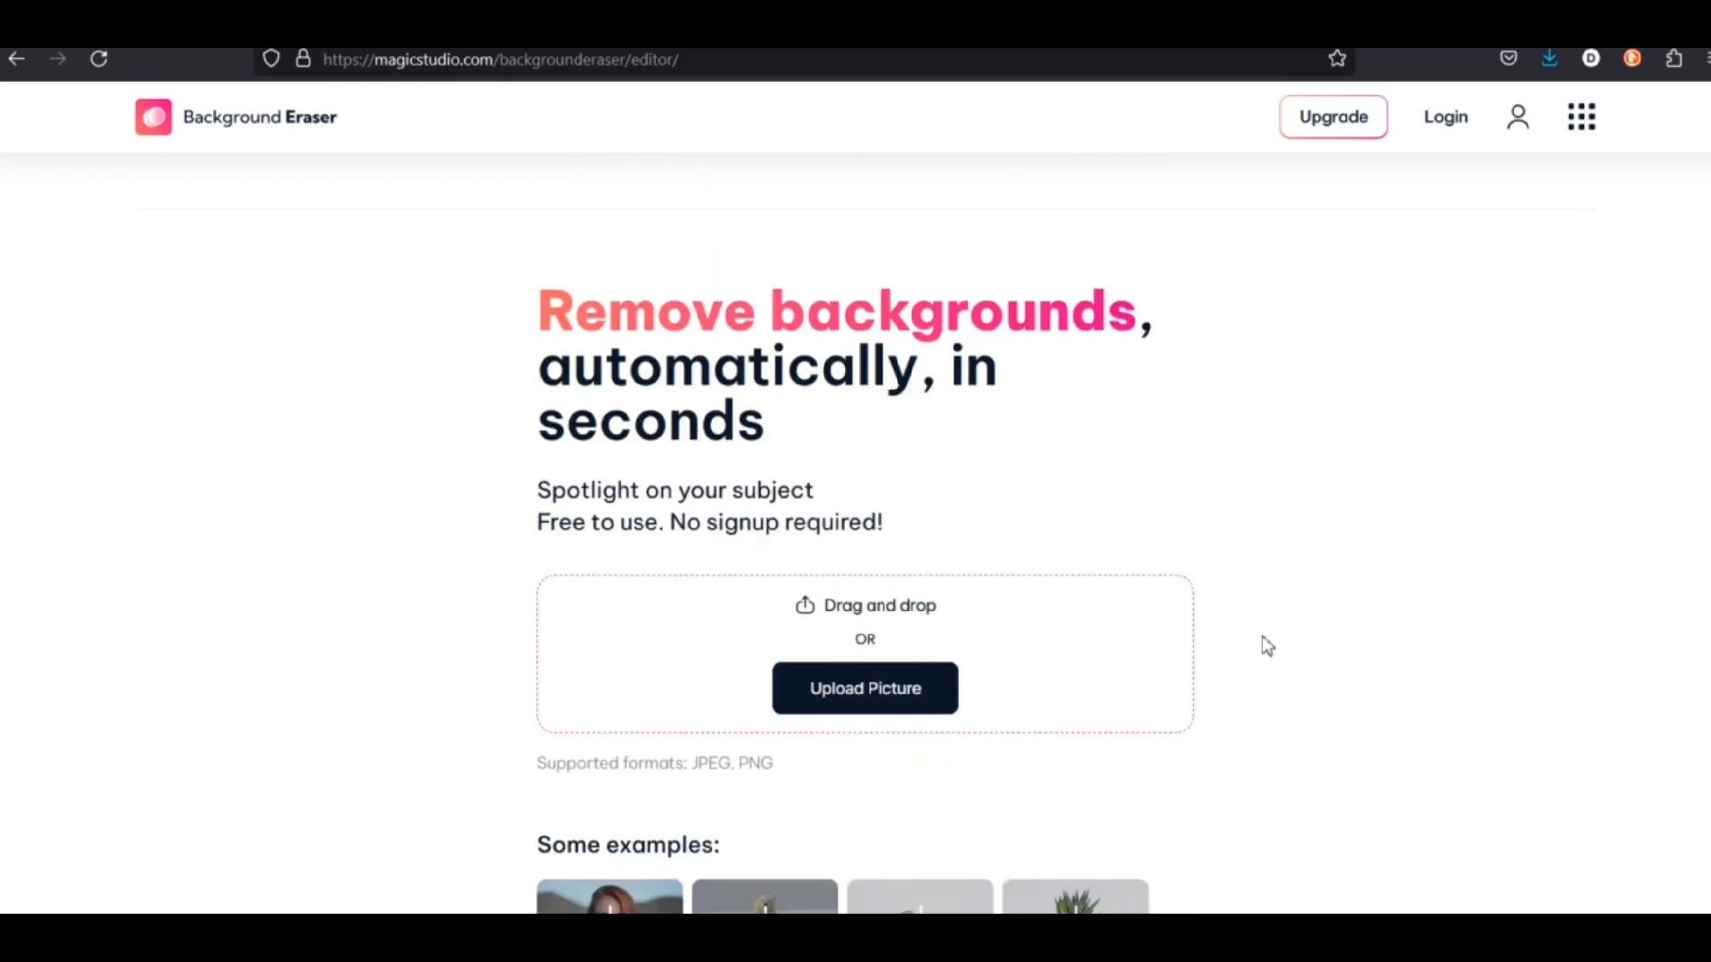
pyautogui.scroll(-3)
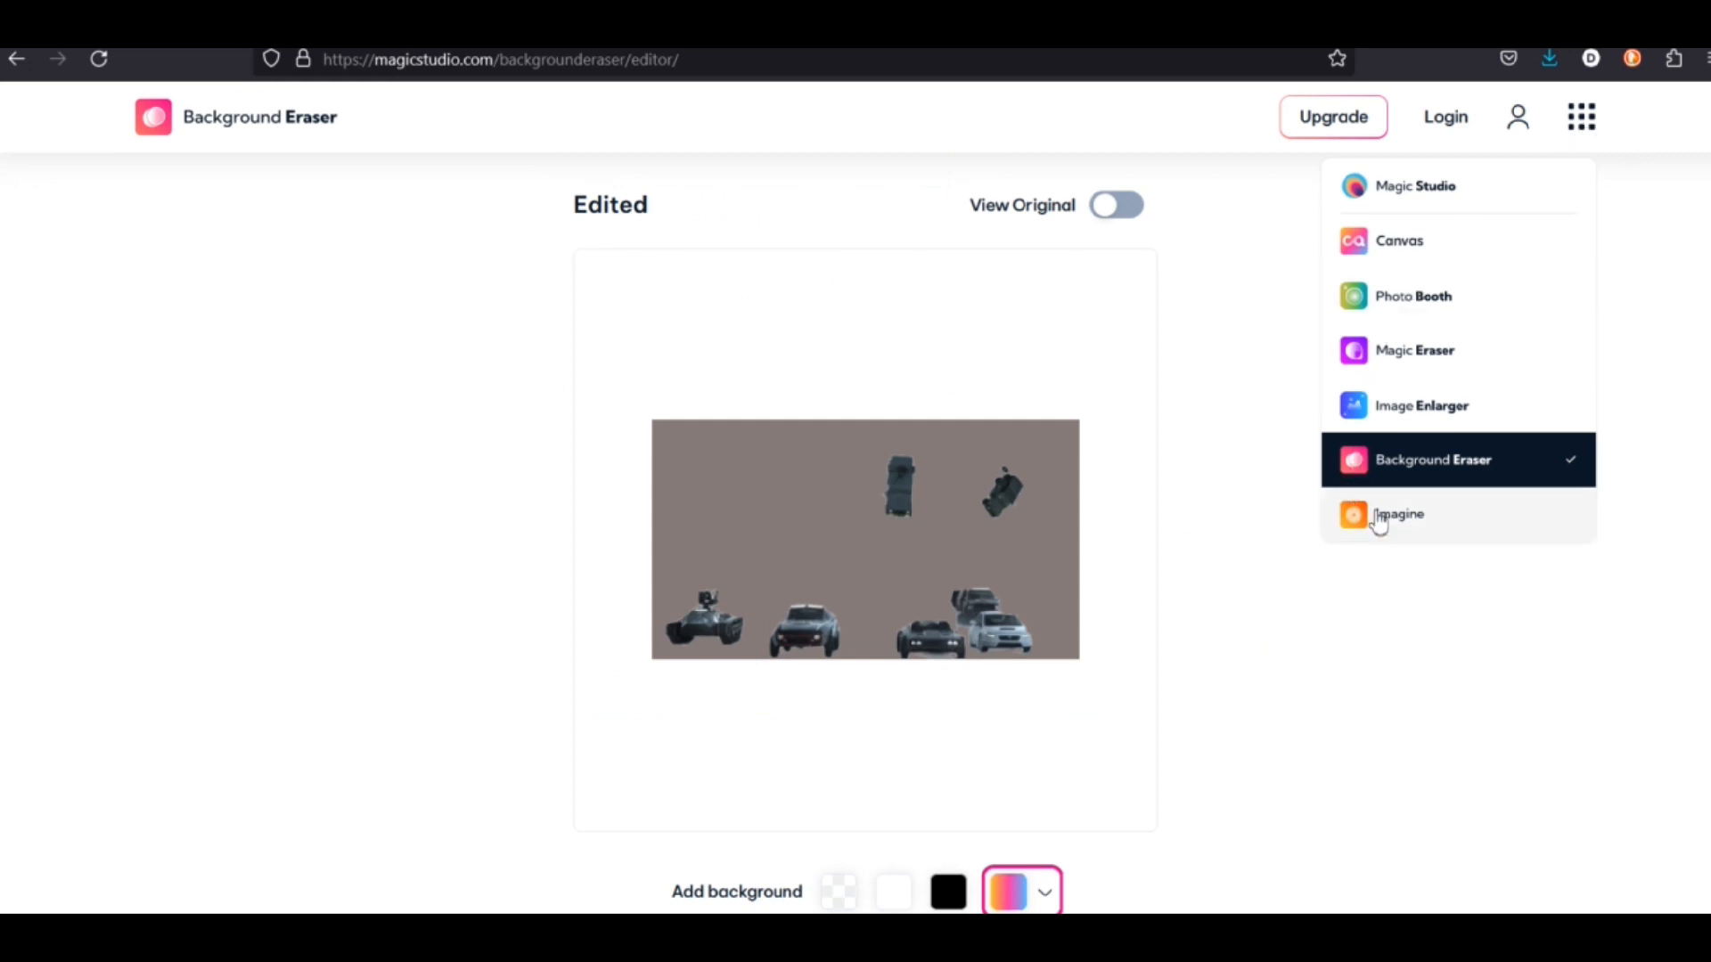
# Step: Switch to Imagine, sign in with Google and open the new picture form
pyautogui.click(1400, 514)
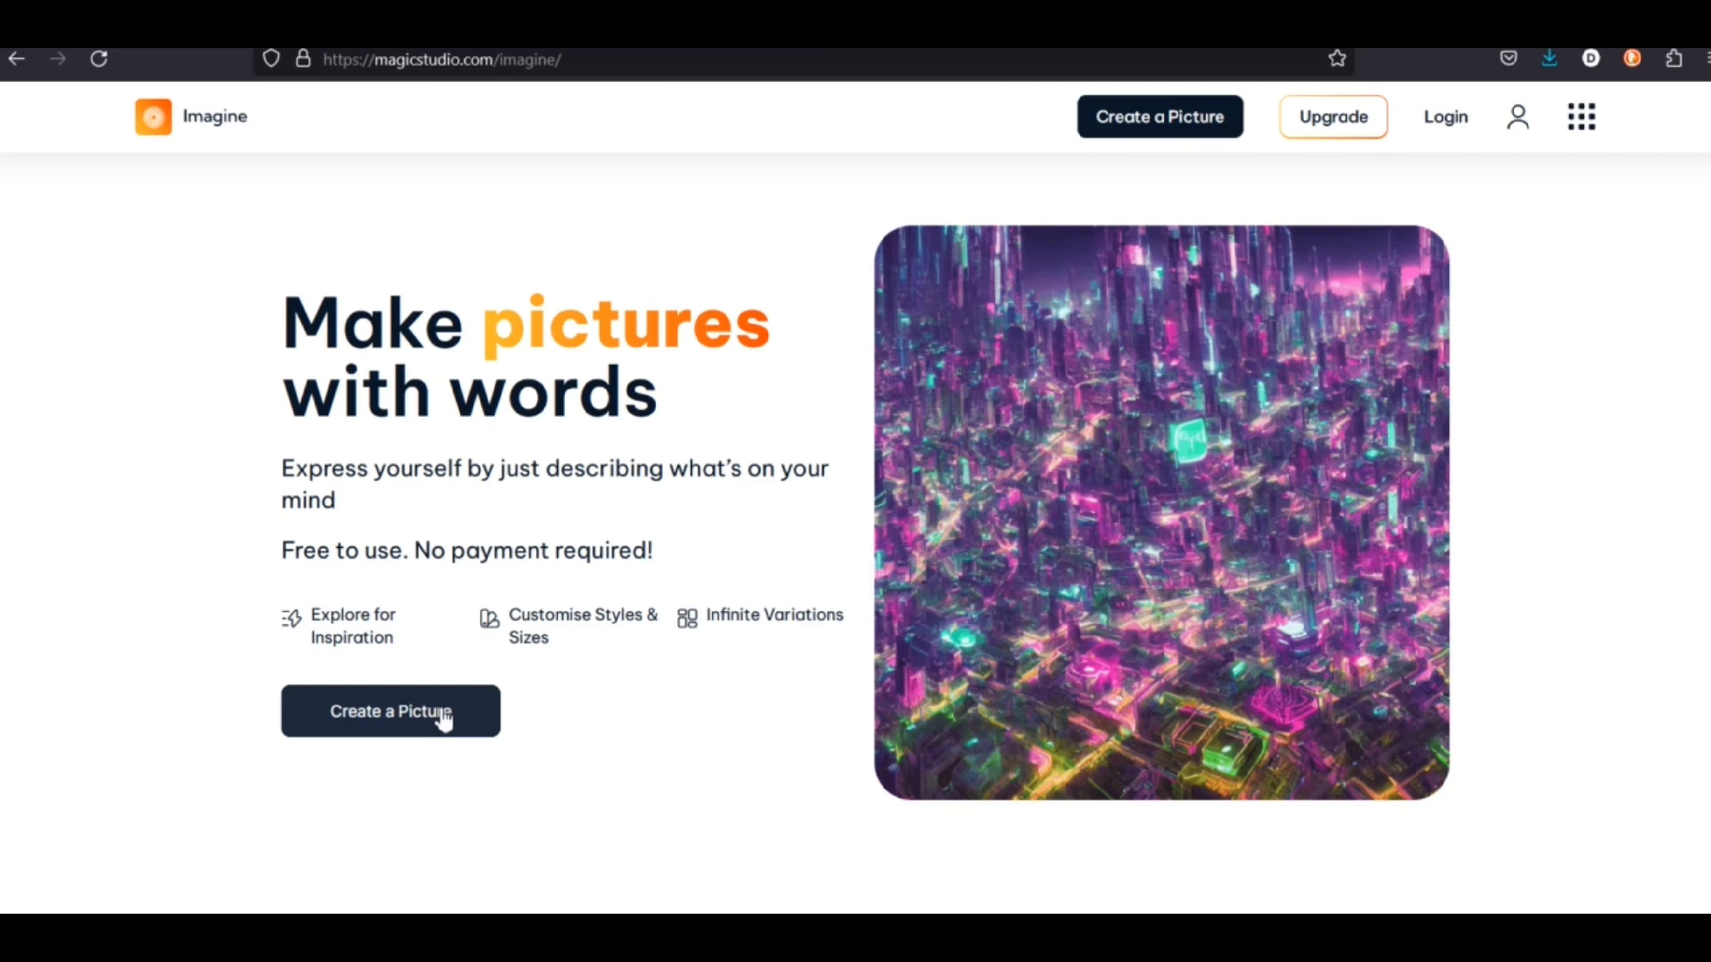
pyautogui.click(389, 711)
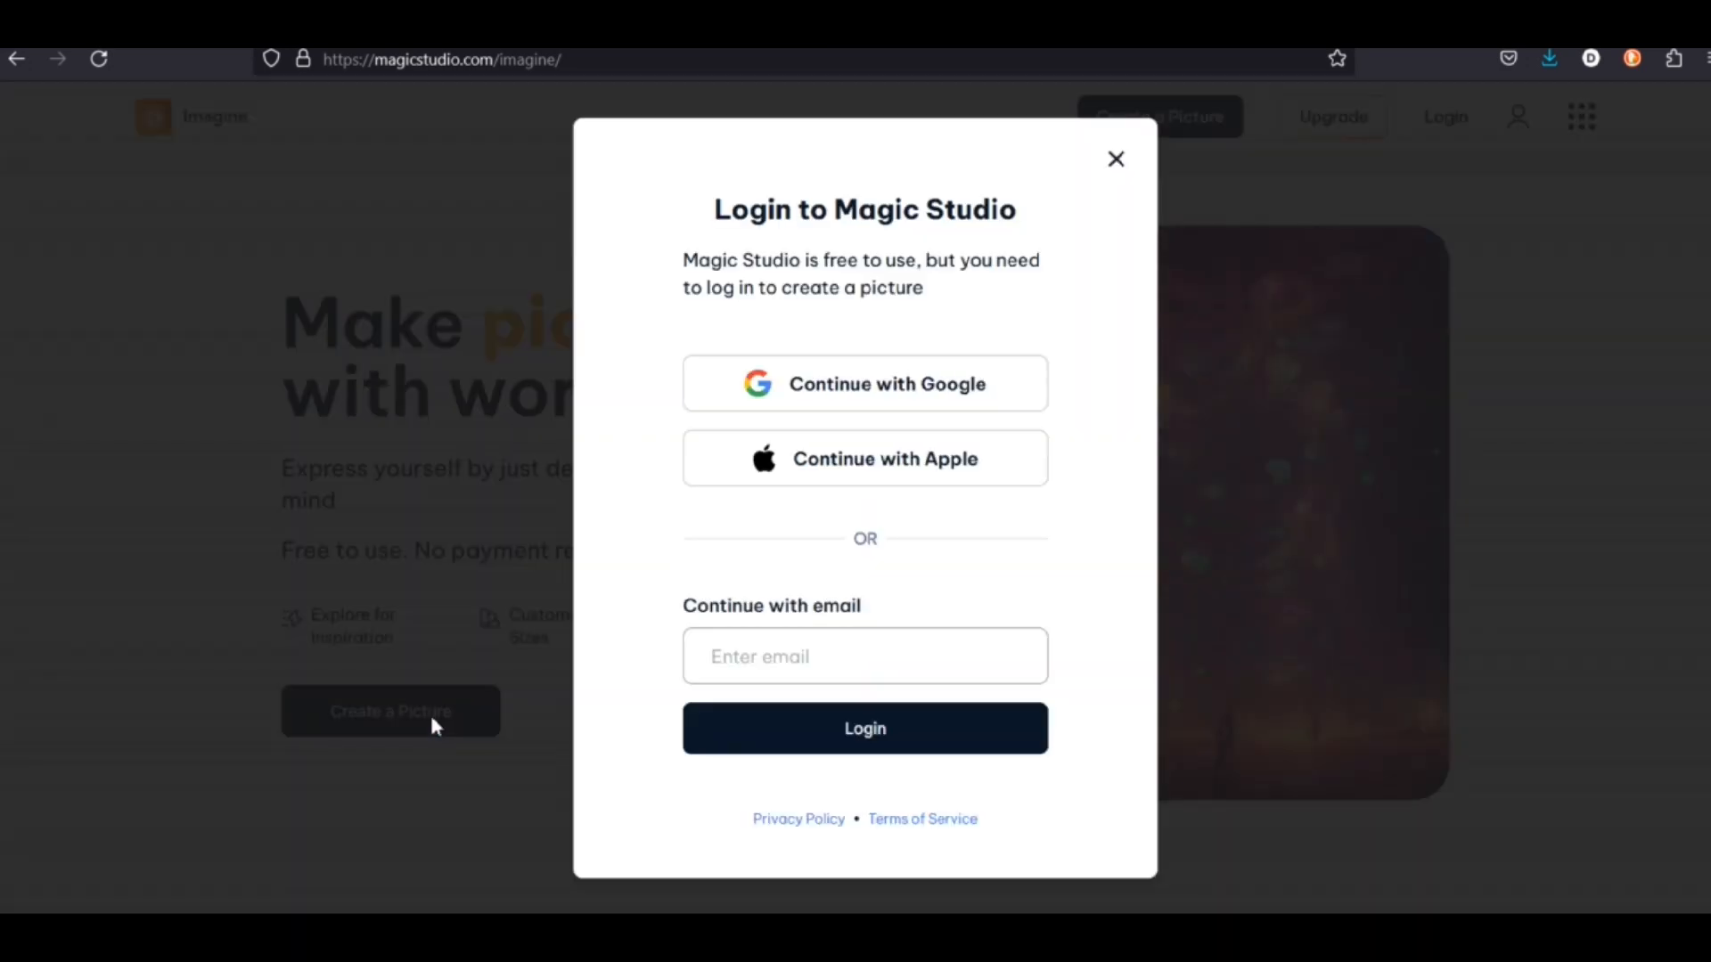
pyautogui.moveTo(1133, 140)
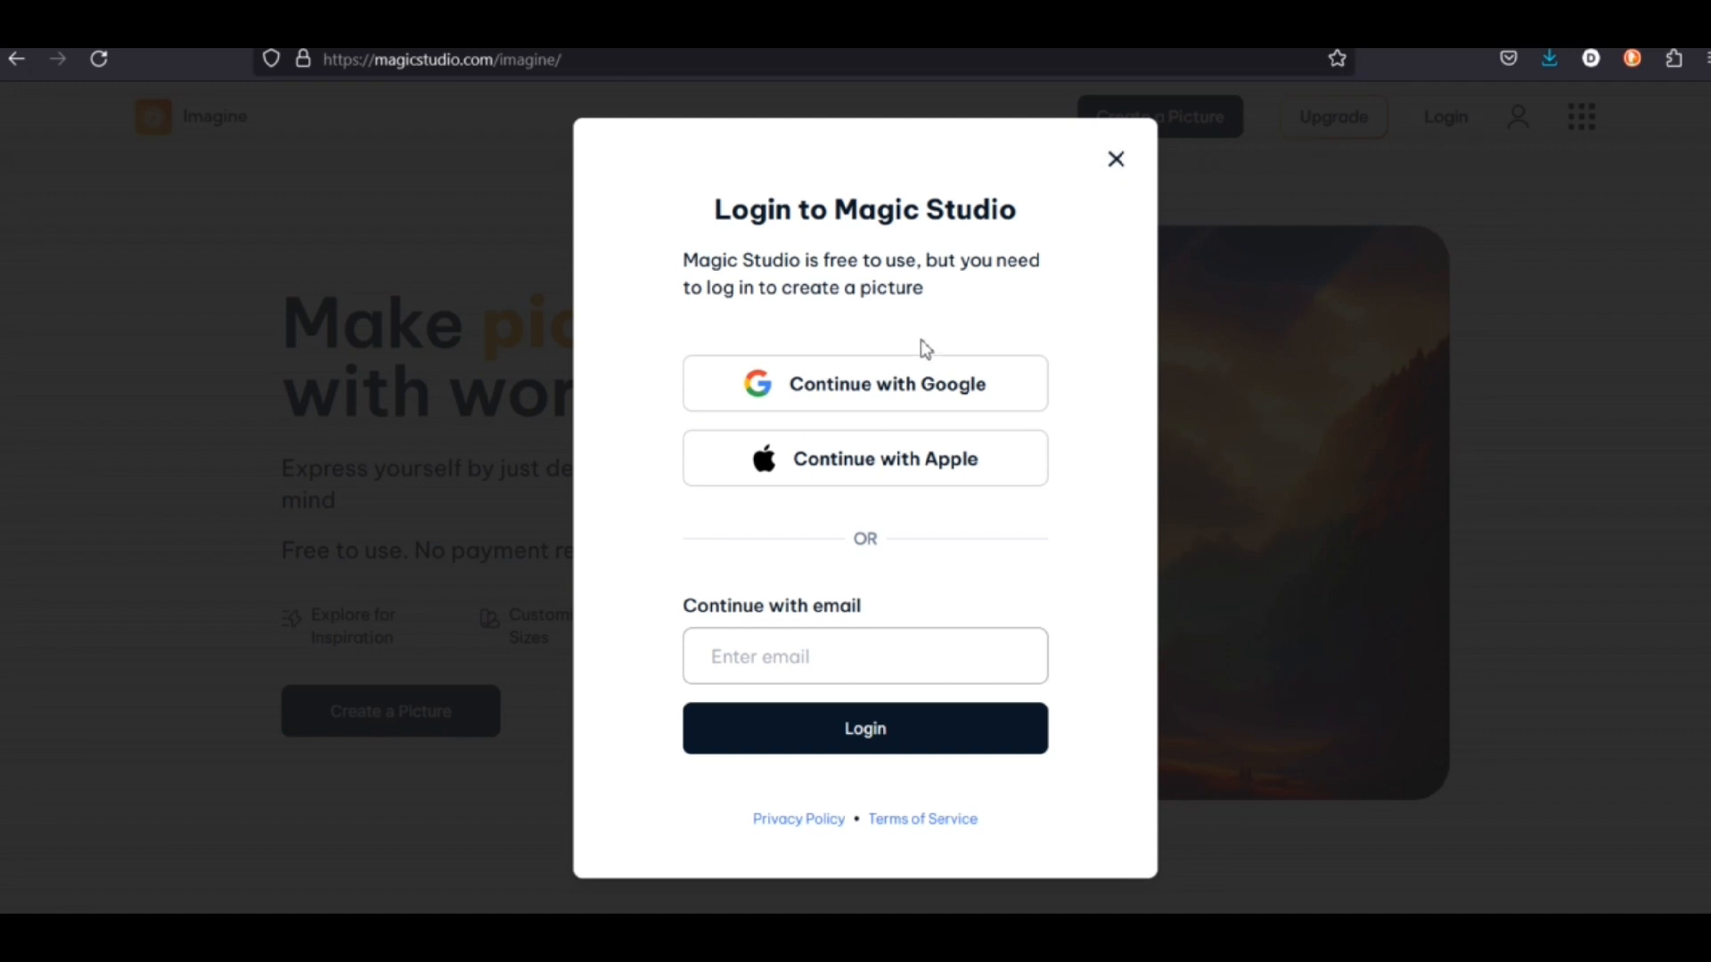
pyautogui.click(1115, 158)
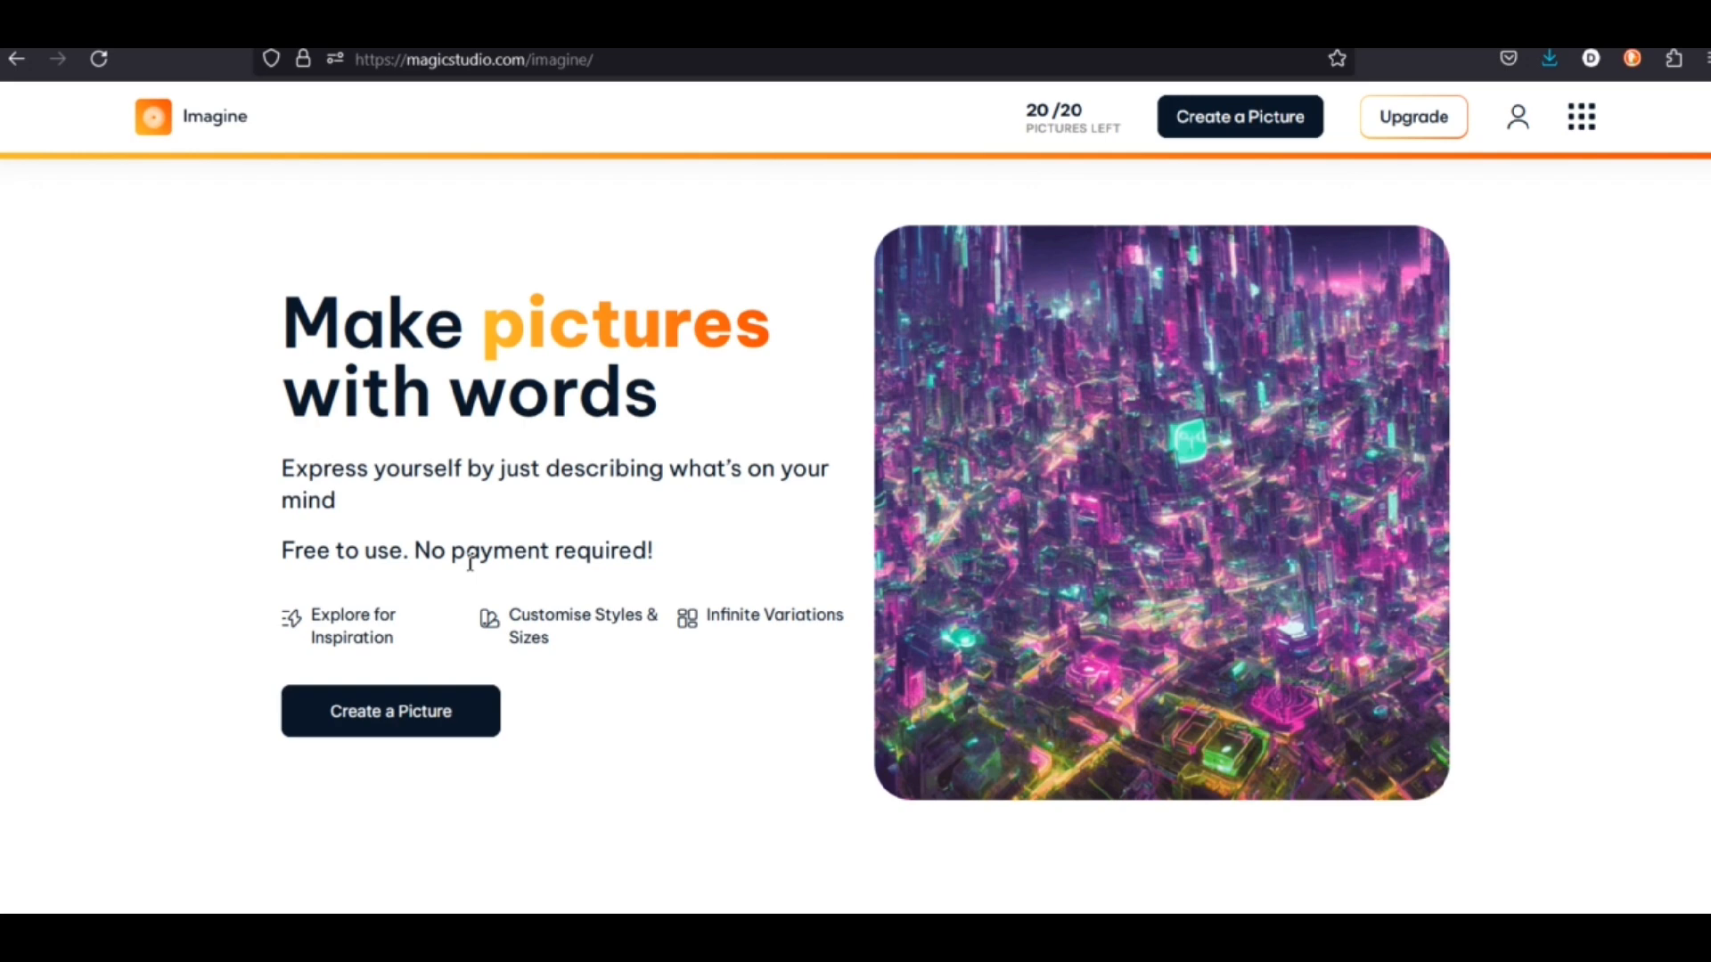
pyautogui.click(389, 710)
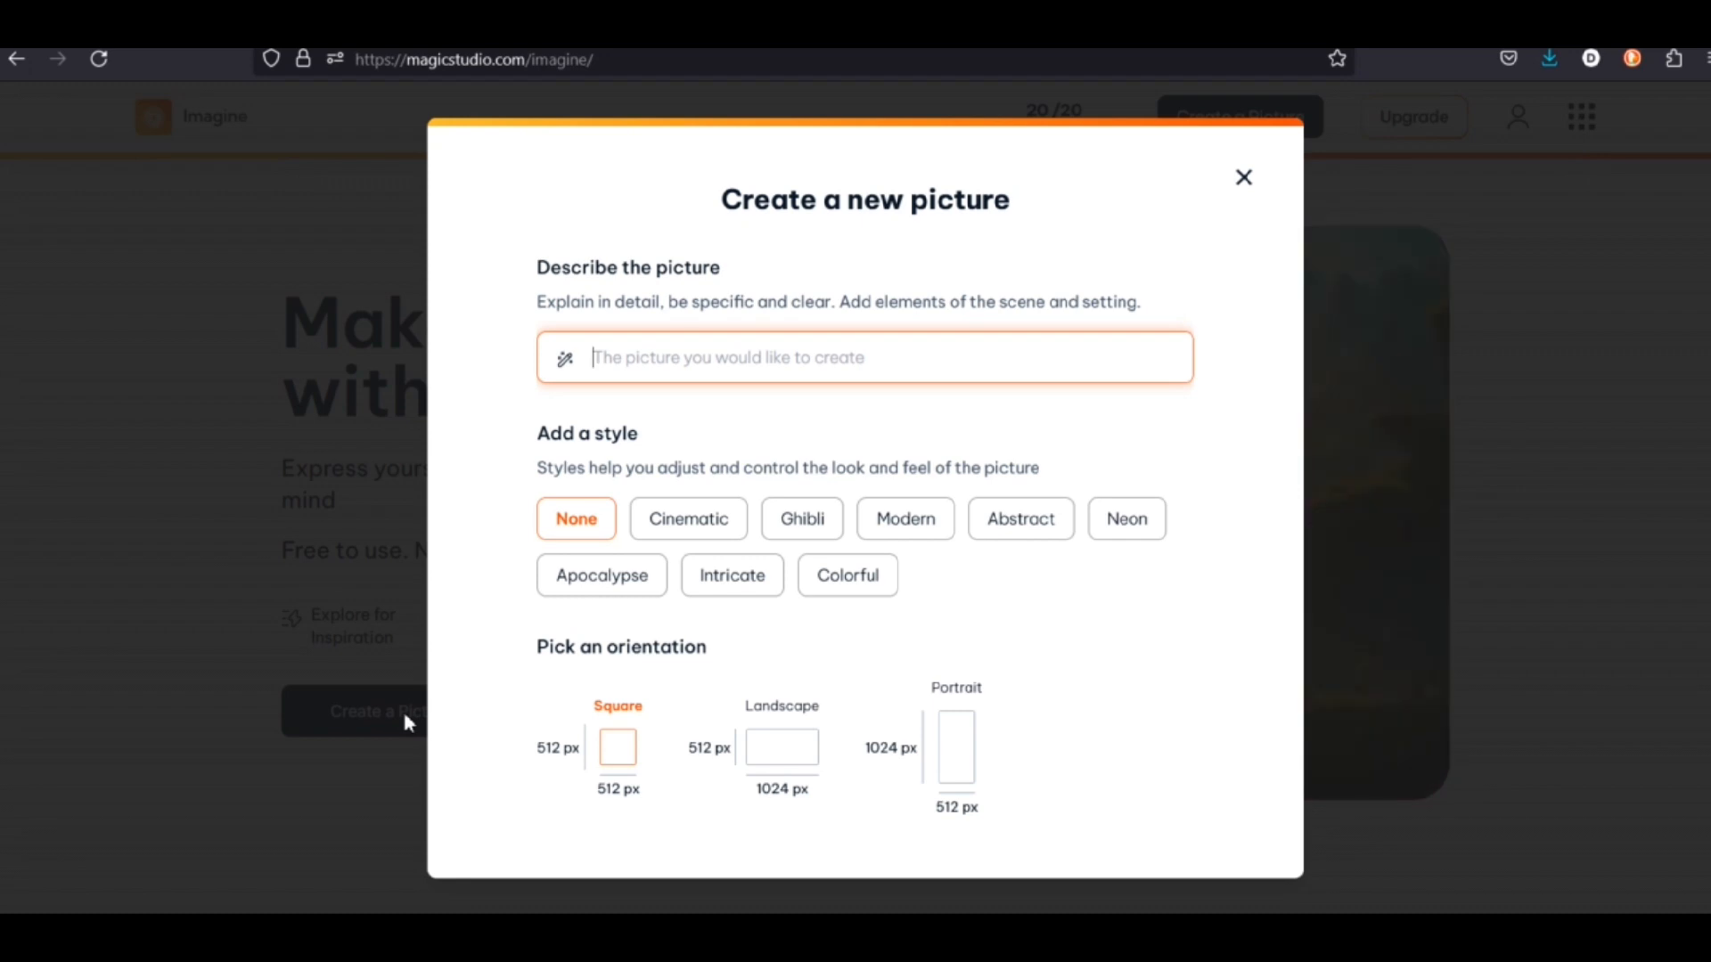
# Step: Enter the prompt 'woman walking down the street' with Cinematic style and Landscape orientation
pyautogui.write('wmd')
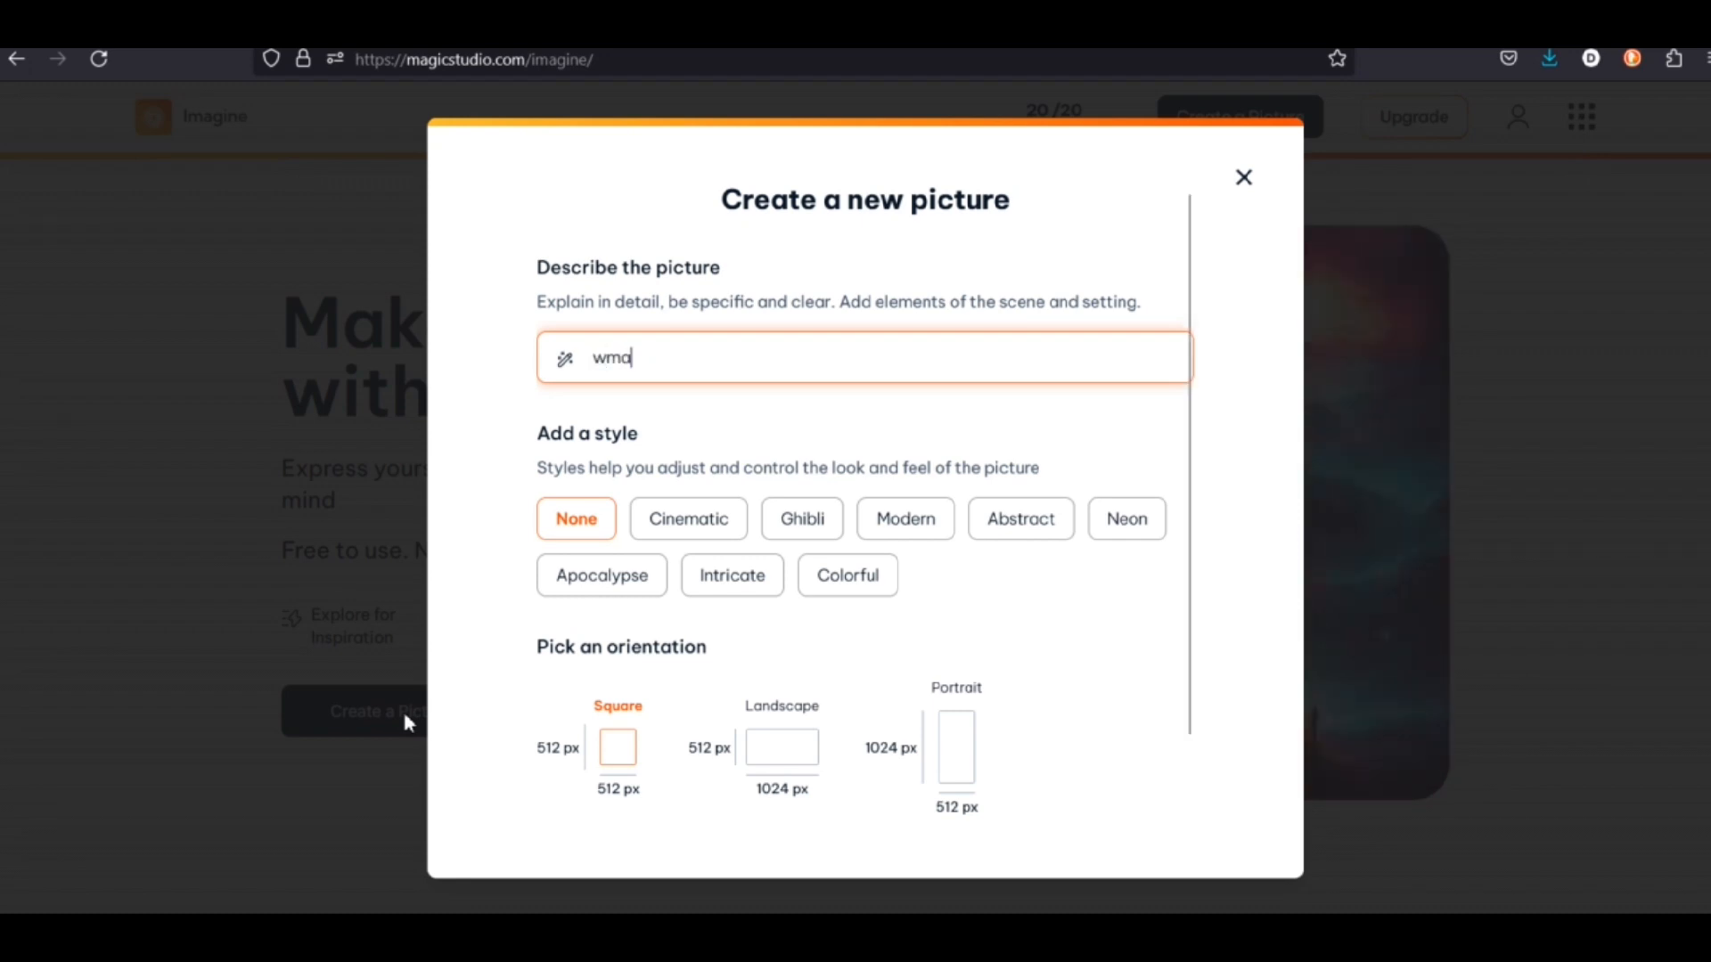
pyautogui.press('BackSpace')
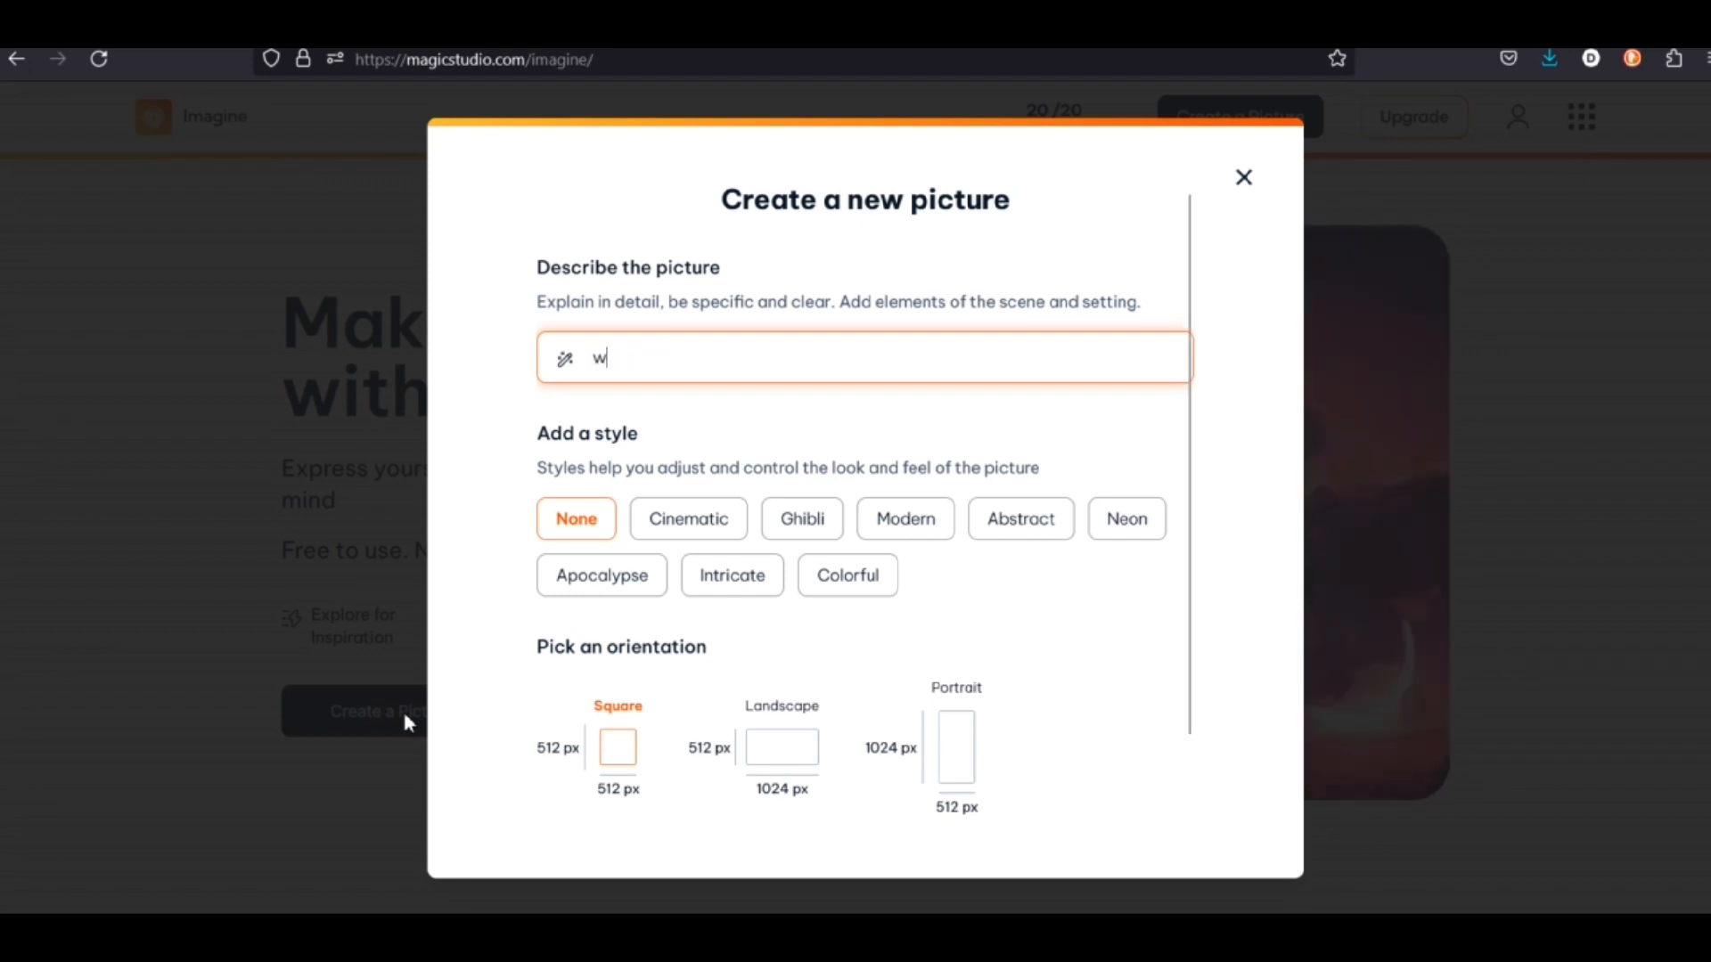
pyautogui.write('oman')
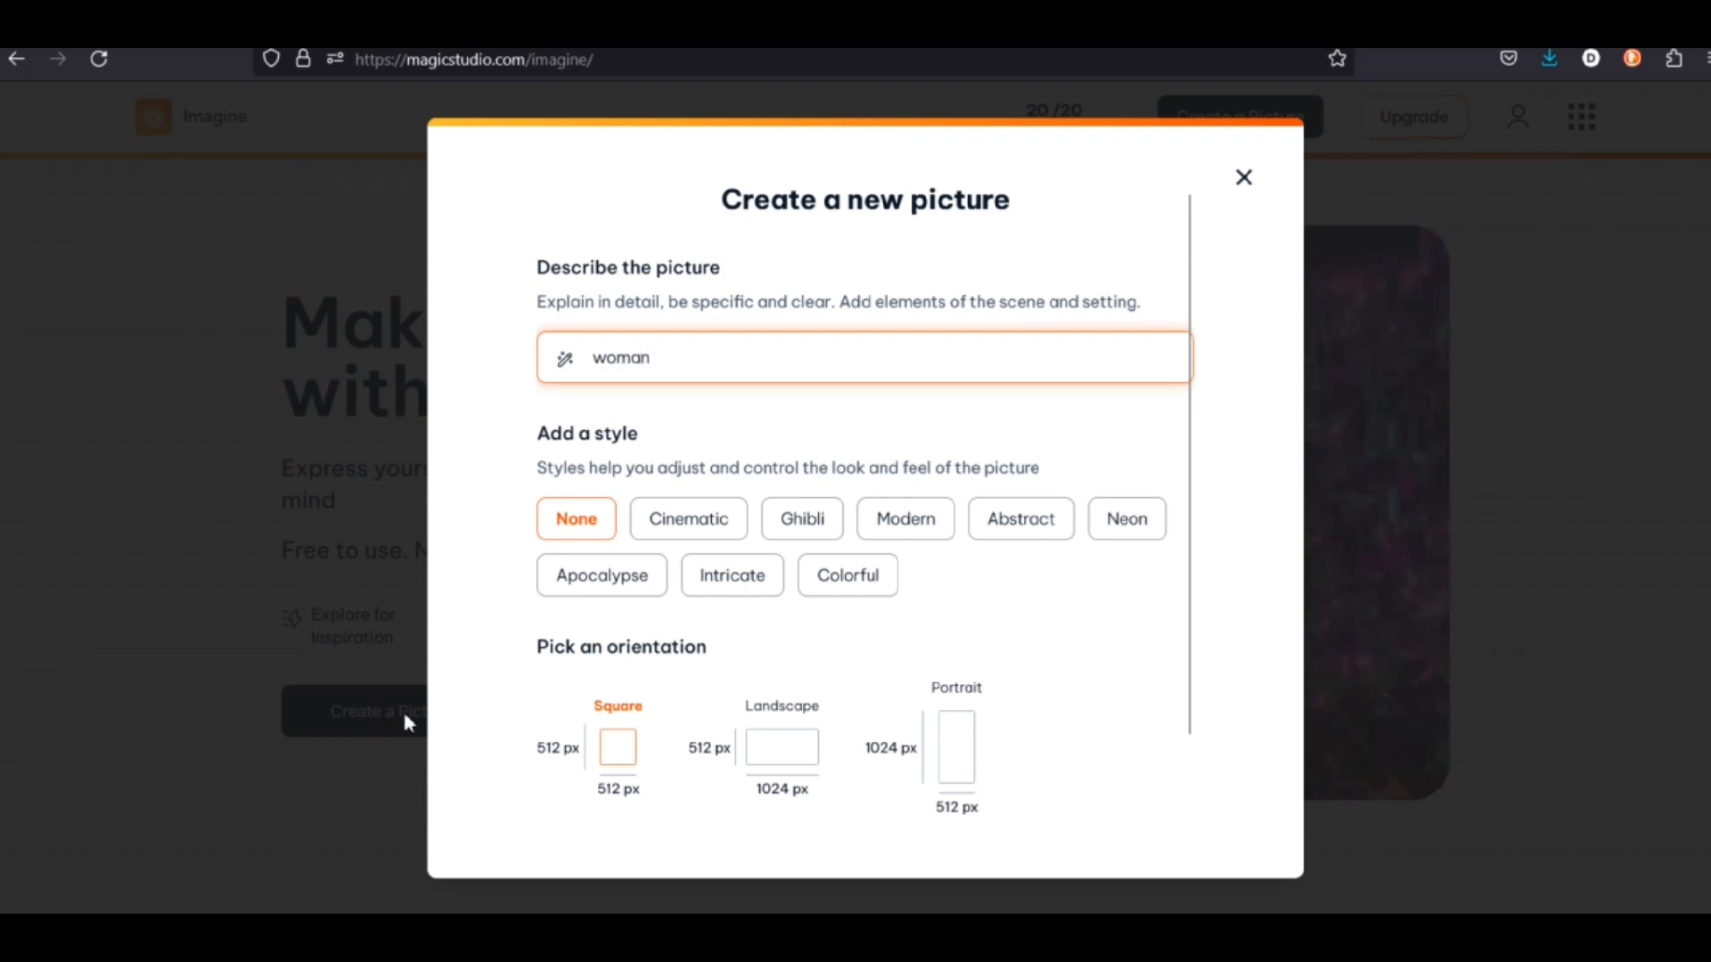
pyautogui.write('walking')
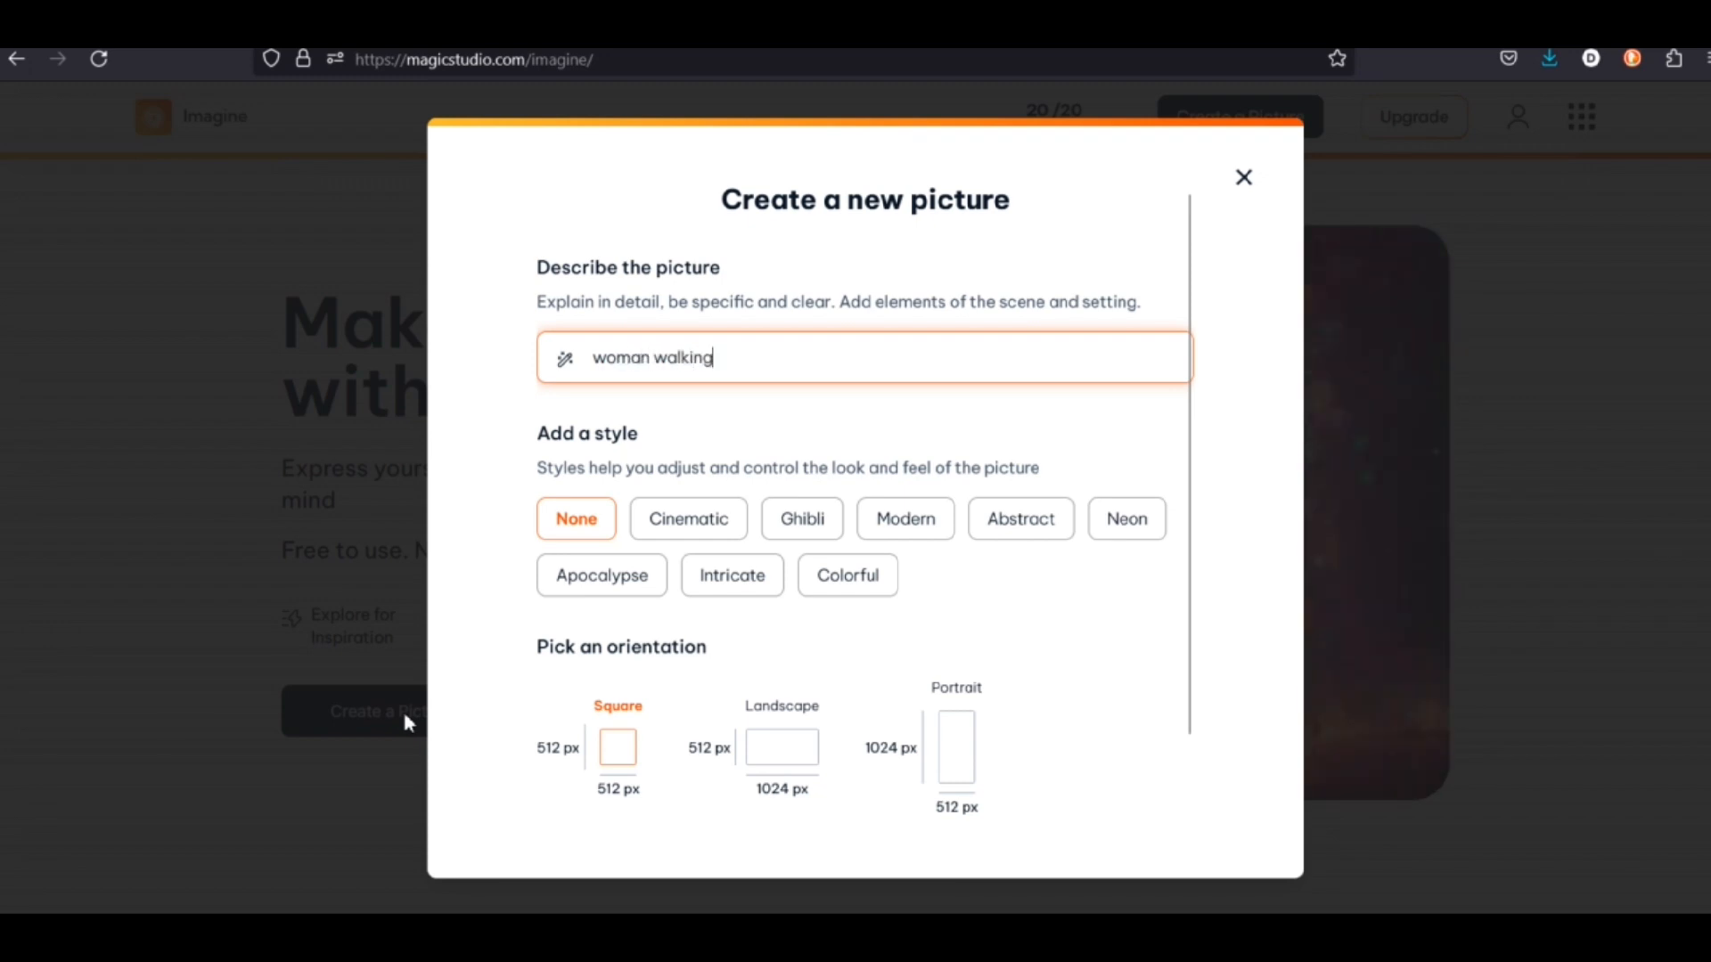
pyautogui.write('down the')
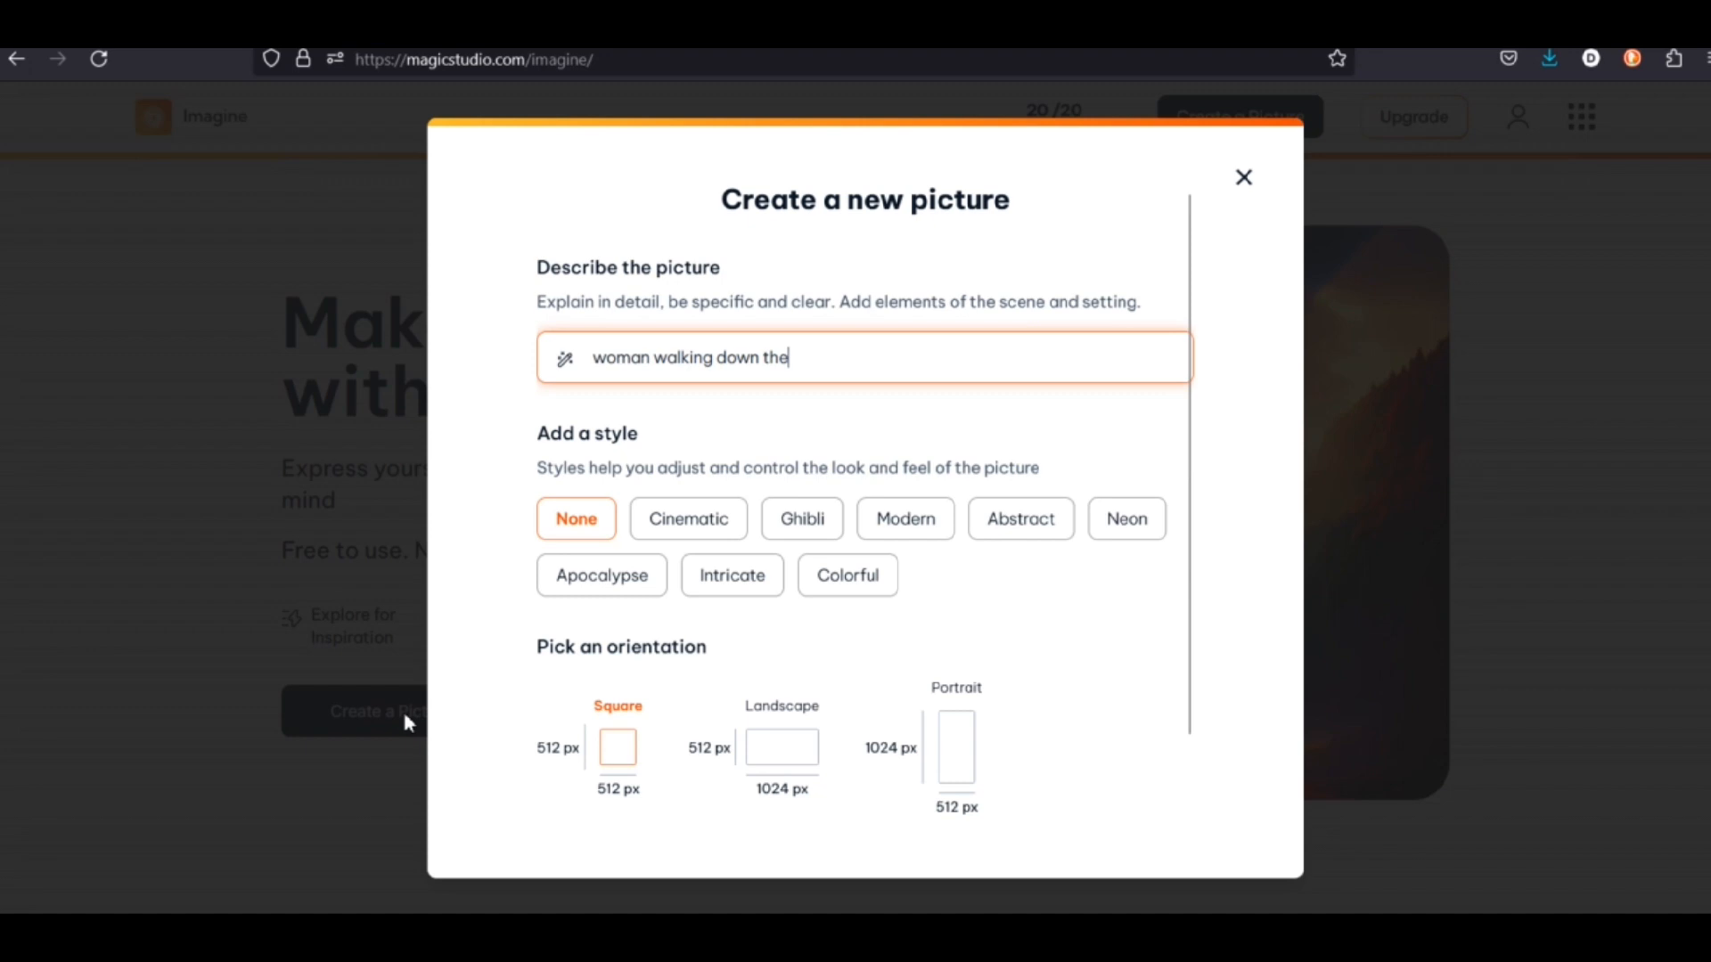
pyautogui.write('street')
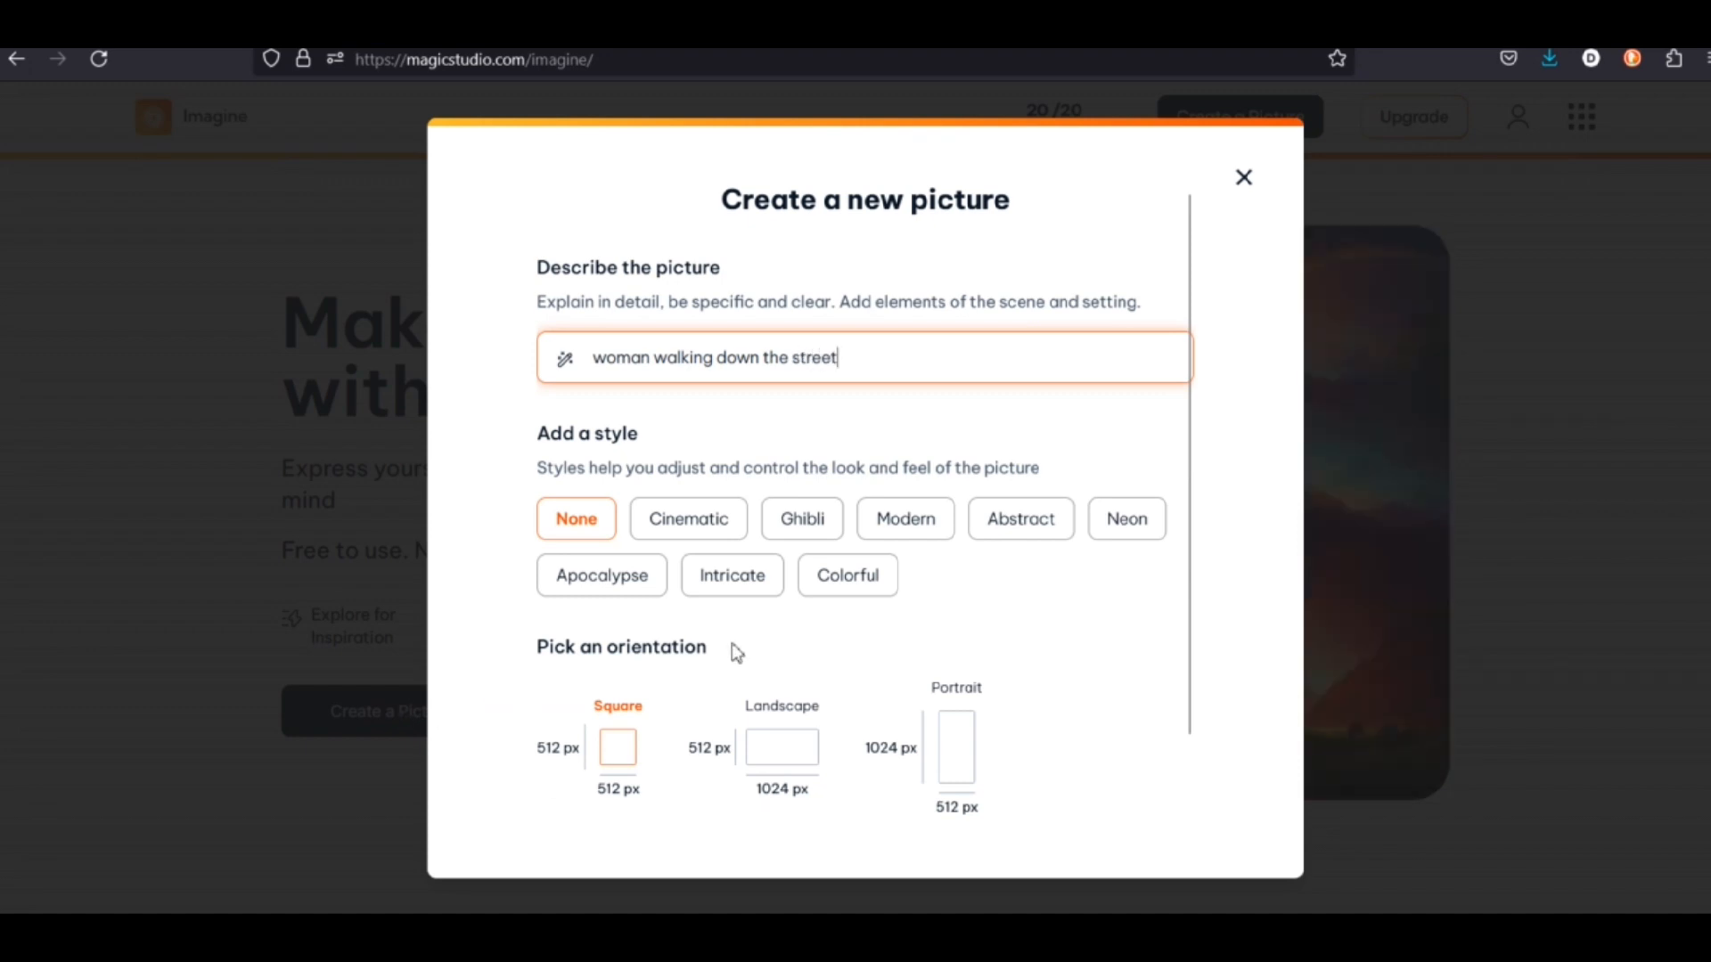
pyautogui.click(689, 519)
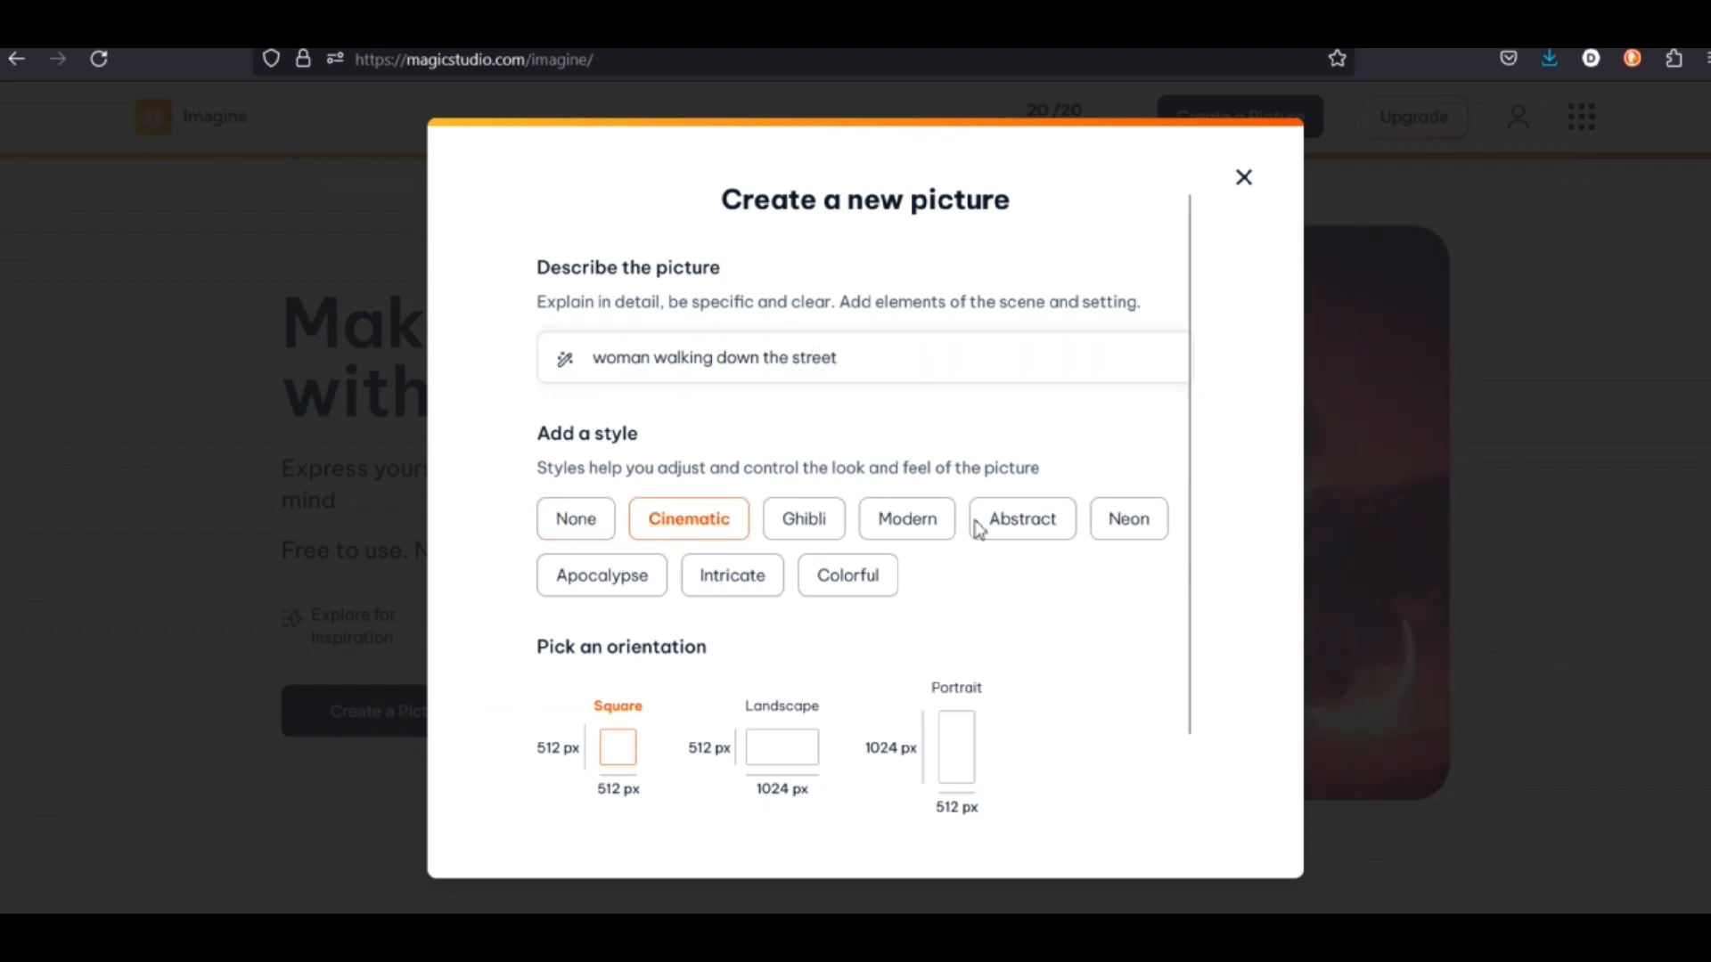
pyautogui.moveTo(781, 771)
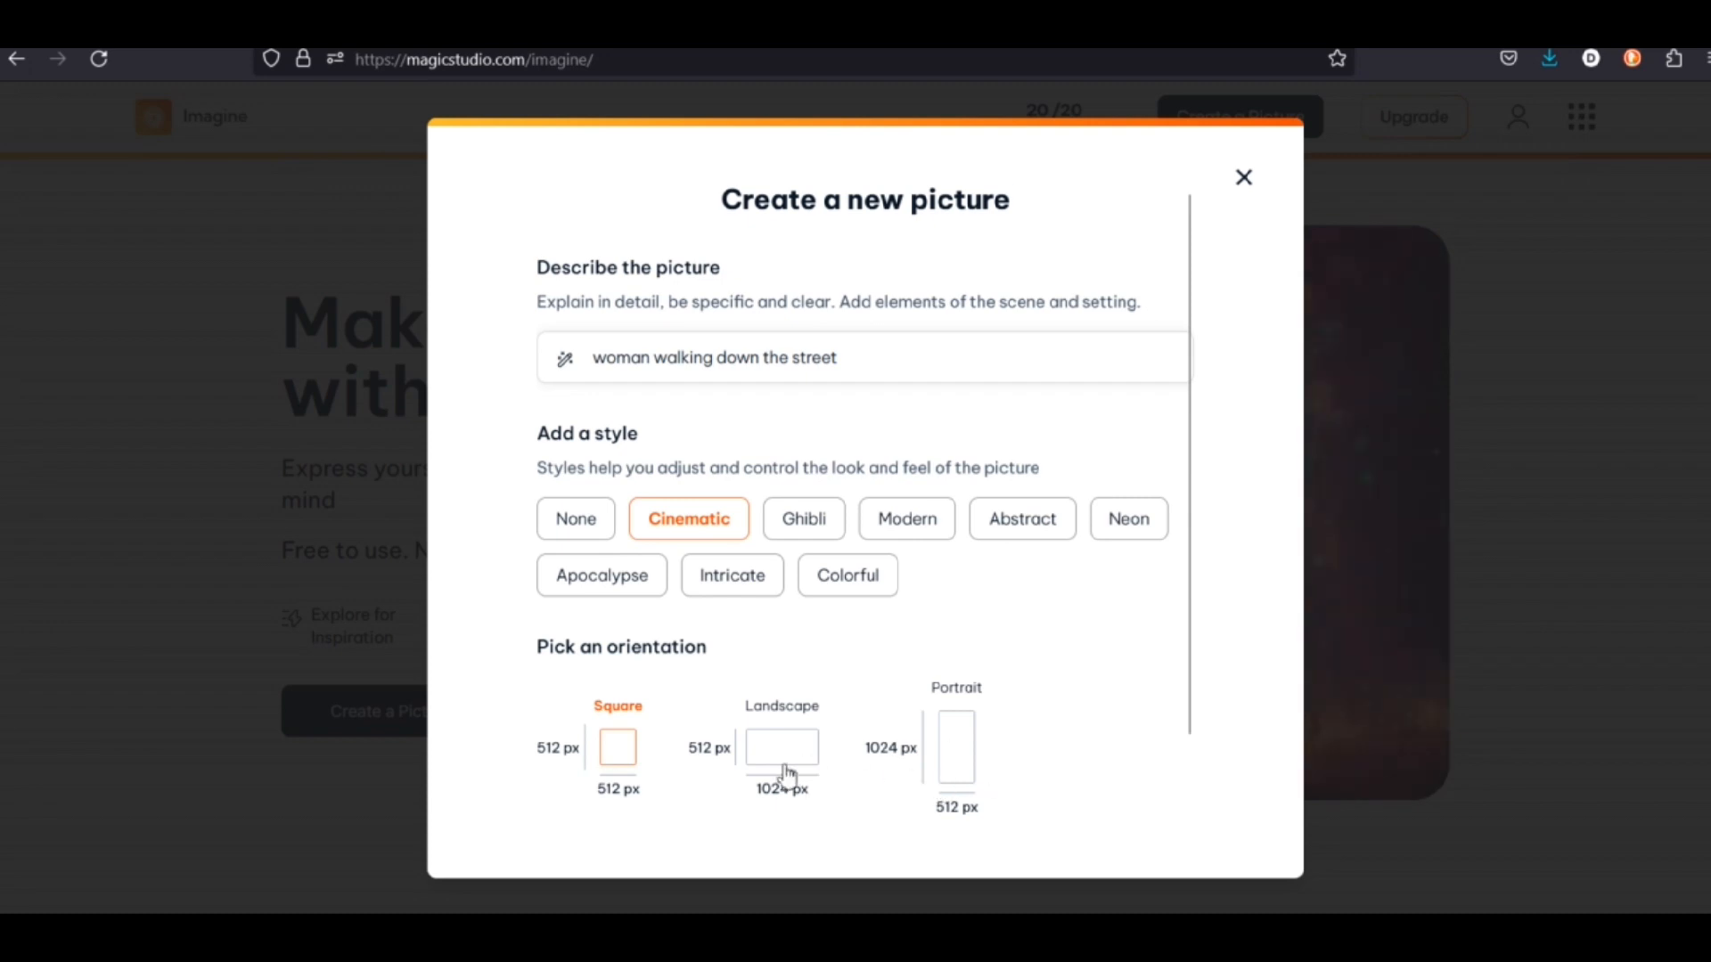
pyautogui.click(781, 745)
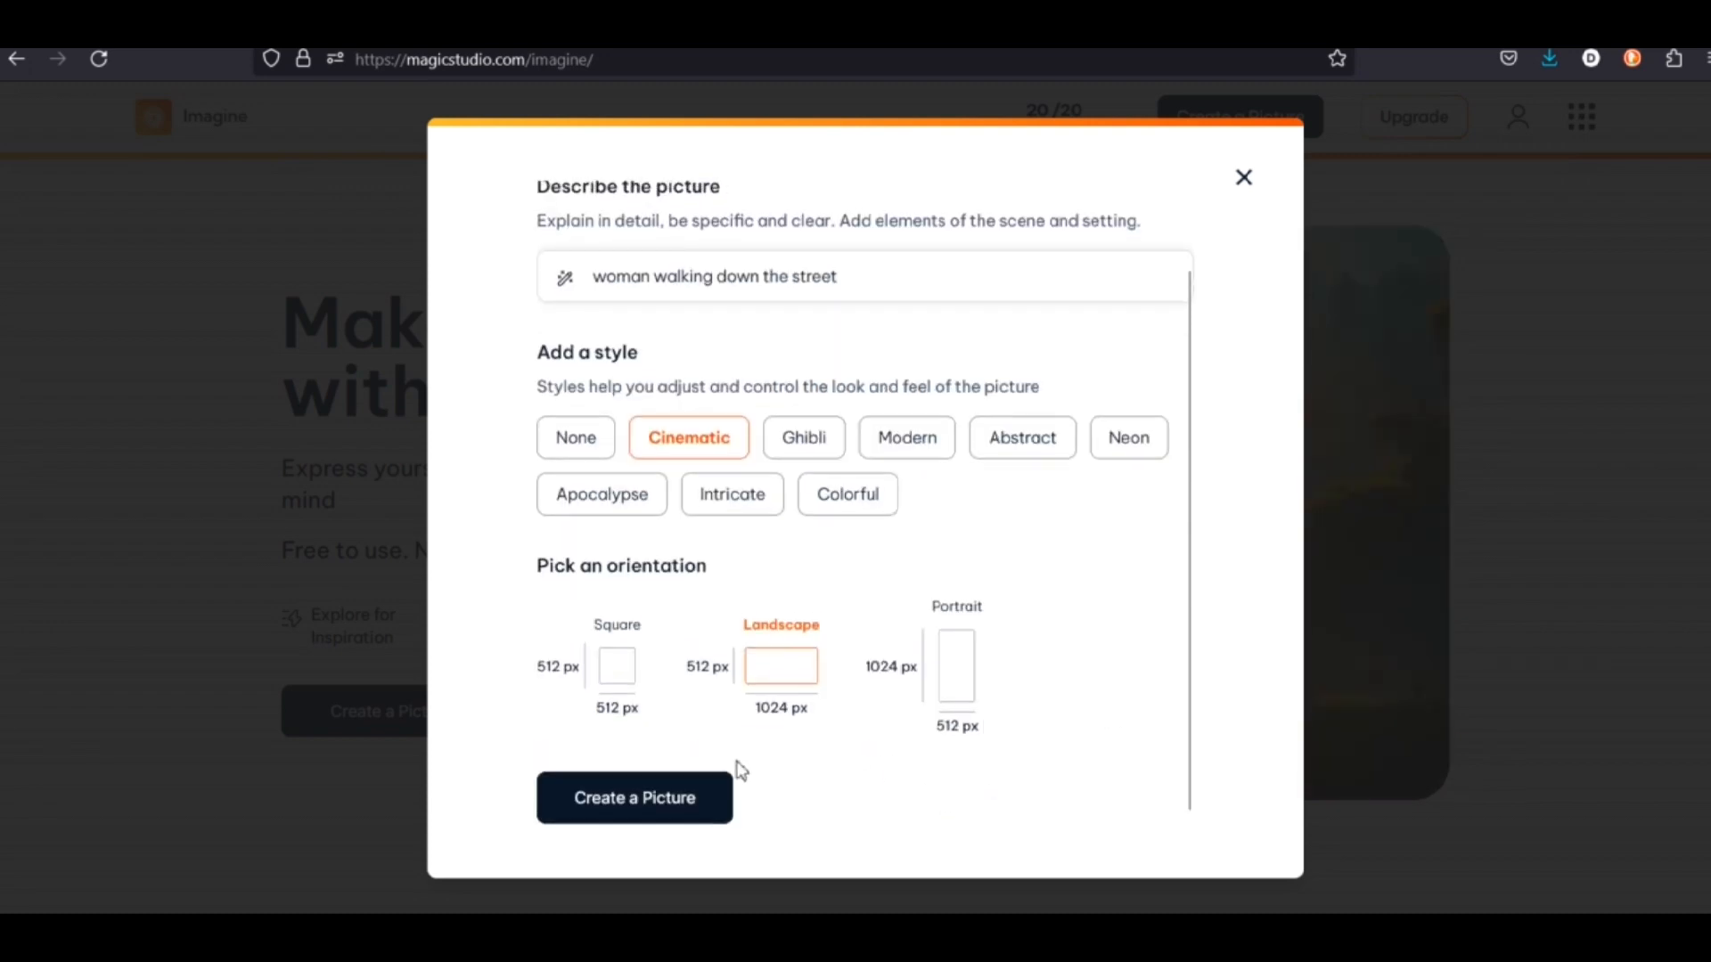
# Step: Generate the street scene picture, then regenerate it in Apocalypse style
pyautogui.click(633, 797)
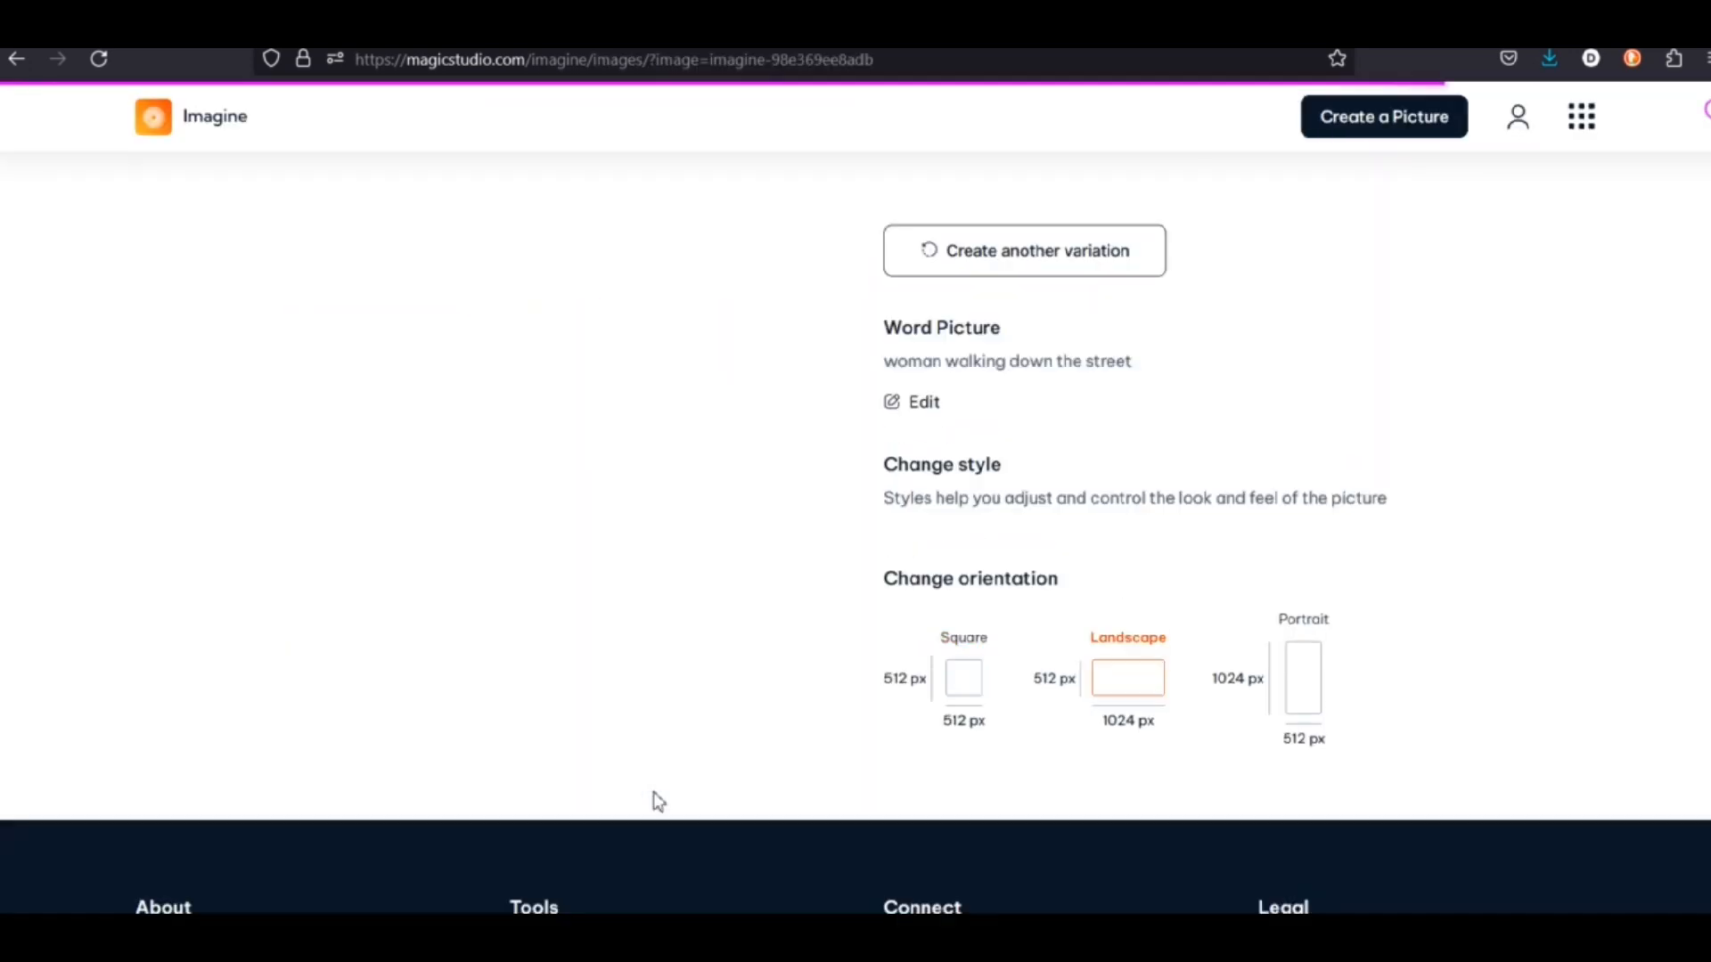
pyautogui.click(1024, 250)
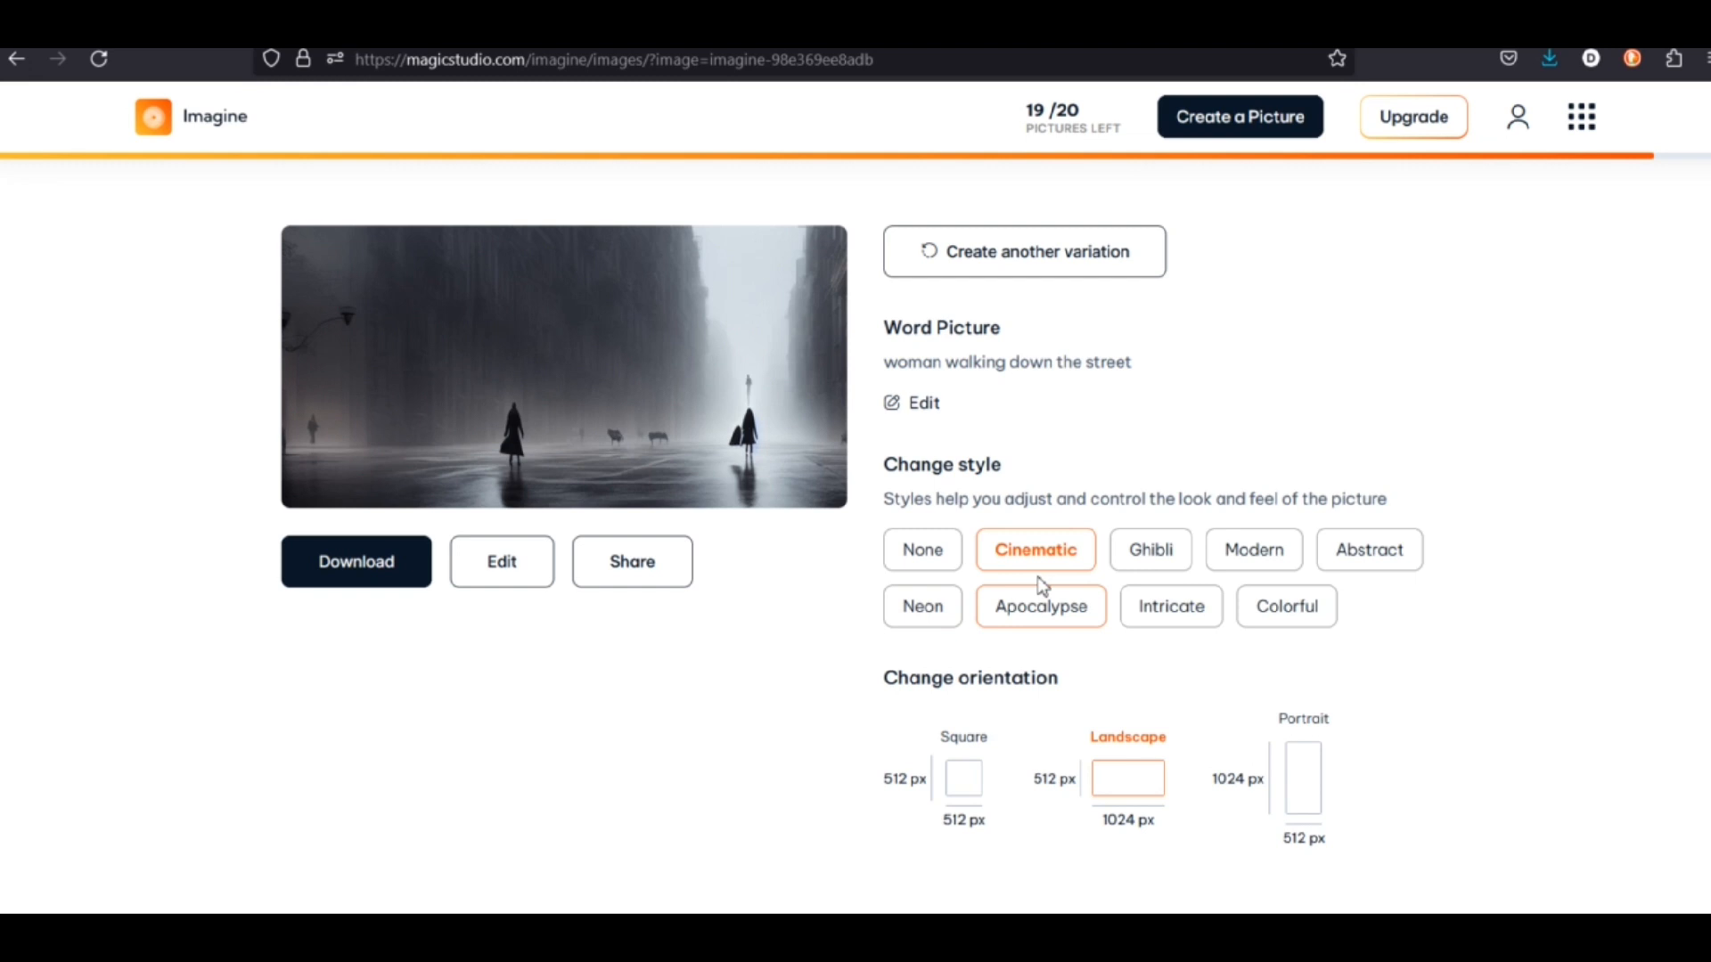
pyautogui.moveTo(1200, 686)
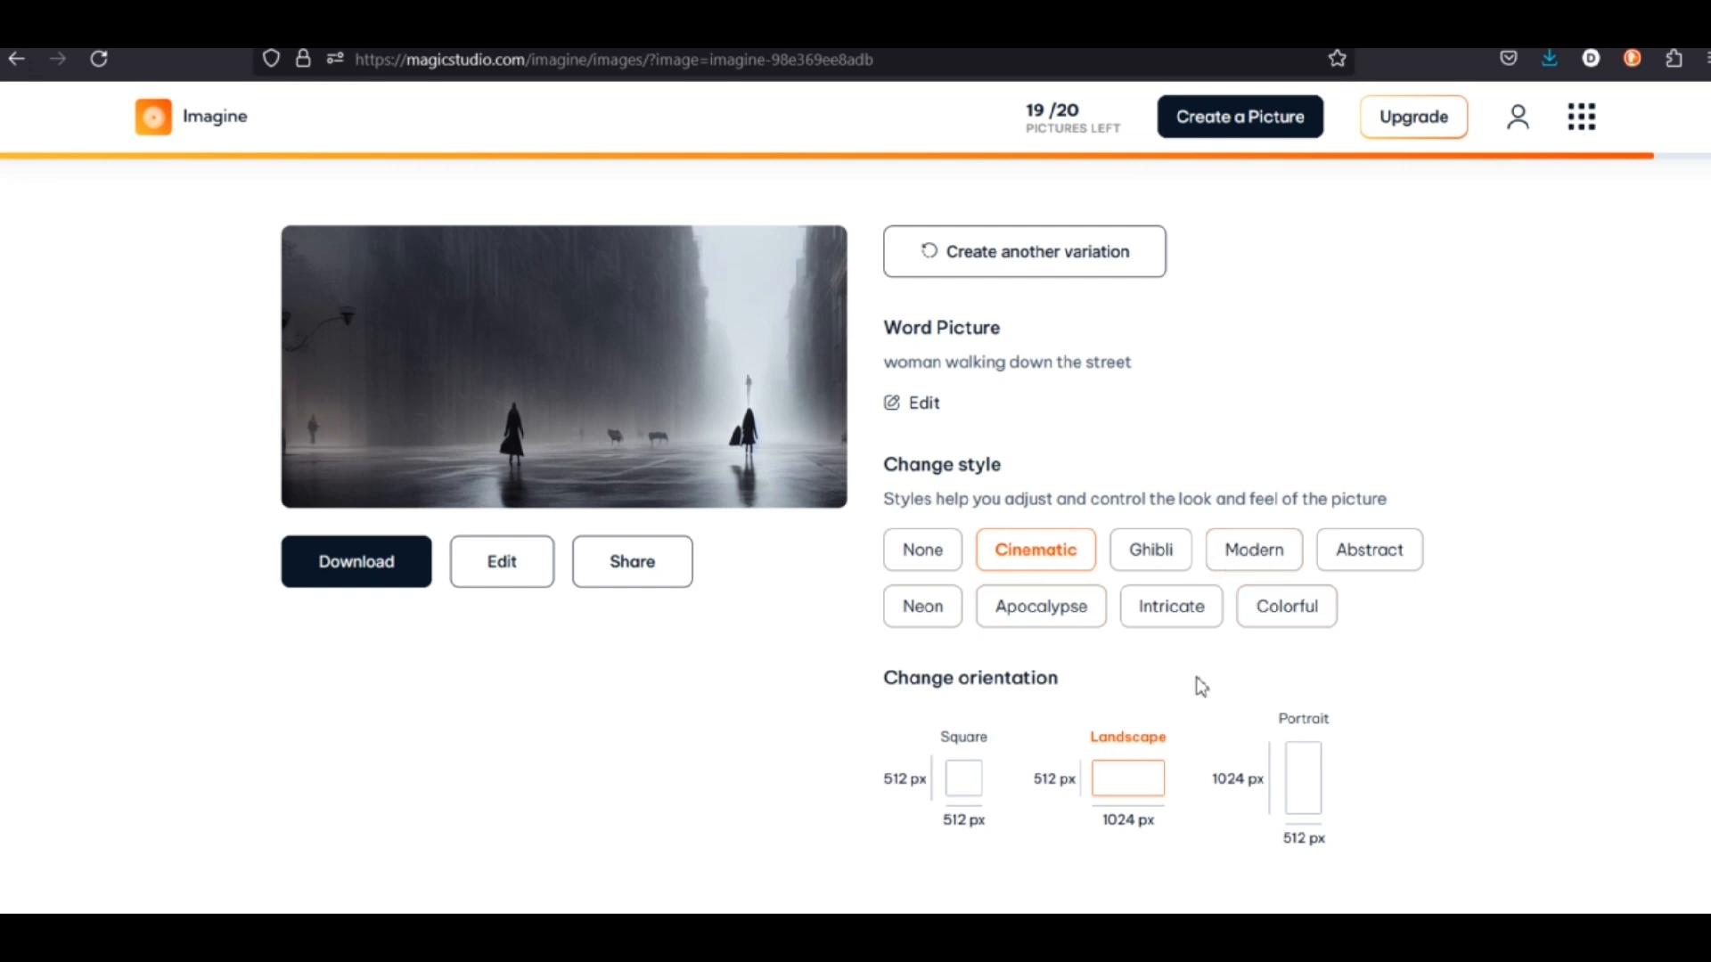
pyautogui.click(1040, 606)
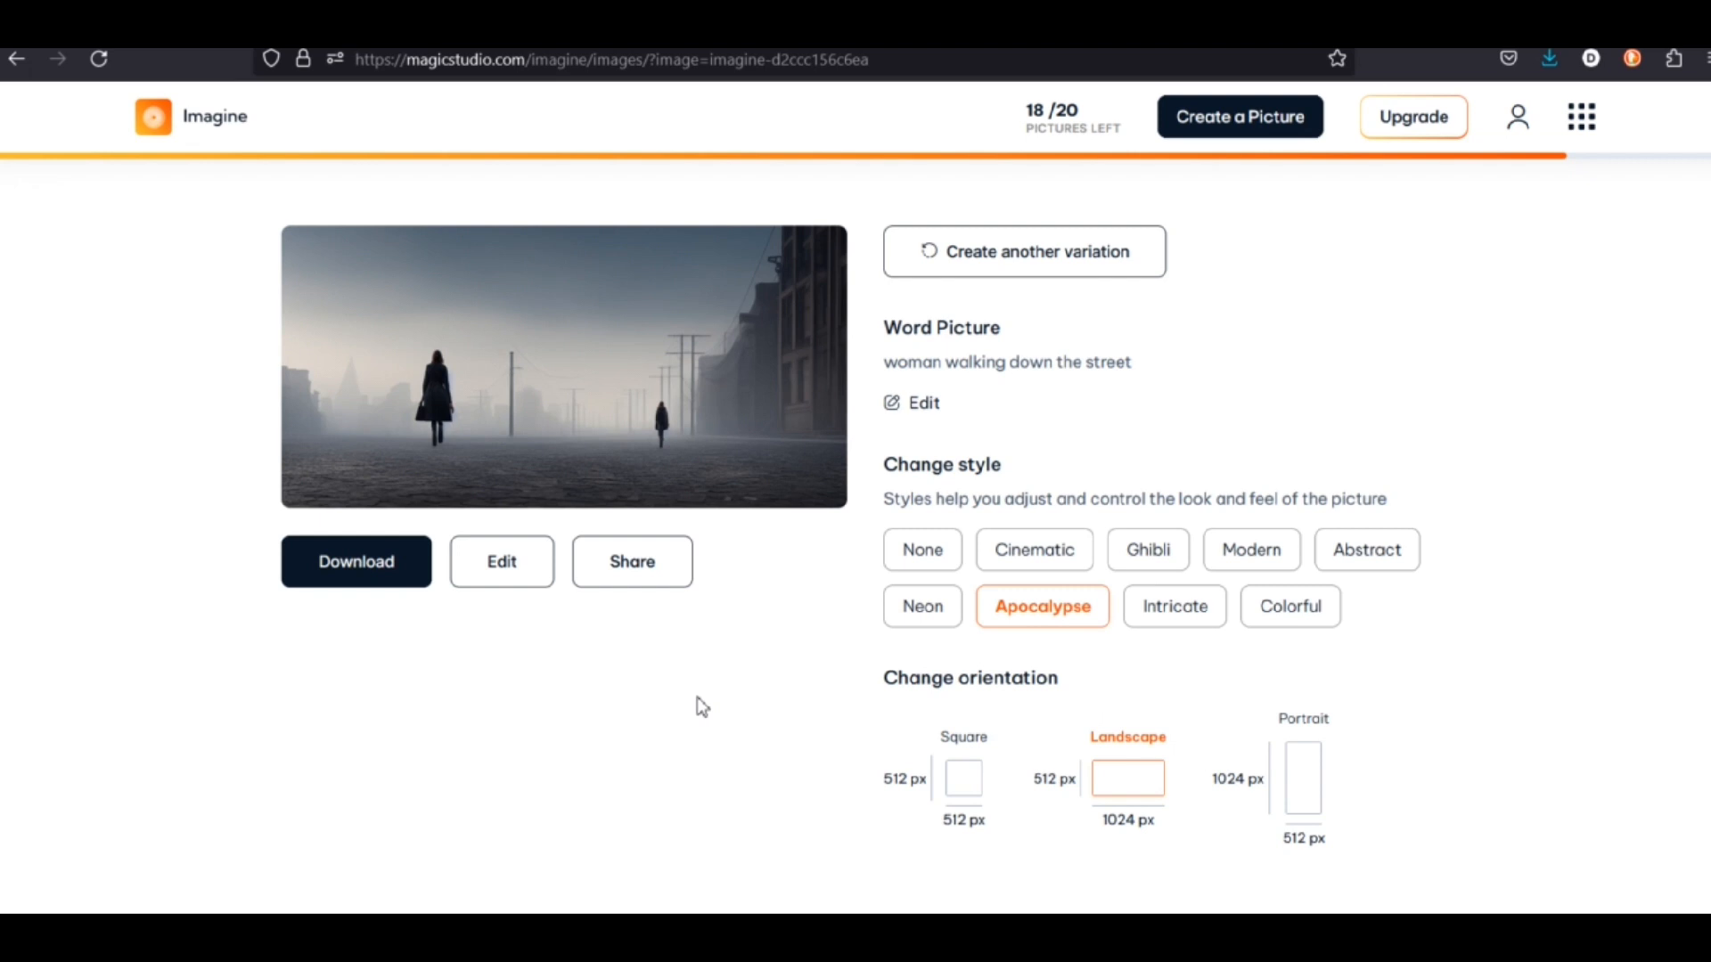
pyautogui.moveTo(1197, 470)
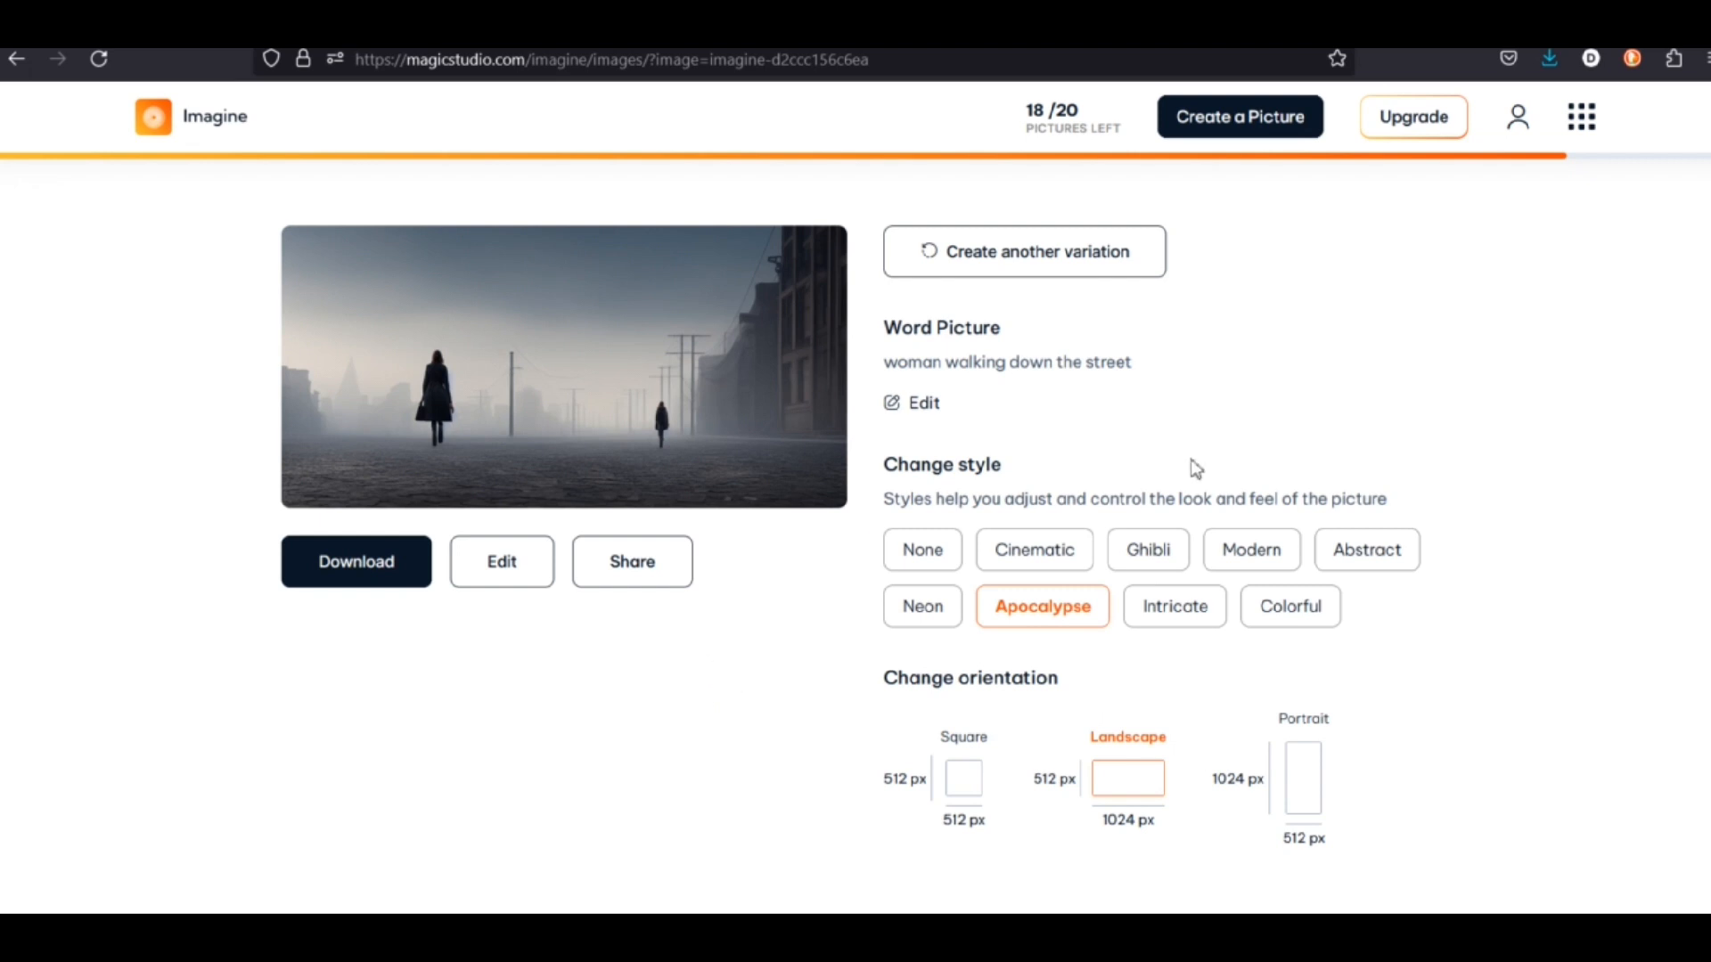
pyautogui.moveTo(1577, 147)
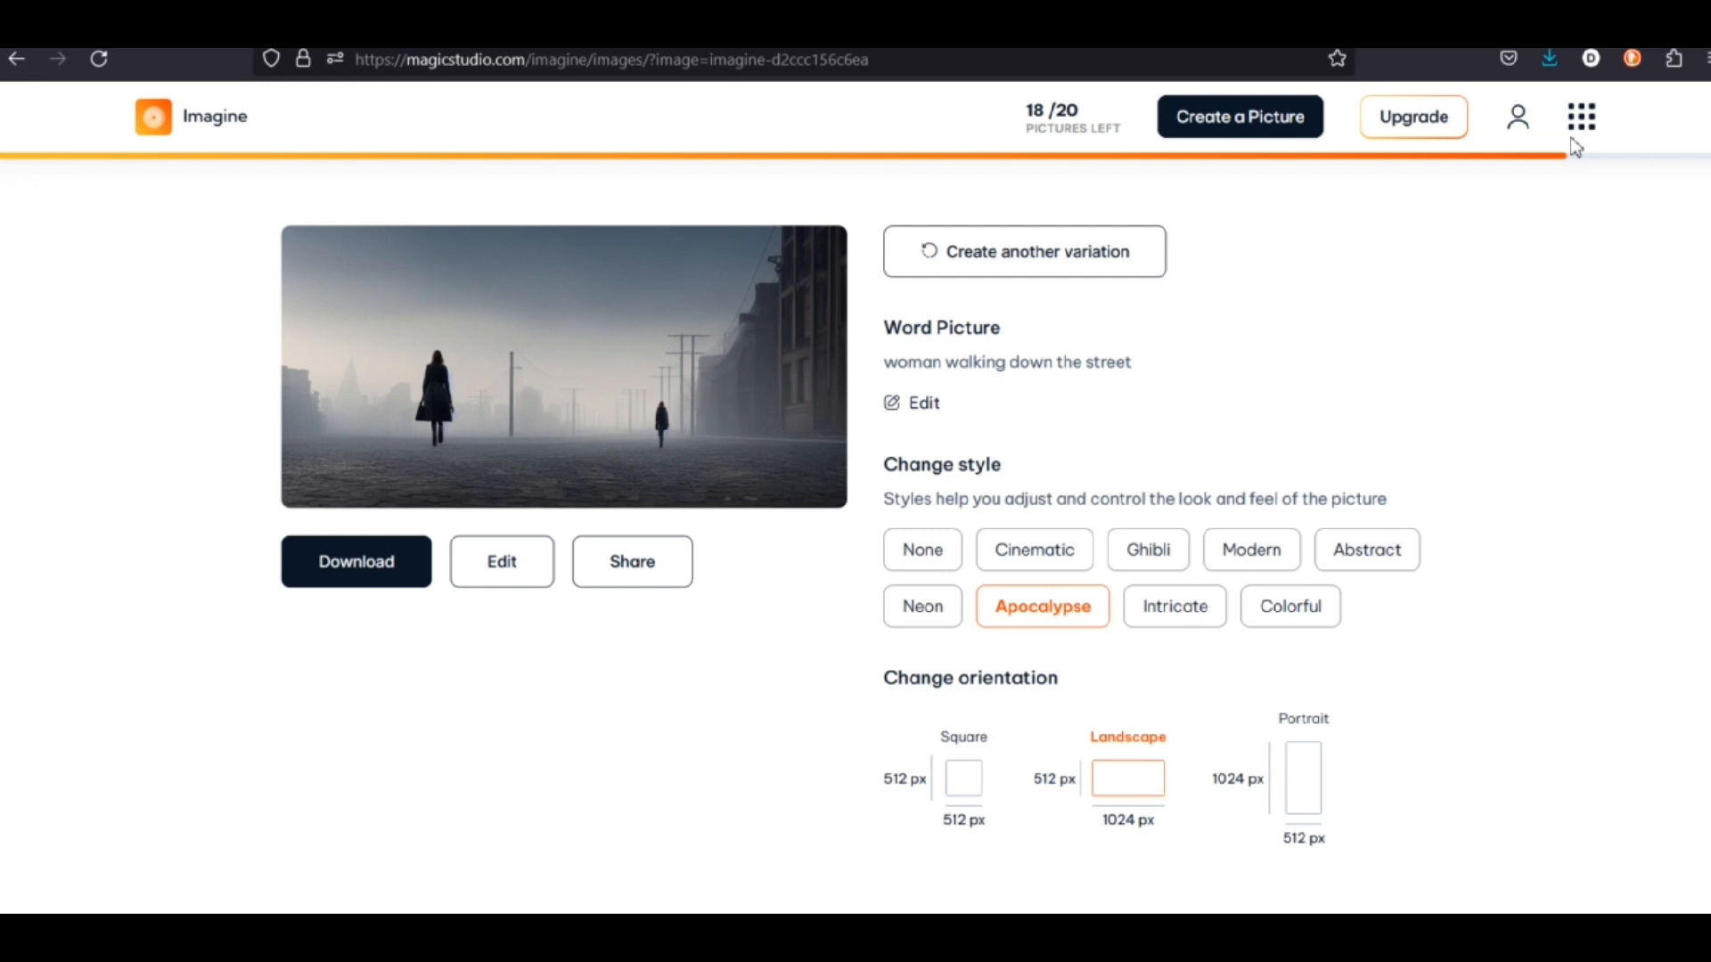
pyautogui.click(1580, 117)
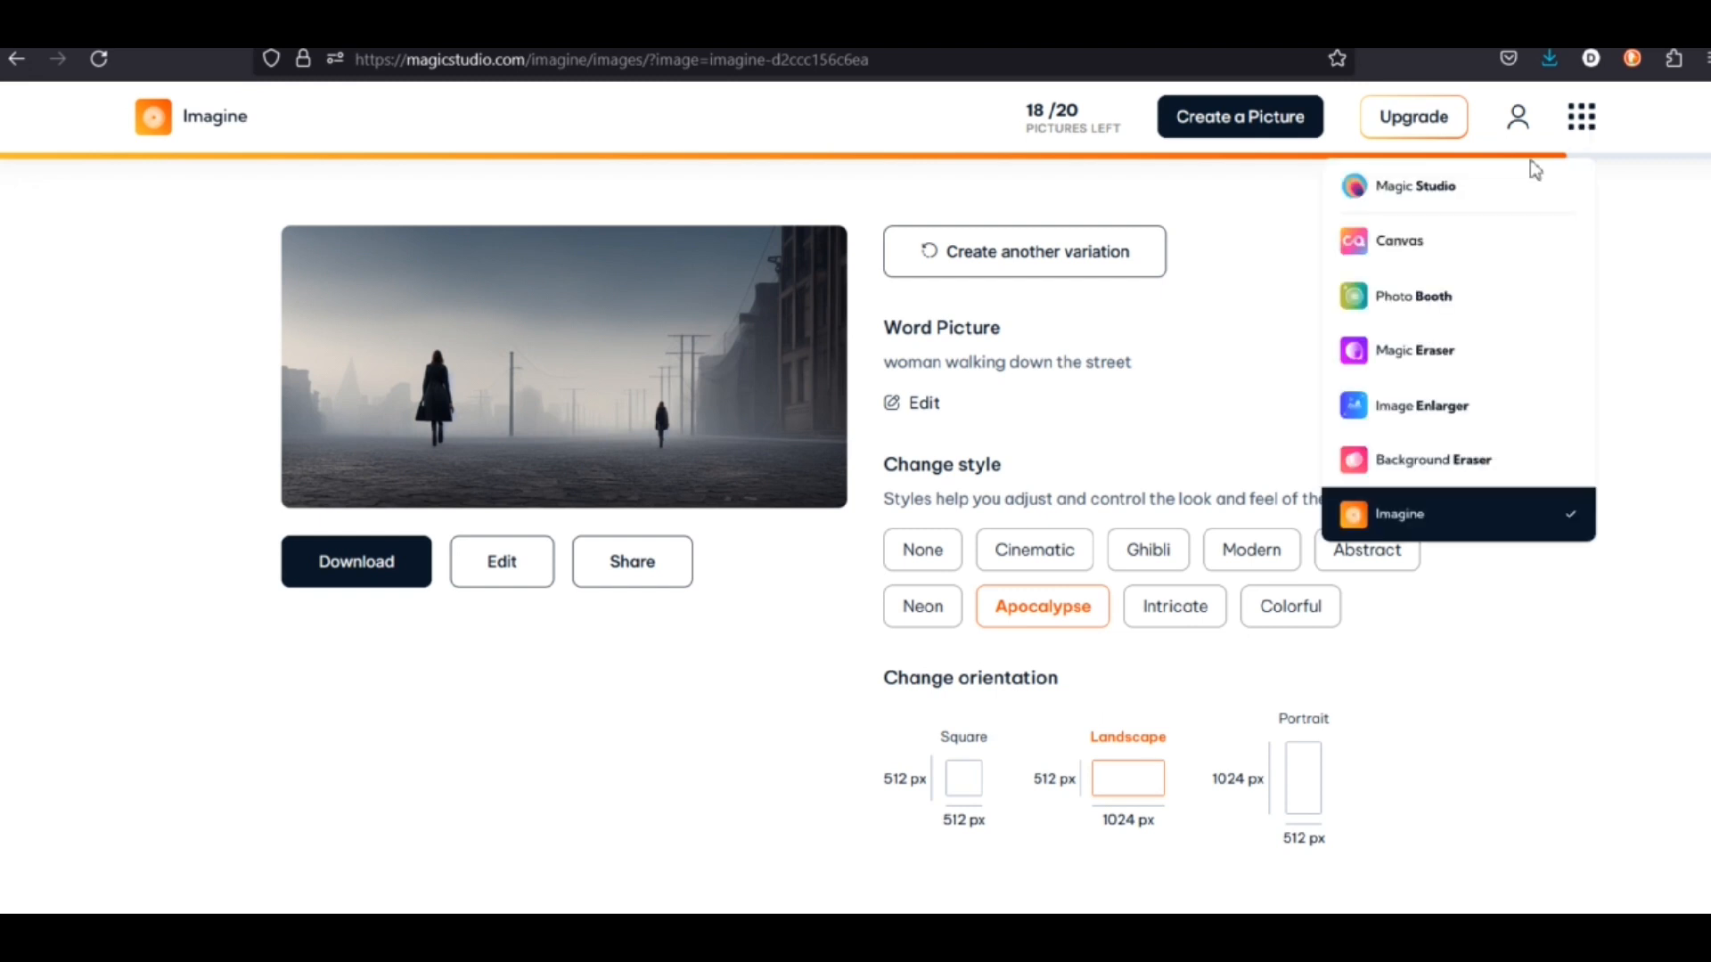
pyautogui.click(1398, 239)
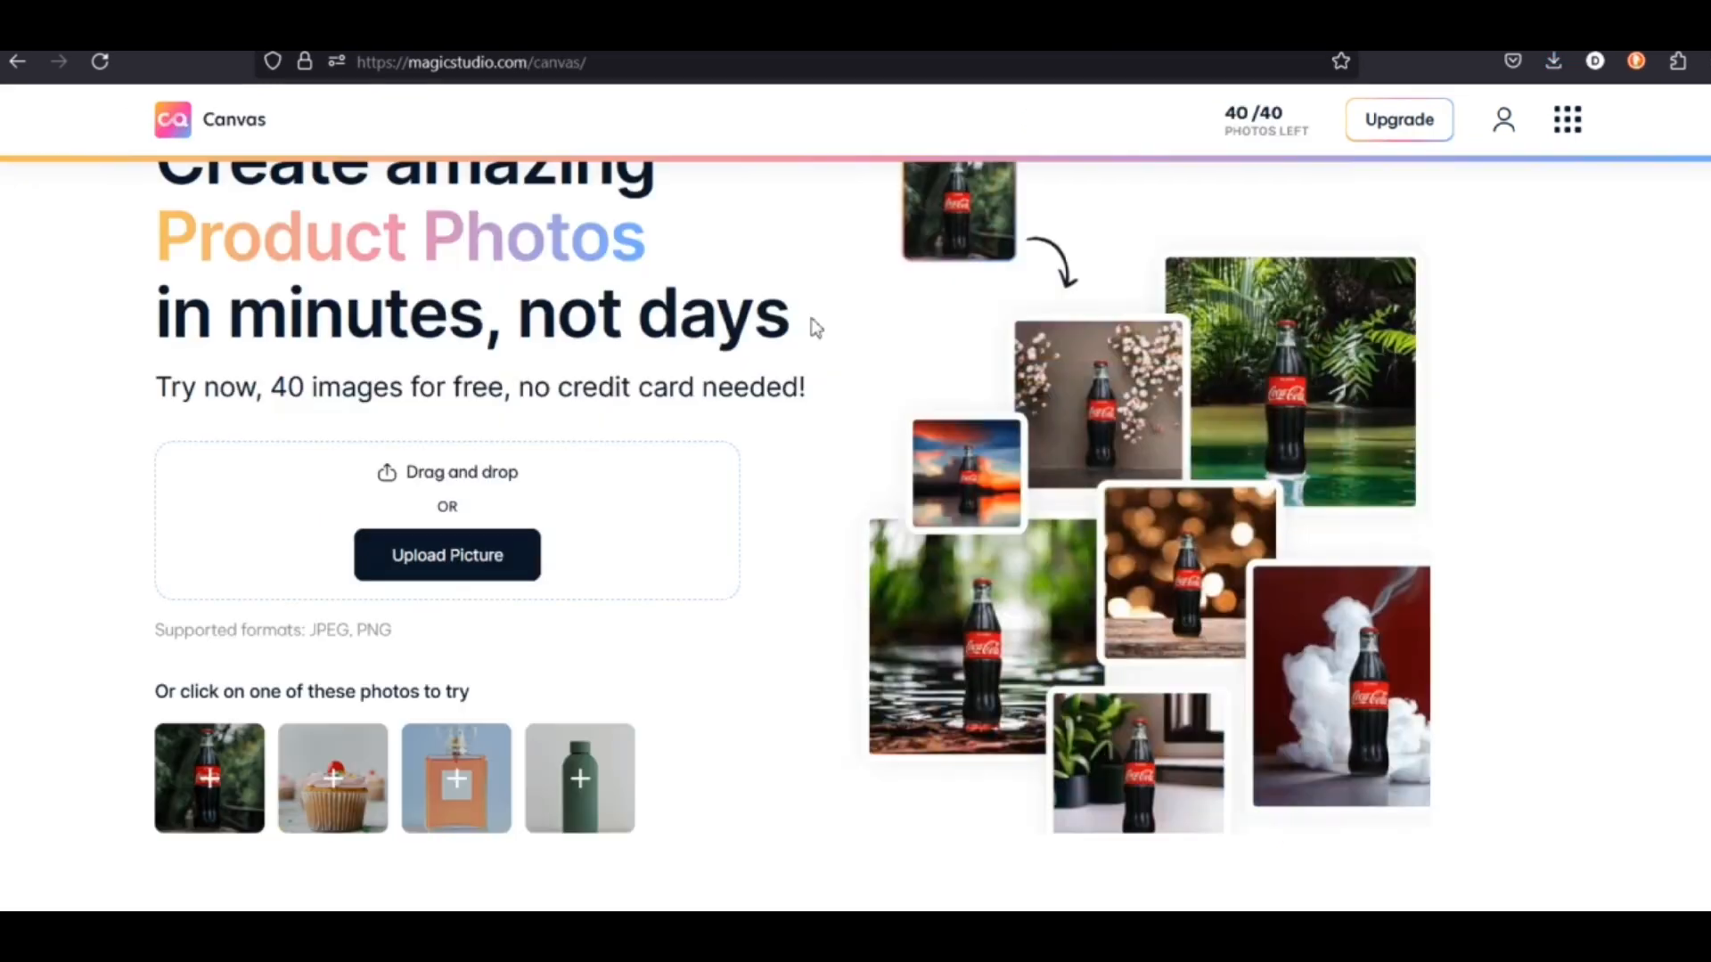
pyautogui.scroll(-3)
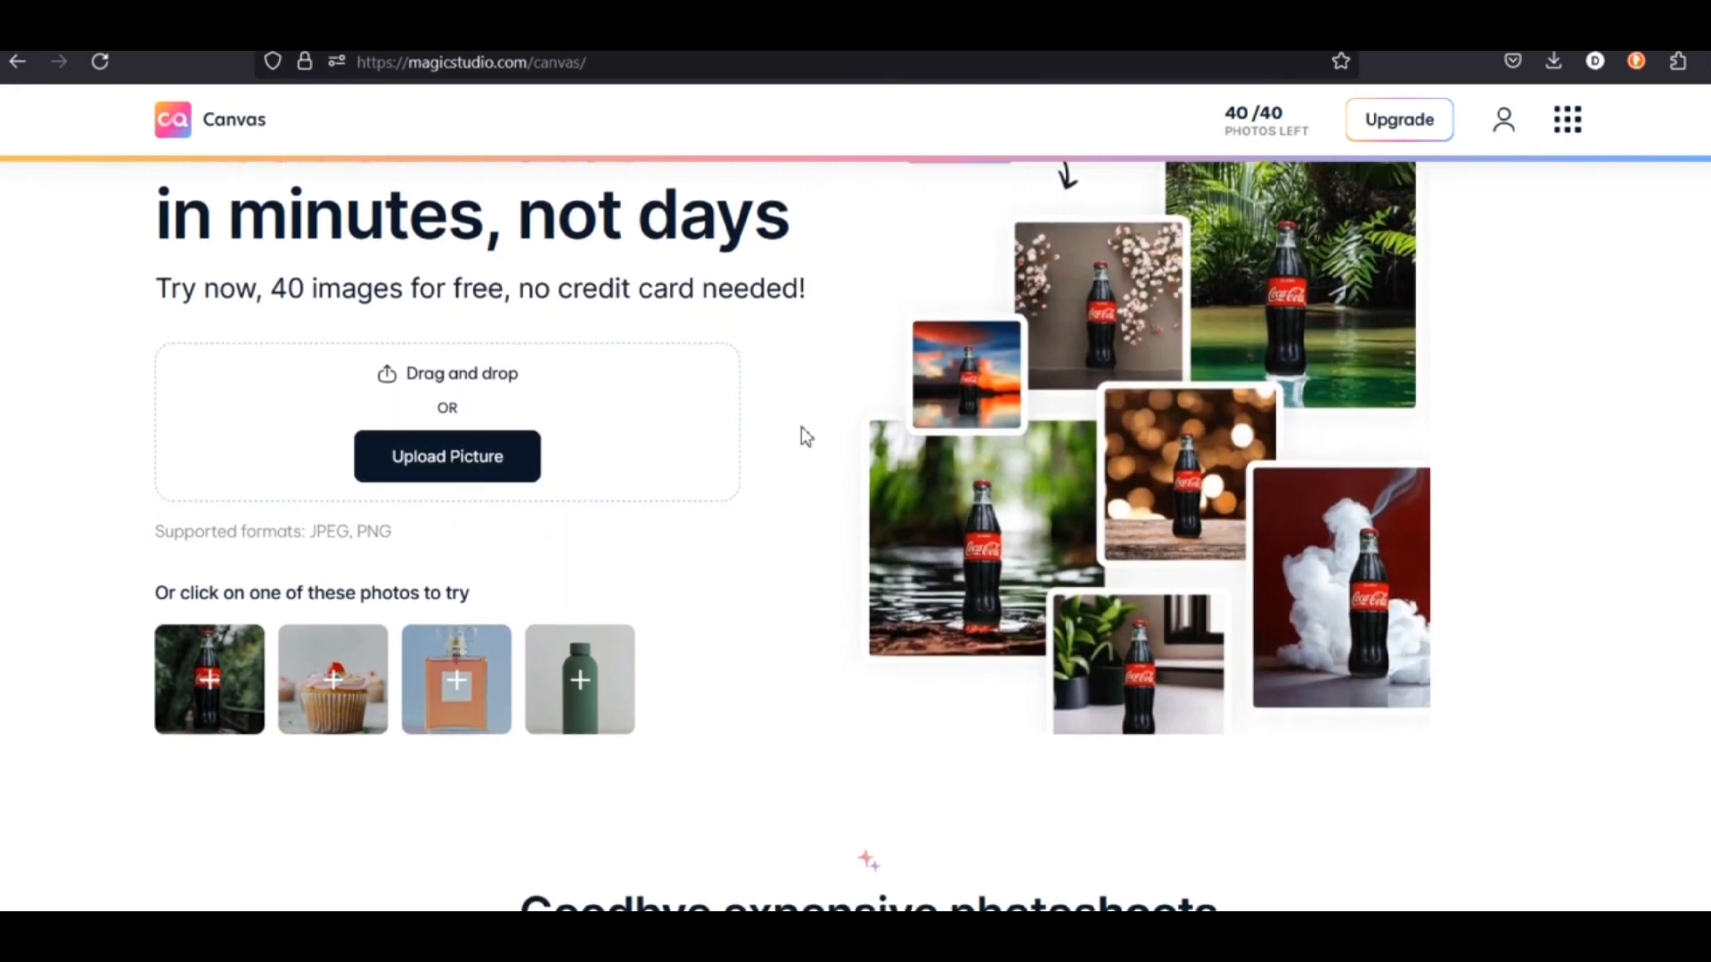
pyautogui.scroll(-3)
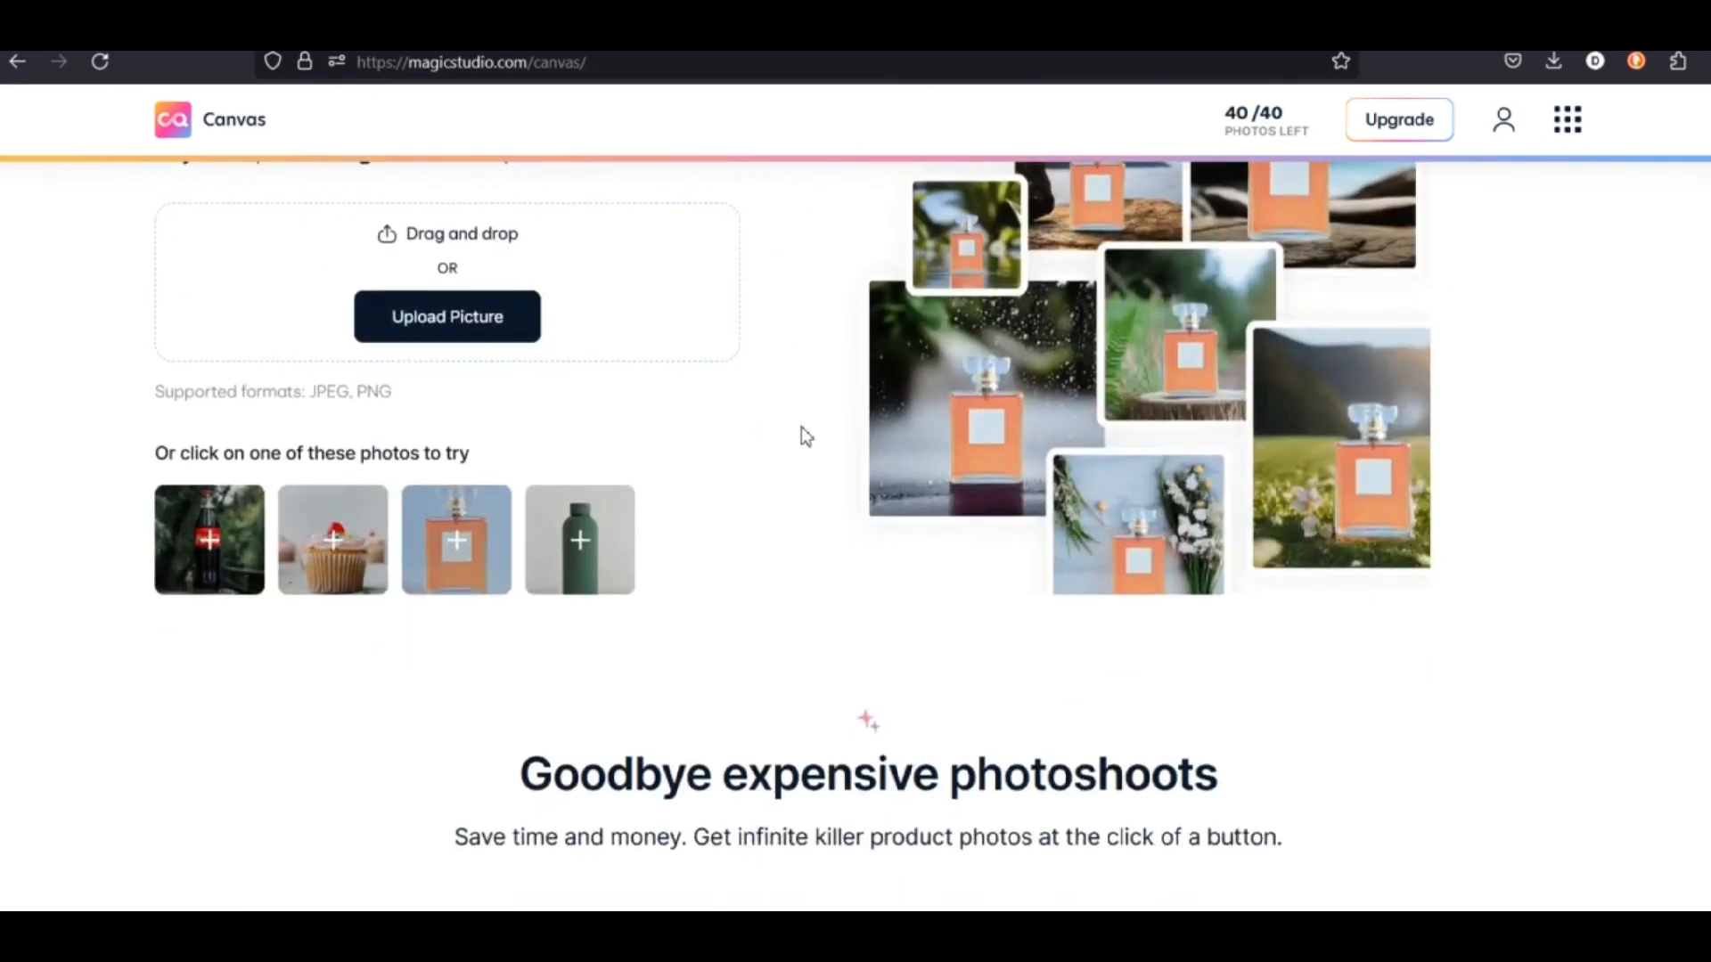
pyautogui.scroll(-3)
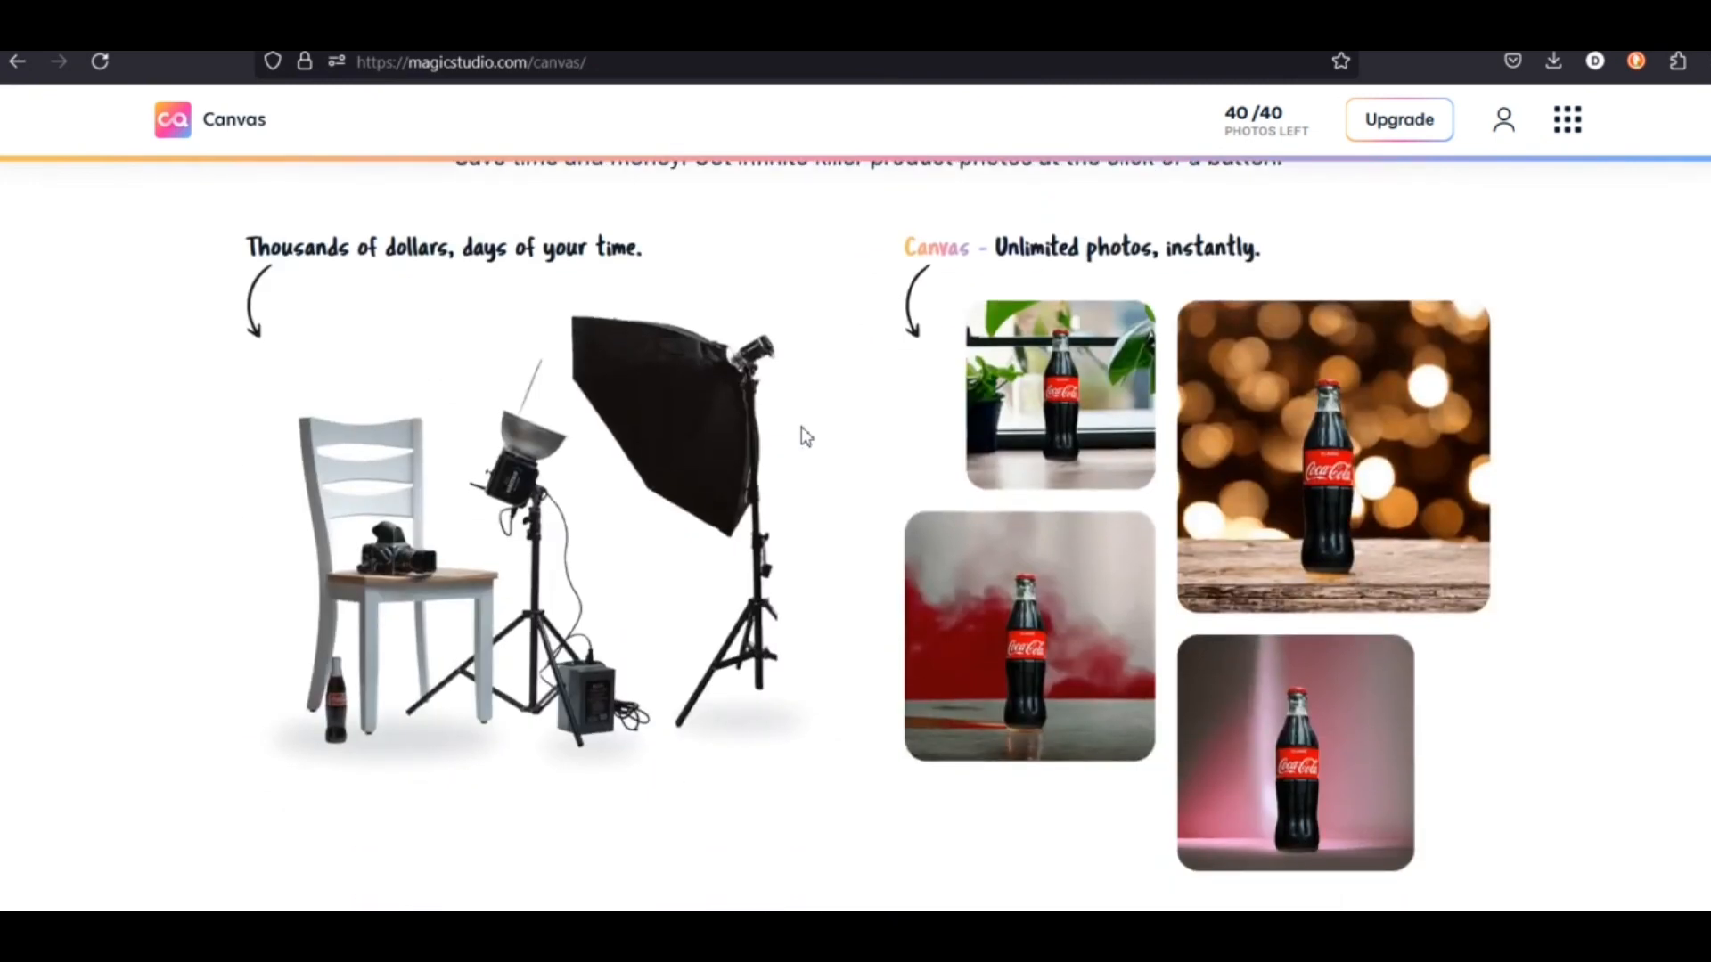
pyautogui.scroll(-3)
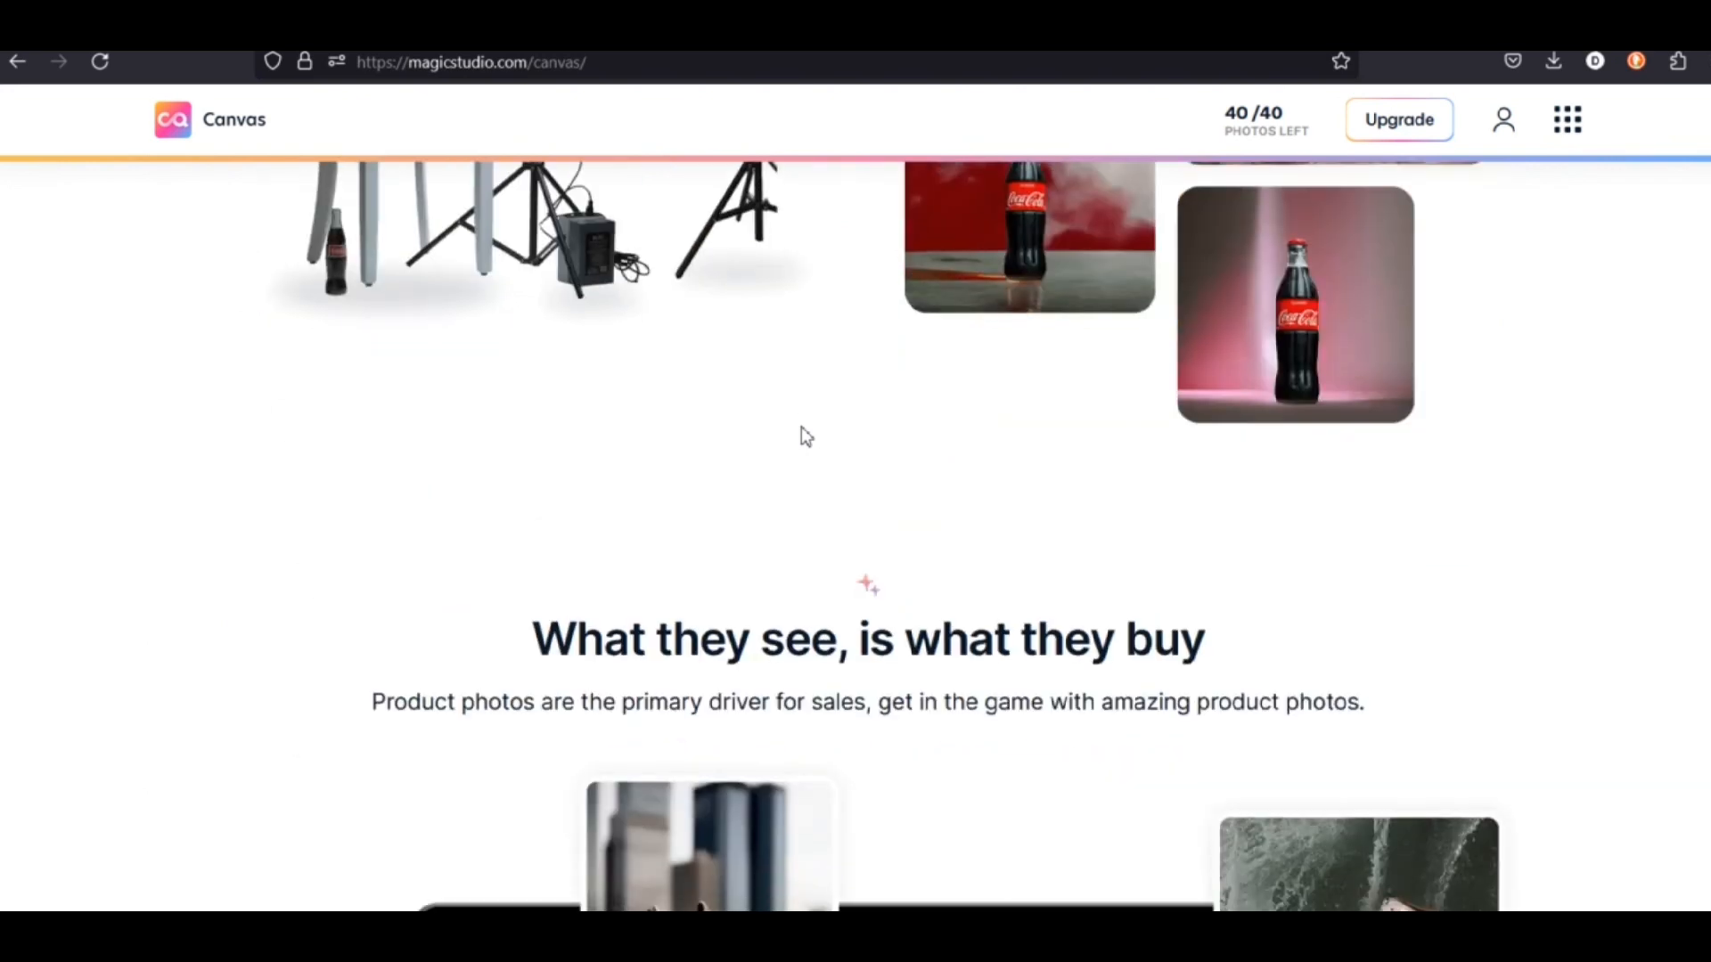
pyautogui.scroll(-3)
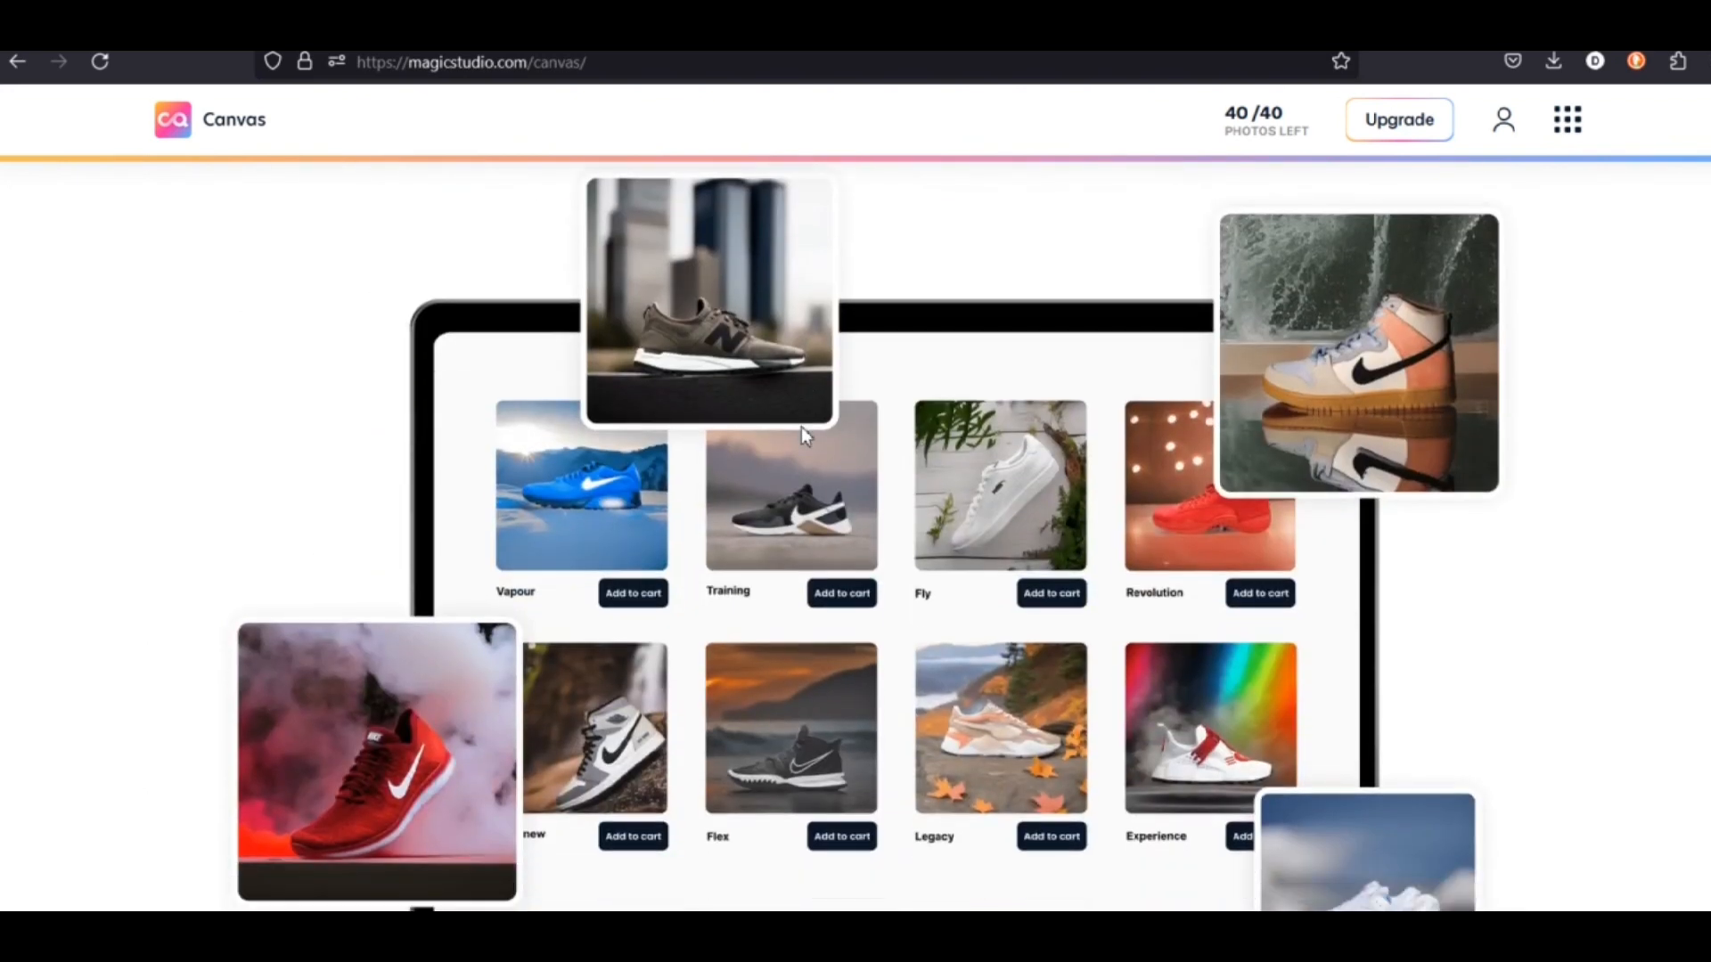
pyautogui.scroll(3)
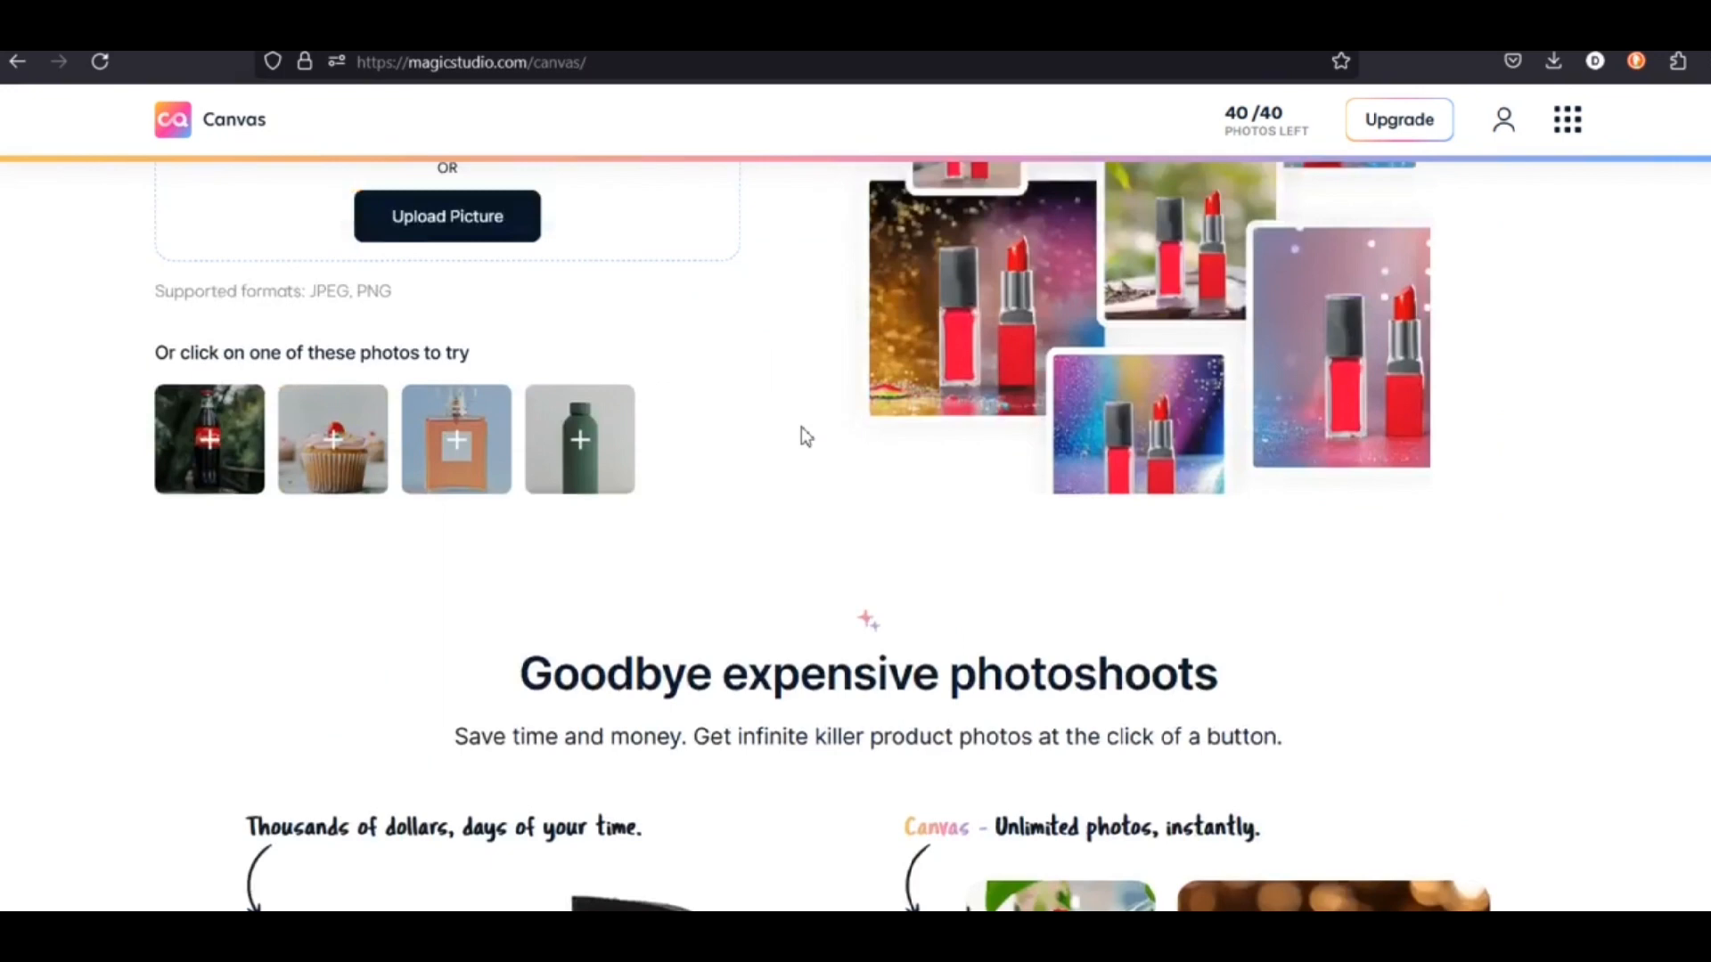
pyautogui.scroll(3)
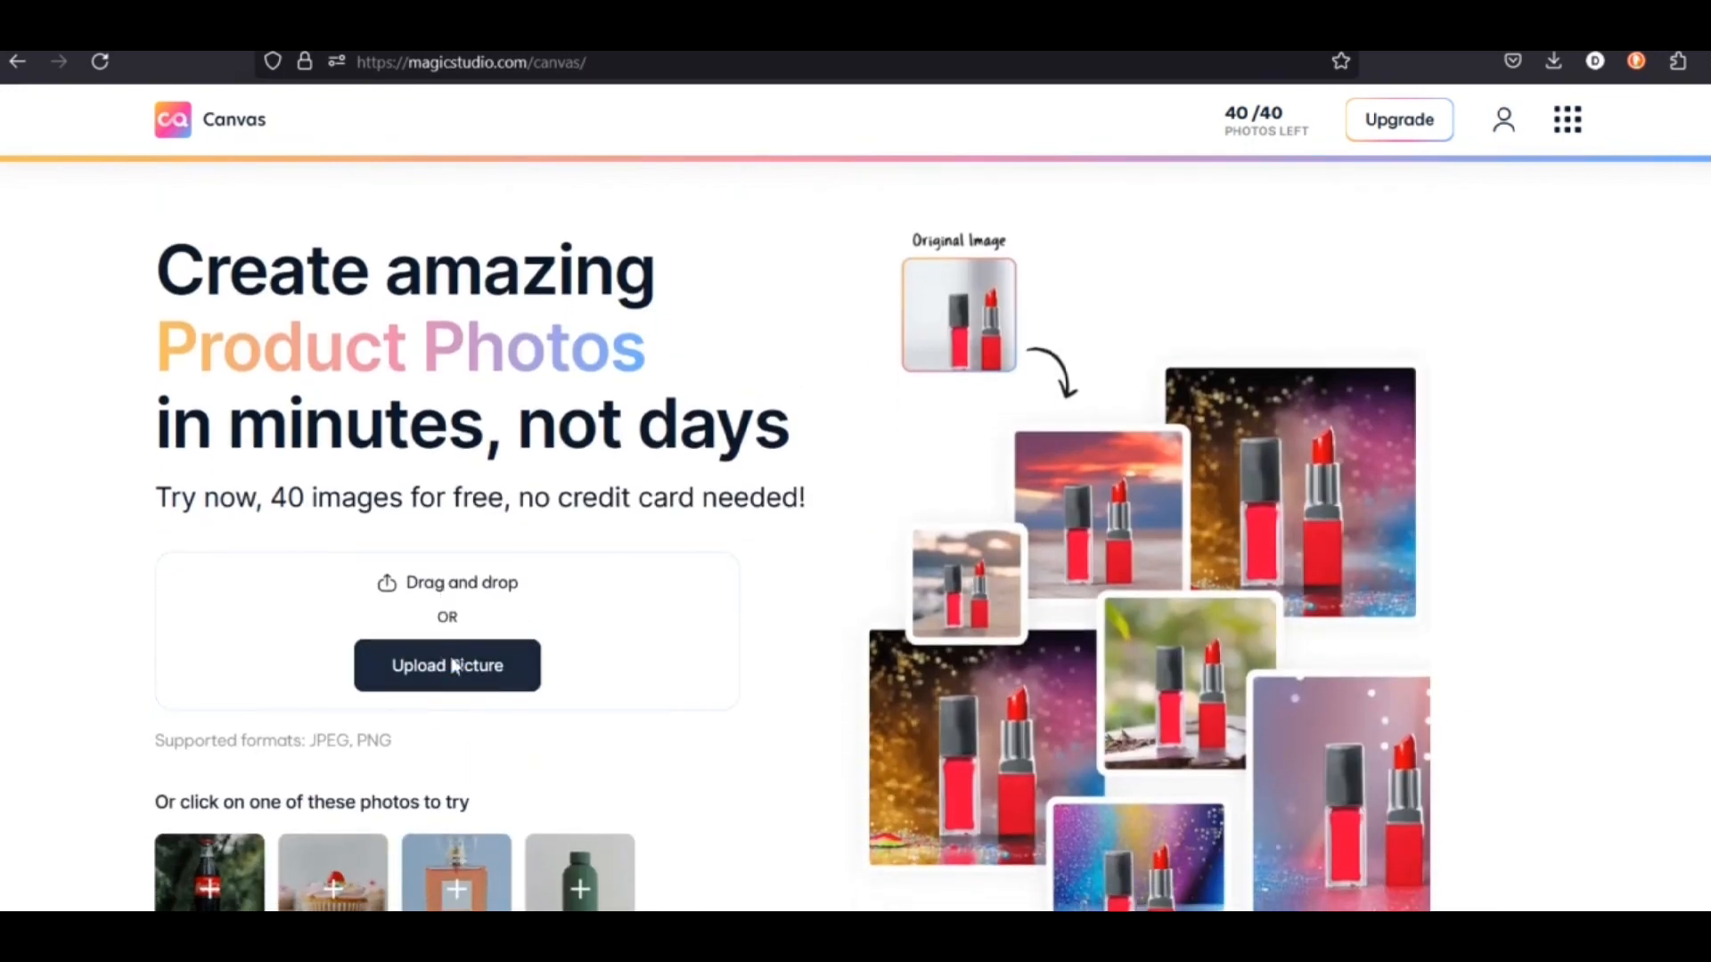
# Step: Upload the orange Lumix camera photo to Canvas and proceed to Create Product Photos
pyautogui.click(446, 666)
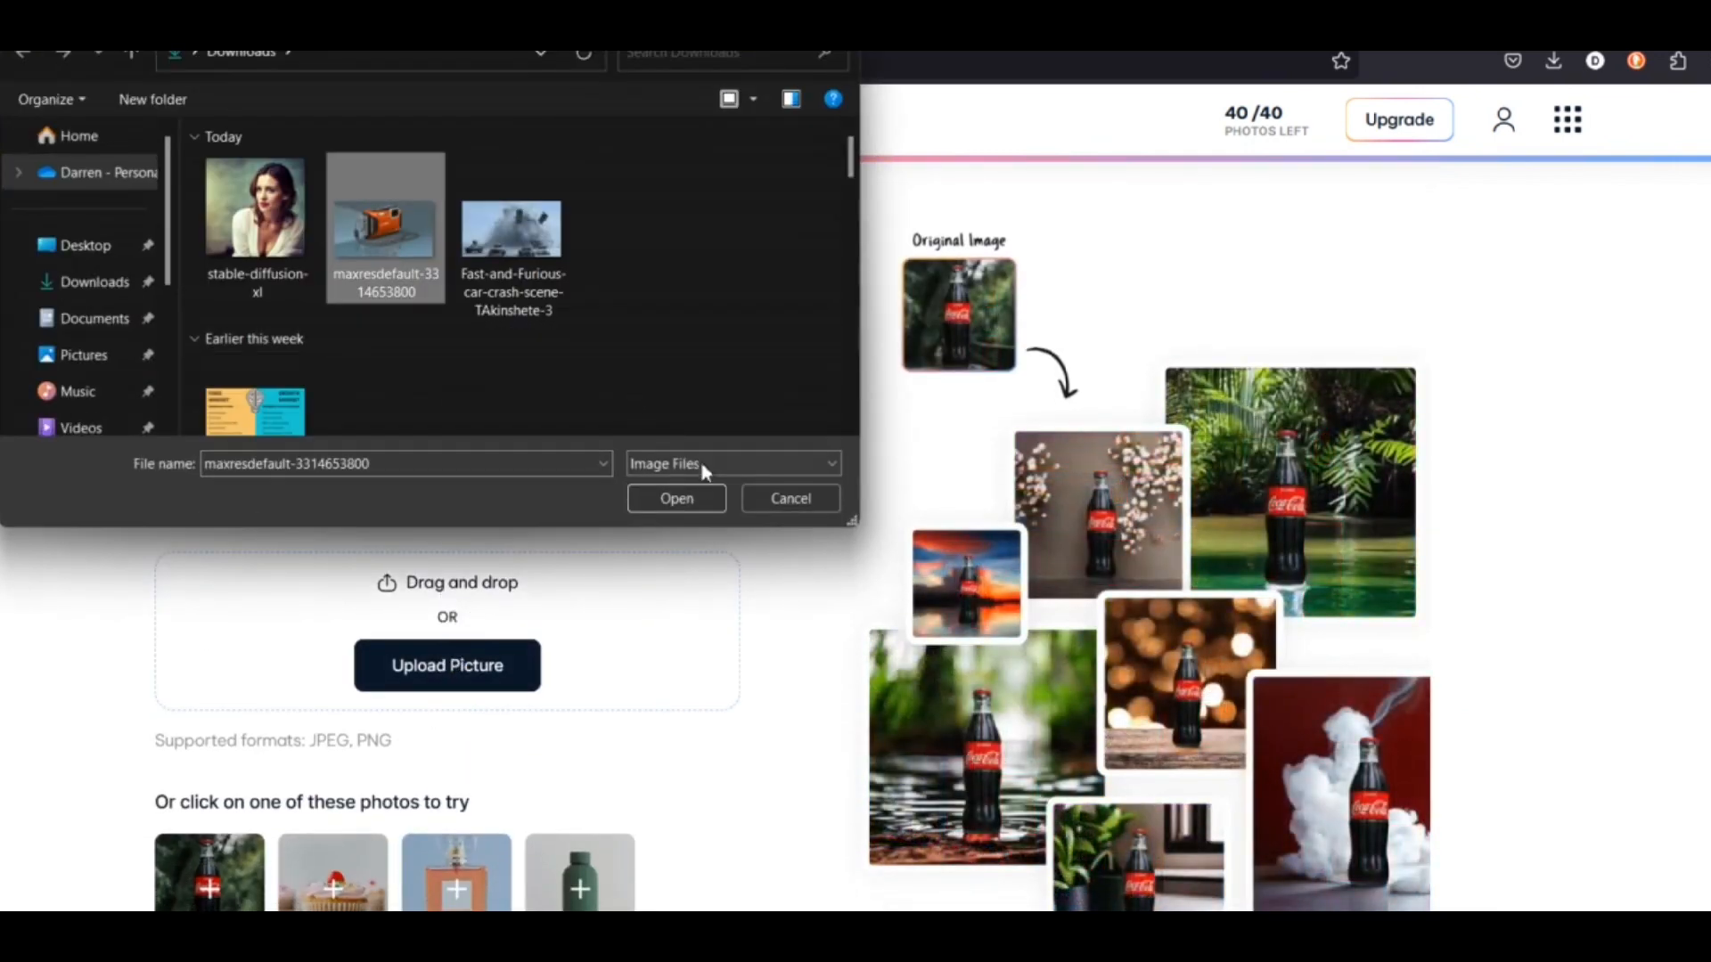
pyautogui.click(676, 499)
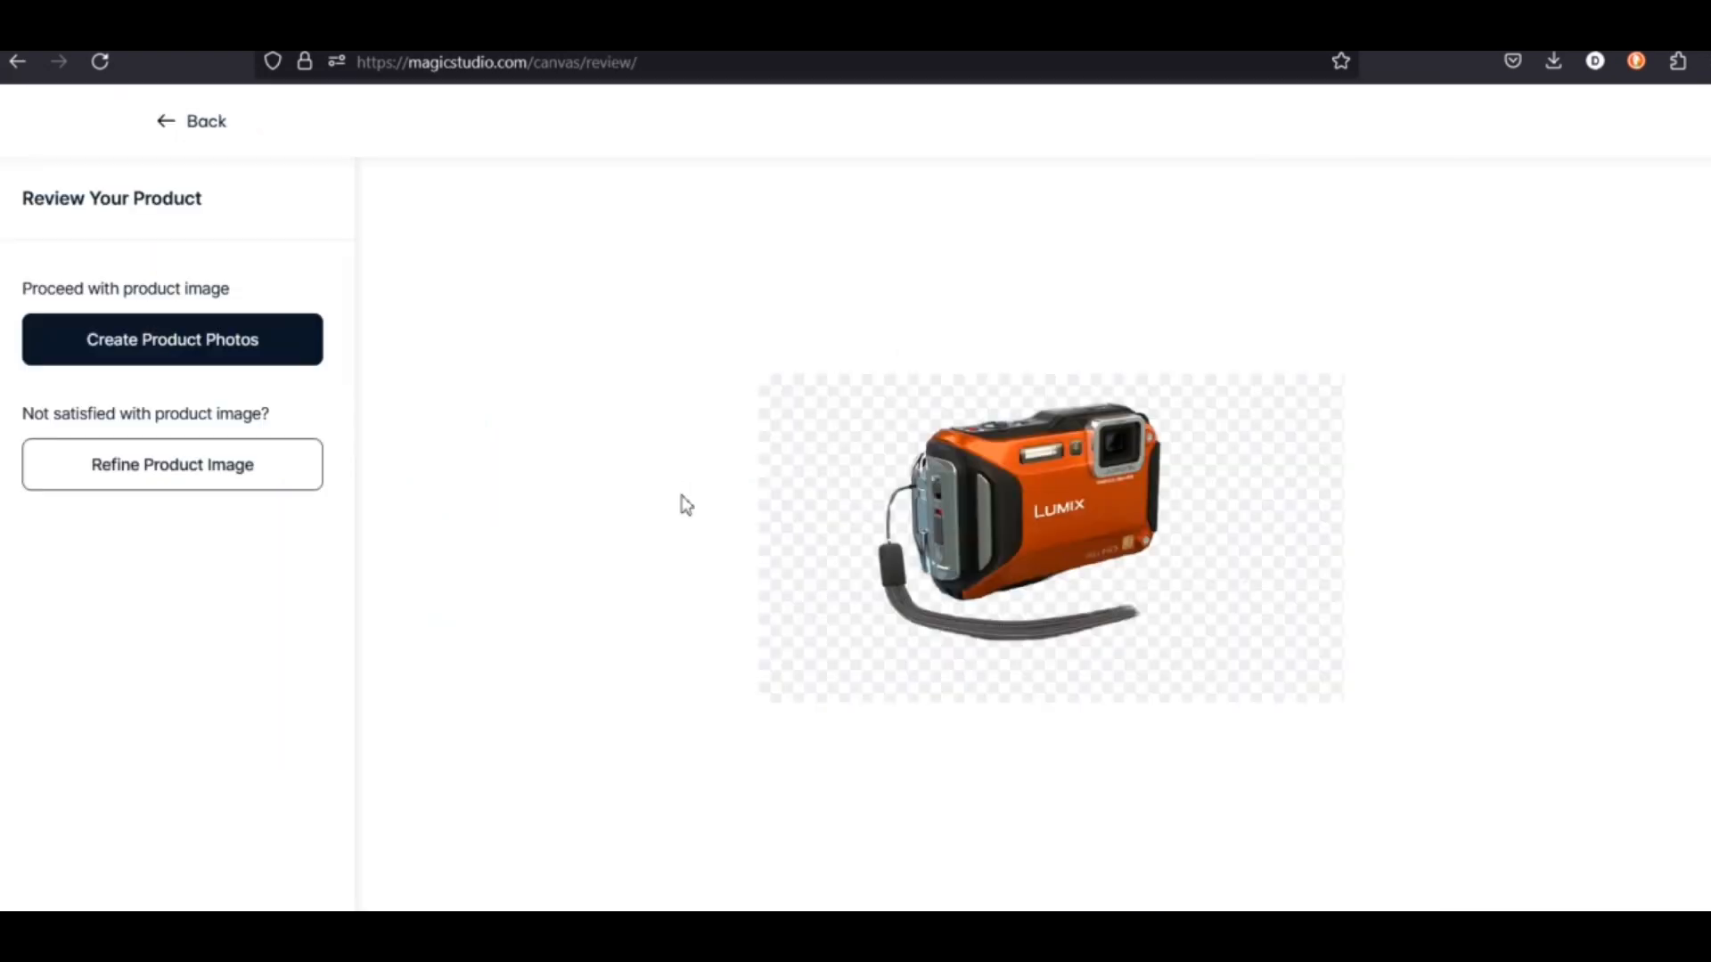
pyautogui.moveTo(609, 551)
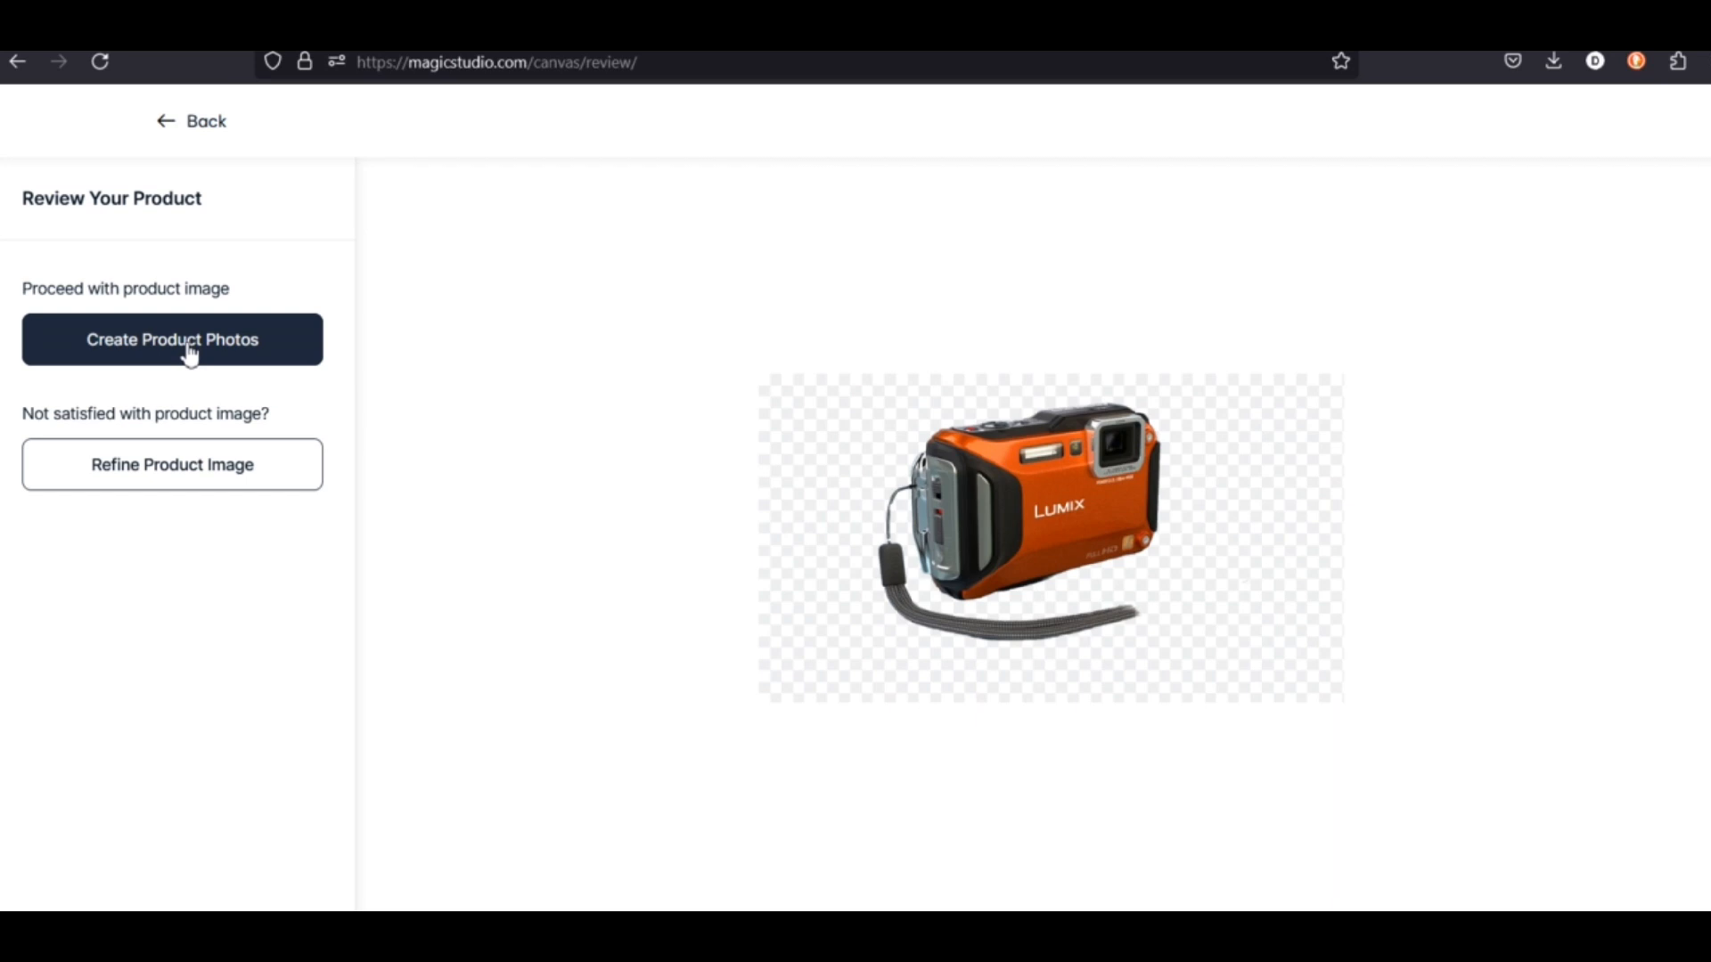
pyautogui.click(171, 340)
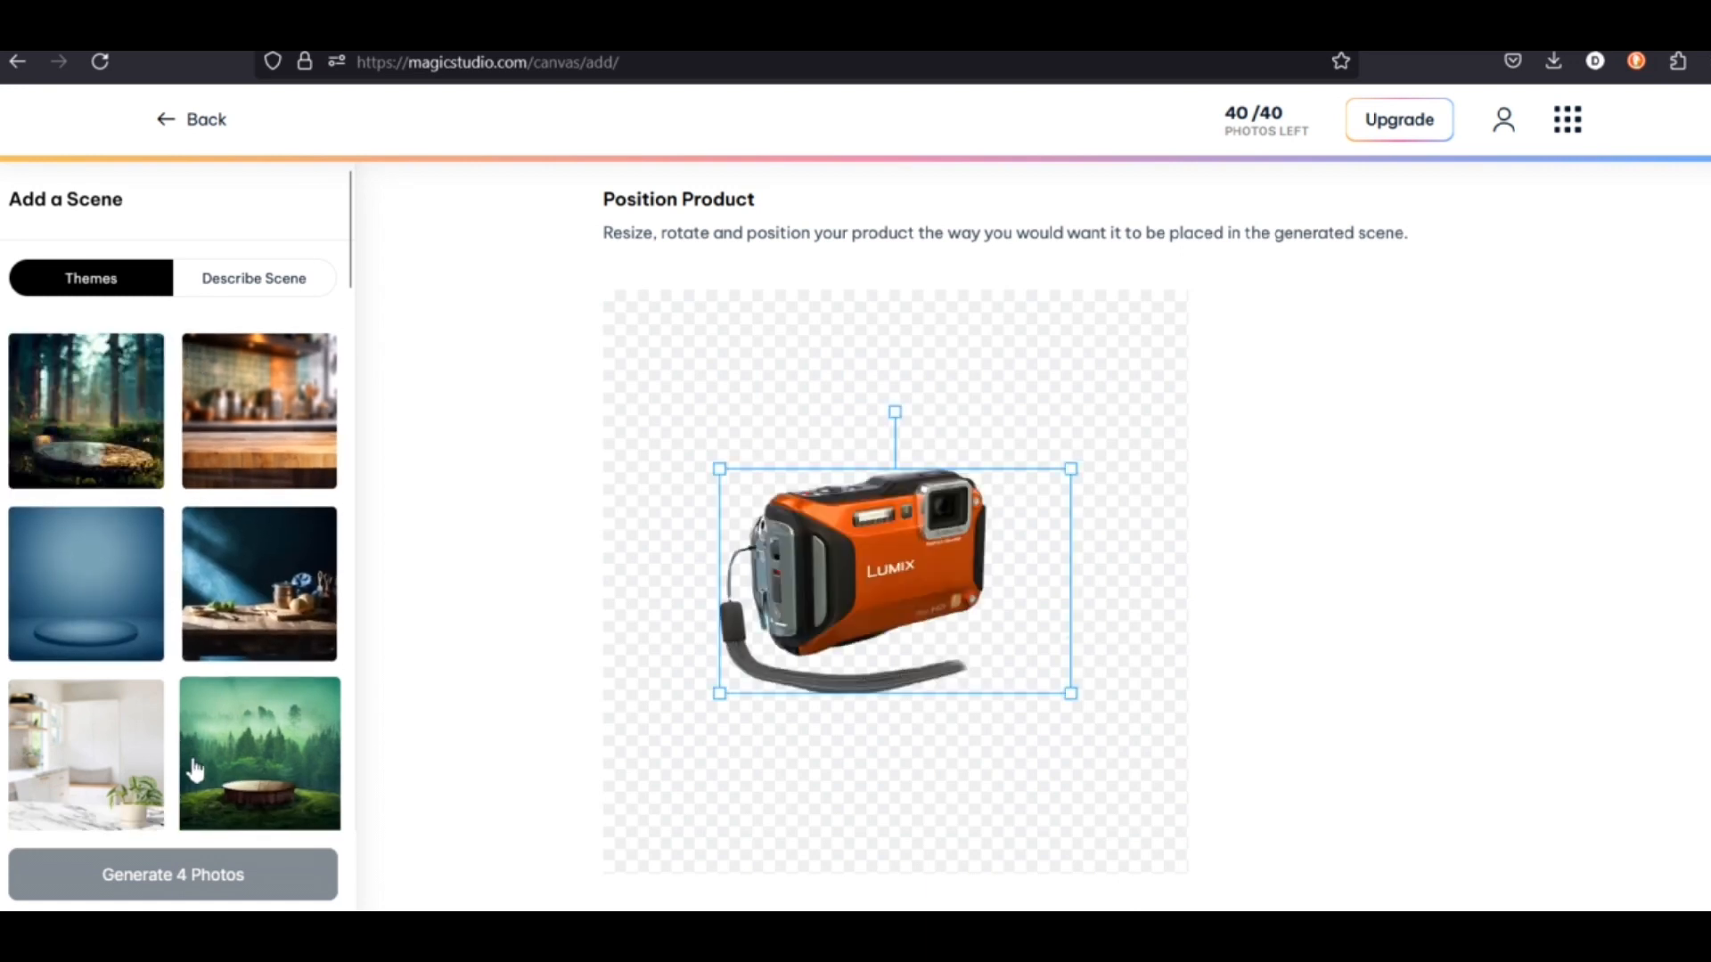
# Step: Try forest, blue podium, stump, smoky and water scenes, ending on the mountain lake podium
pyautogui.click(260, 753)
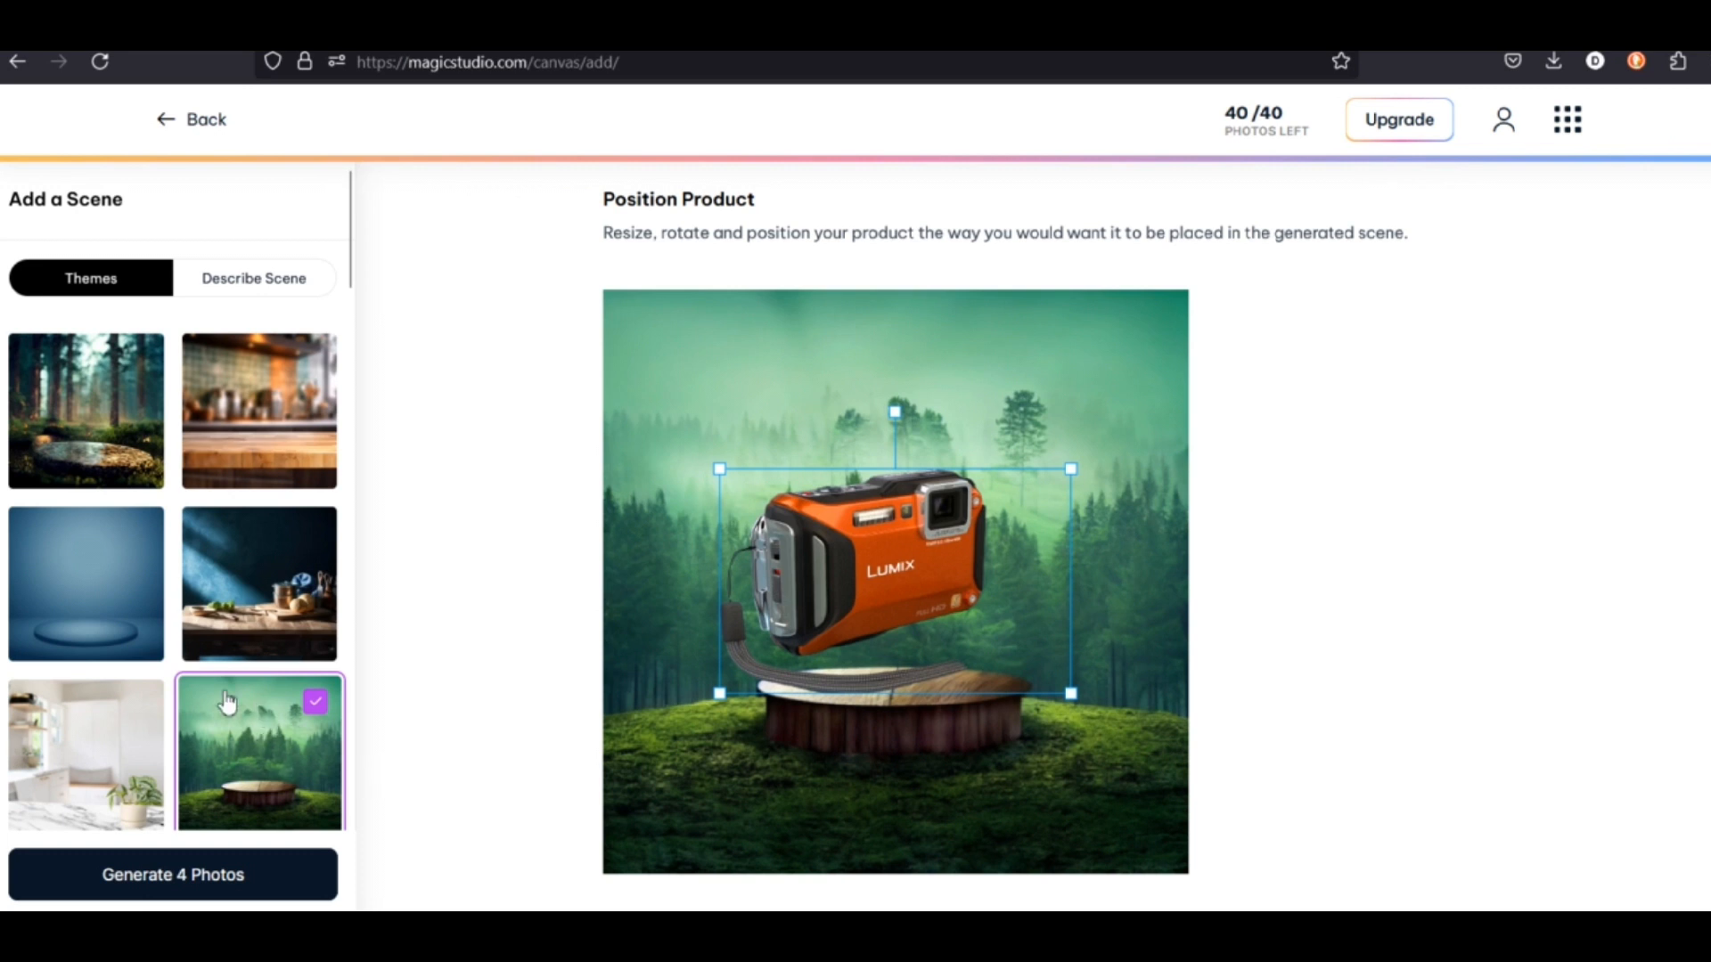
pyautogui.click(86, 584)
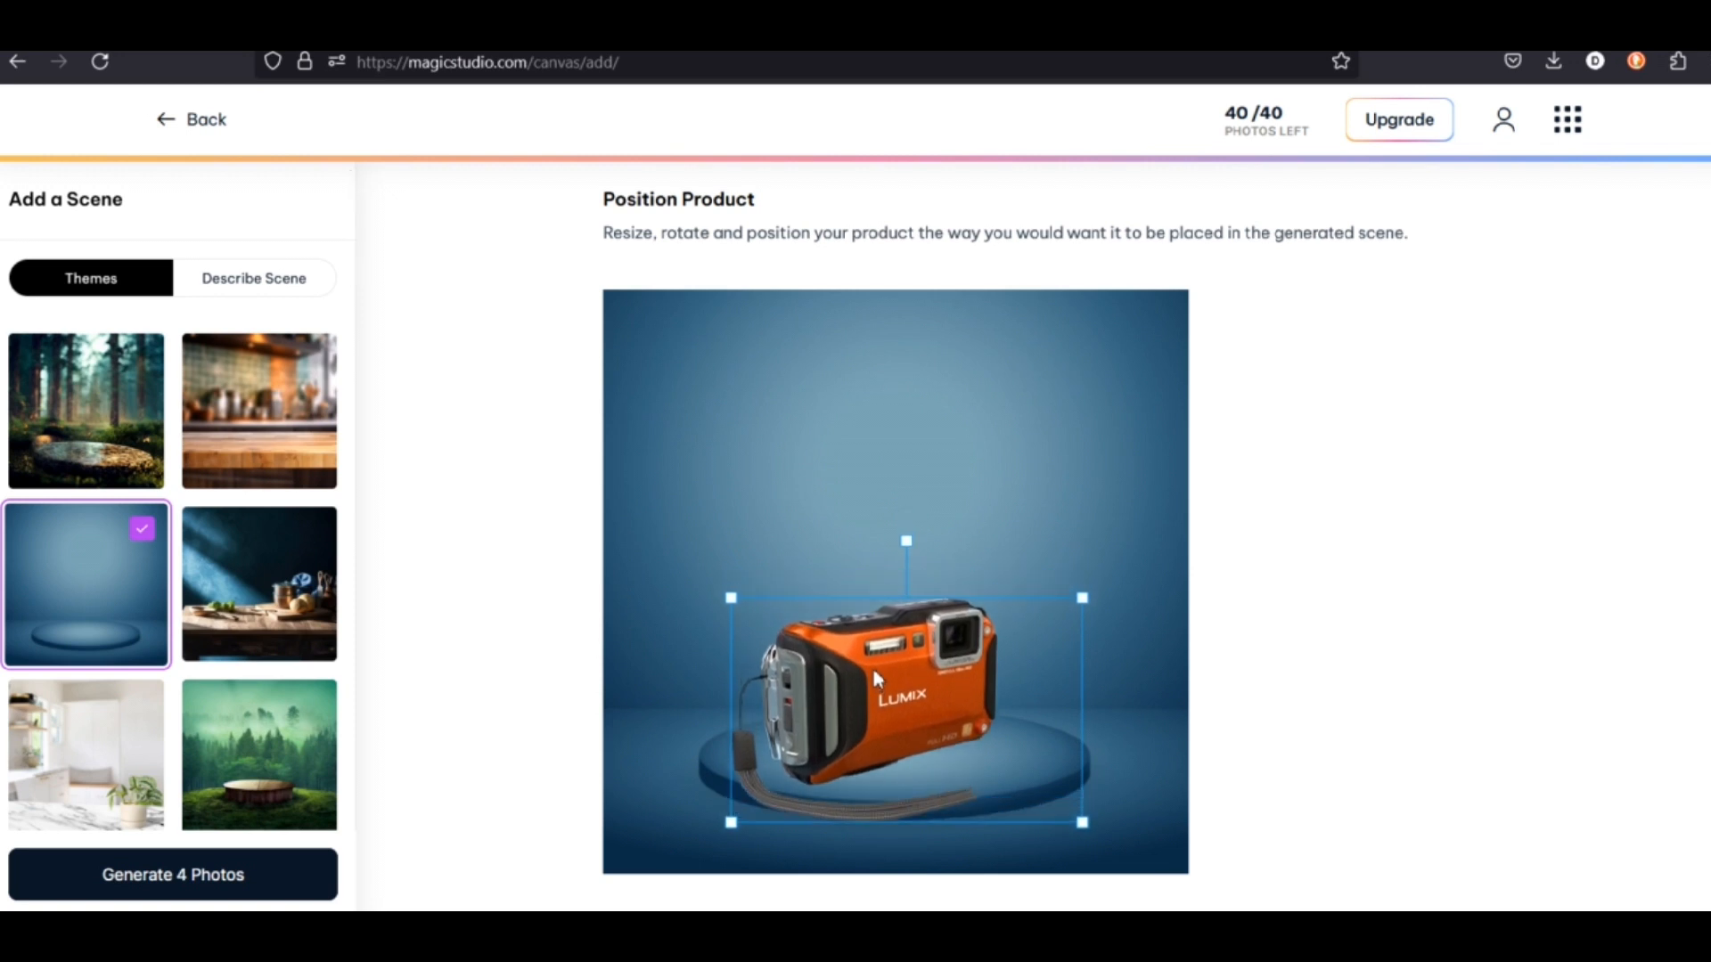
pyautogui.click(85, 409)
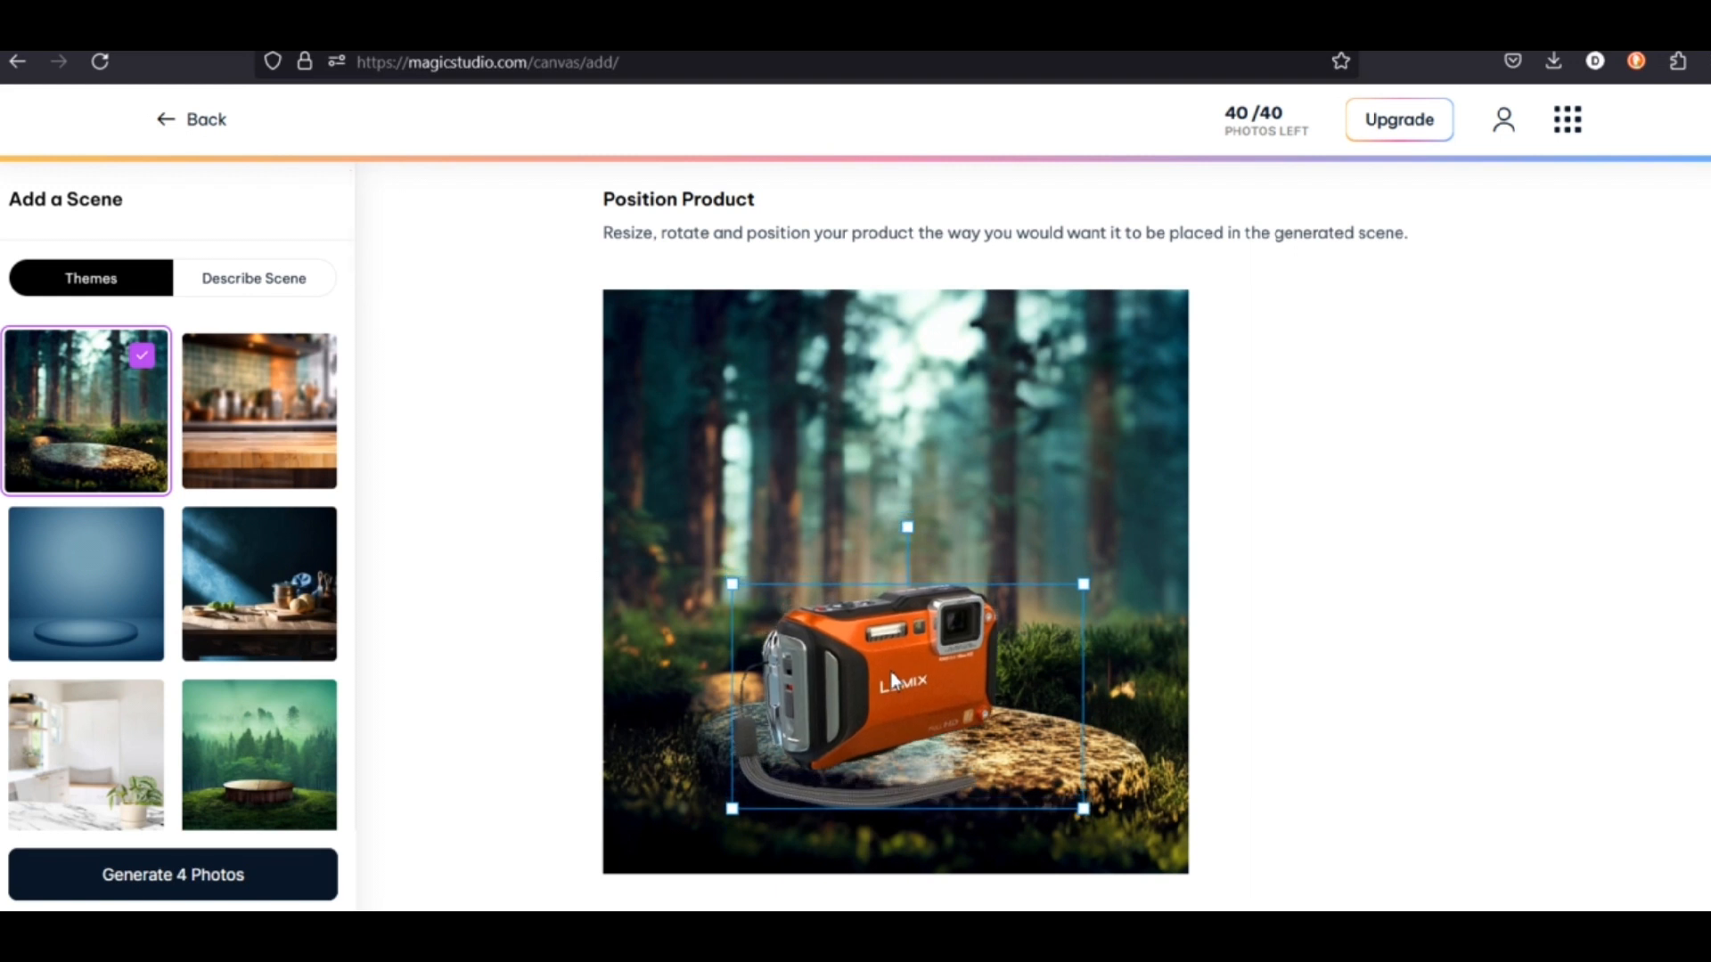
pyautogui.scroll(-3)
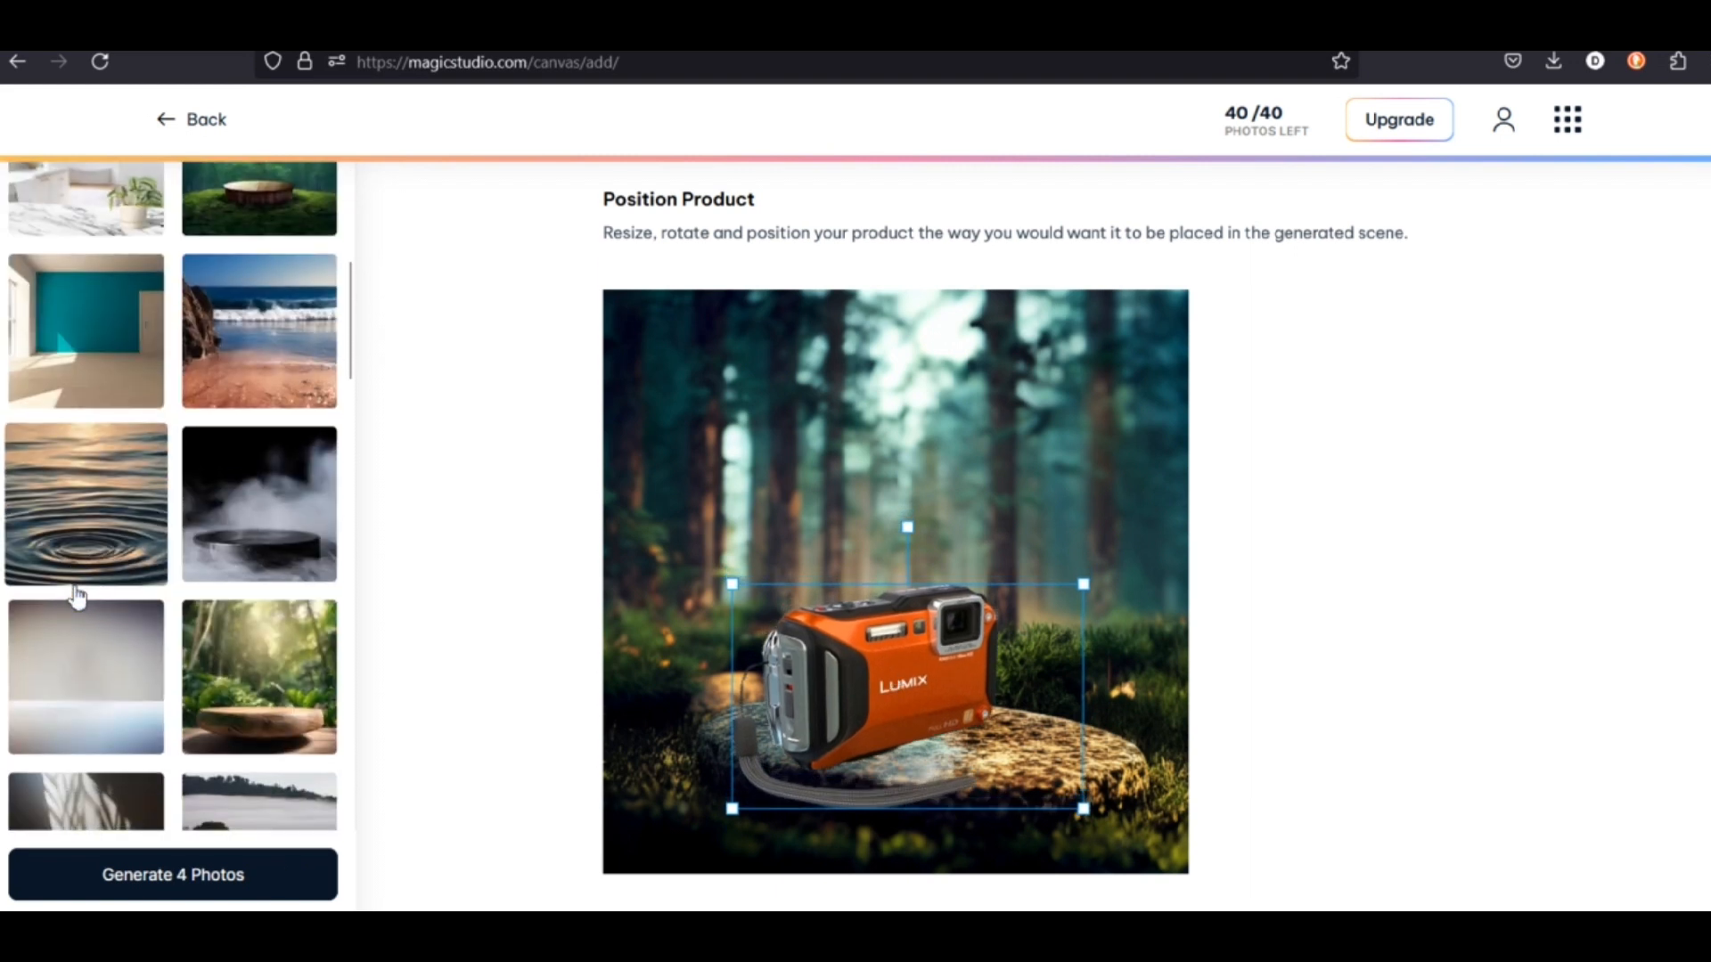
pyautogui.click(258, 502)
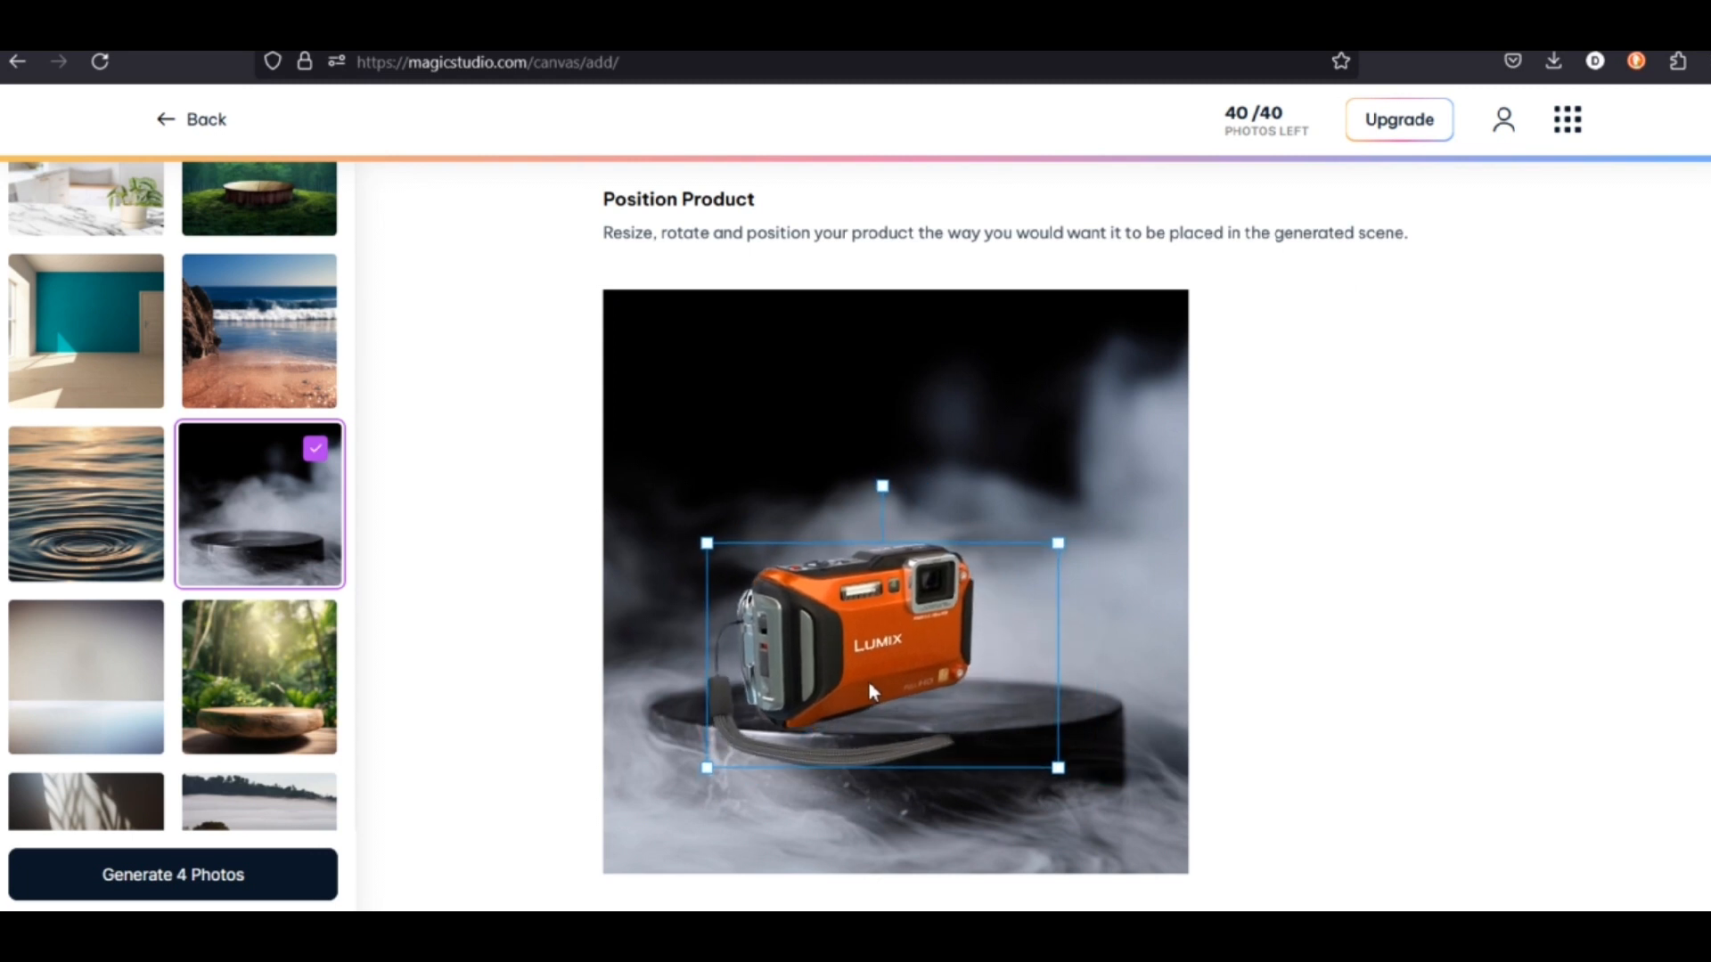
pyautogui.click(85, 503)
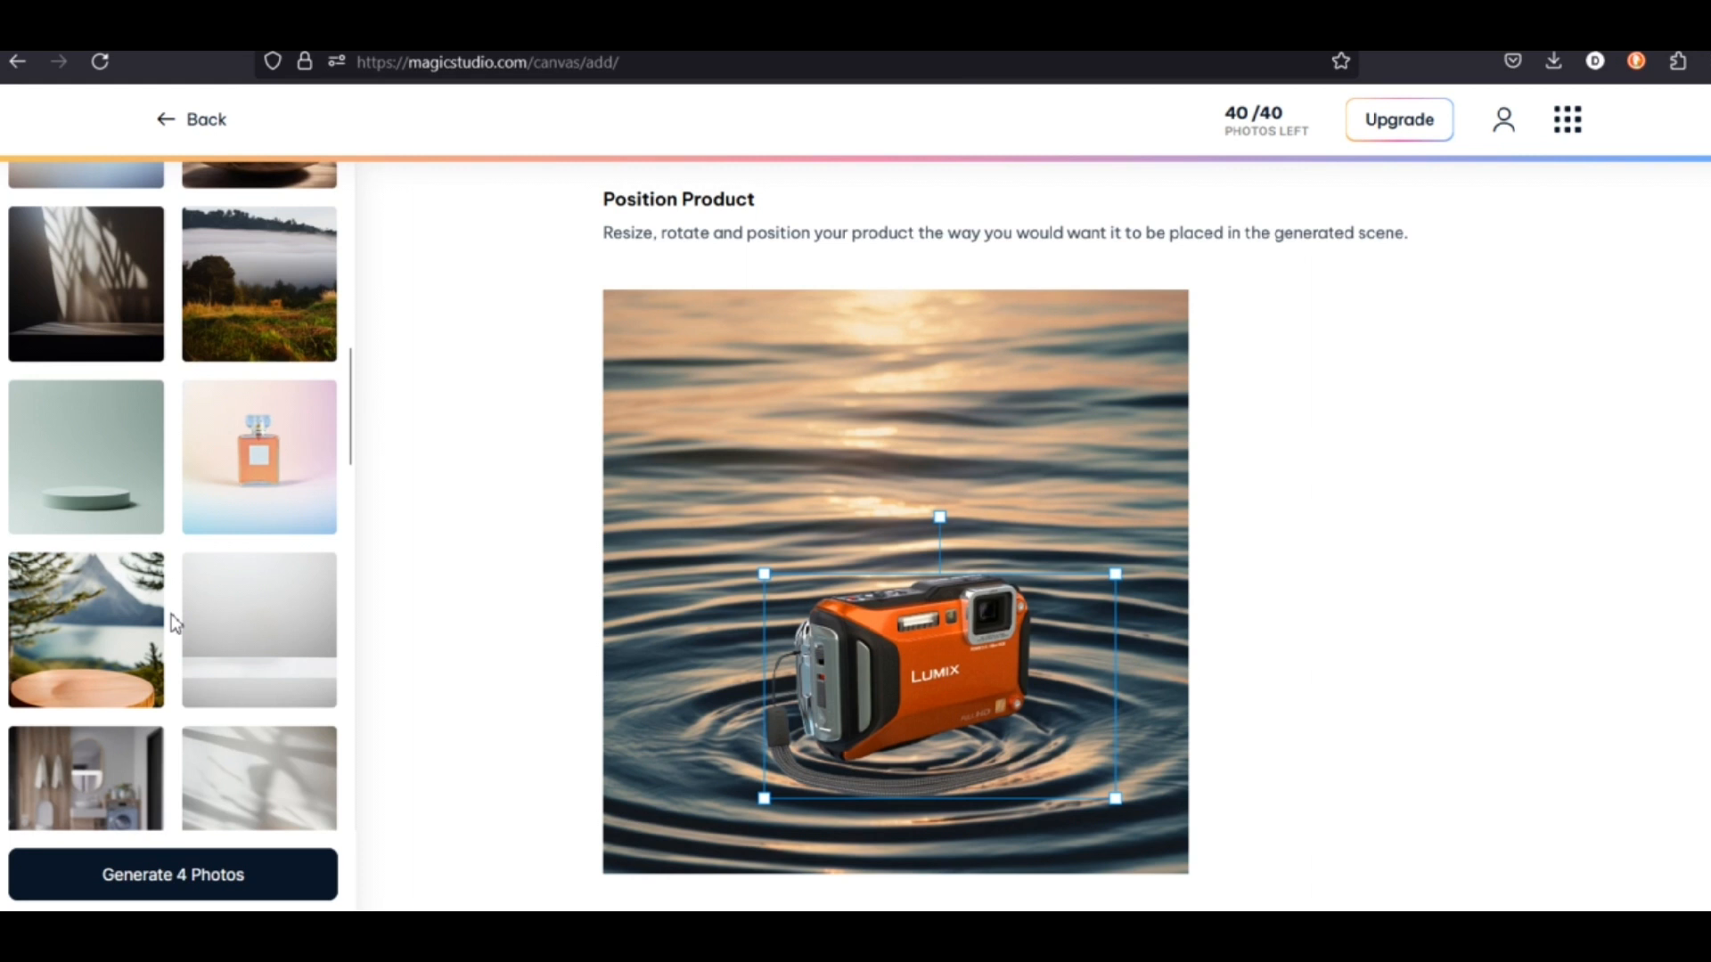
pyautogui.click(86, 630)
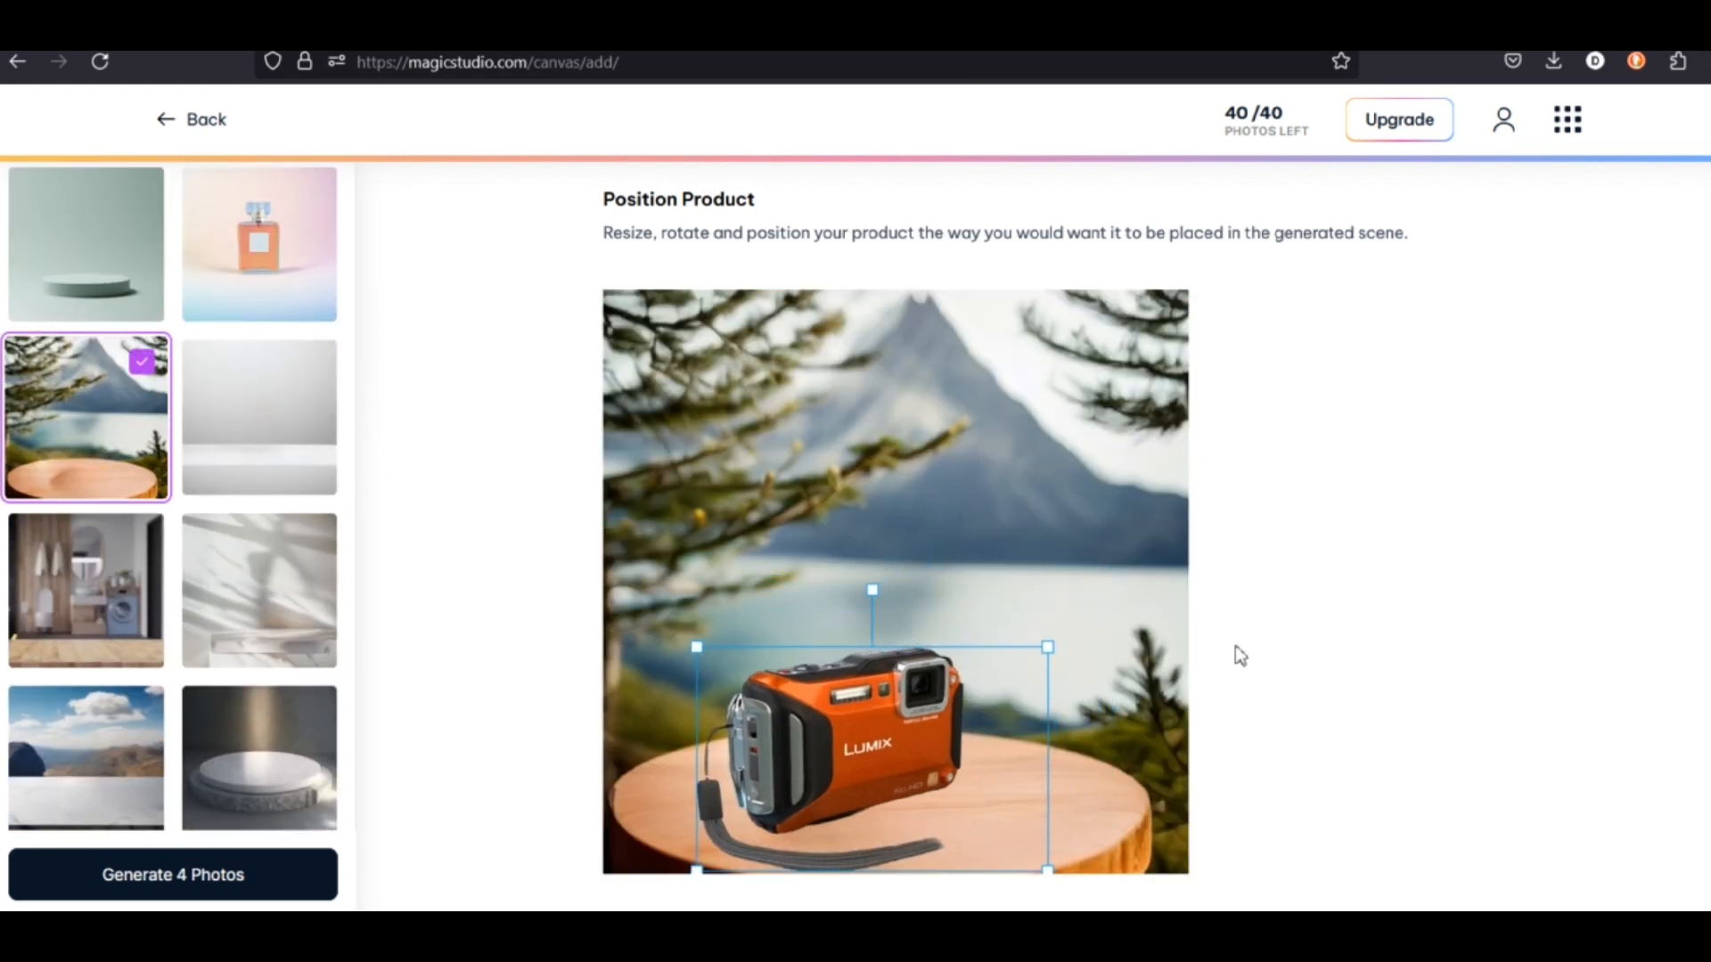
# Step: Switch to Photo Booth from the apps grid and scroll its profile page
pyautogui.click(1567, 119)
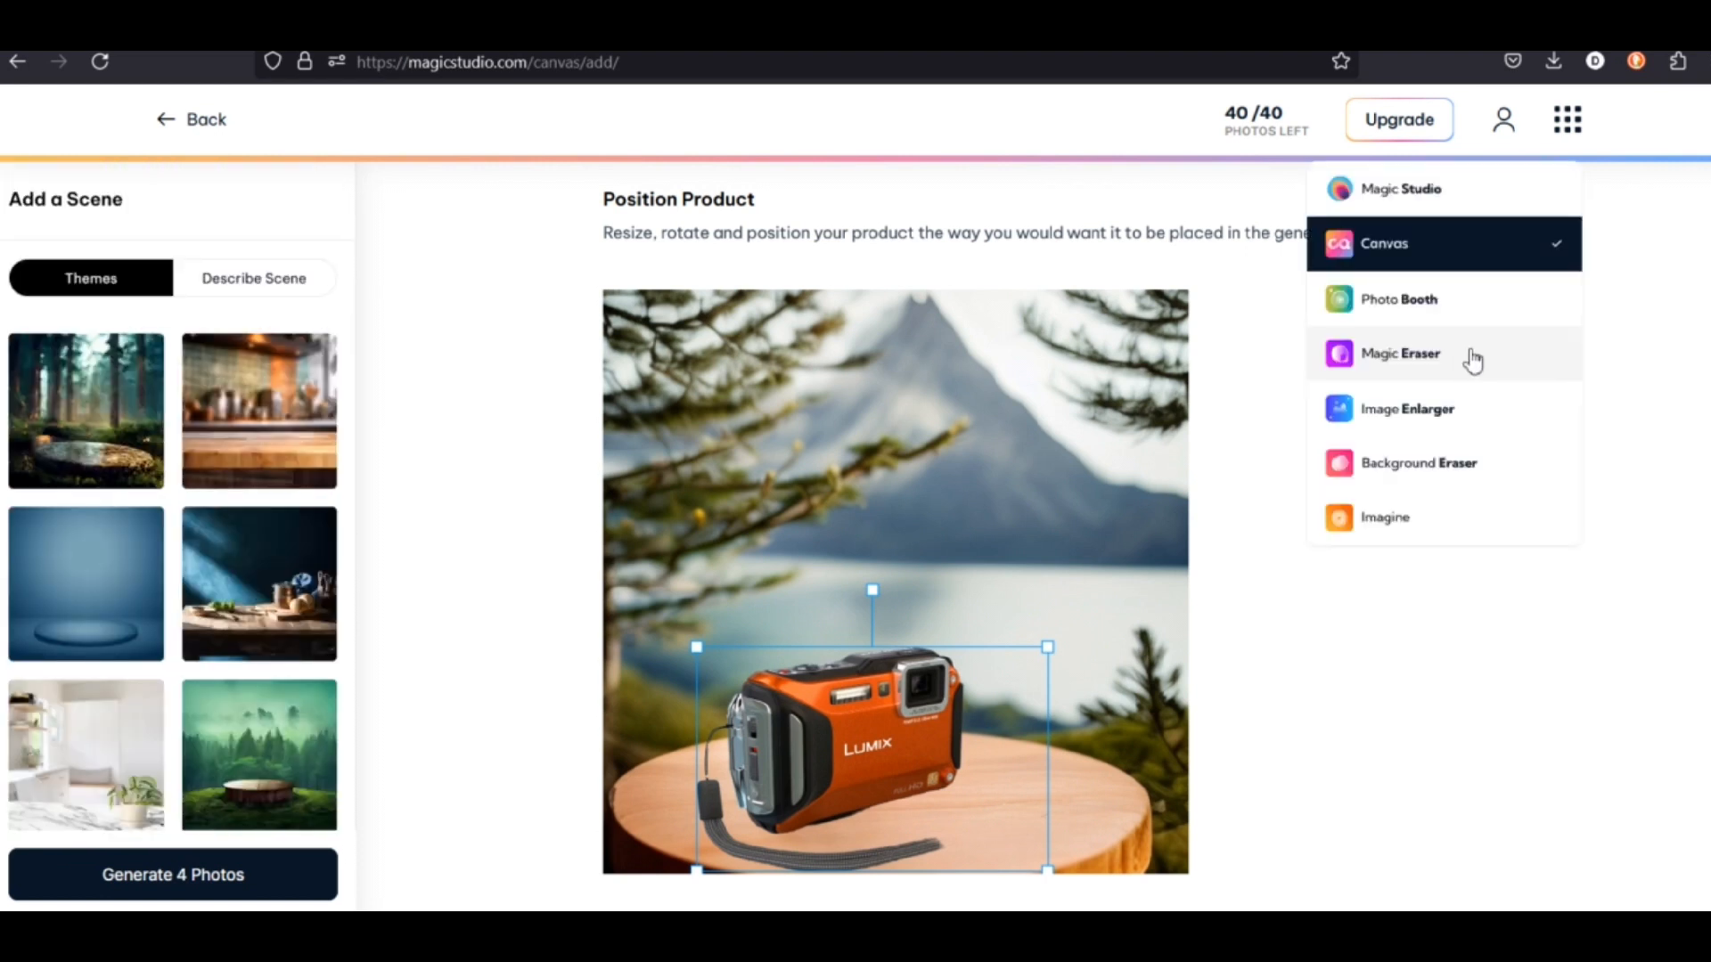
pyautogui.click(1399, 300)
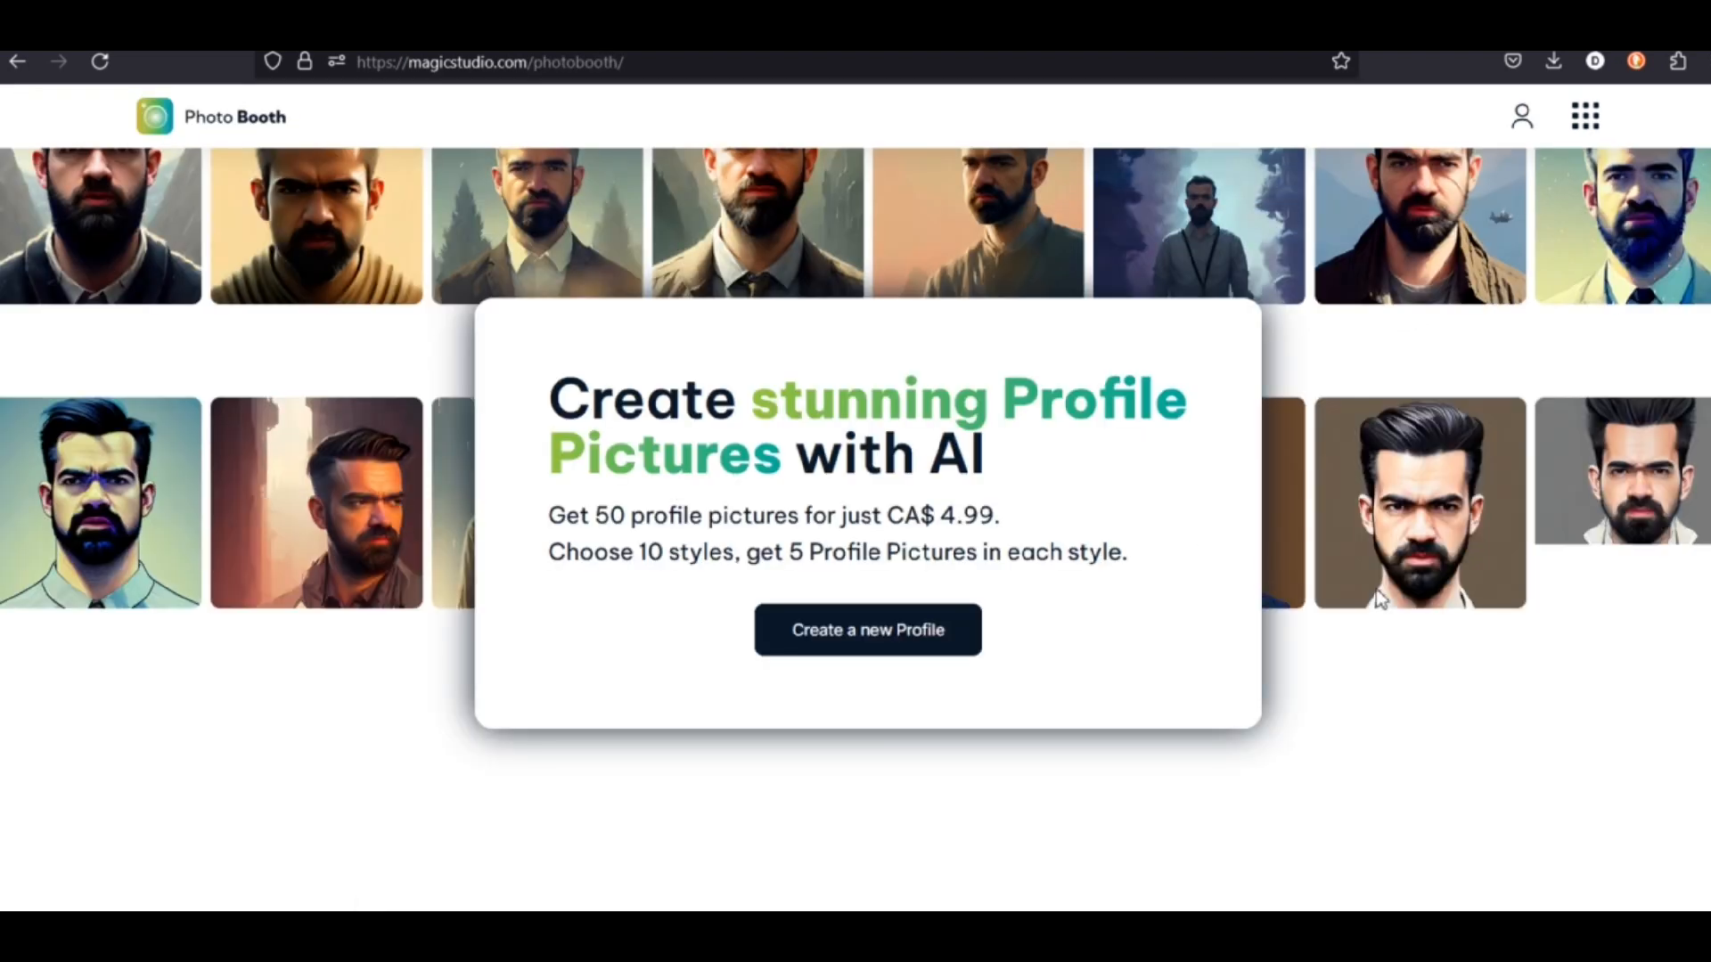
pyautogui.scroll(-3)
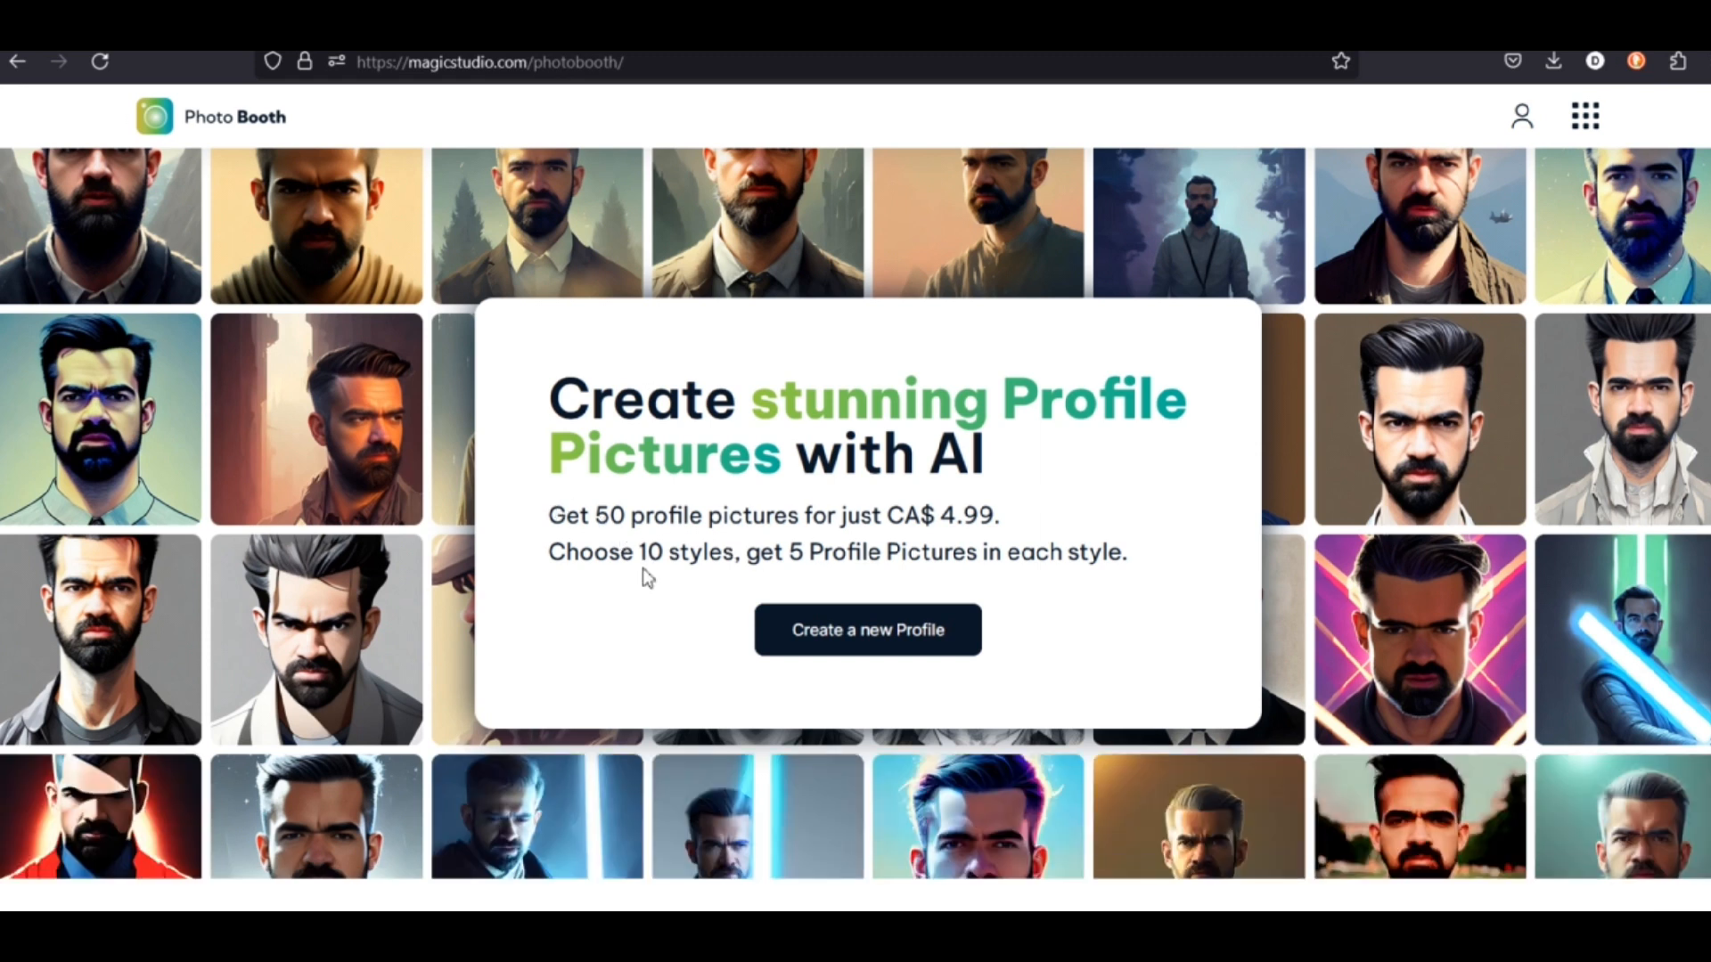
pyautogui.moveTo(766, 565)
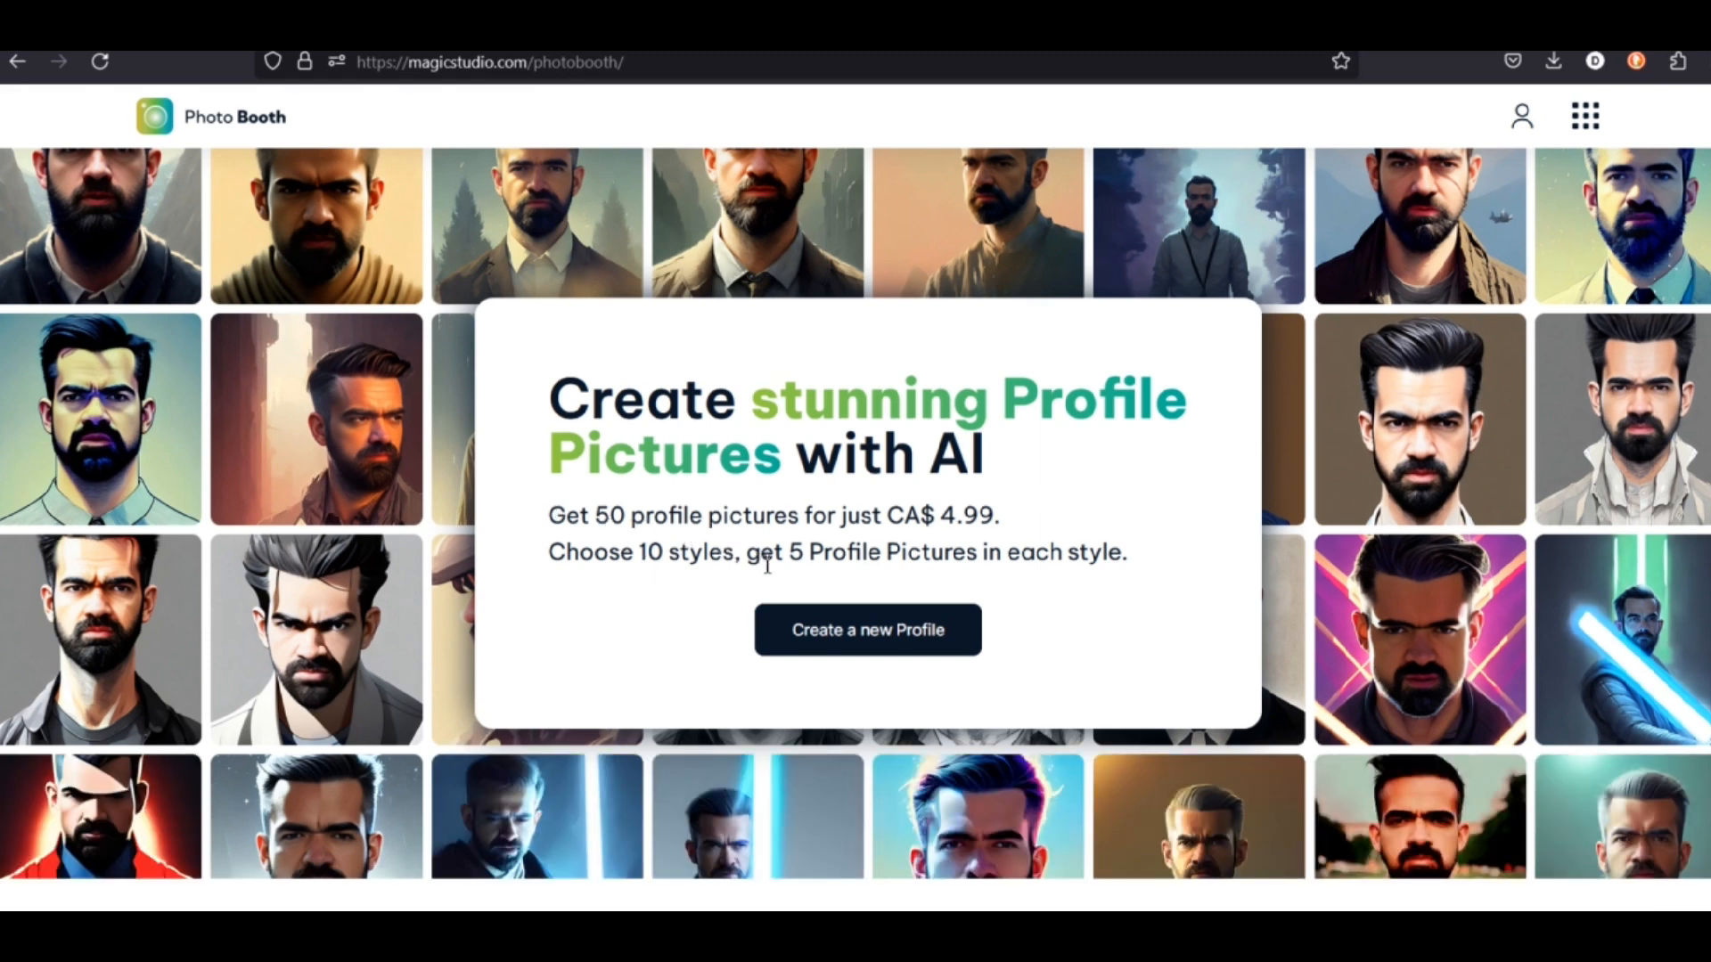
pyautogui.moveTo(608, 613)
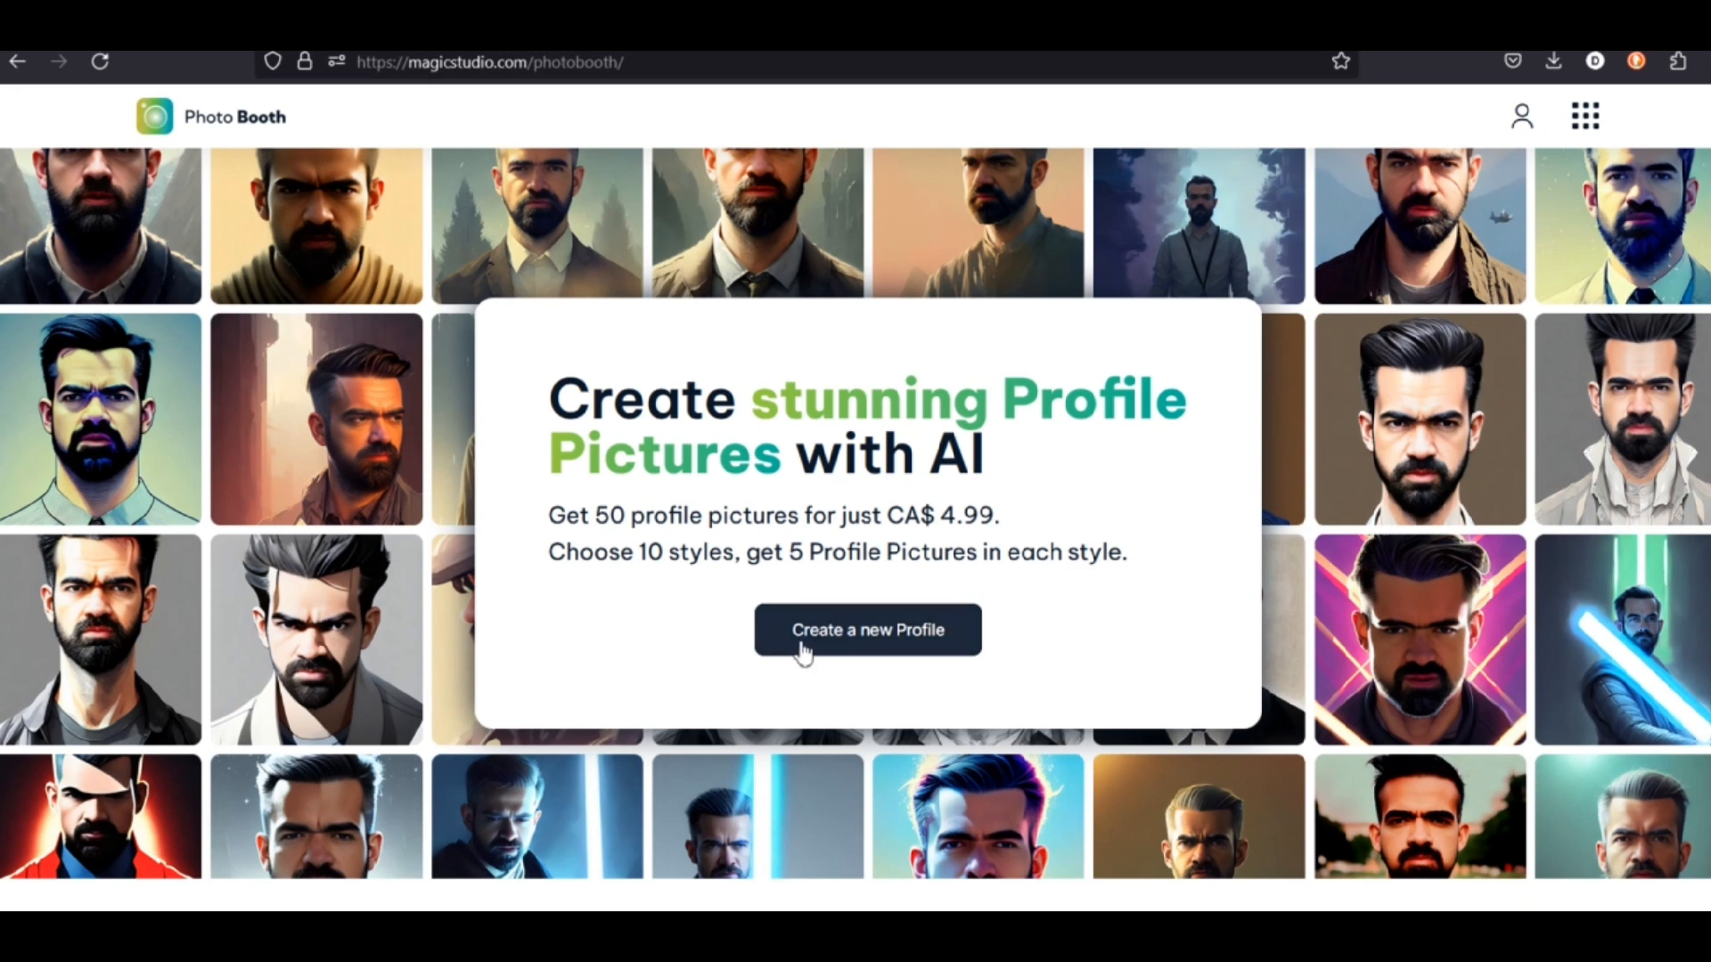
pyautogui.moveTo(856, 638)
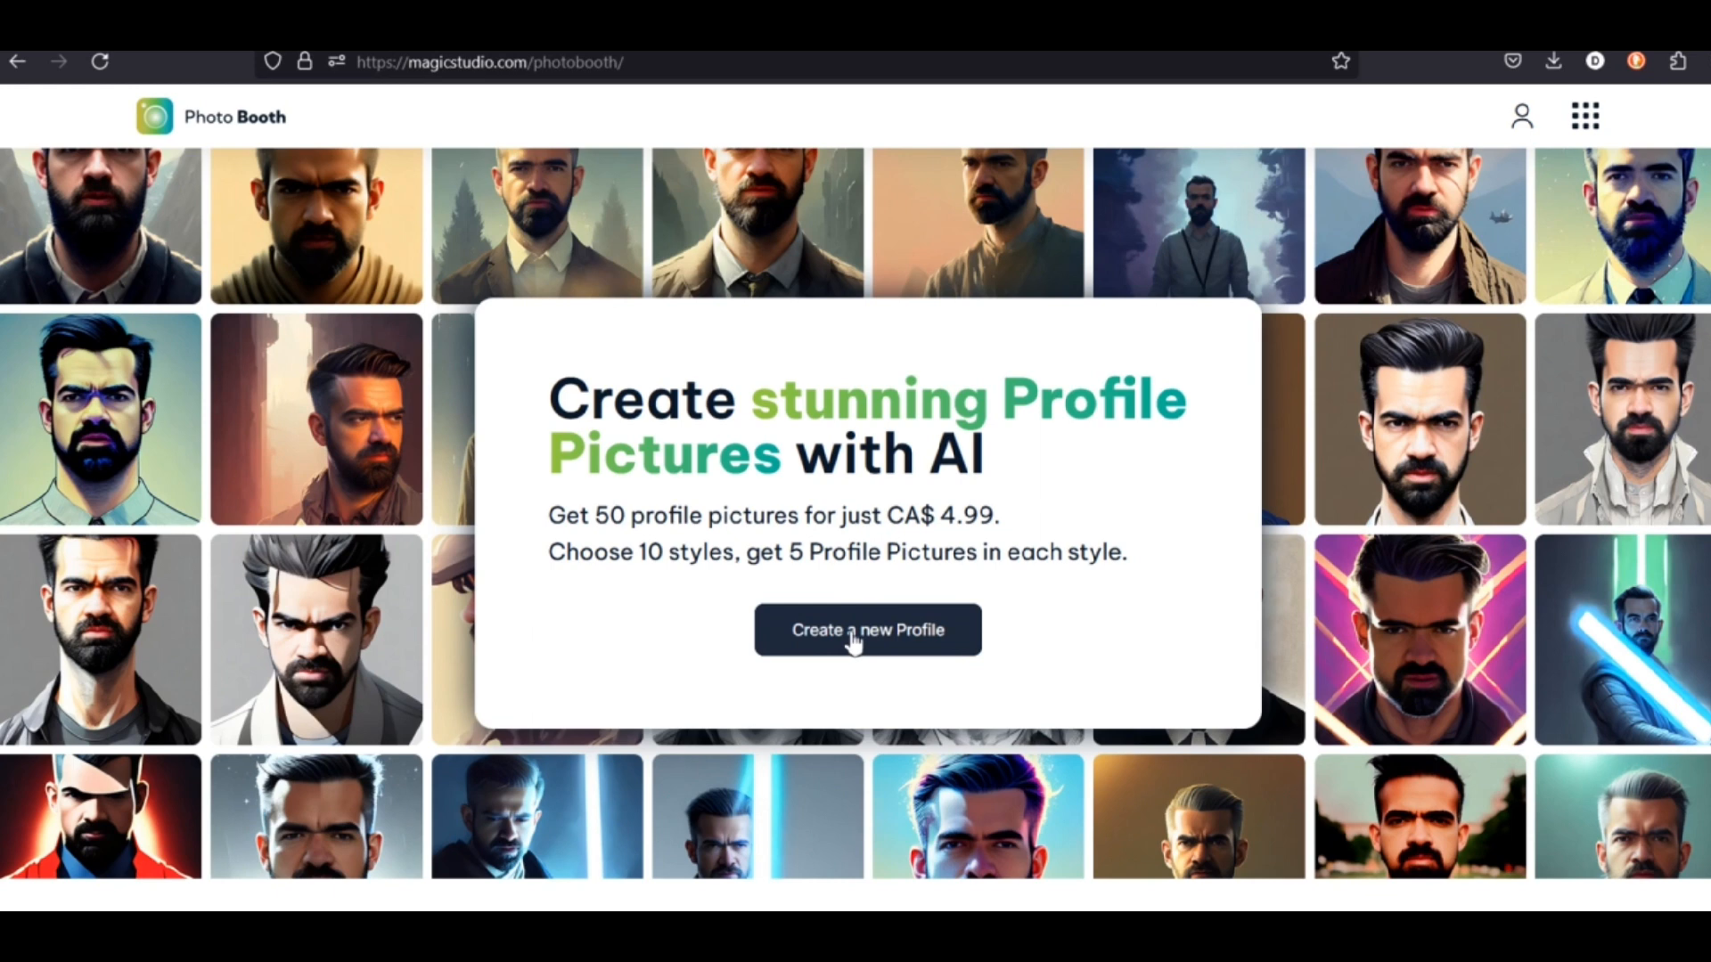
# Step: Start a new Photo Booth profile named 'Betty' with Female gender
pyautogui.click(866, 630)
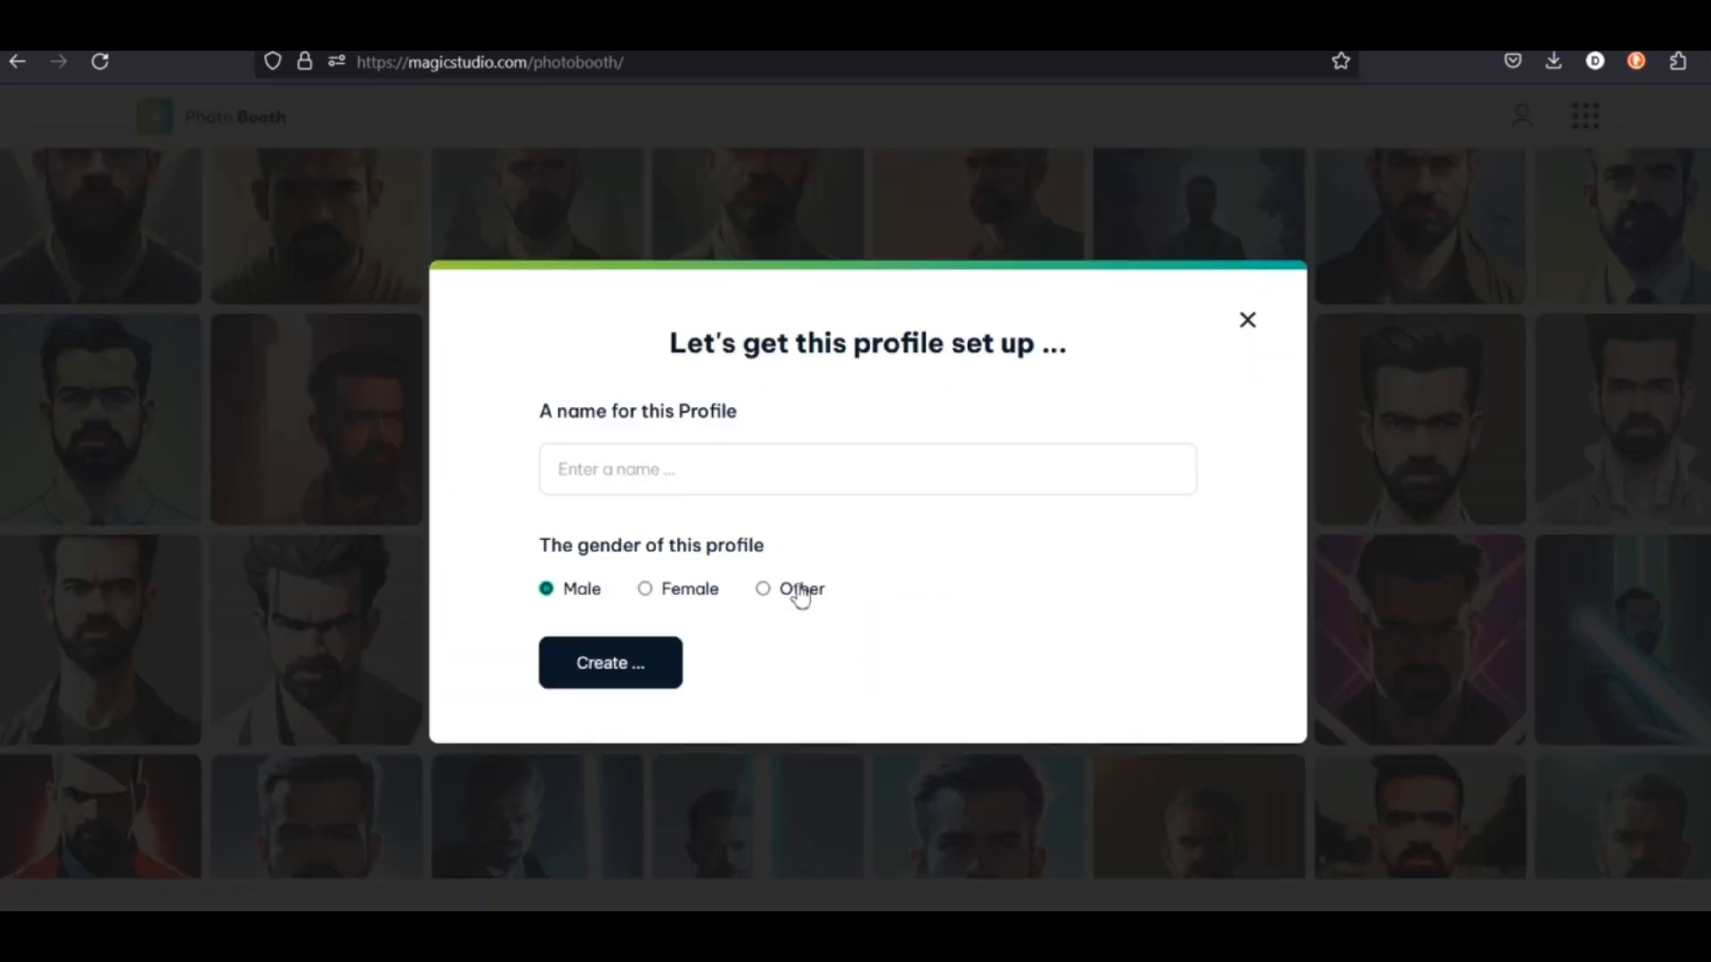
pyautogui.moveTo(717, 403)
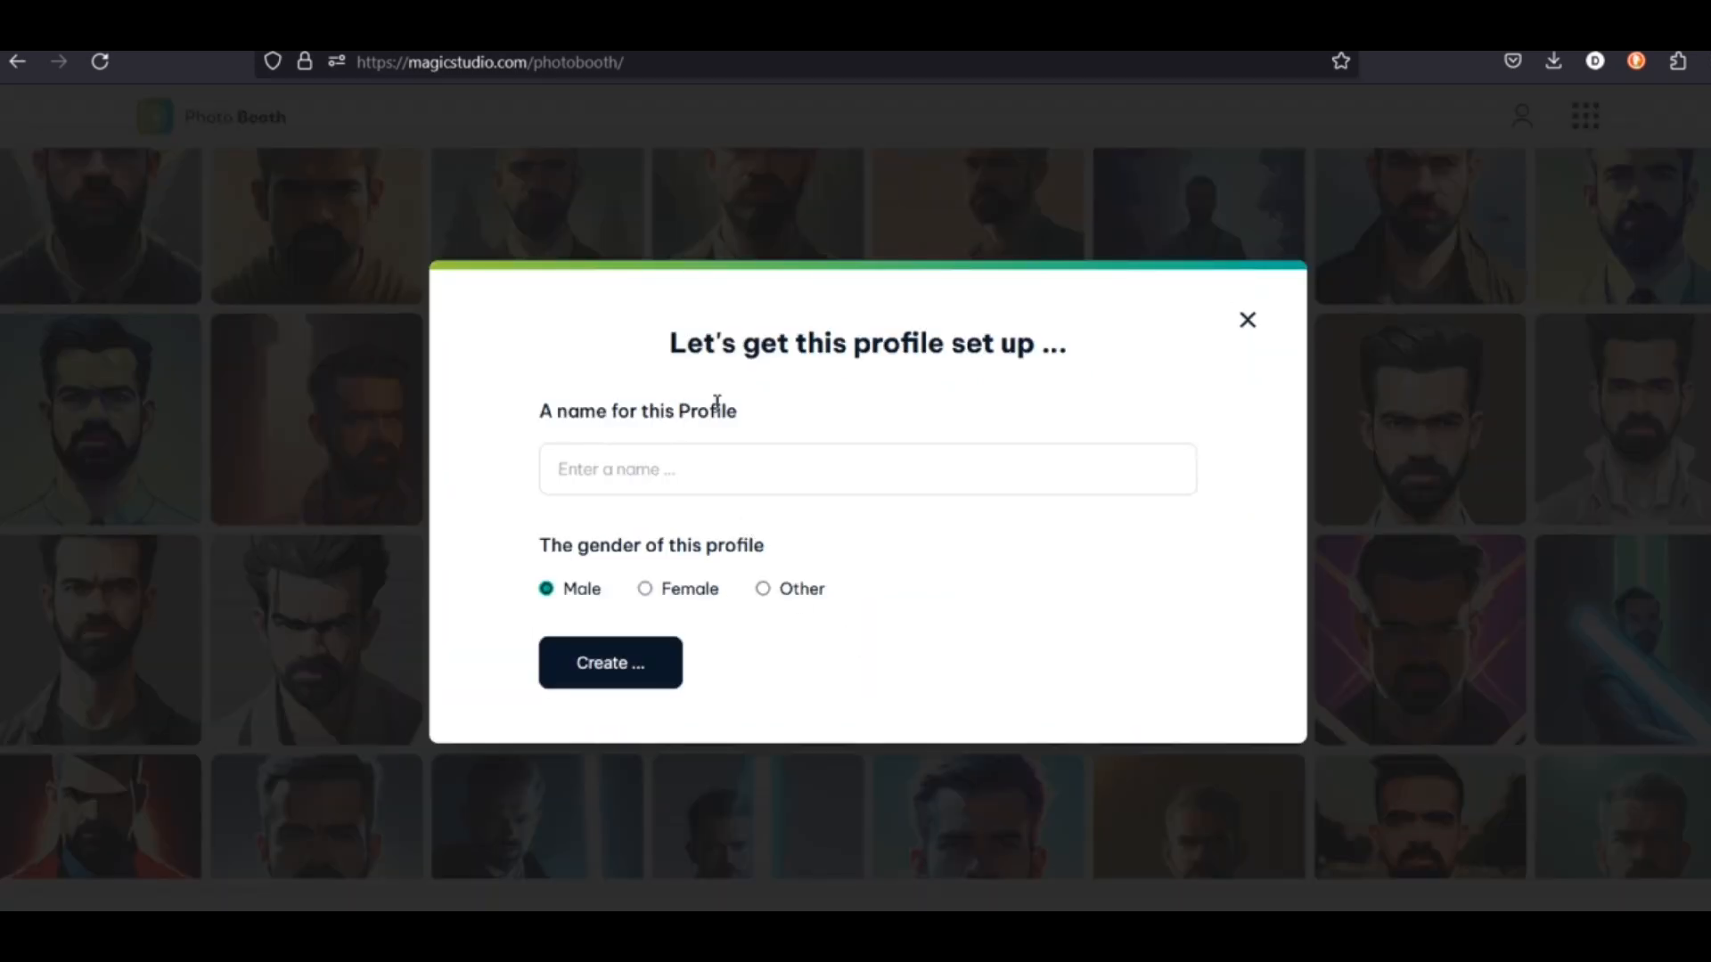
pyautogui.click(866, 468)
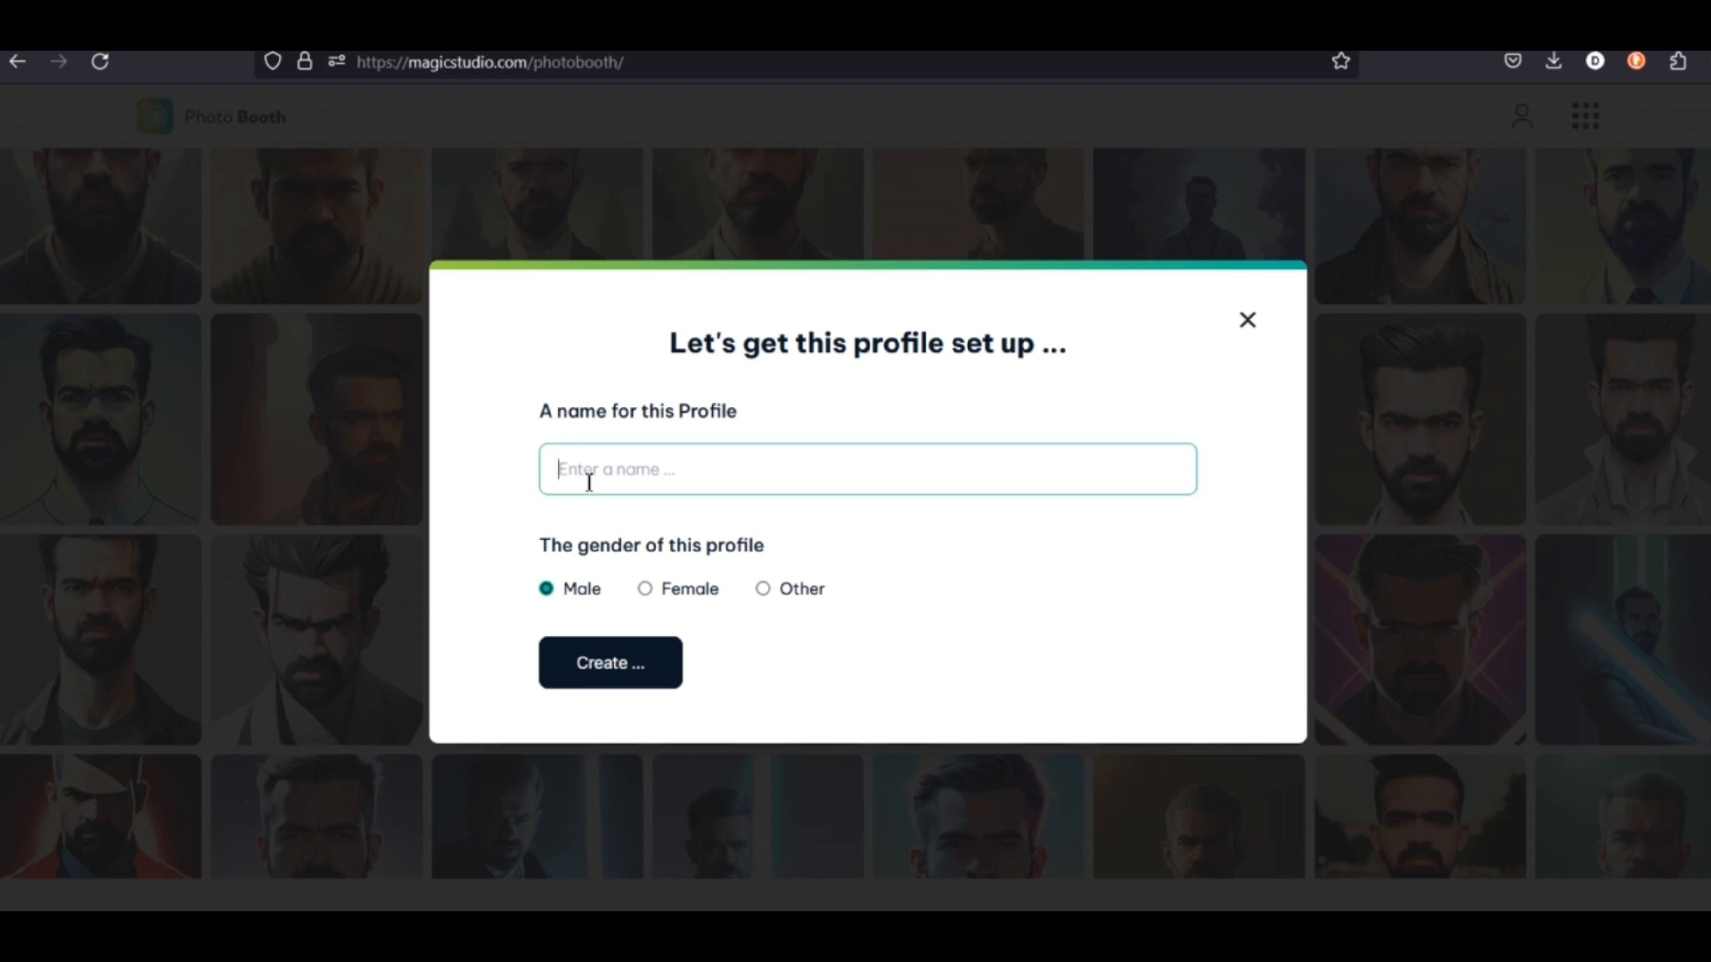
pyautogui.write('Betty')
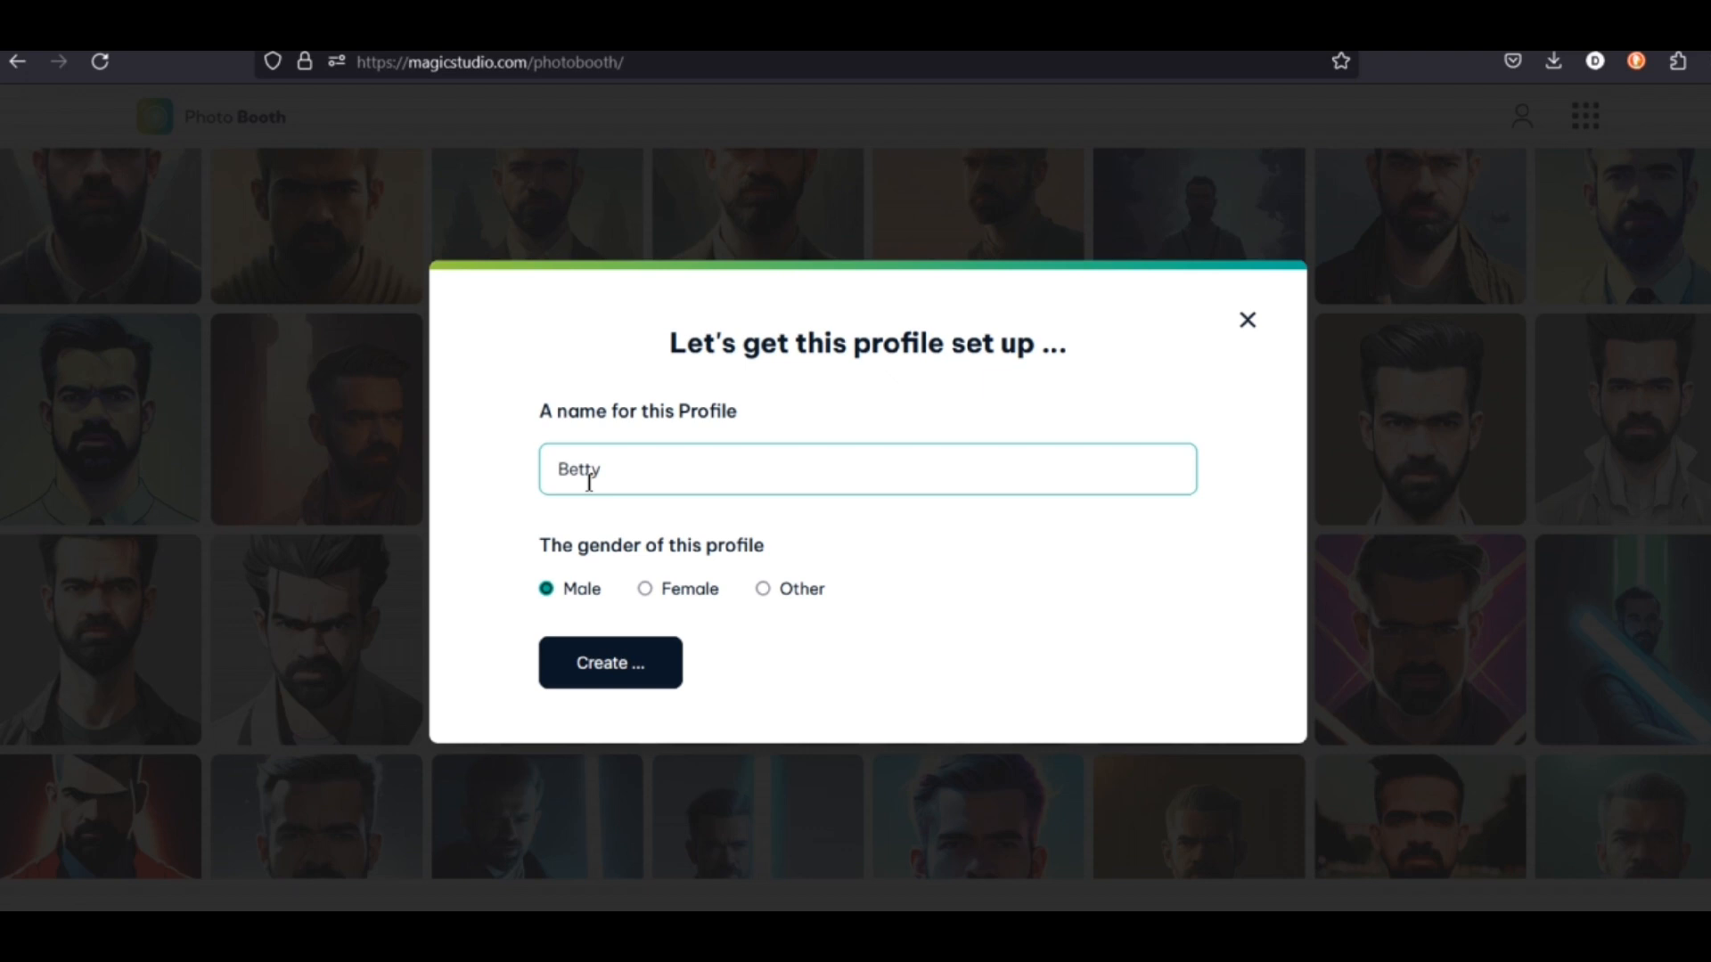
pyautogui.click(646, 588)
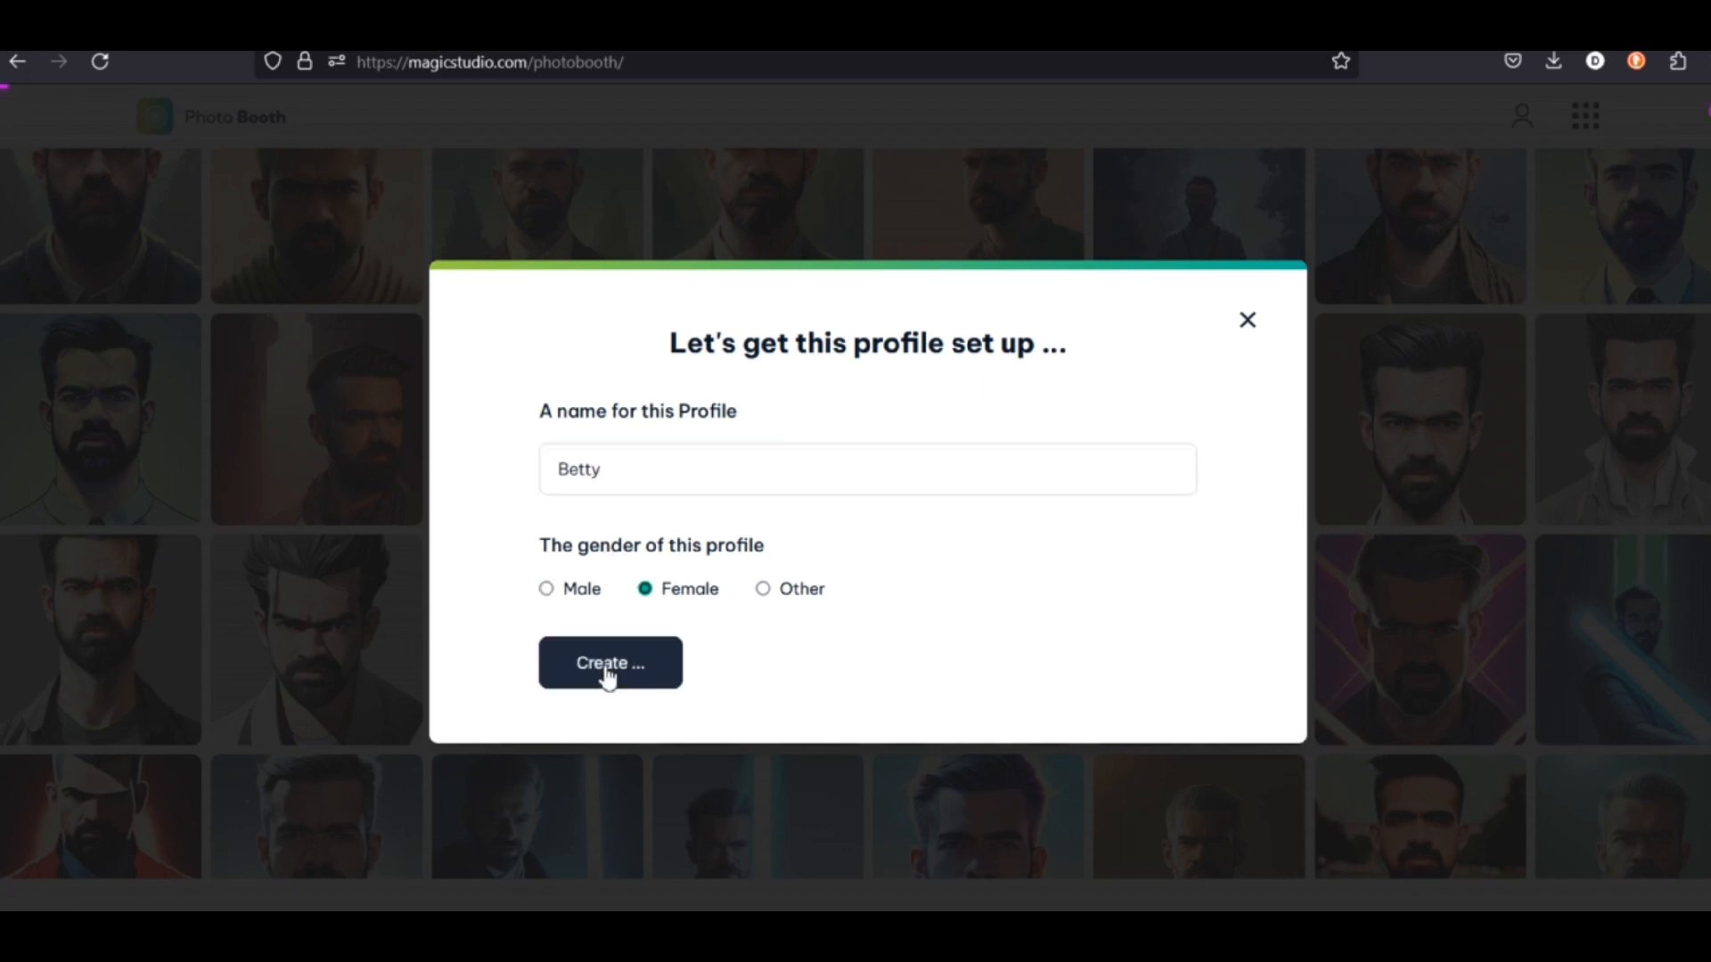
# Step: Create the Betty profile and scroll through the 12-picture upload guidelines
pyautogui.click(608, 662)
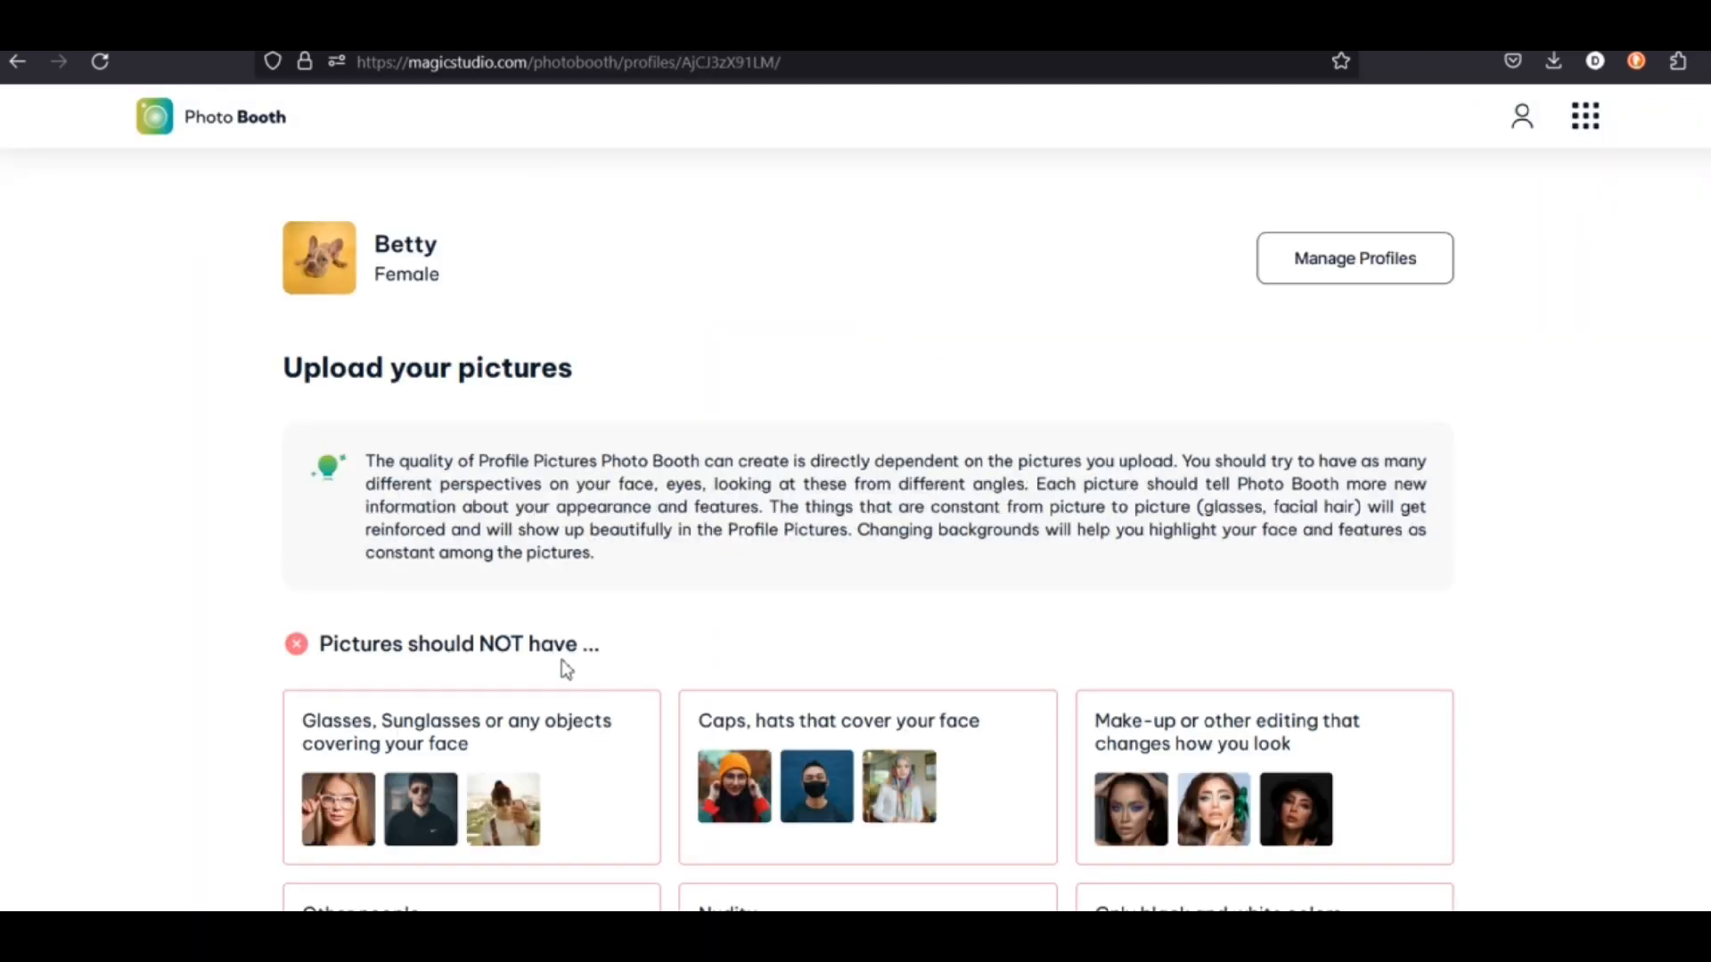
pyautogui.scroll(-3)
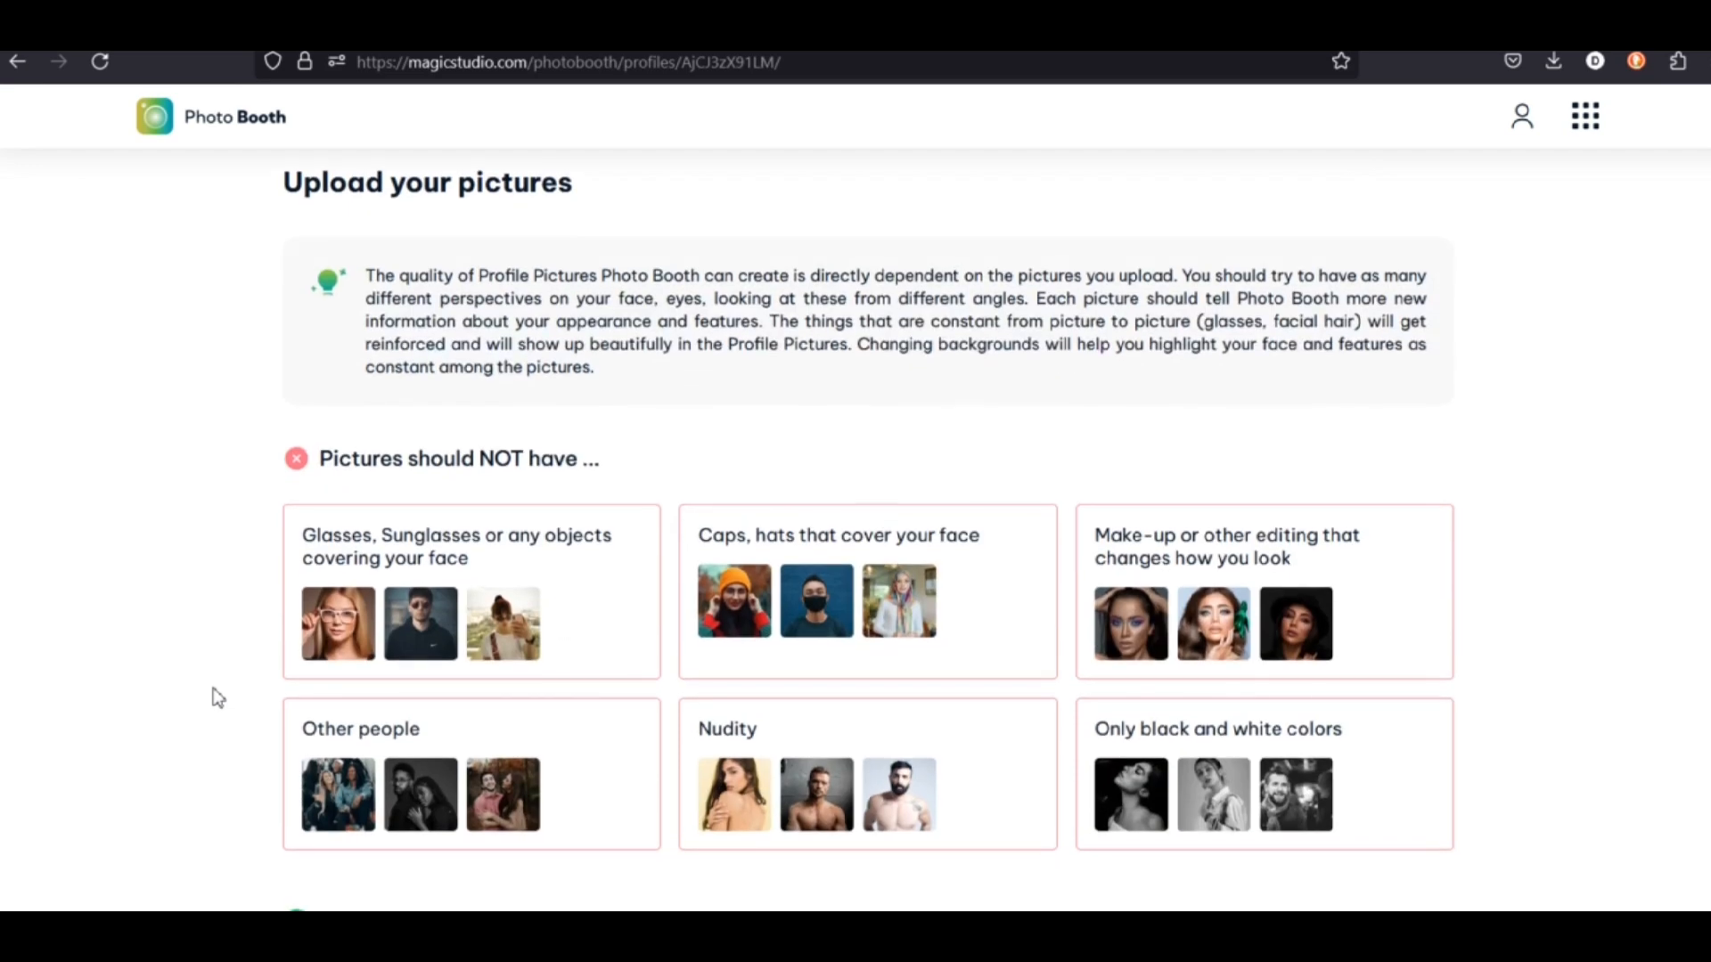
pyautogui.scroll(-3)
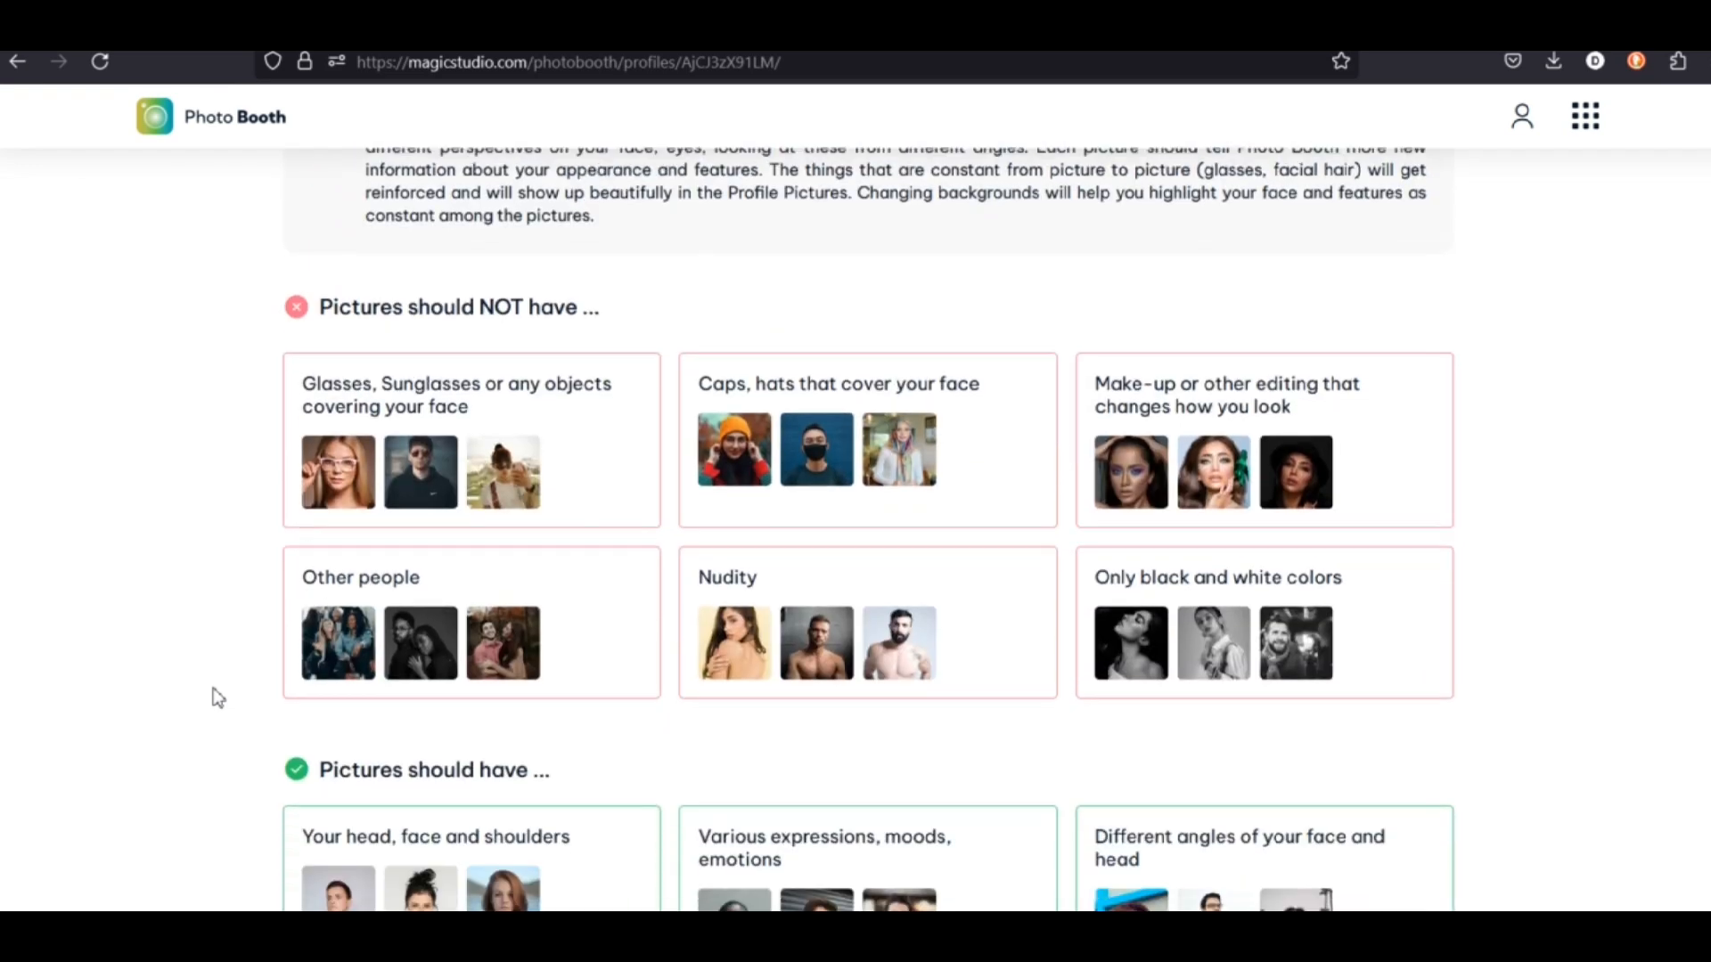
pyautogui.scroll(3)
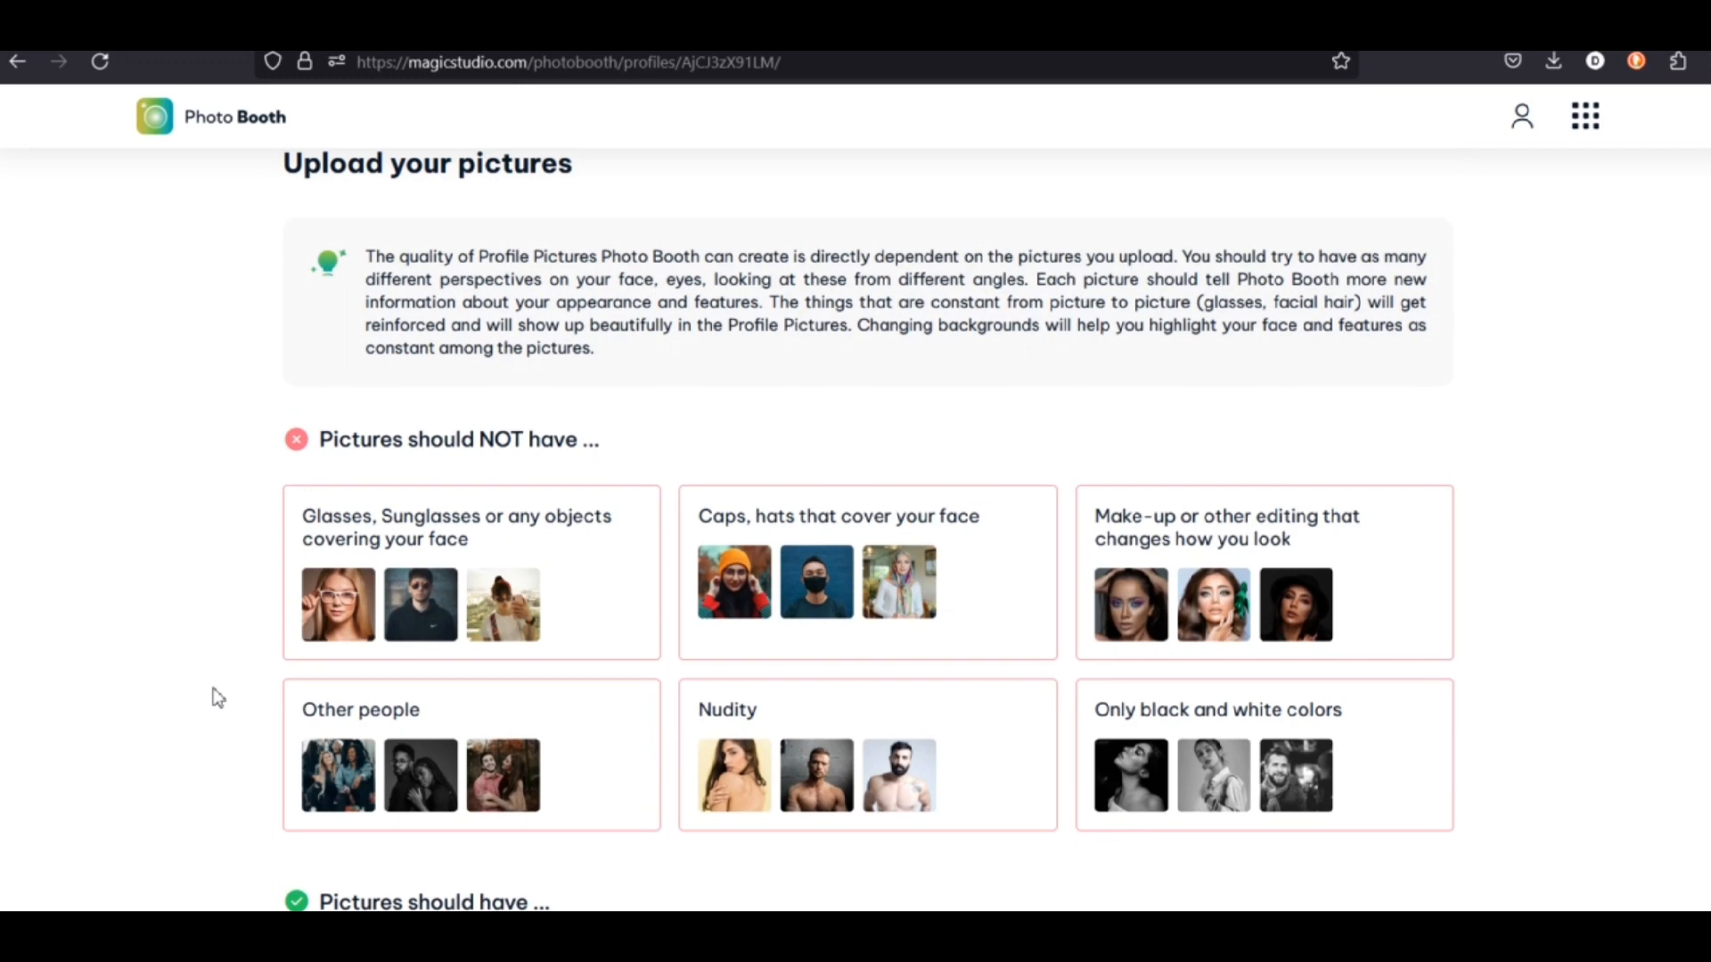
pyautogui.scroll(-3)
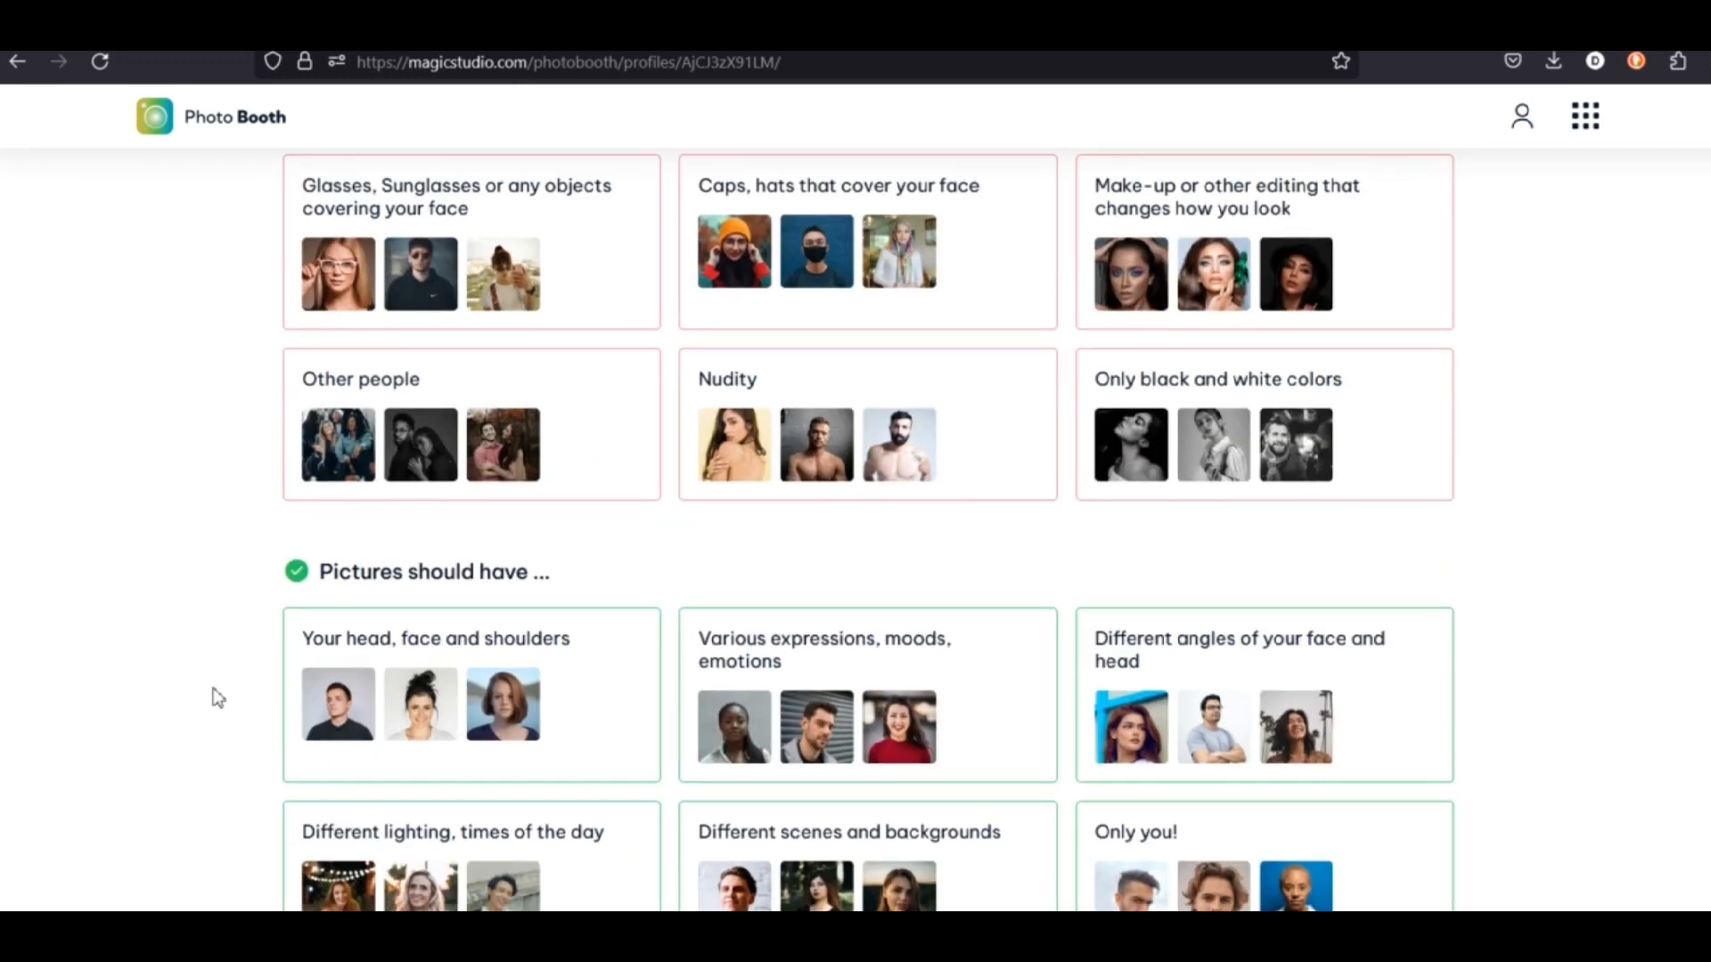
pyautogui.scroll(-3)
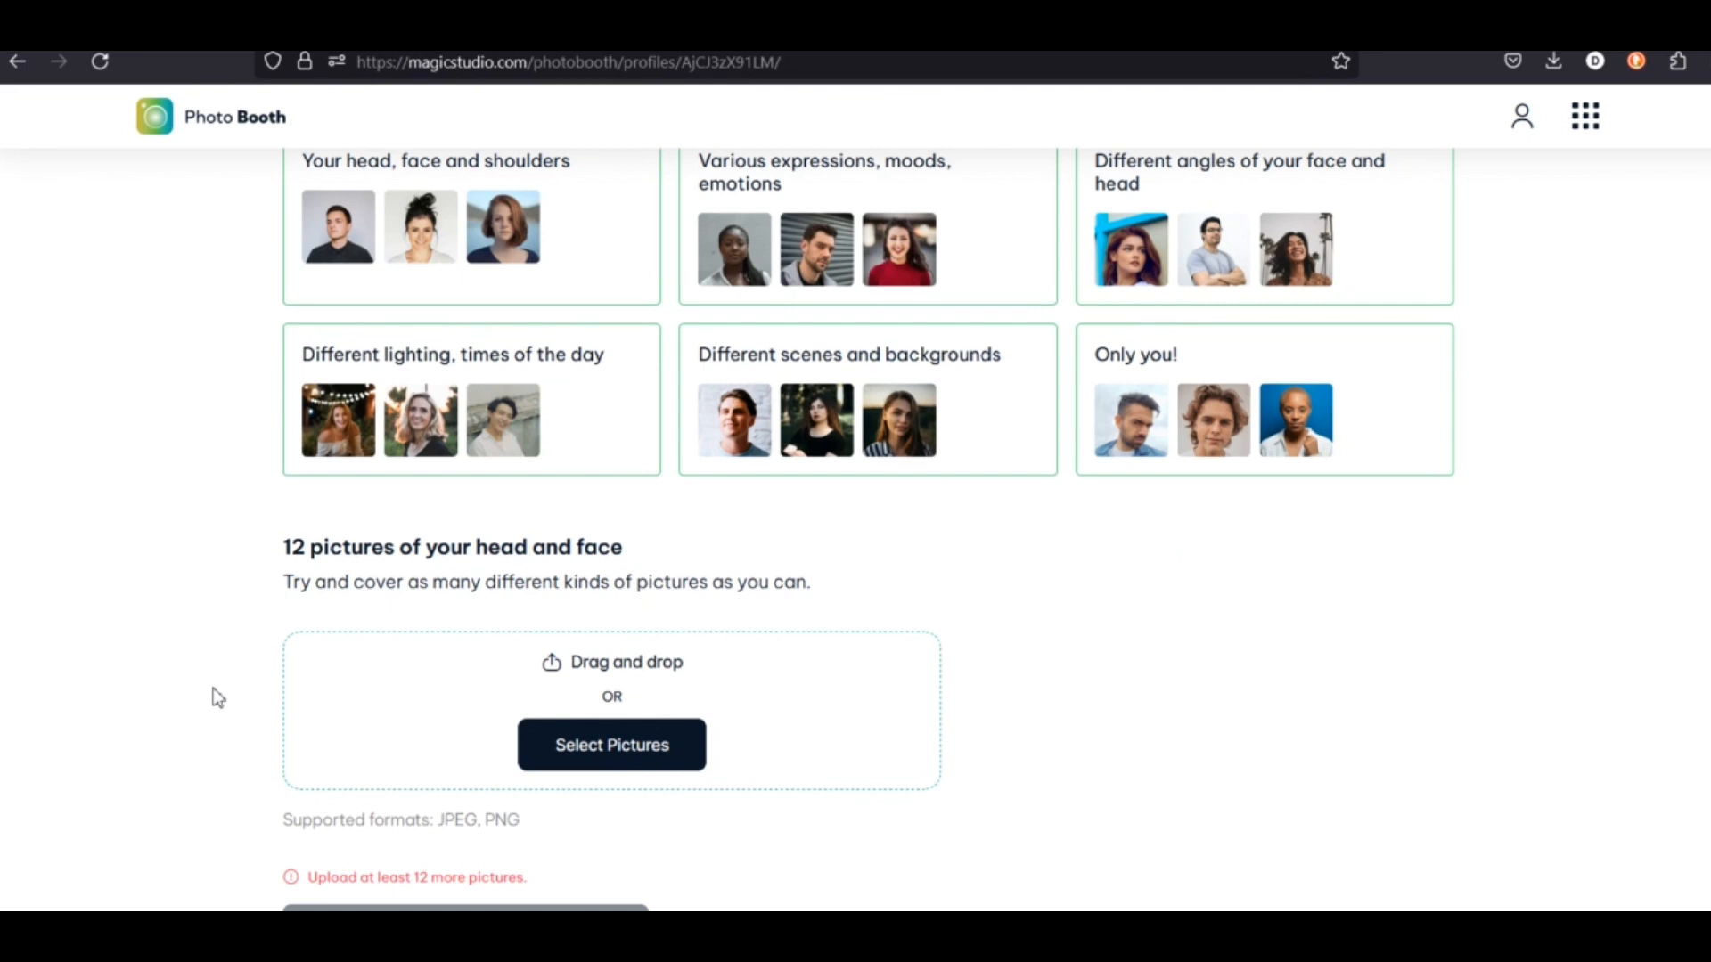
pyautogui.scroll(-3)
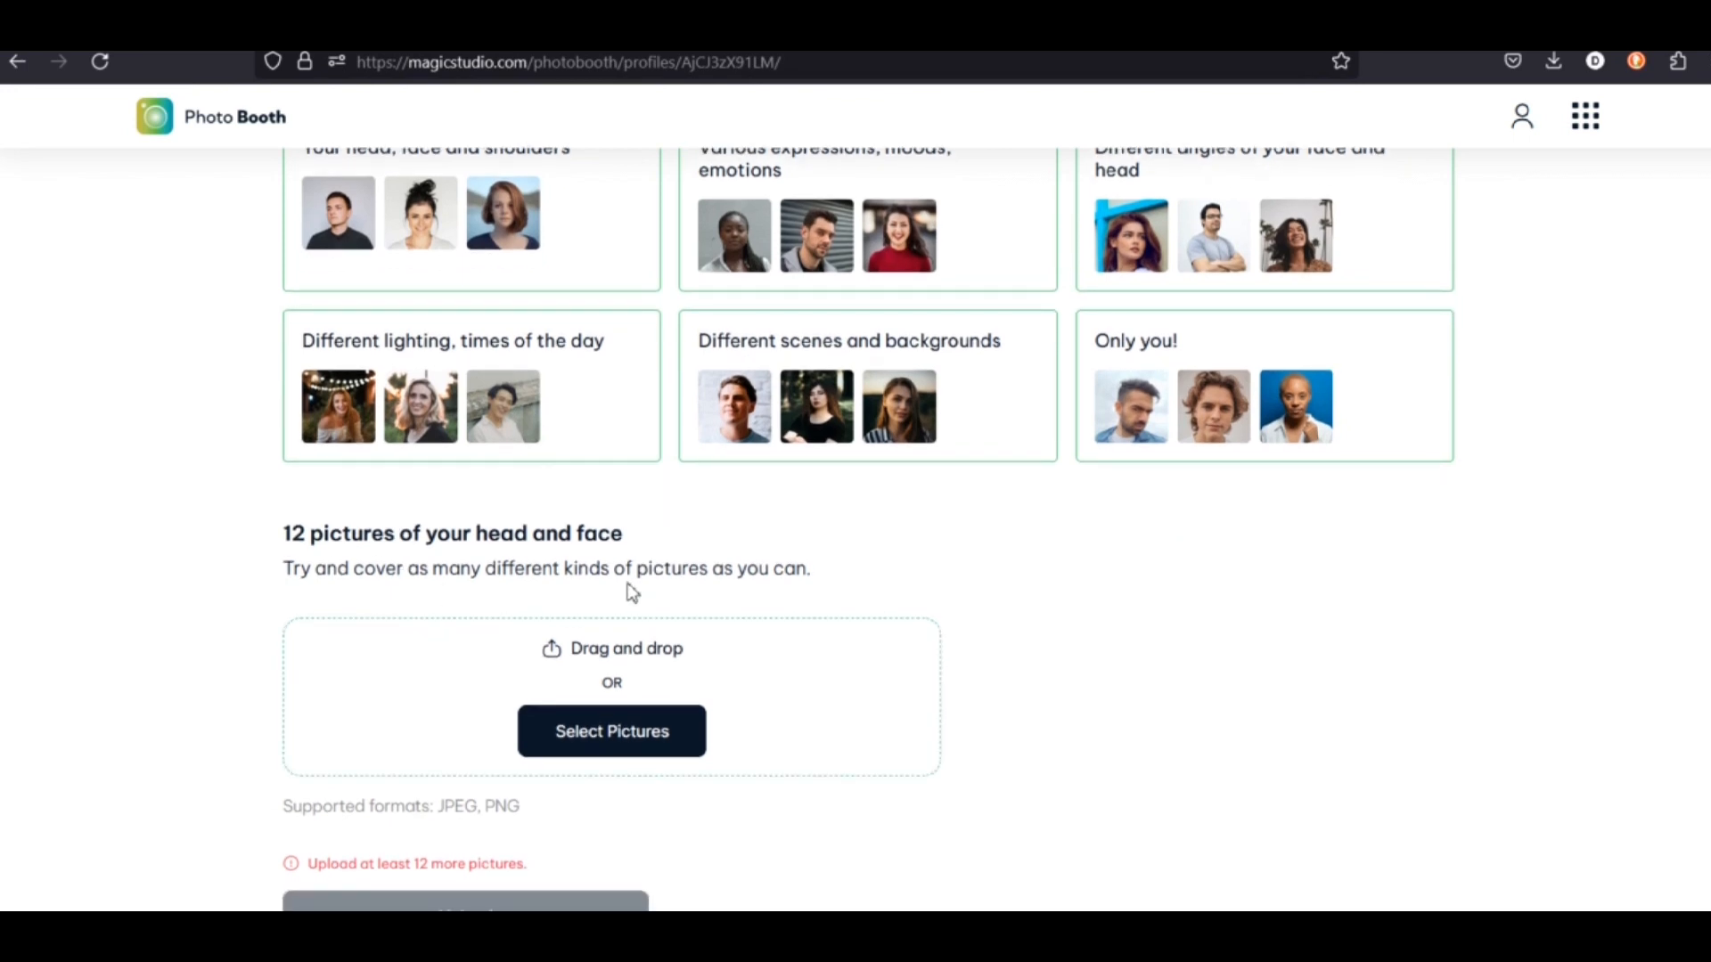
pyautogui.moveTo(457, 636)
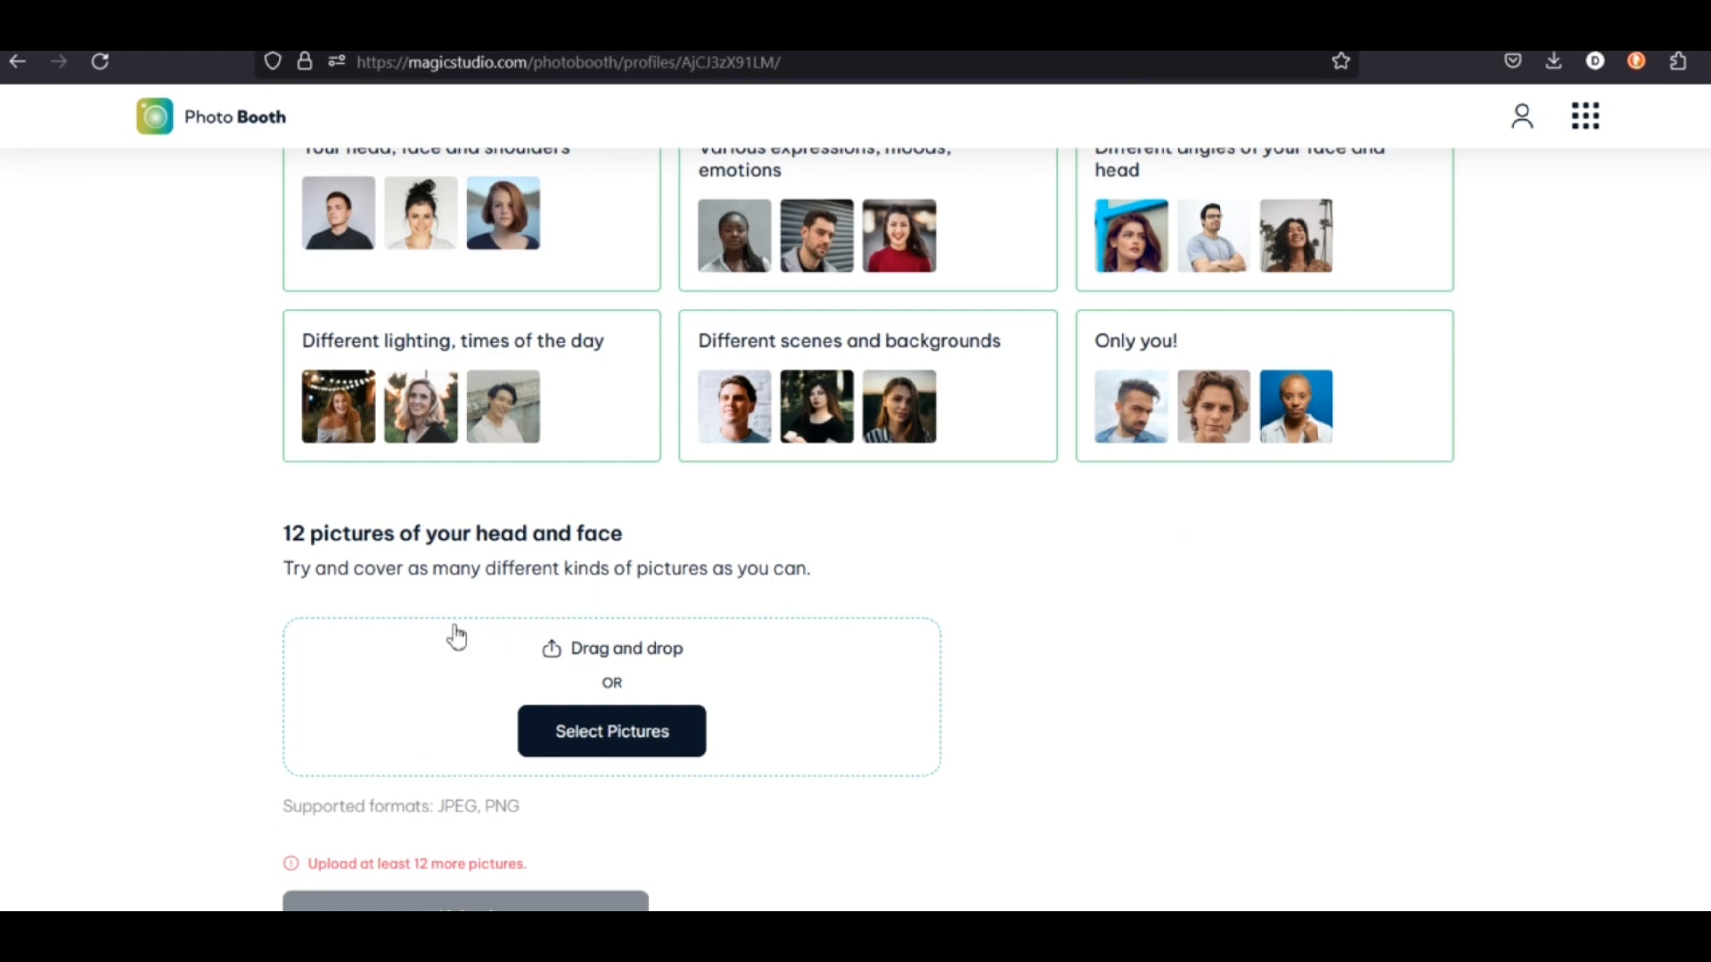
pyautogui.scroll(-3)
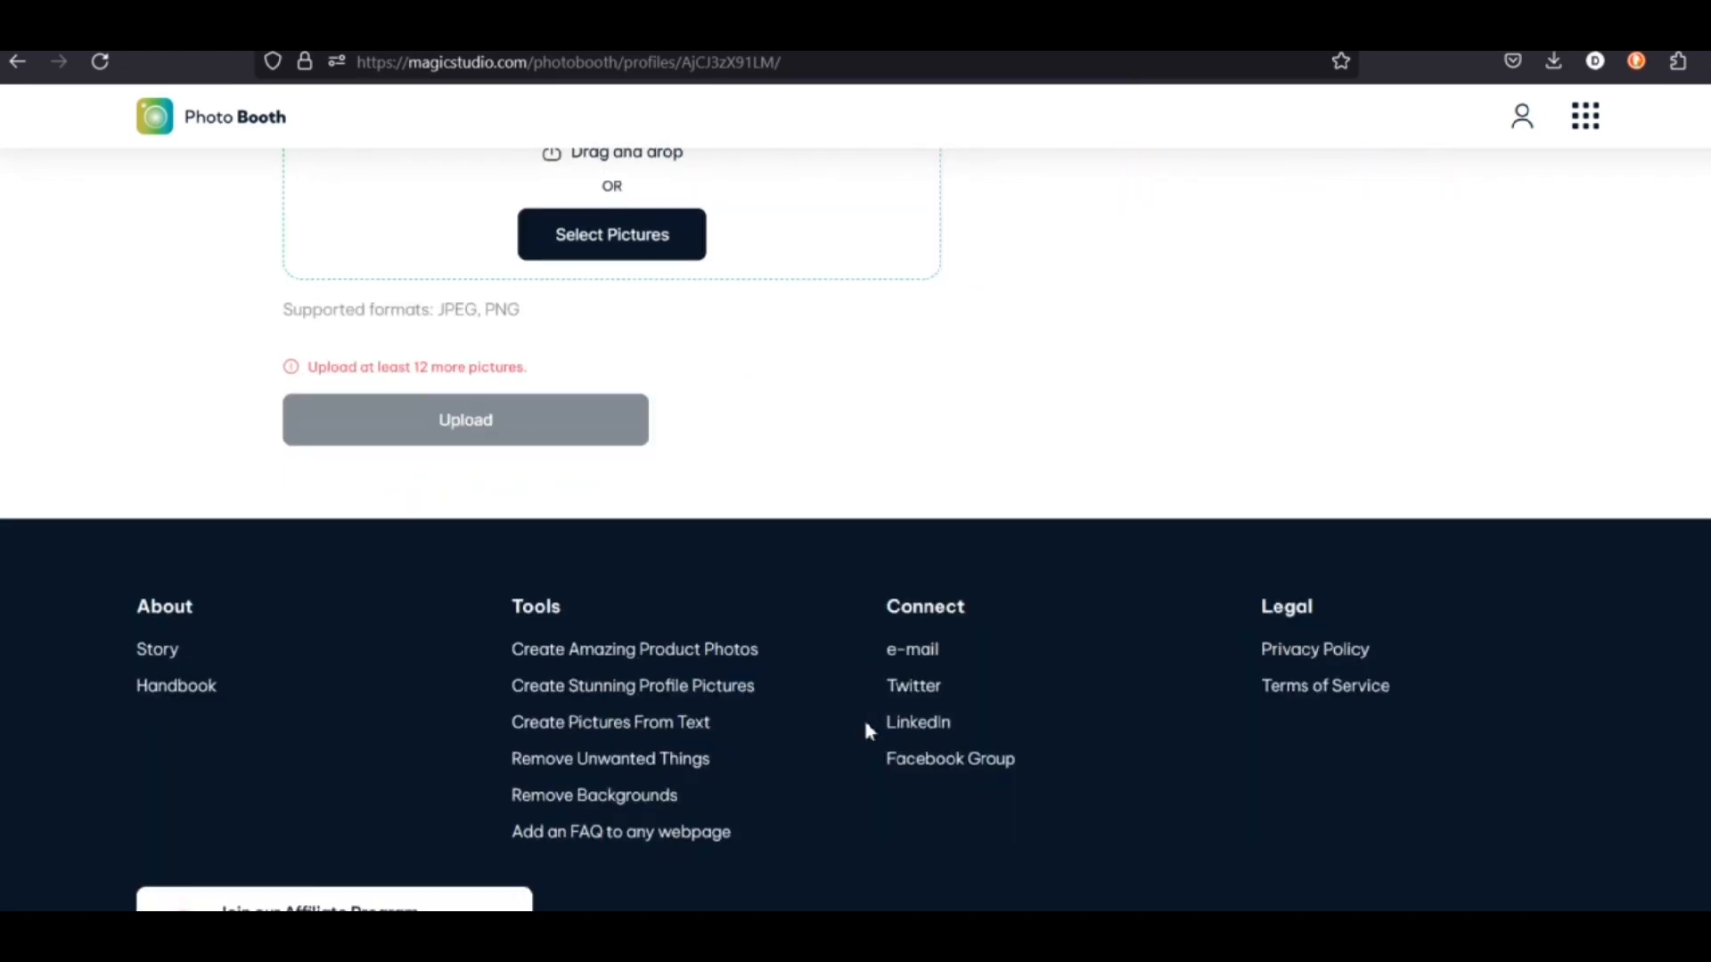
pyautogui.scroll(3)
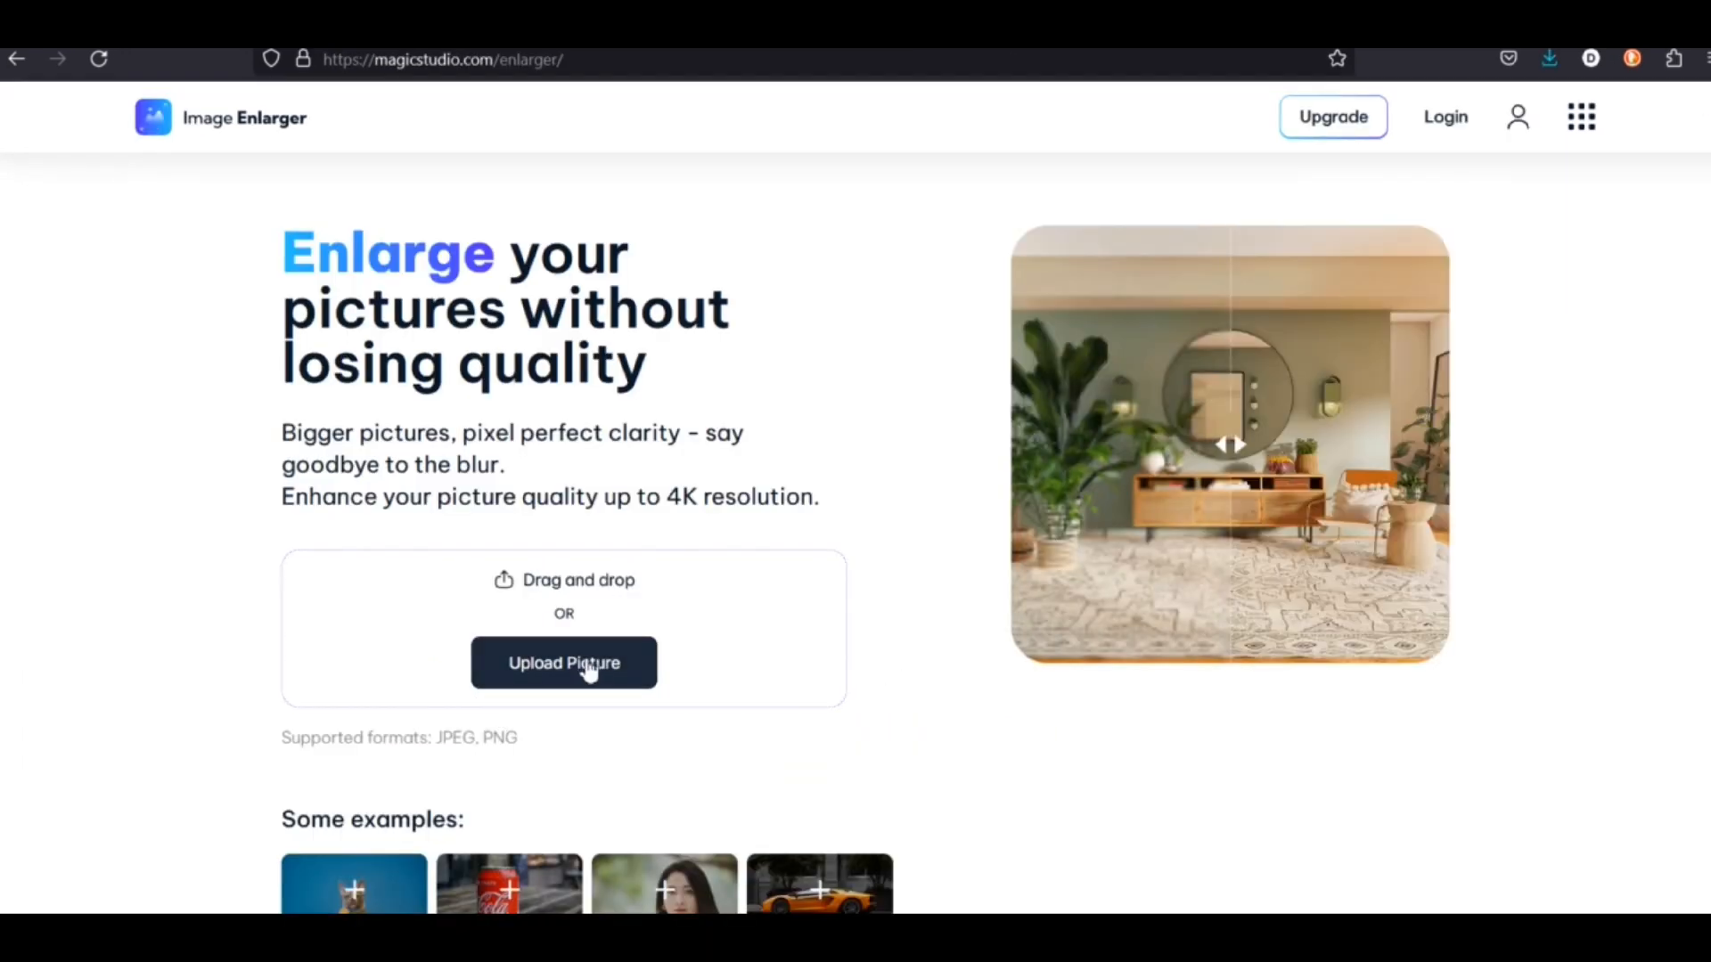
# Step: Pick the car crash scene image from Downloads to upload to Image Enlarger
pyautogui.click(564, 662)
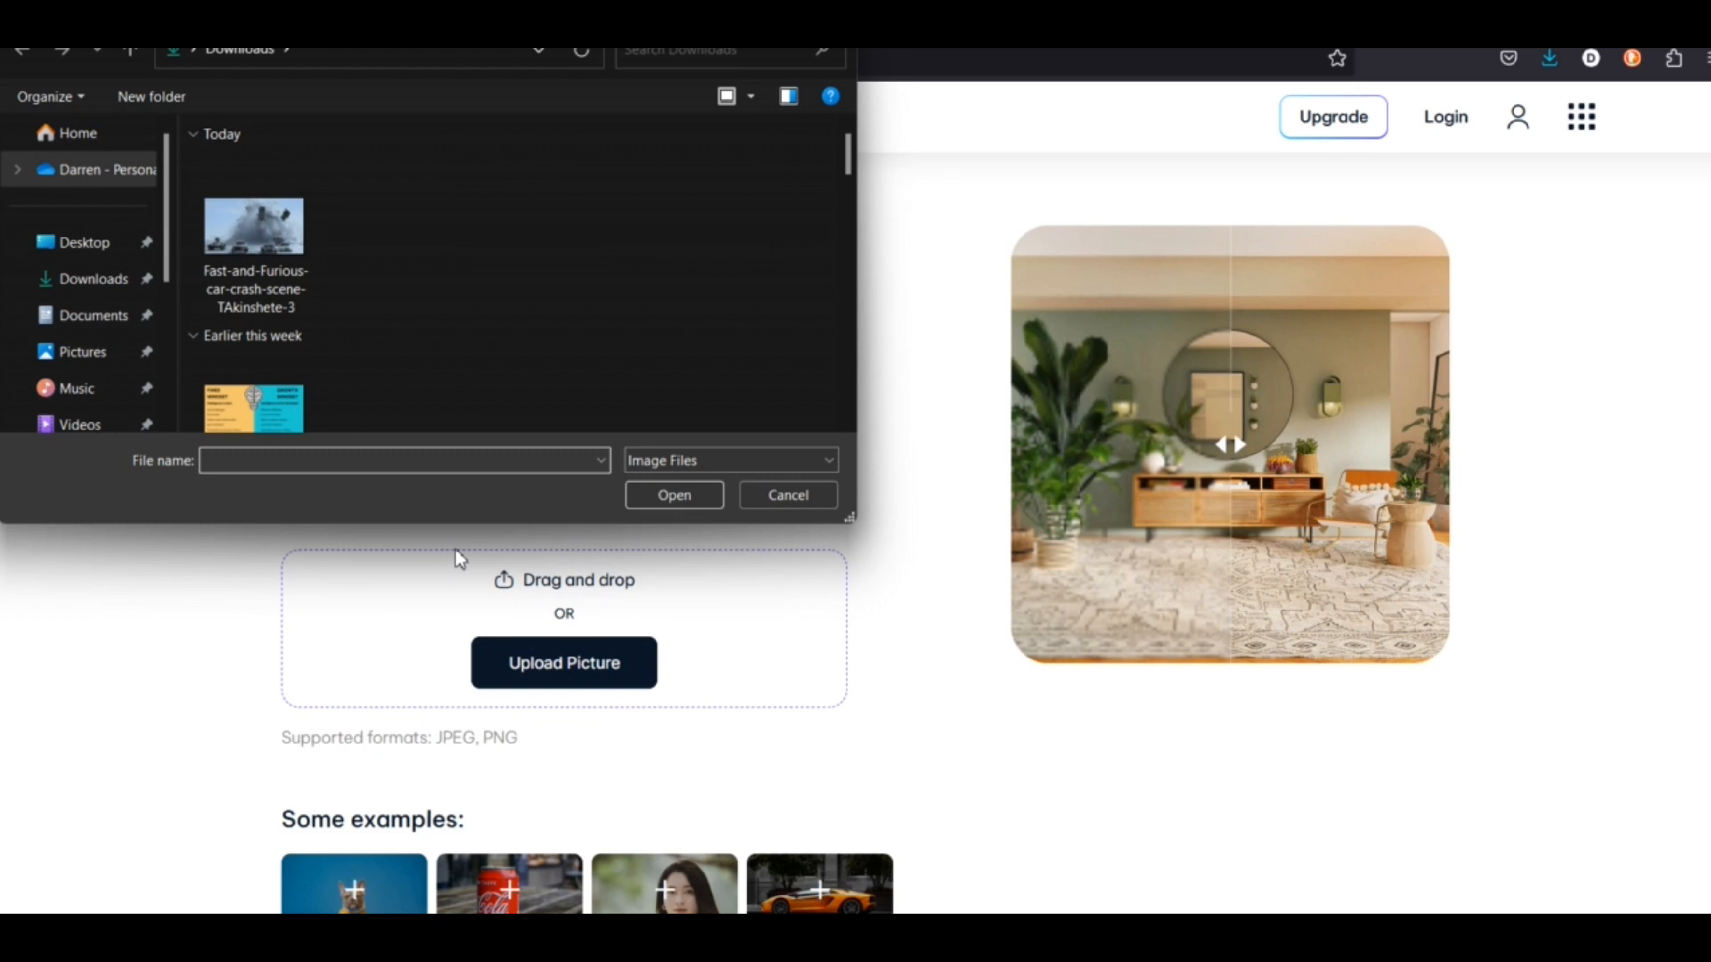
pyautogui.click(253, 227)
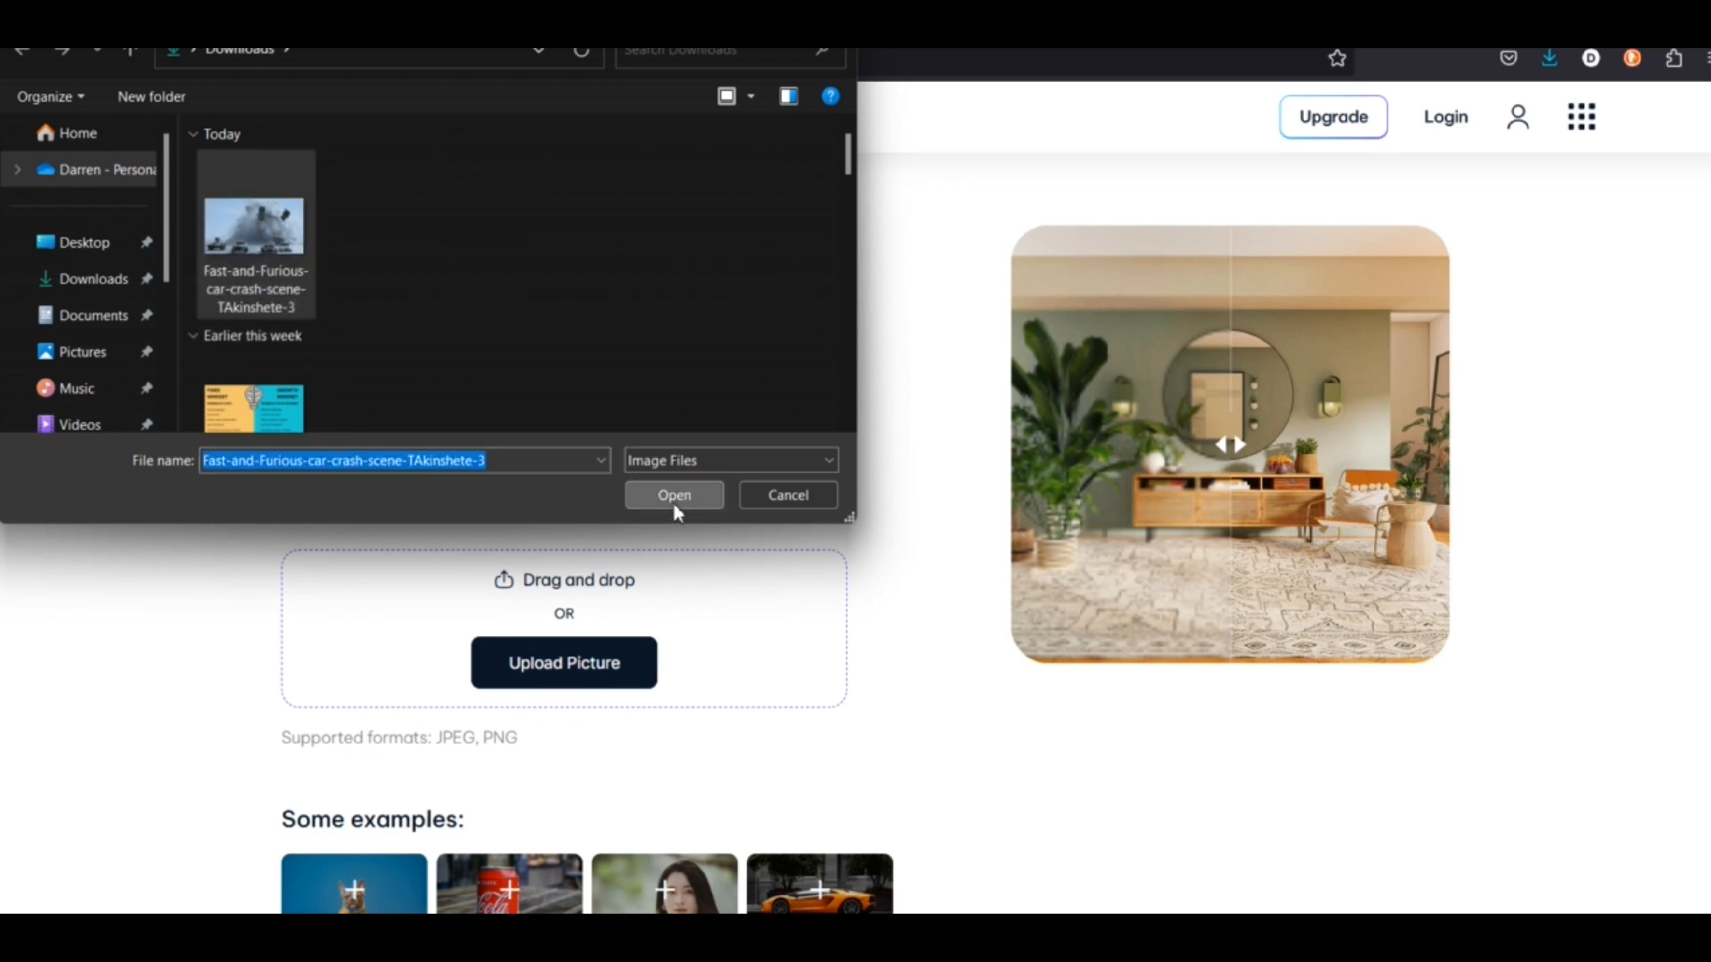
# Step: Upload the car crash image, then dismiss the Upgrade to PRO offer
pyautogui.click(673, 495)
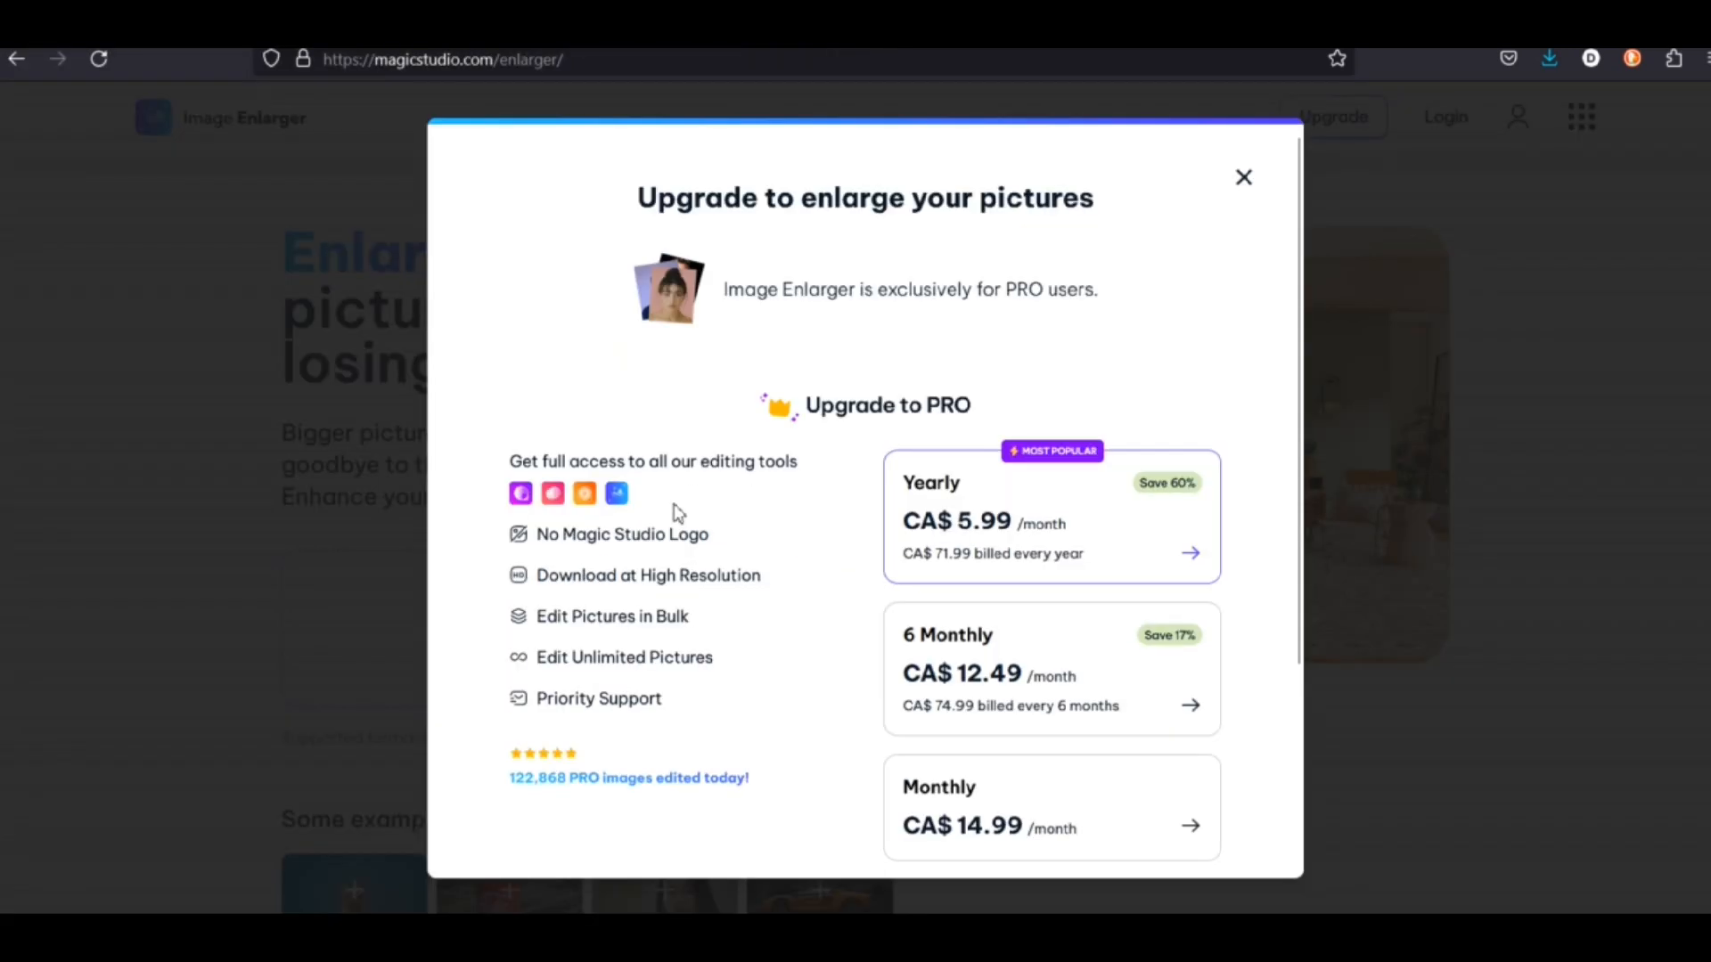
pyautogui.moveTo(740, 443)
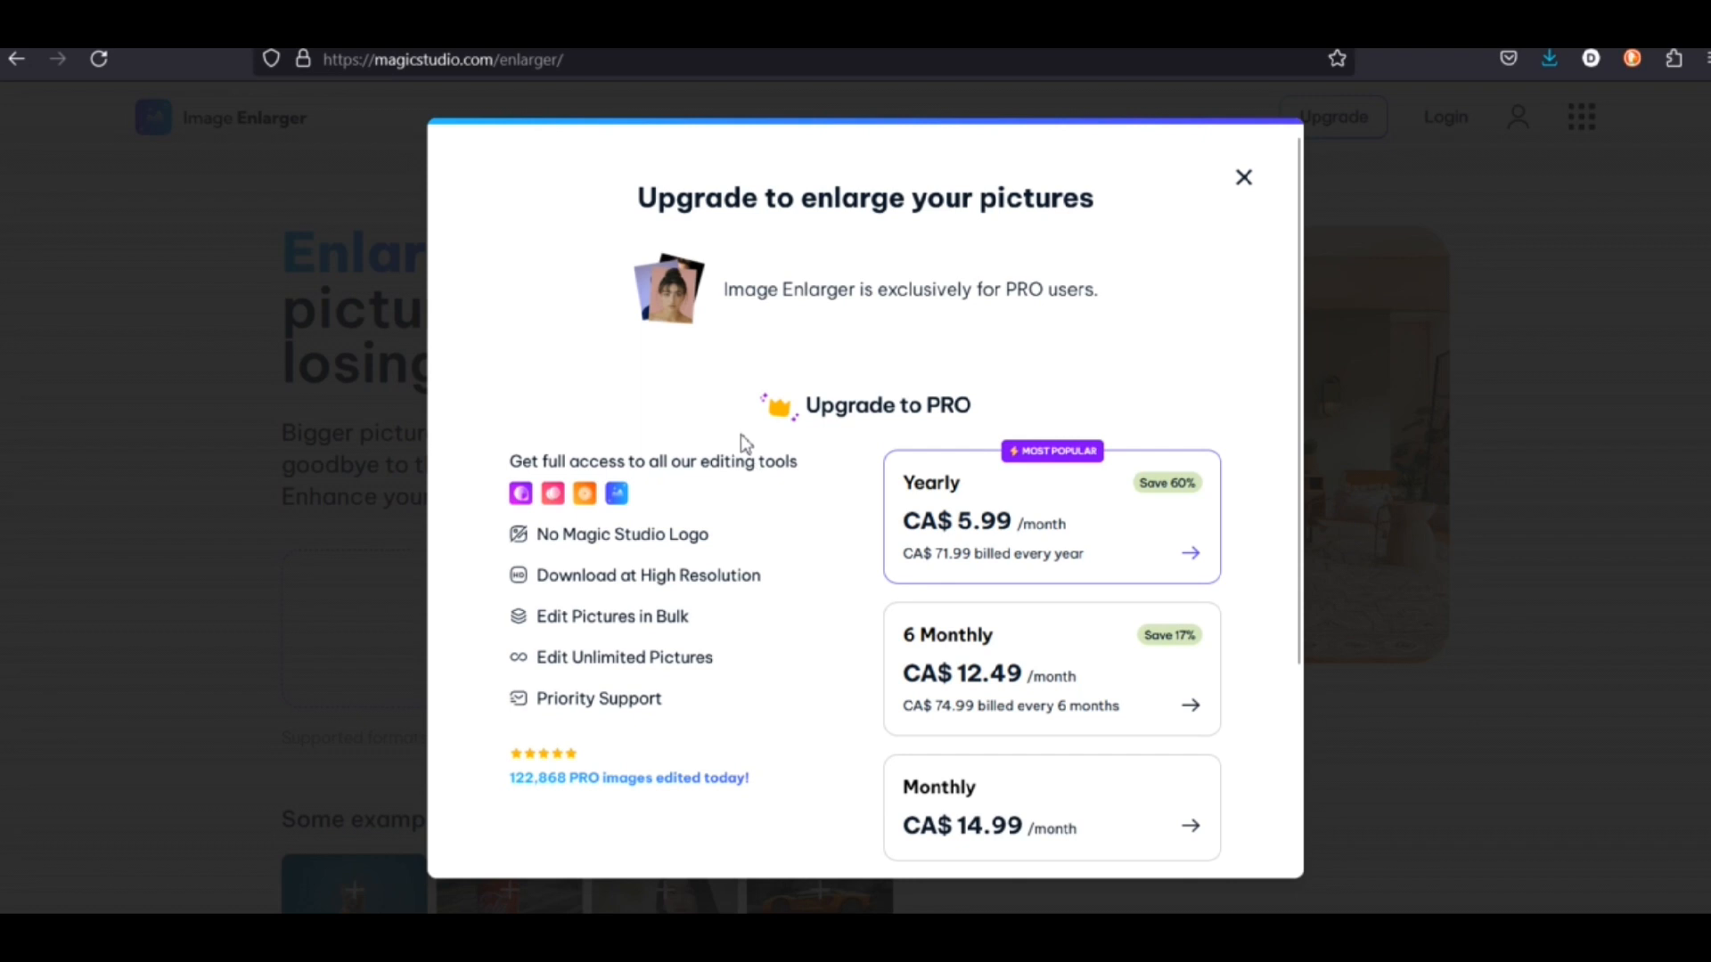
pyautogui.moveTo(652, 460)
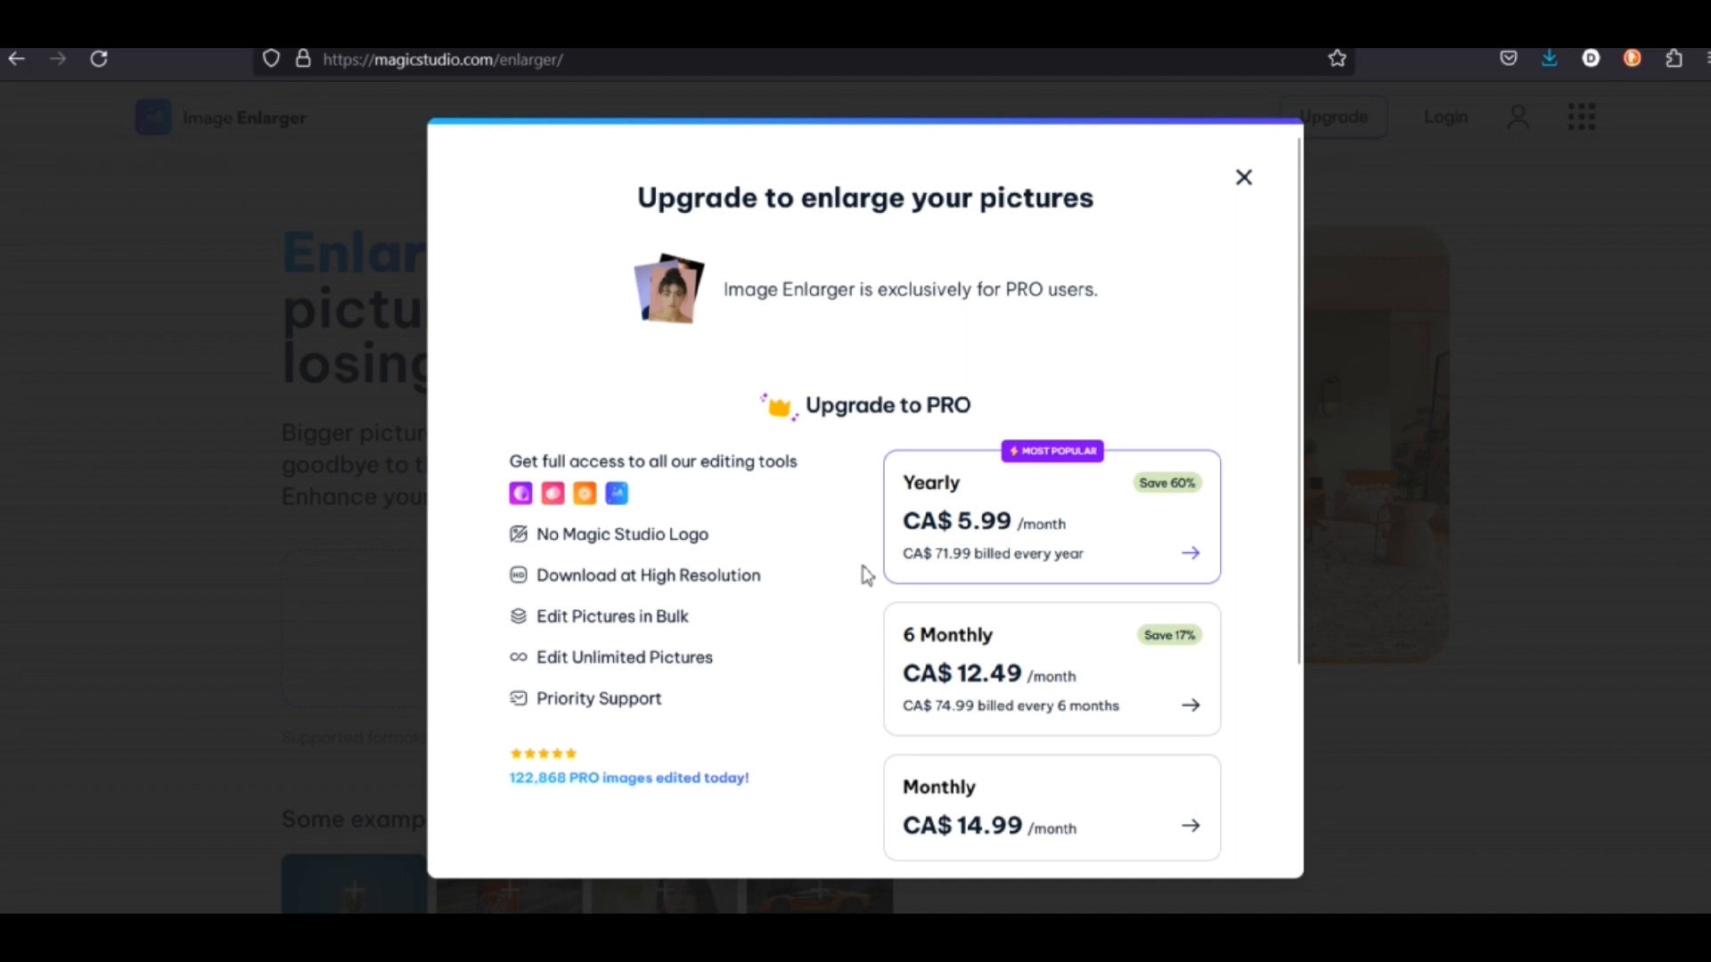
pyautogui.moveTo(859, 662)
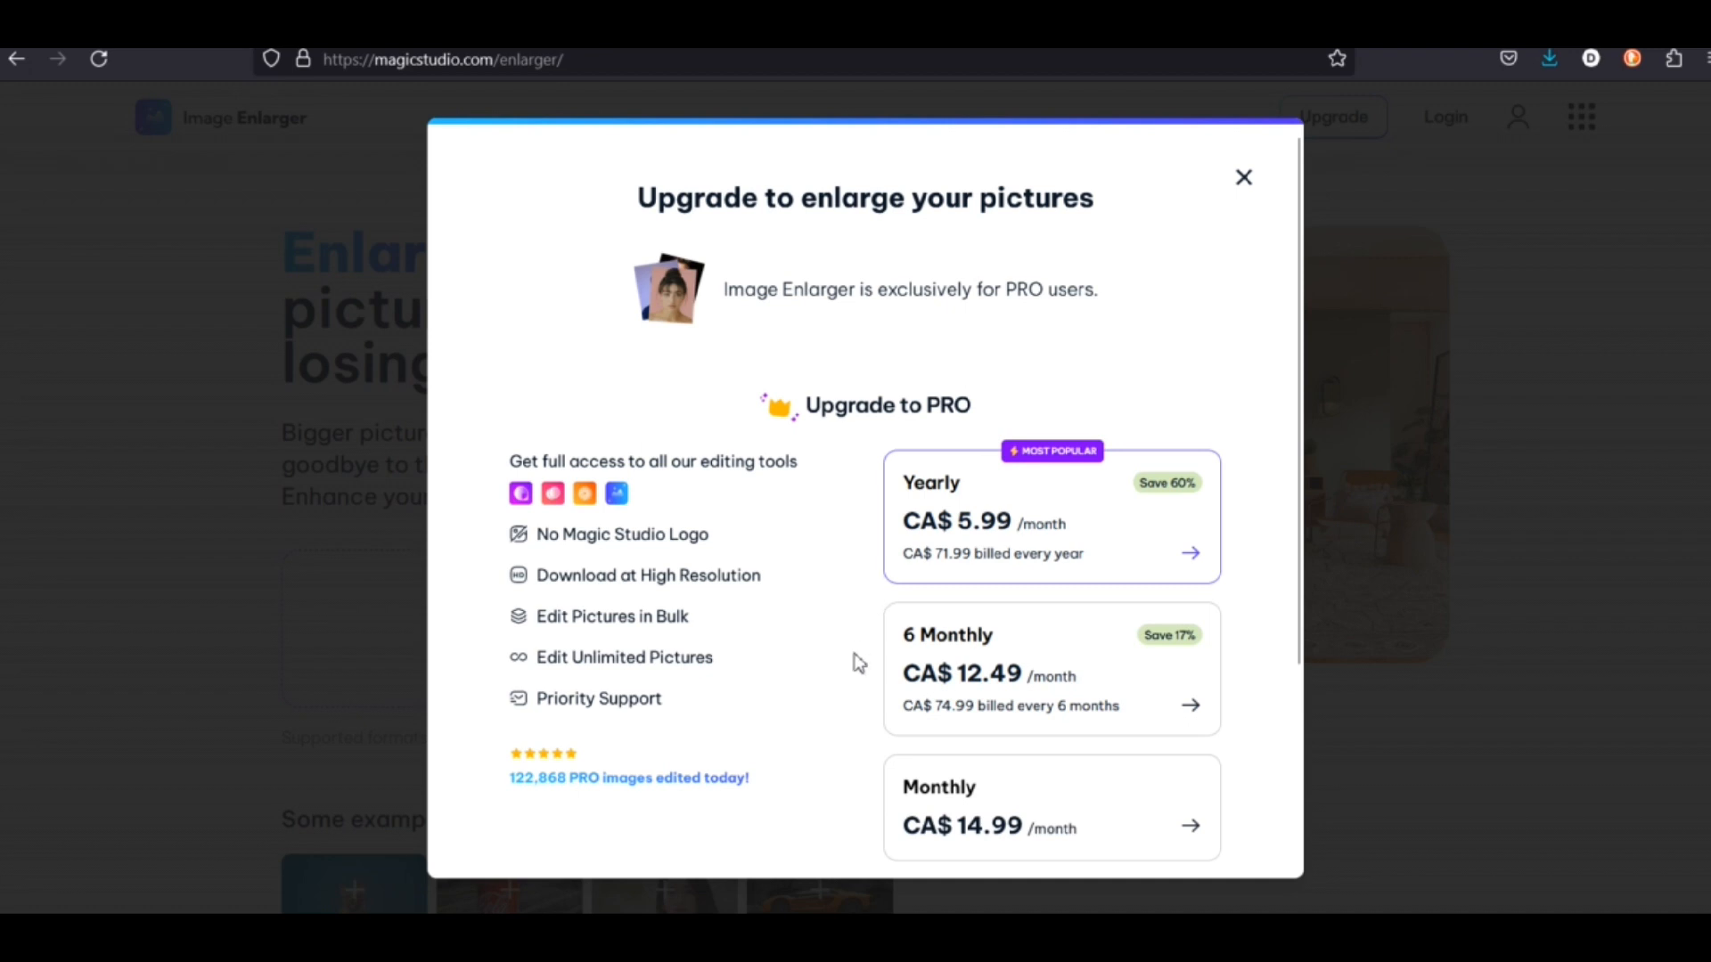
pyautogui.moveTo(723, 554)
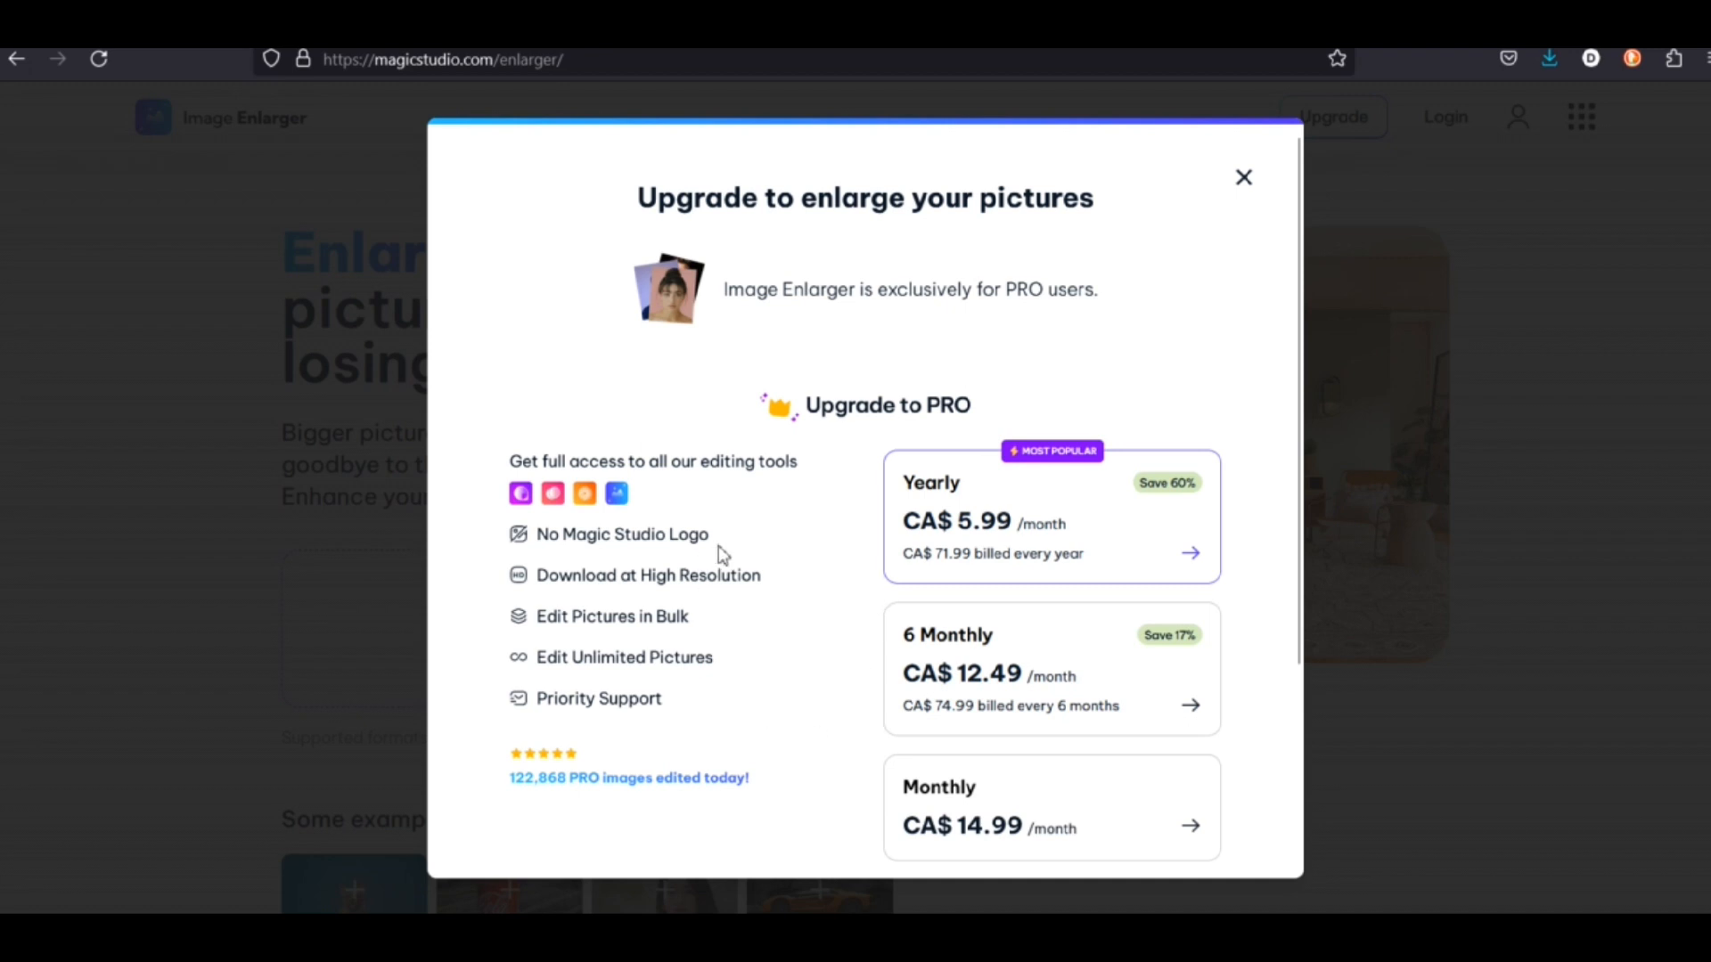
pyautogui.moveTo(522, 500)
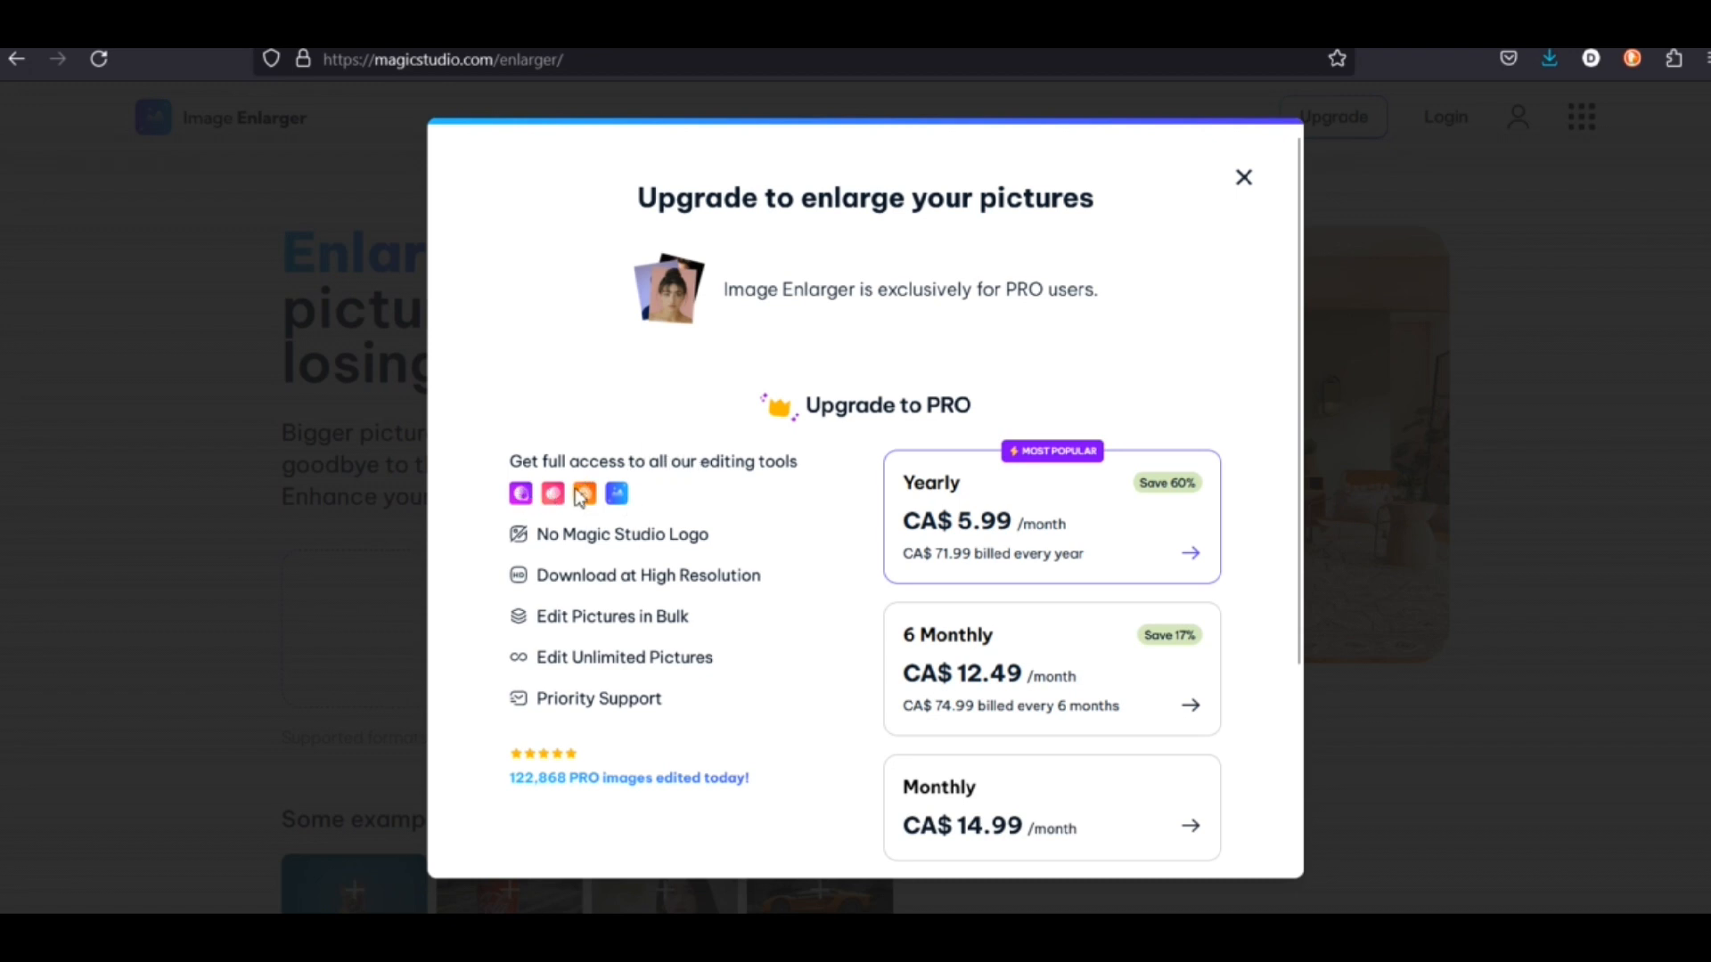
pyautogui.moveTo(1048, 301)
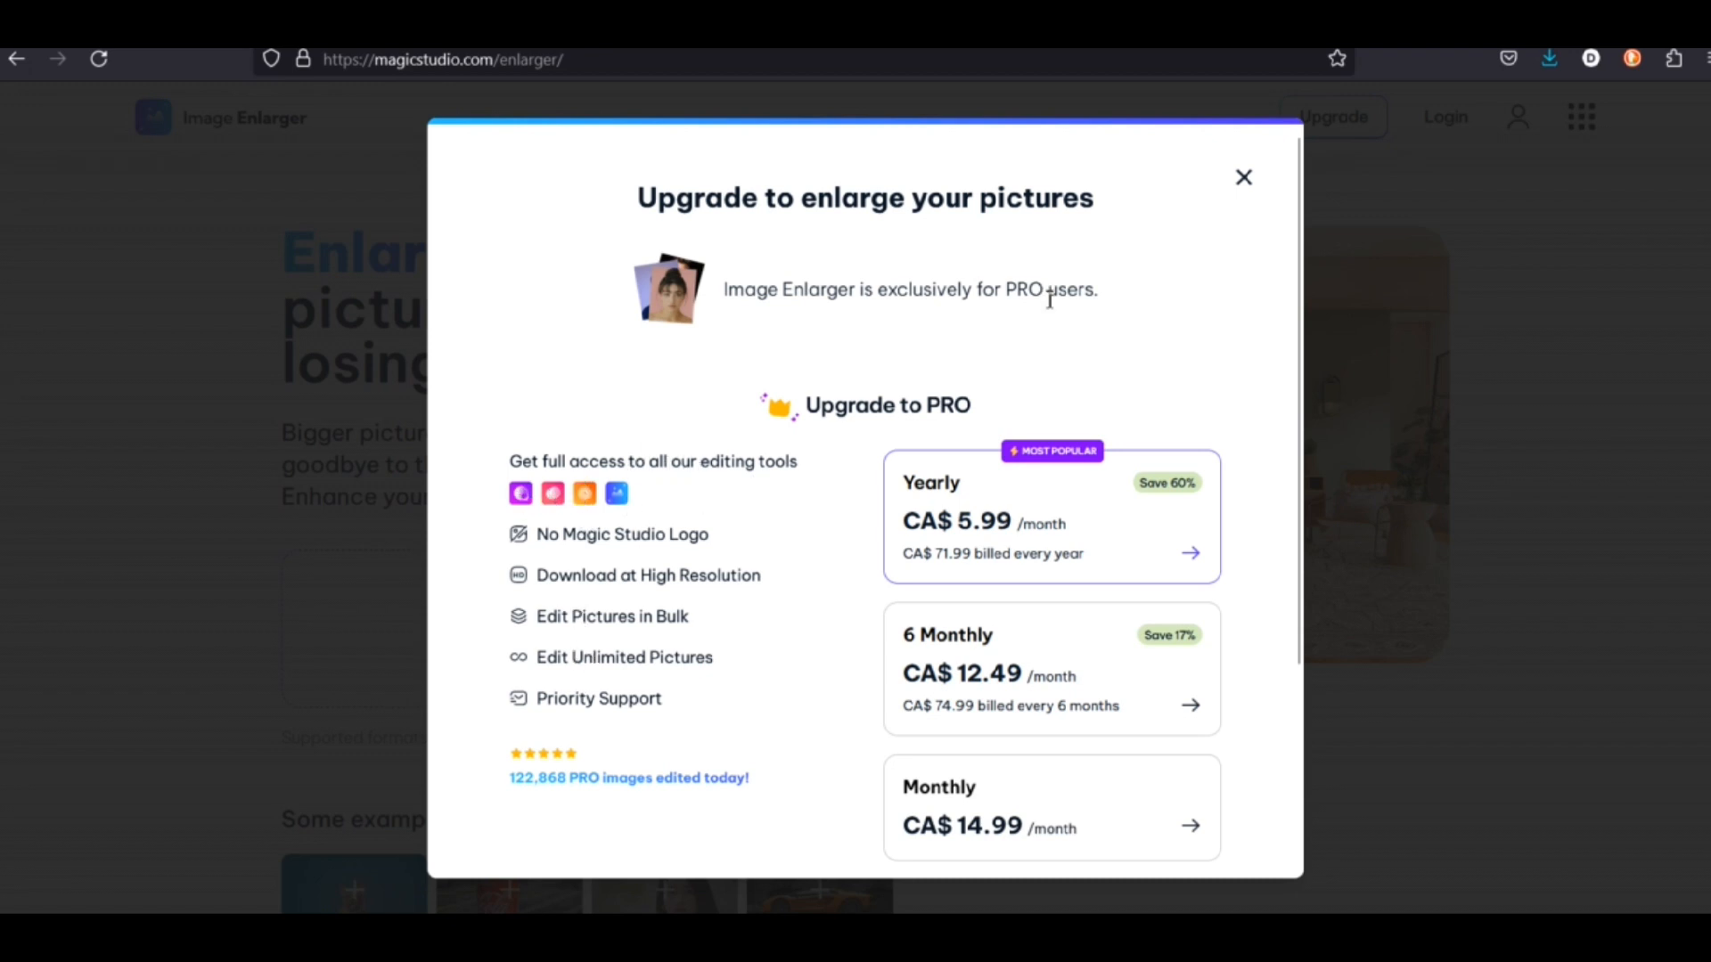
pyautogui.click(1243, 176)
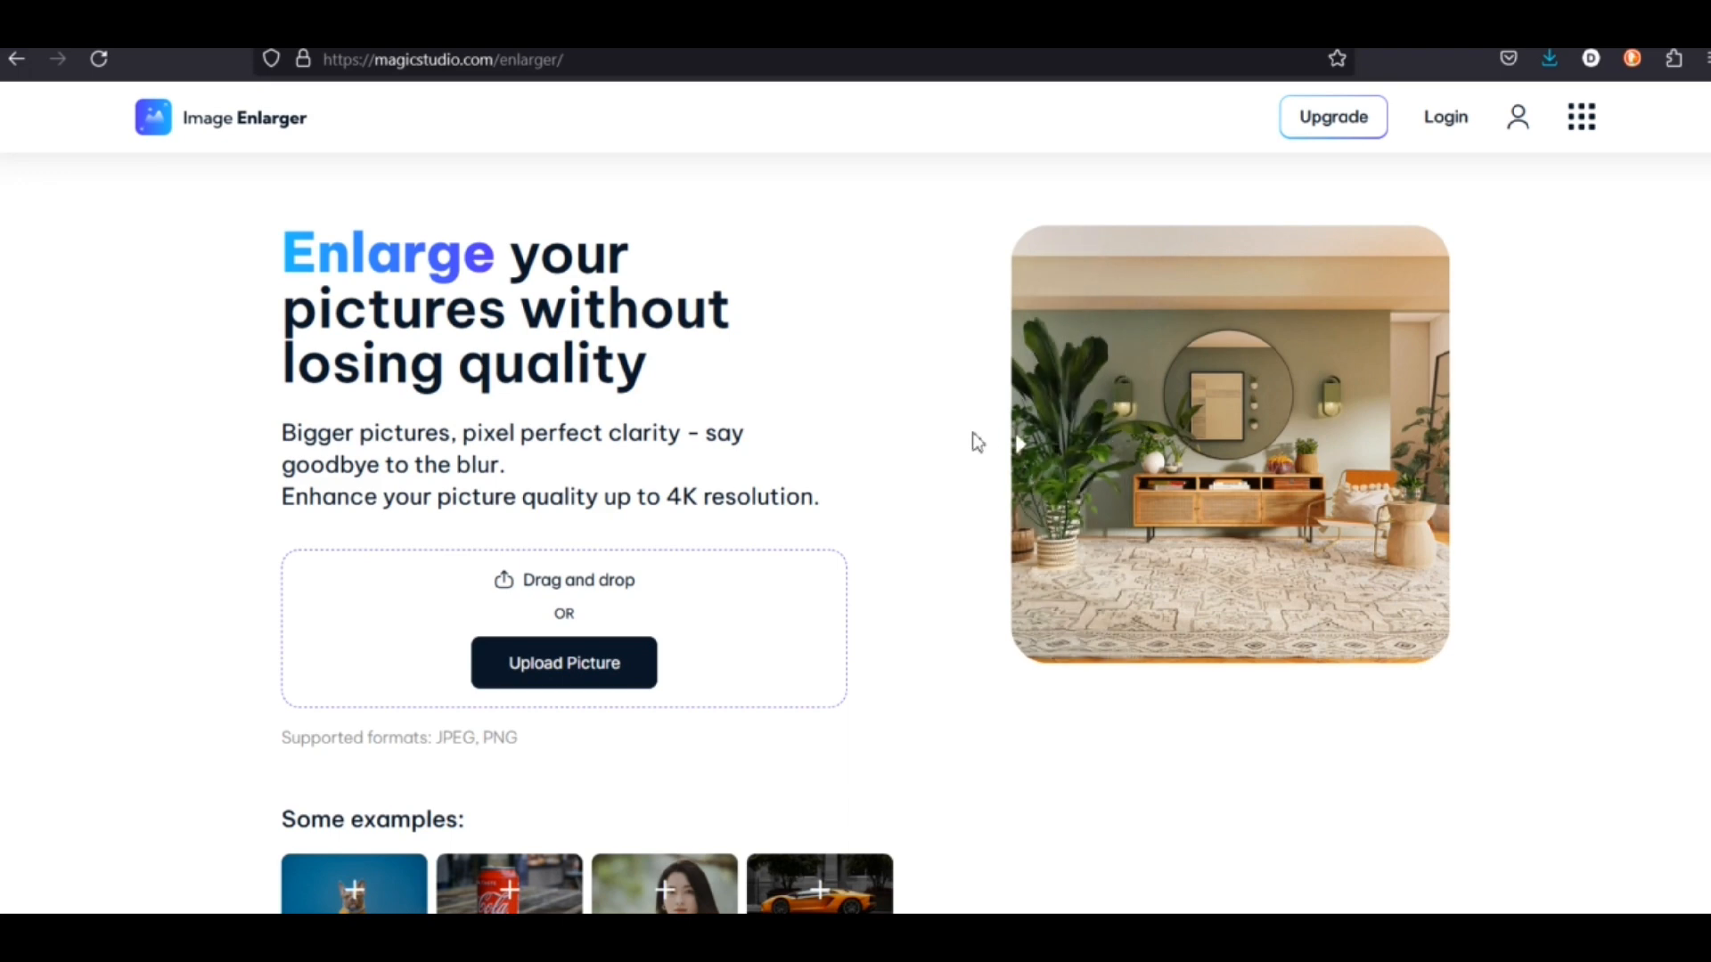
# Step: Scroll past the real-estate example to the CA$ 5.99/month PRO pricing
pyautogui.scroll(-3)
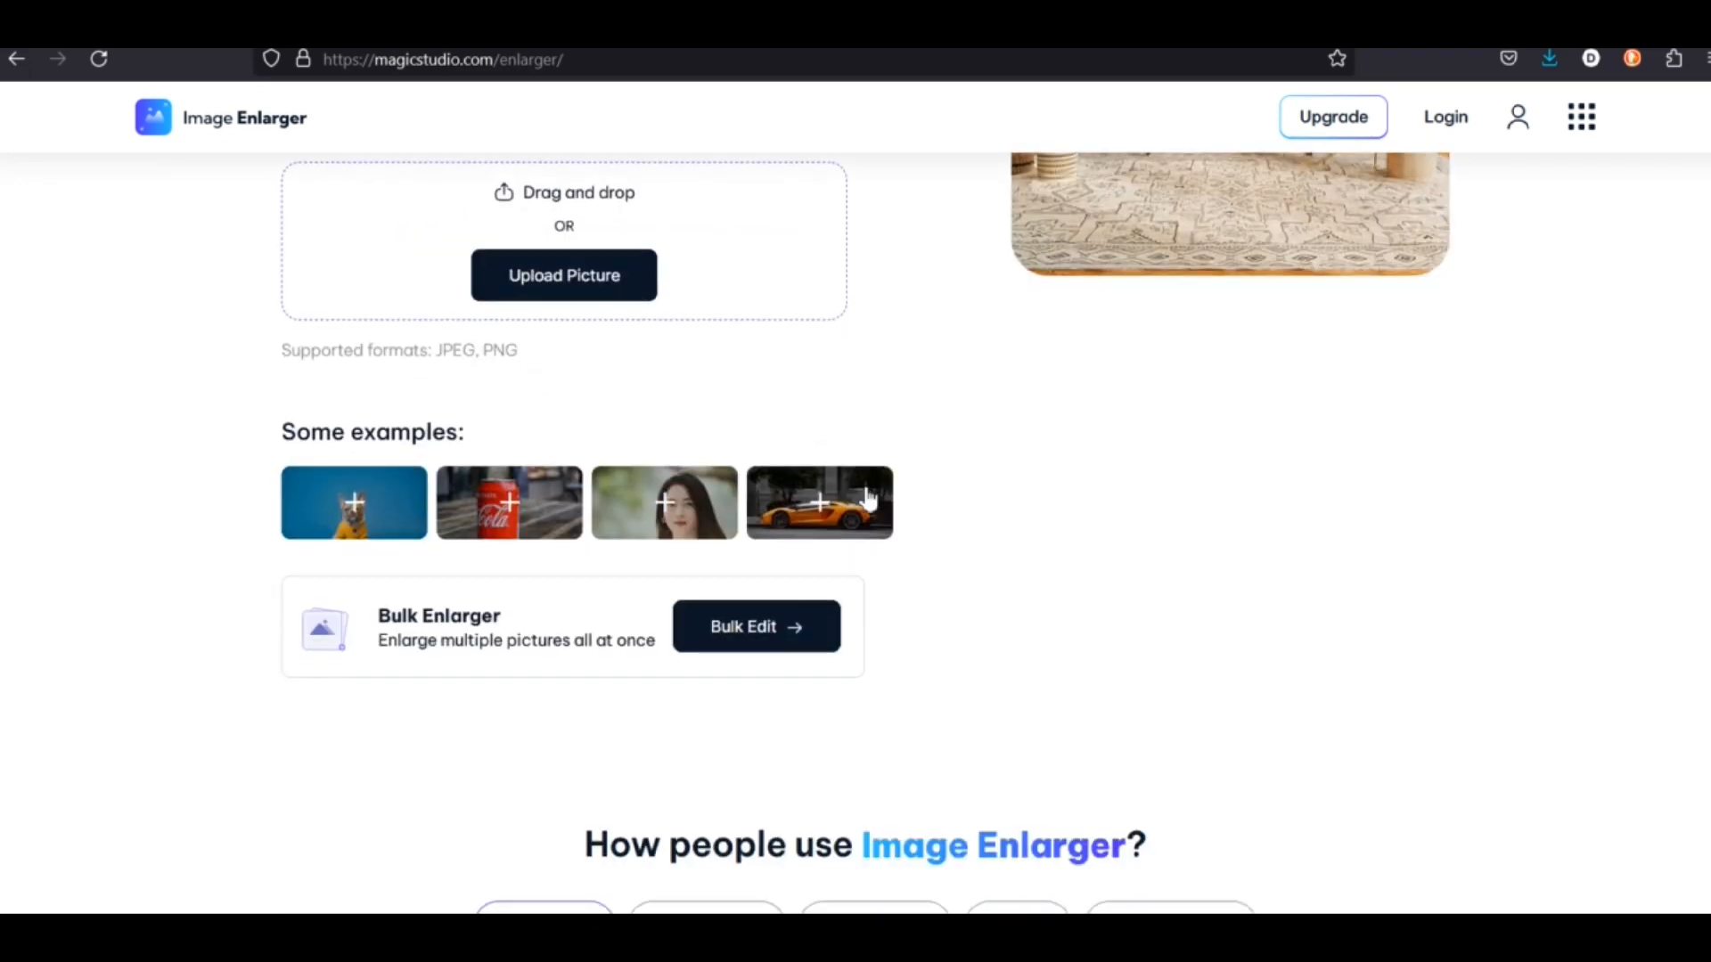
pyautogui.scroll(-3)
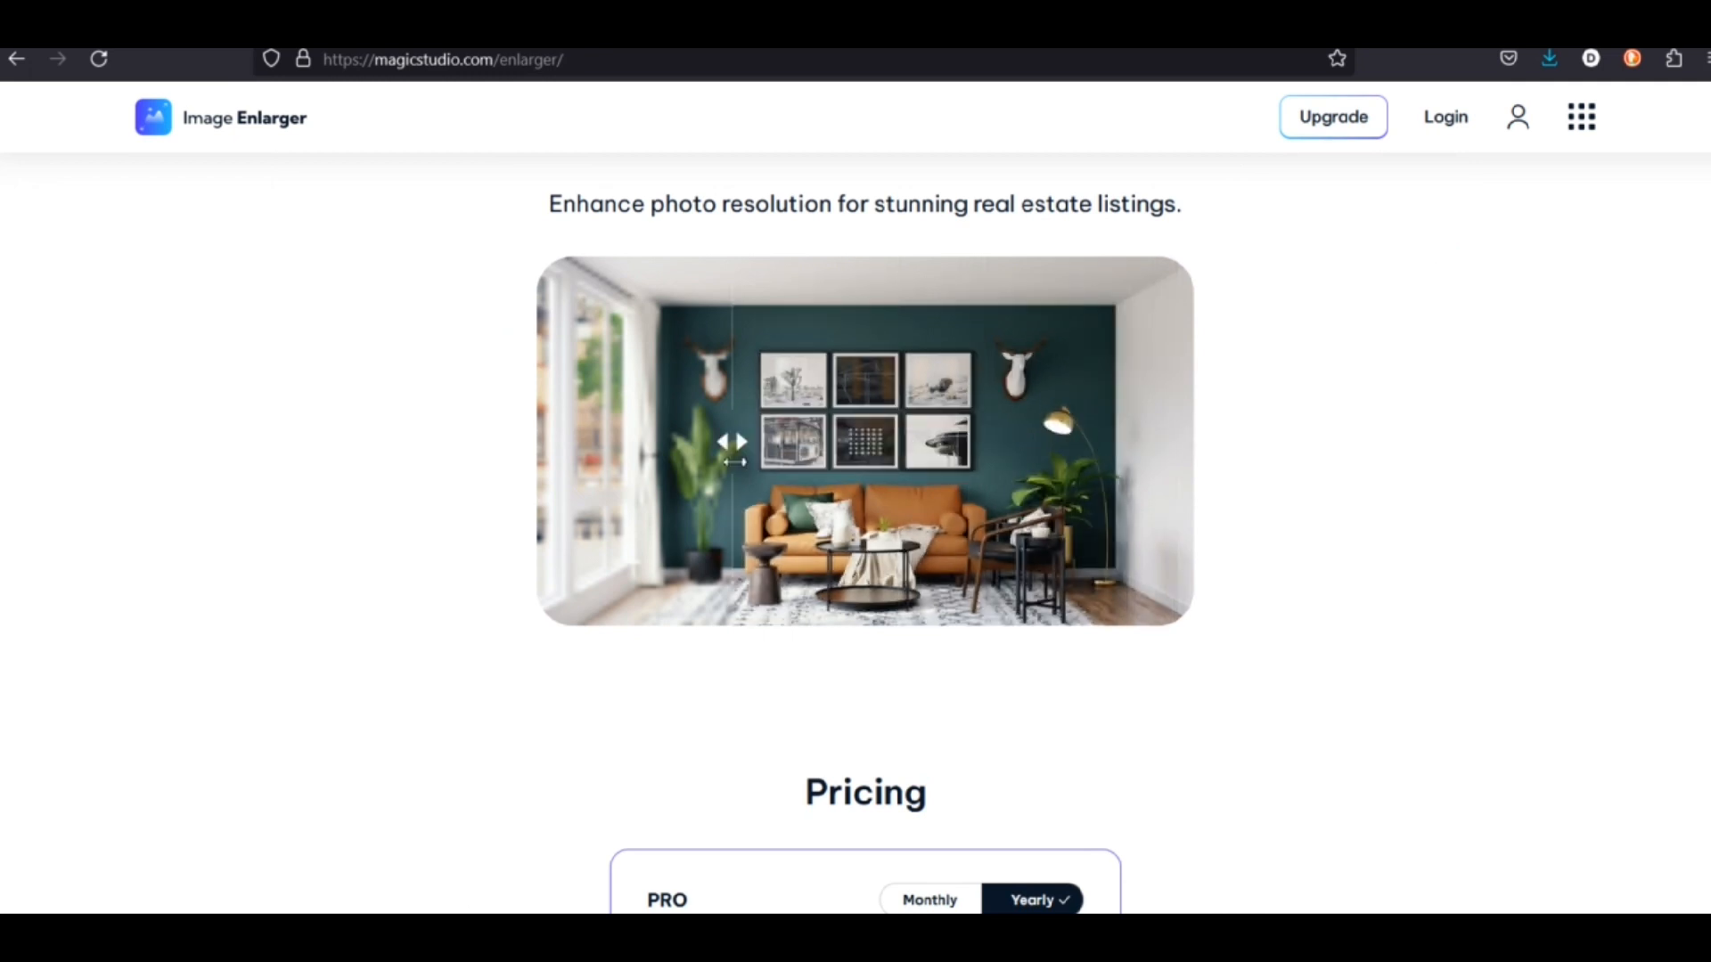
pyautogui.scroll(-3)
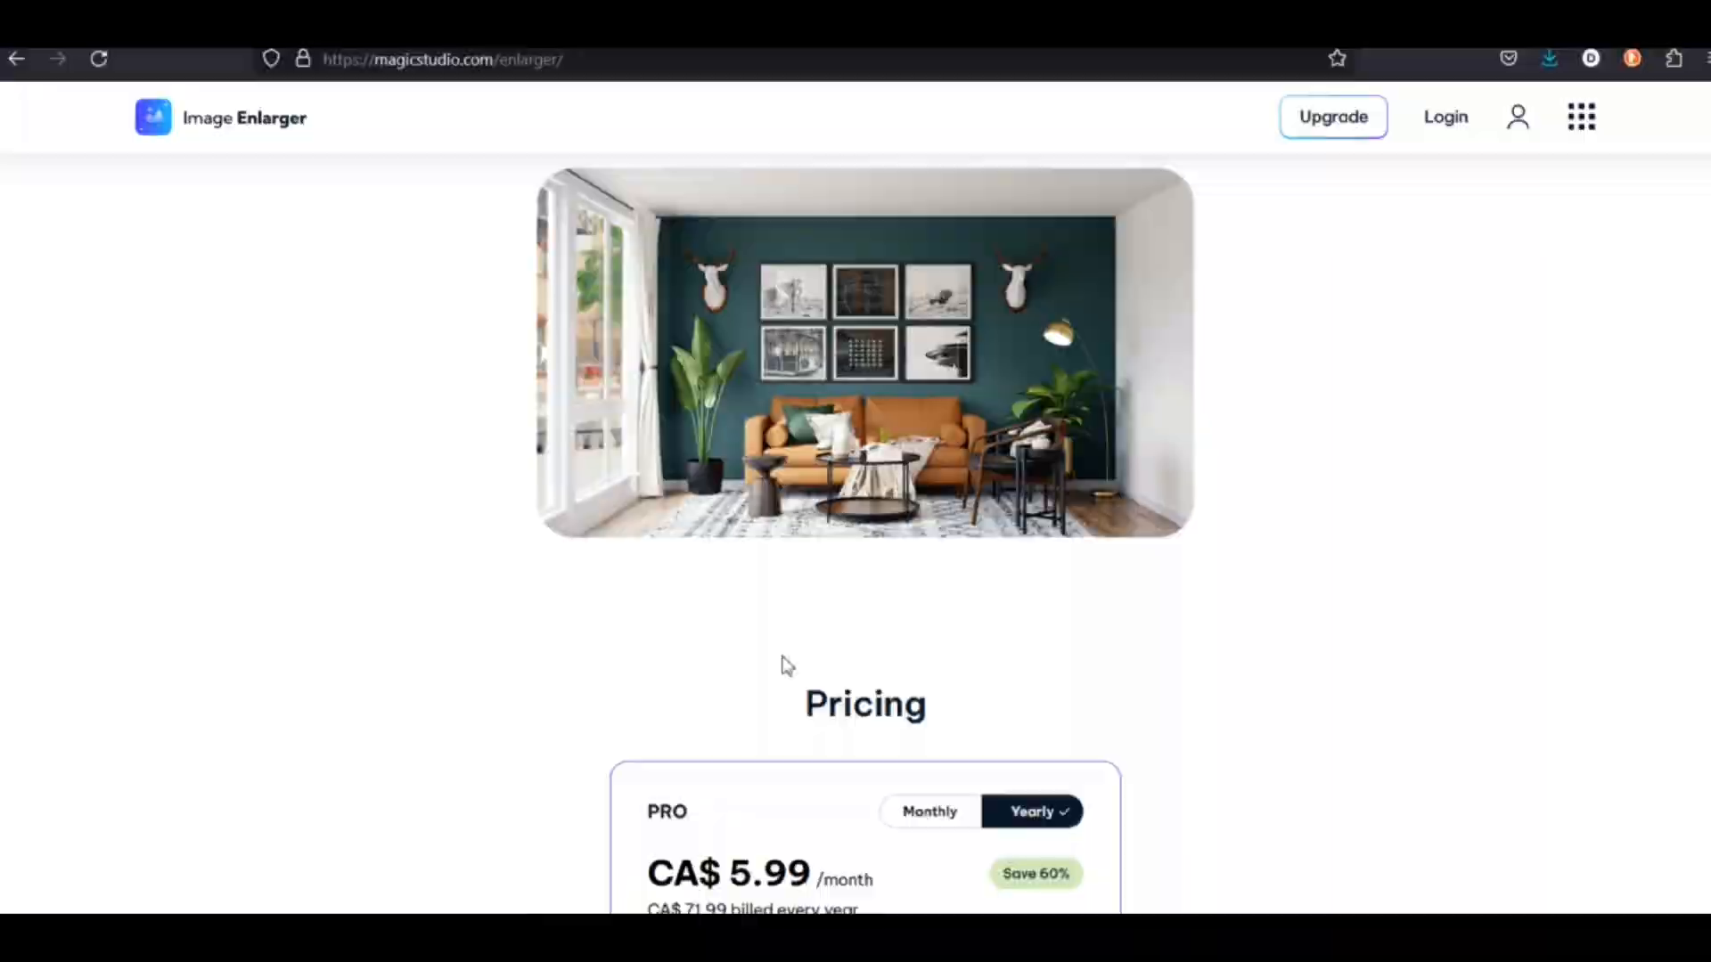